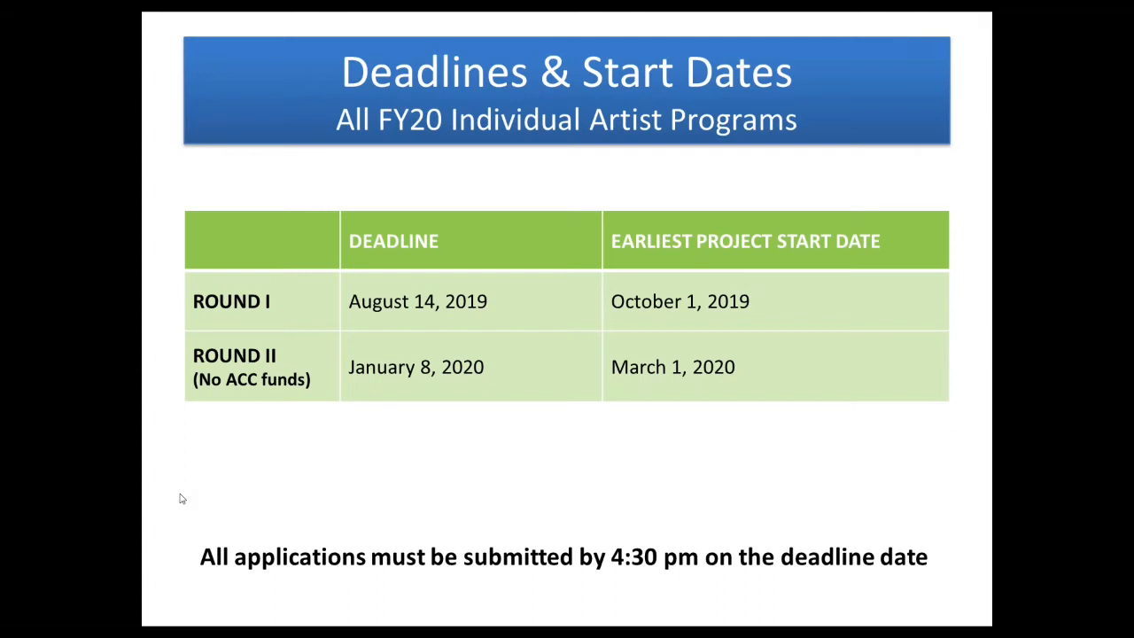
mouse_move(299, 494)
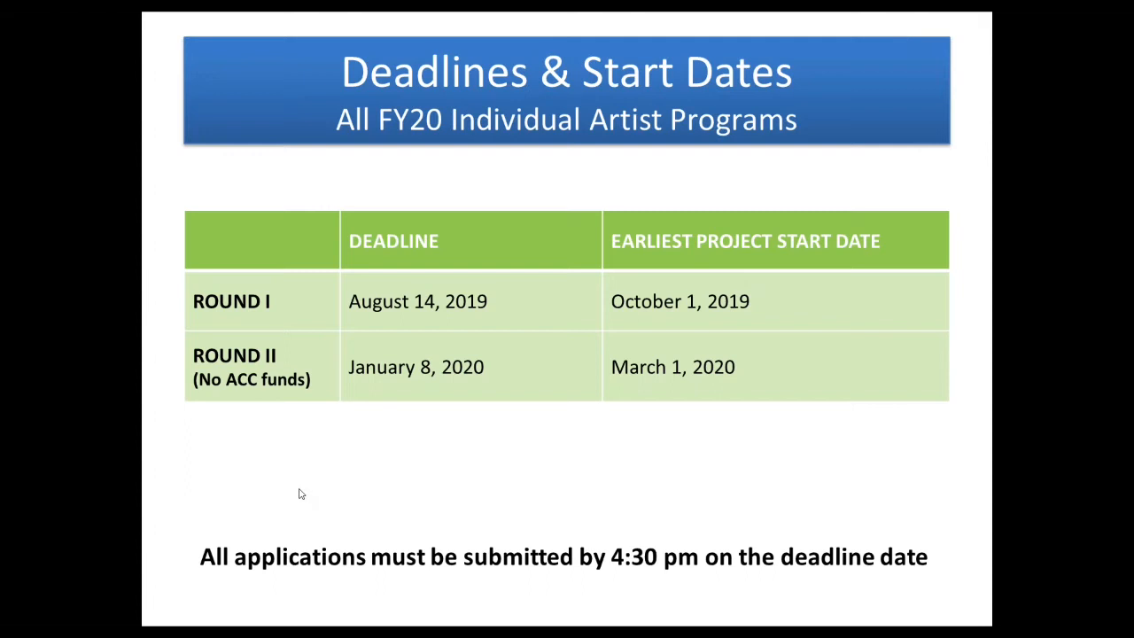
mouse_move(305, 490)
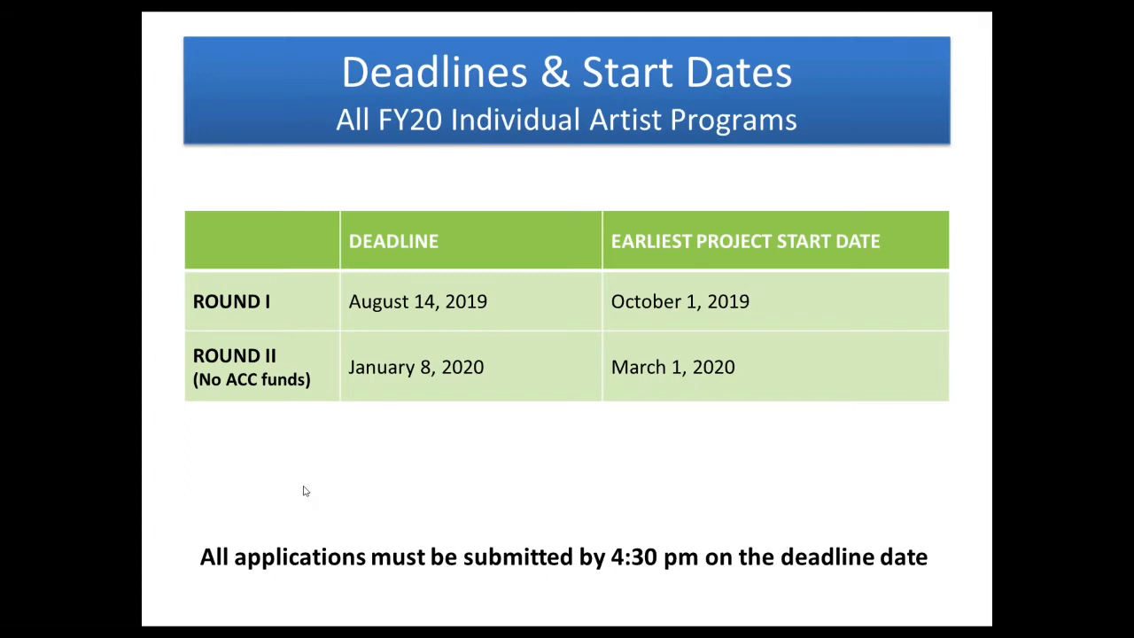
mouse_move(212, 494)
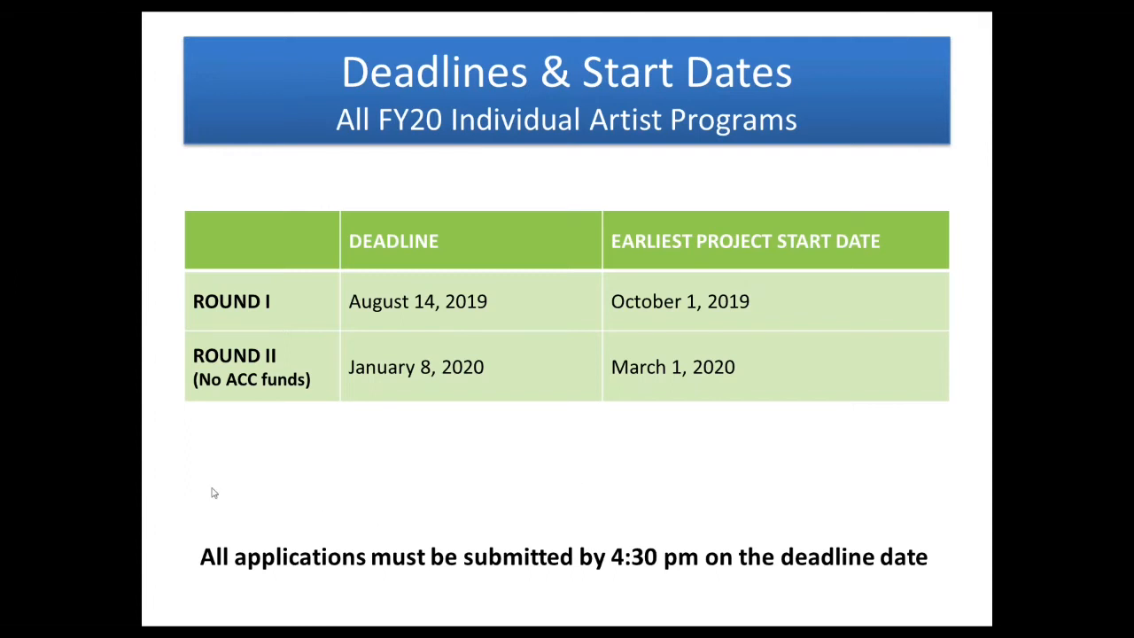
mouse_move(211, 483)
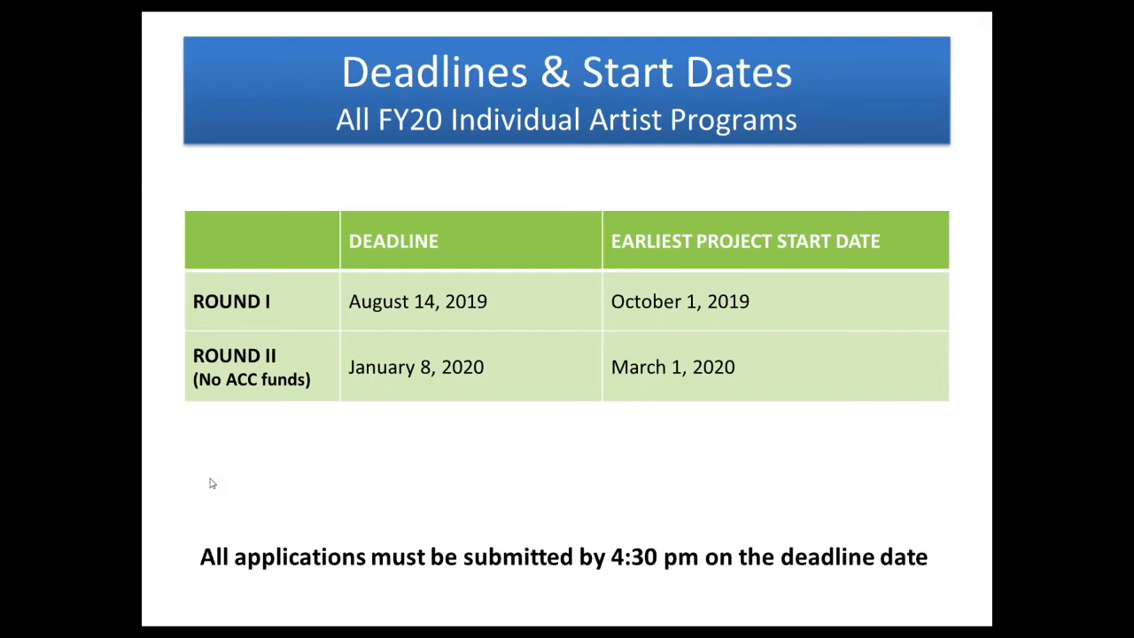
mouse_move(439, 439)
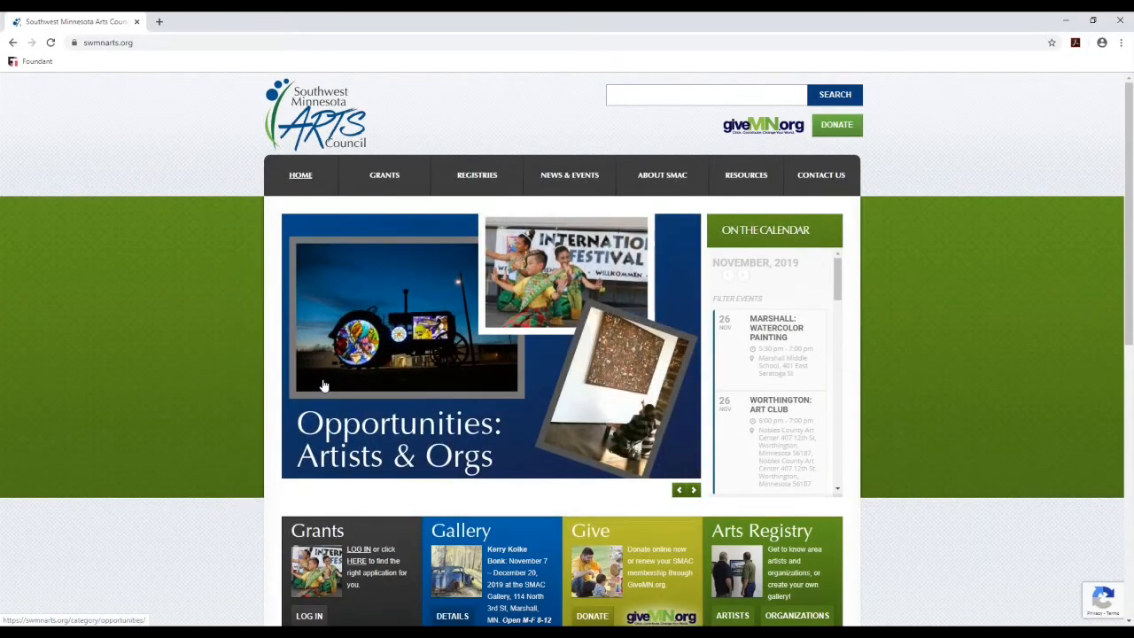
mouse_move(257, 319)
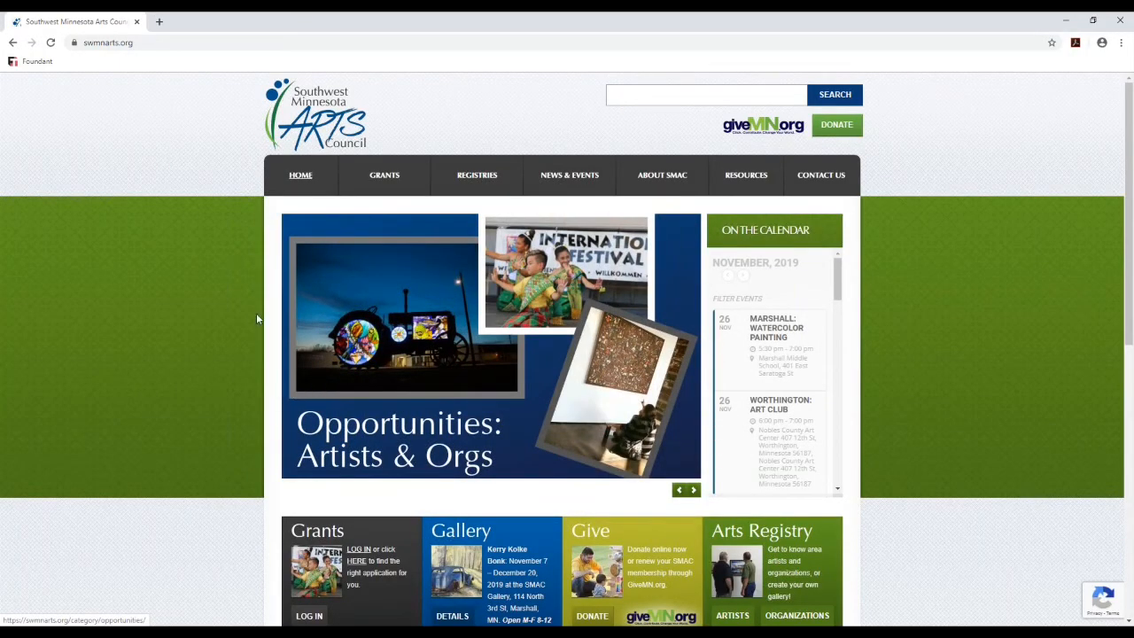
mouse_move(163, 362)
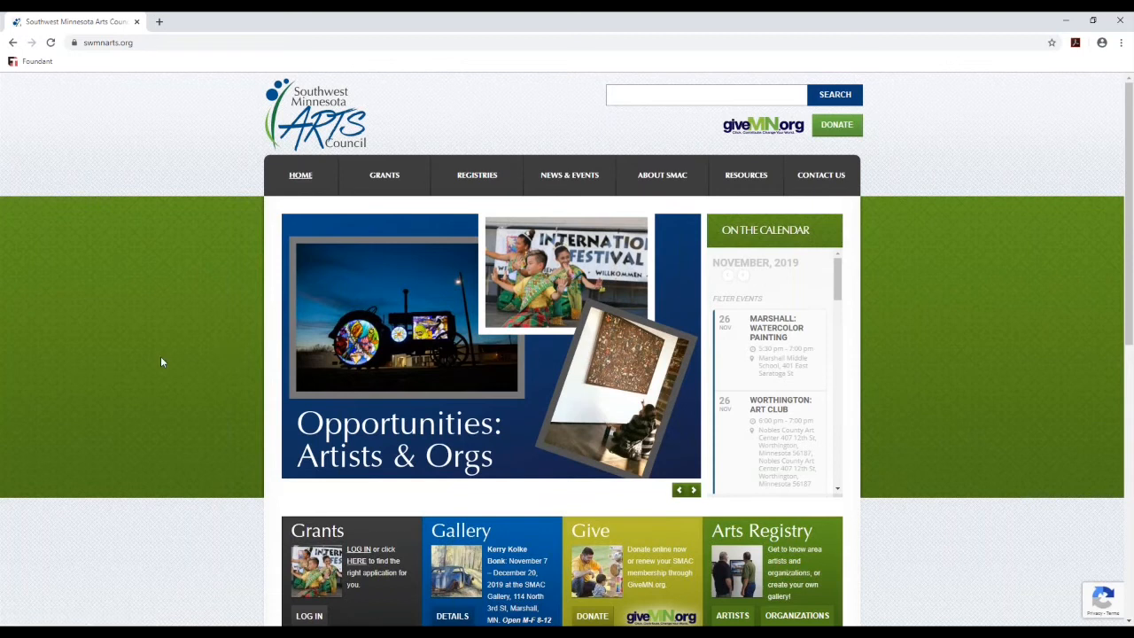
mouse_move(216, 340)
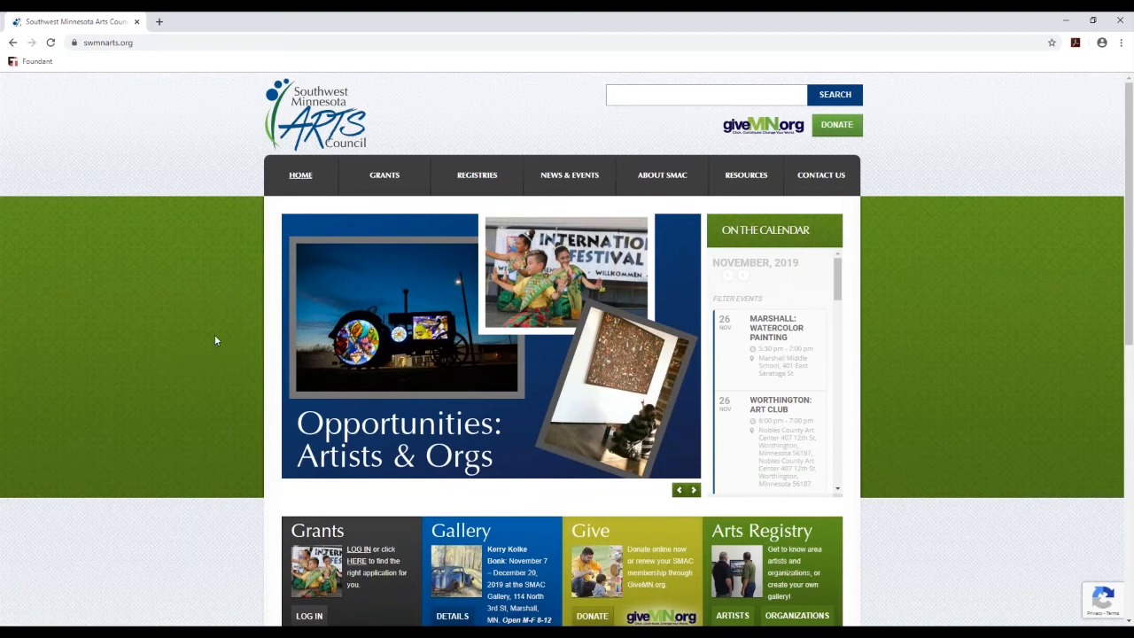
Go to the Individual Artists grants section through the GRANTS menu on swmnarts.org
scroll(down, 3)
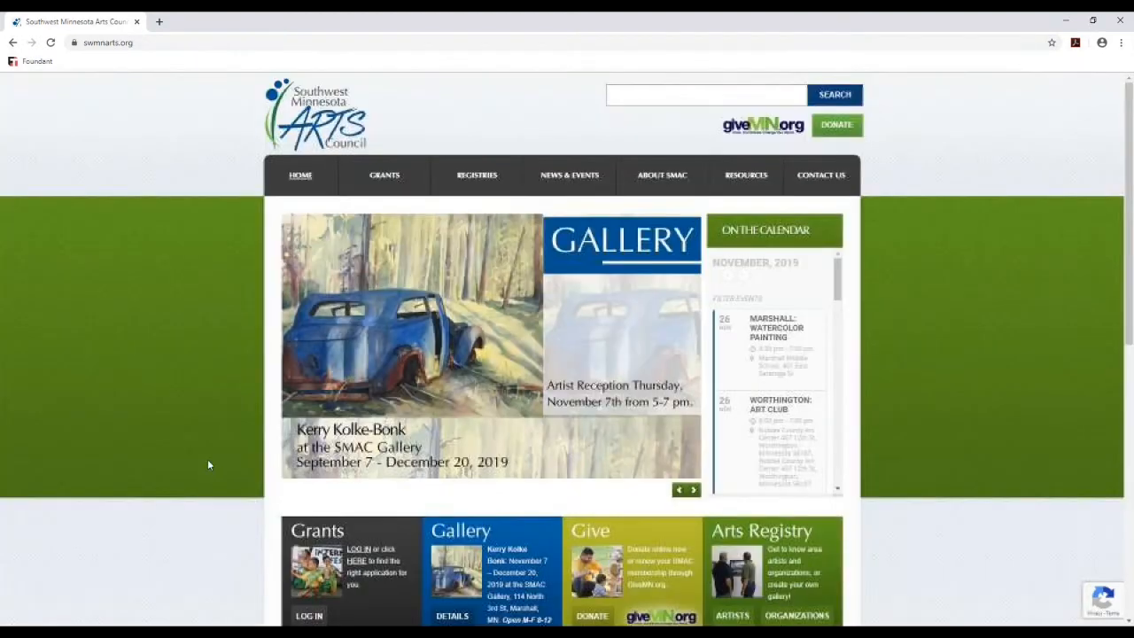
click(386, 175)
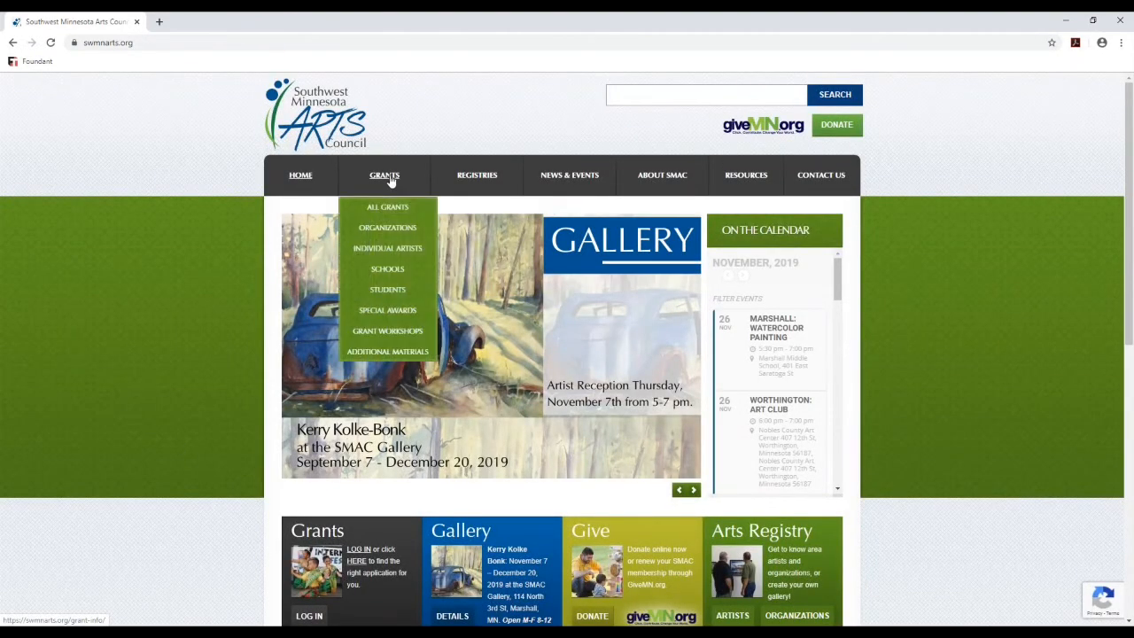
mouse_move(388, 248)
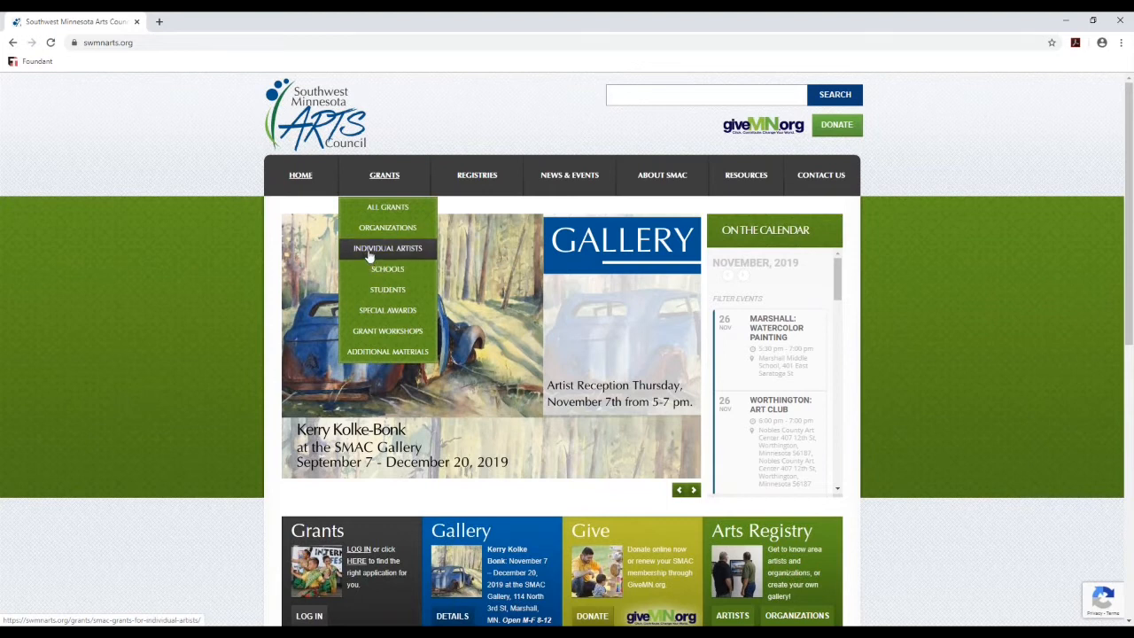
click(386, 248)
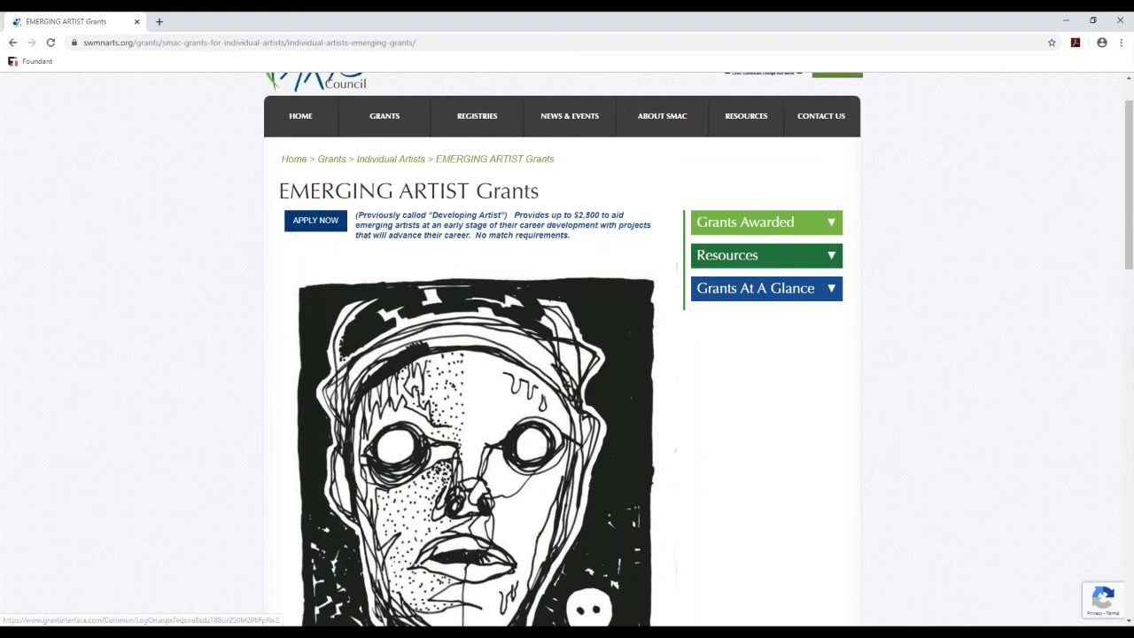
mouse_move(251, 247)
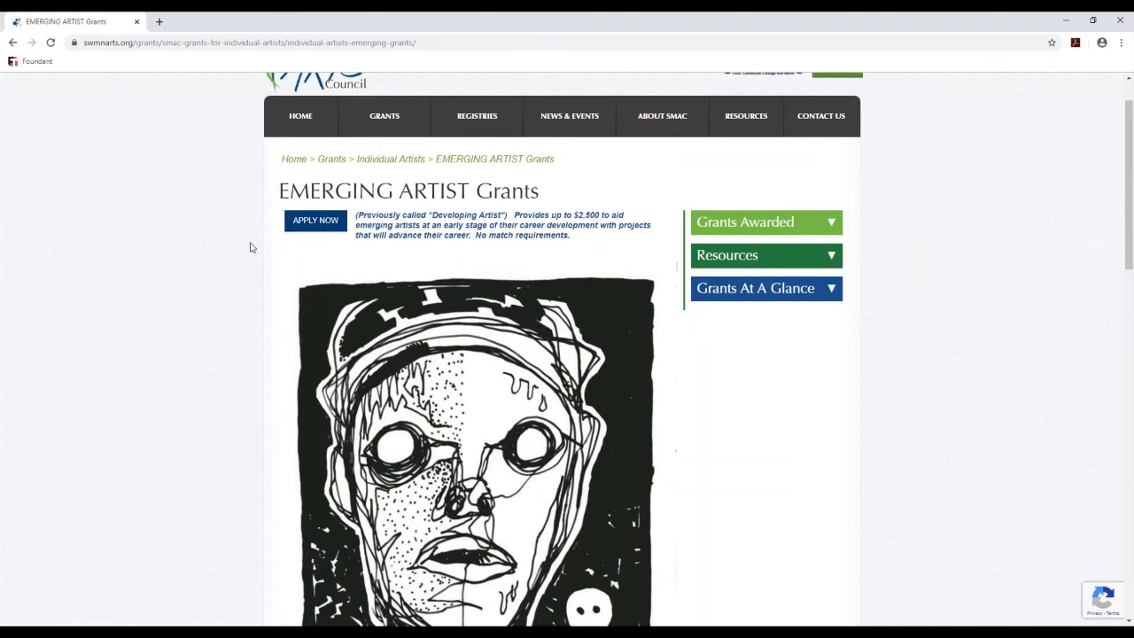
Scroll the Emerging Artist Grants page down to the Fiscal Year 2020 document links
scroll(down, 3)
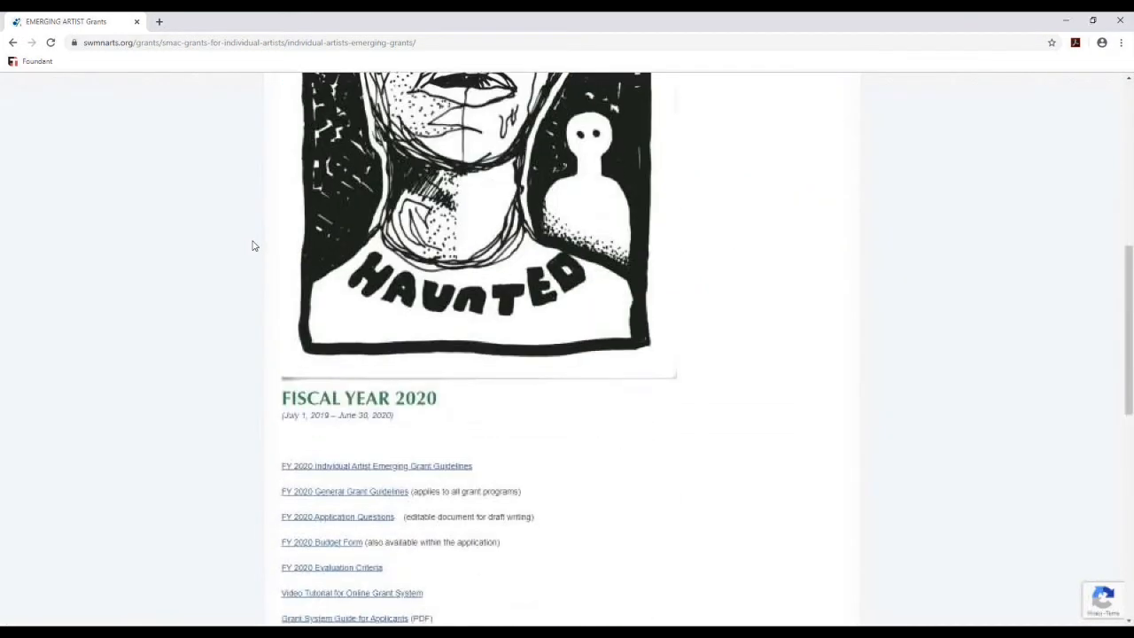
scroll(down, 3)
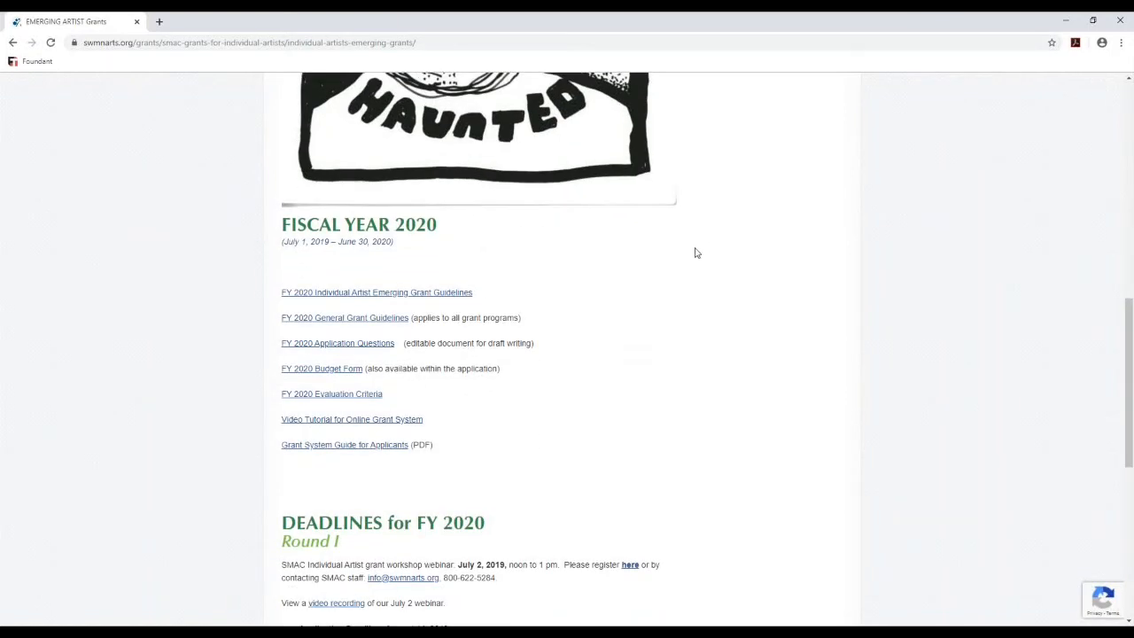
mouse_move(426, 299)
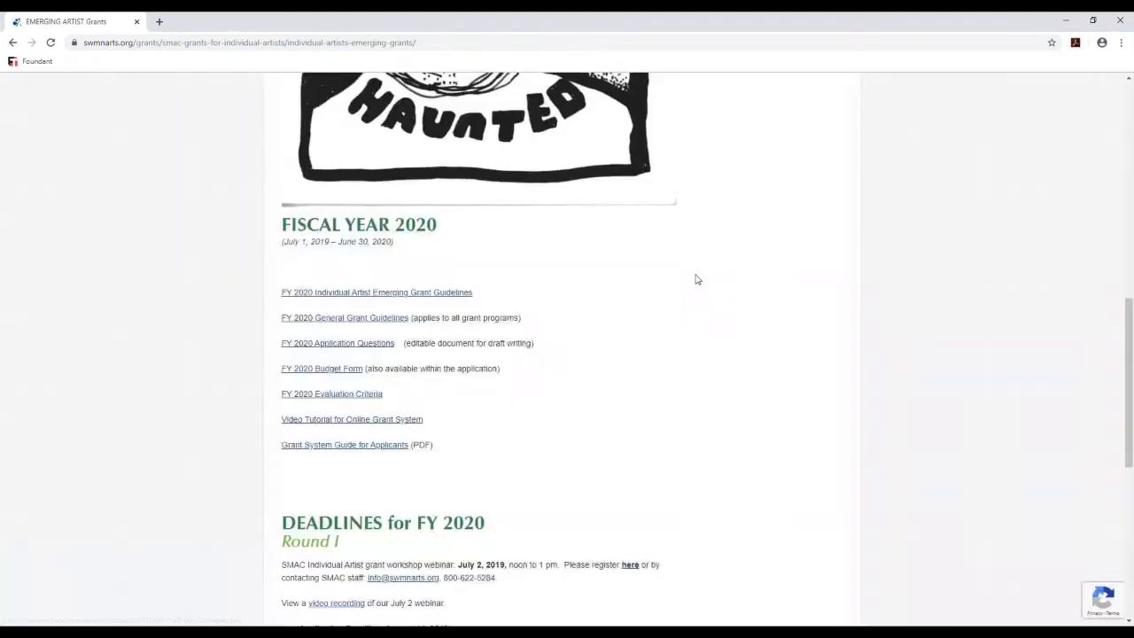
mouse_move(626, 278)
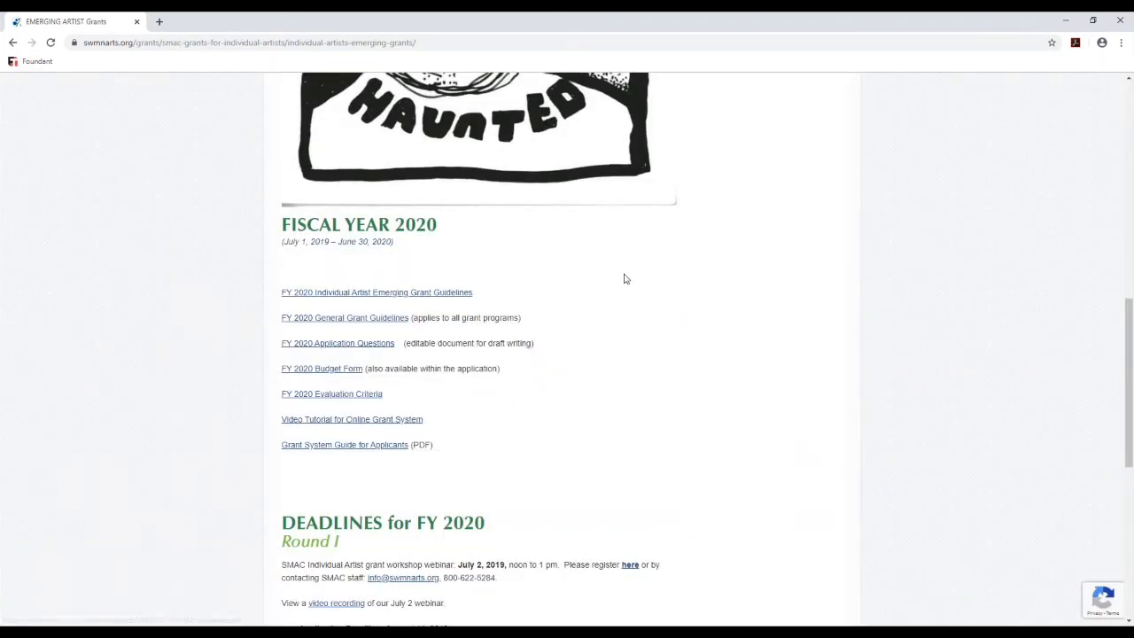
mouse_move(368, 325)
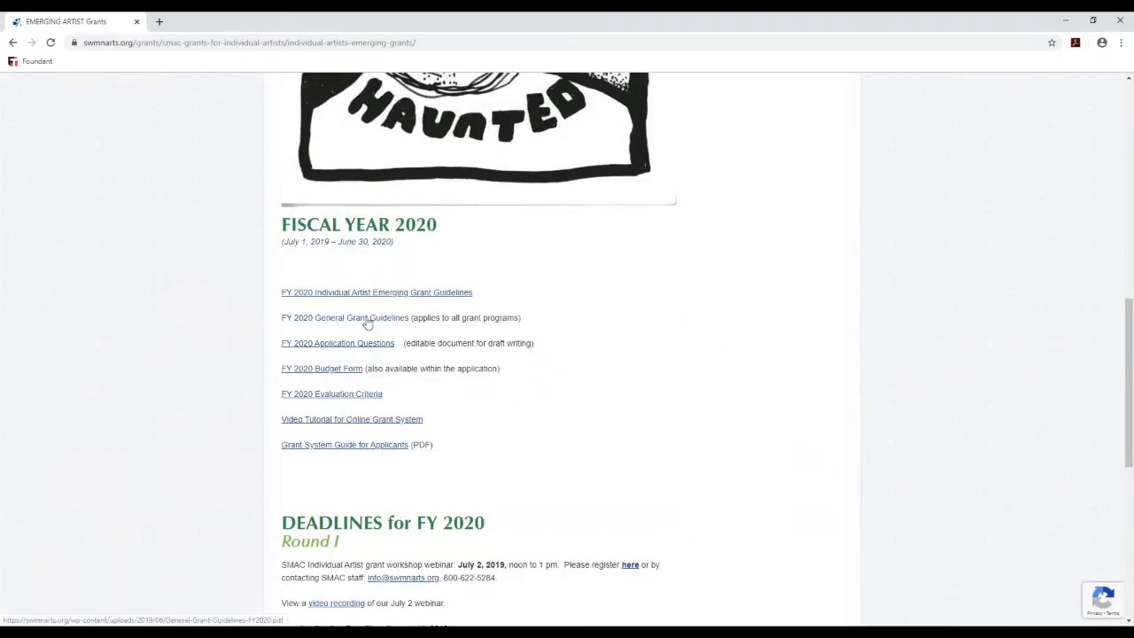
mouse_move(553, 327)
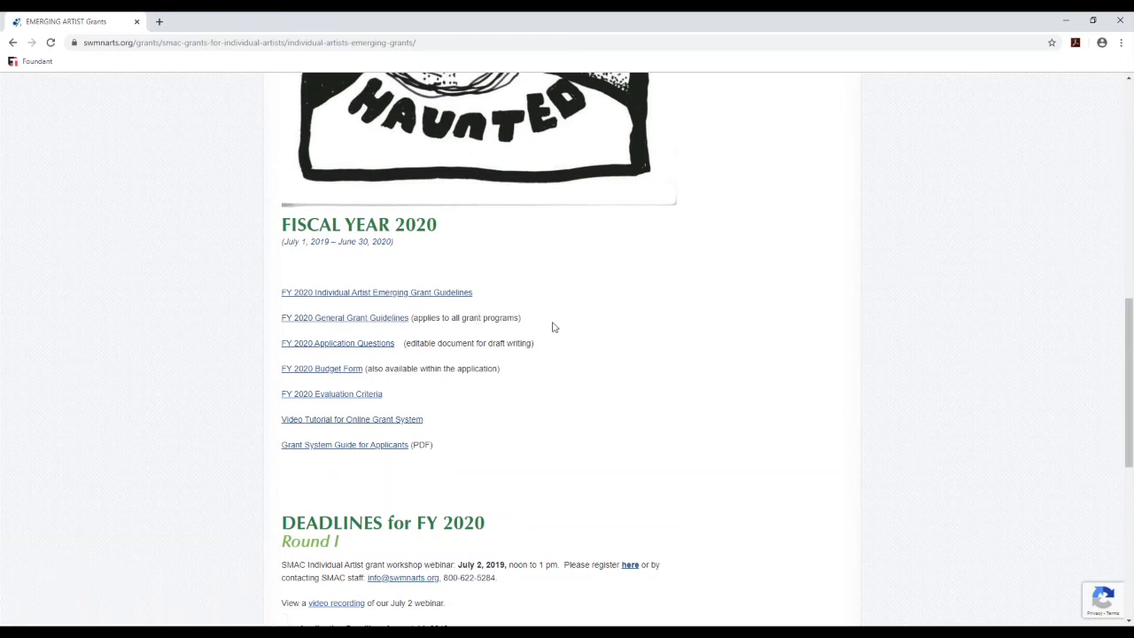
mouse_move(592, 330)
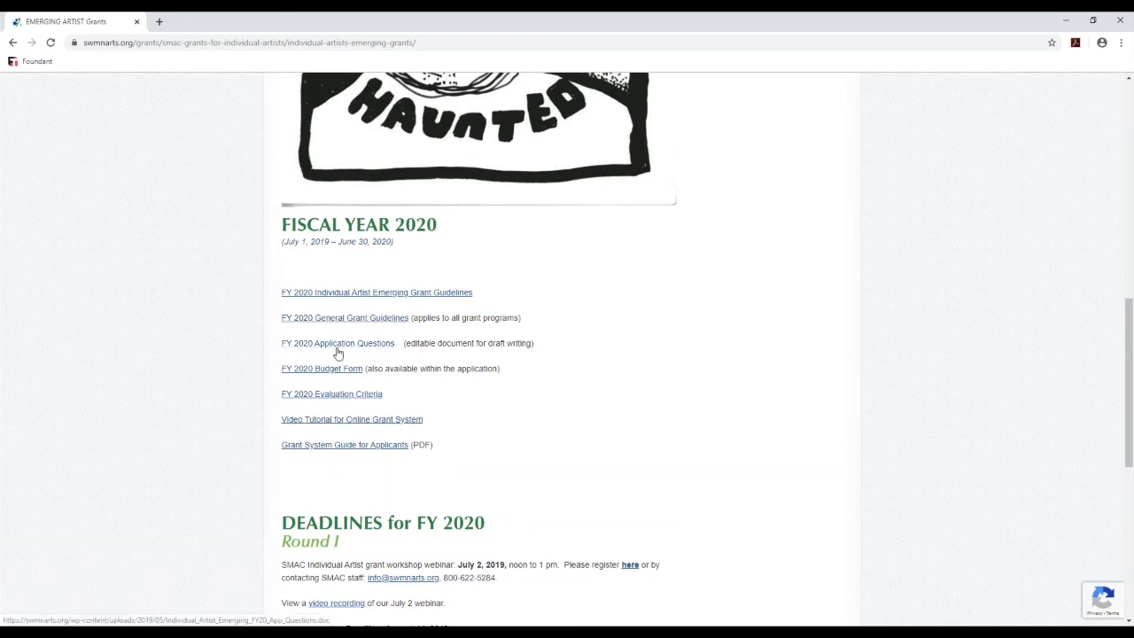
mouse_move(566, 349)
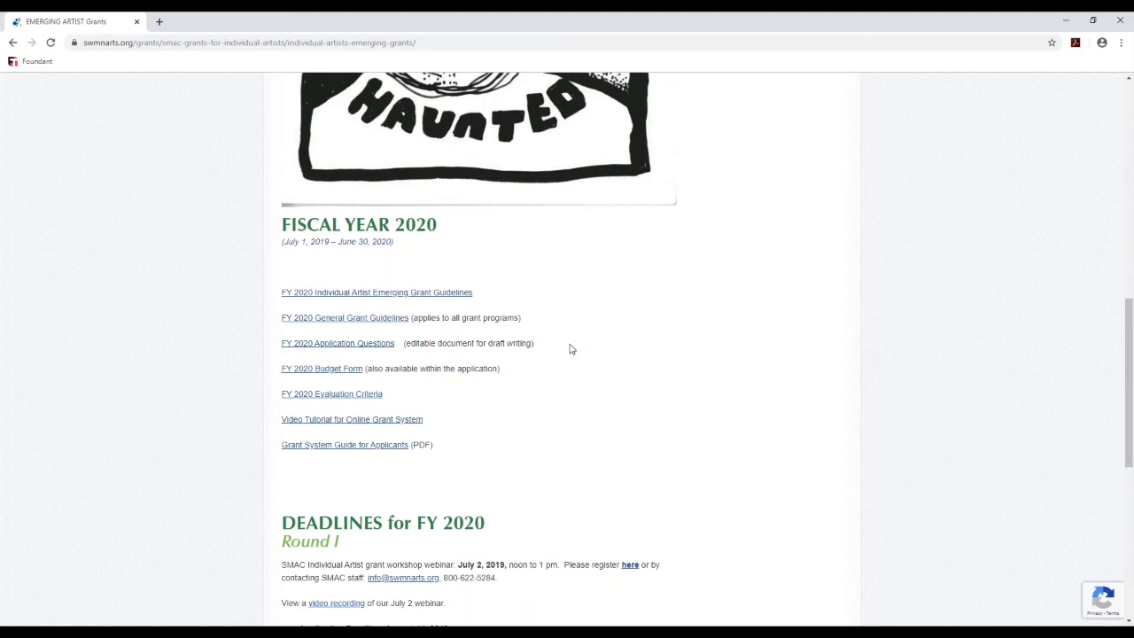
mouse_move(465, 347)
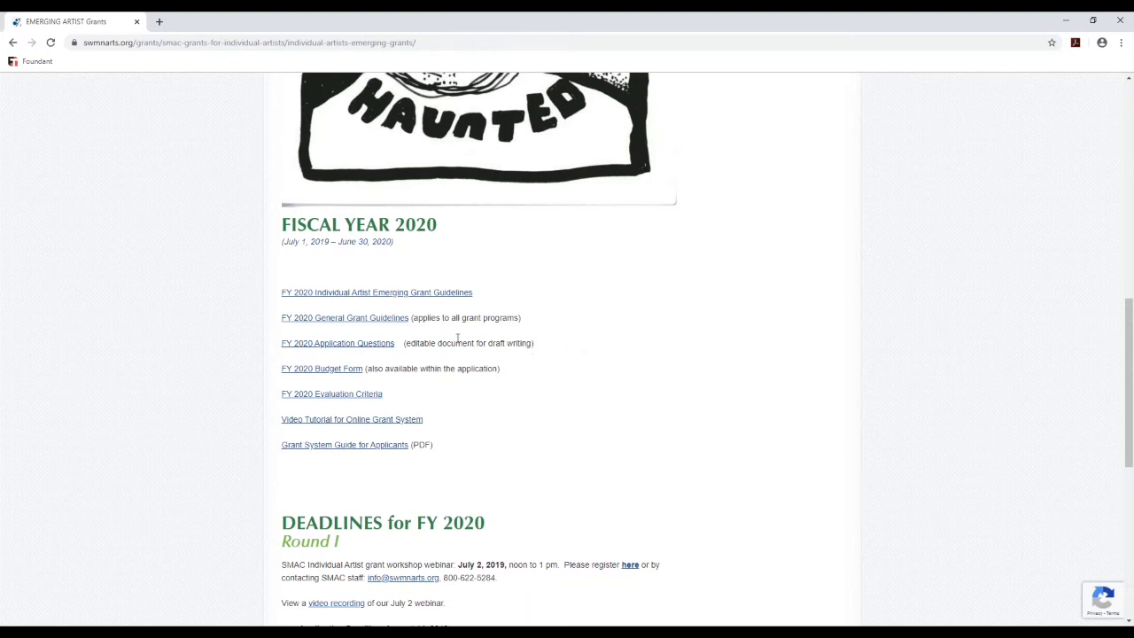
Scroll further to reveal the FY 2020 Round I application, panel review and board action dates
scroll(down, 3)
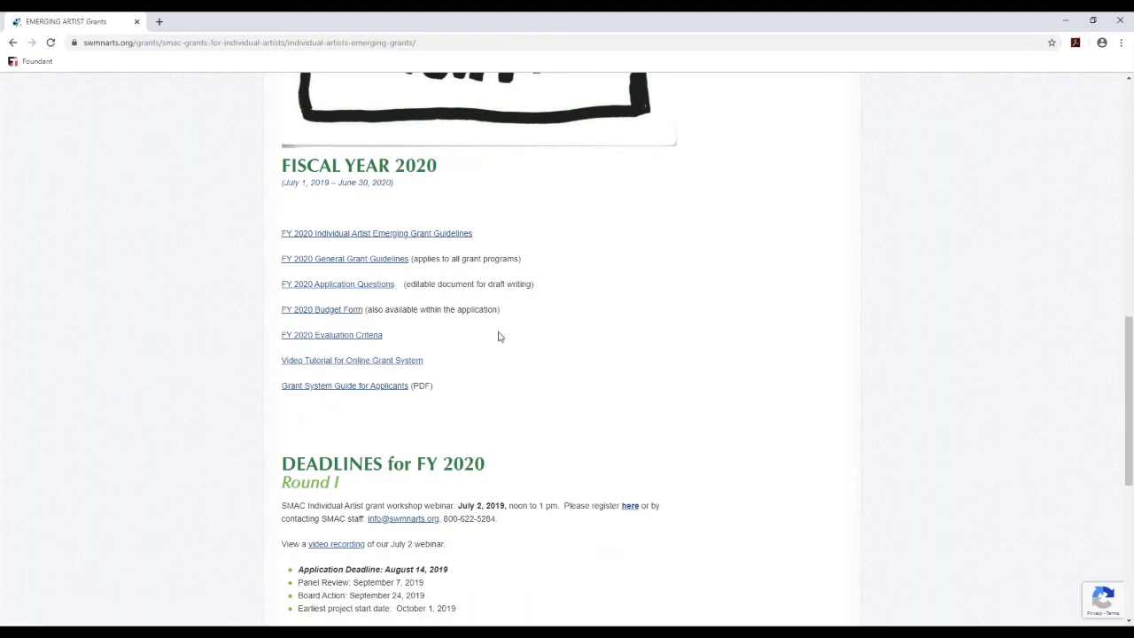
mouse_move(460, 316)
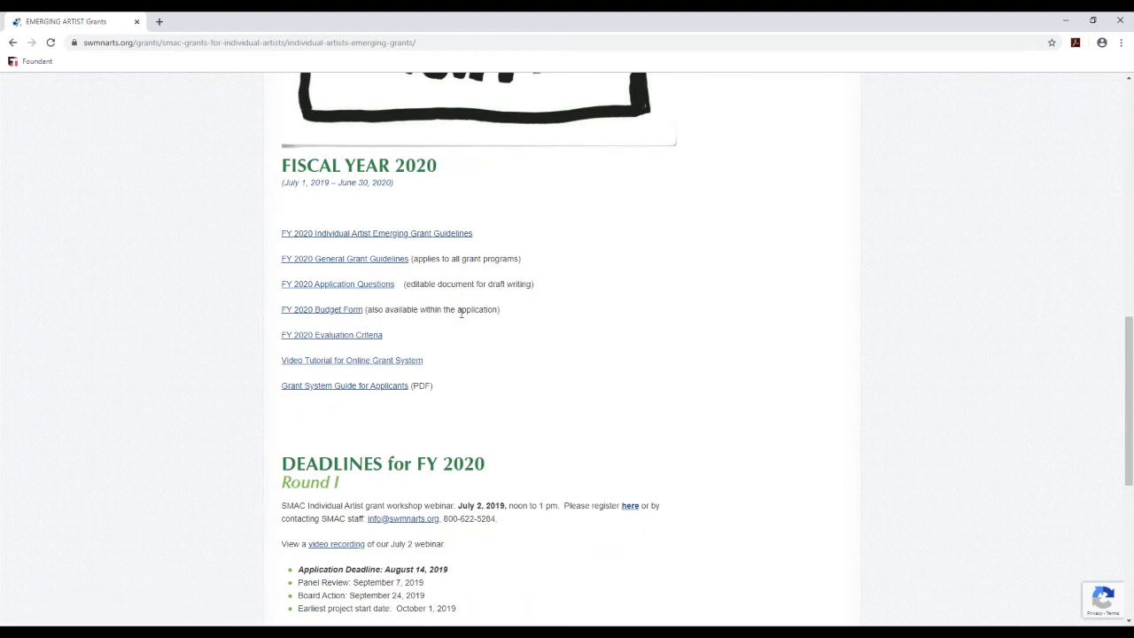
mouse_move(451, 329)
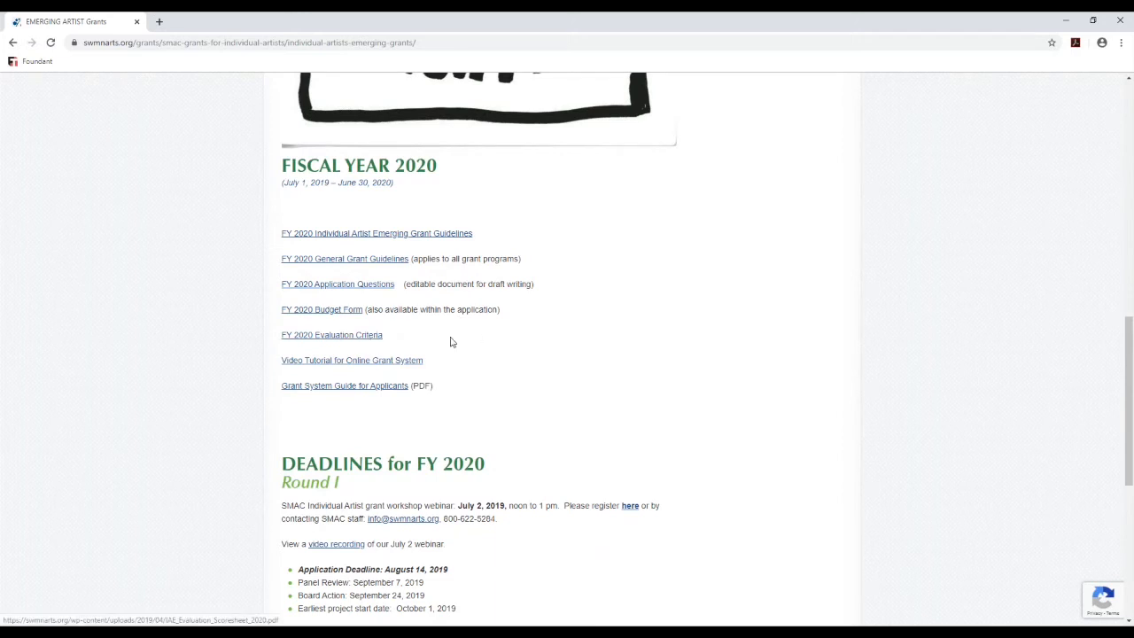
mouse_move(440, 340)
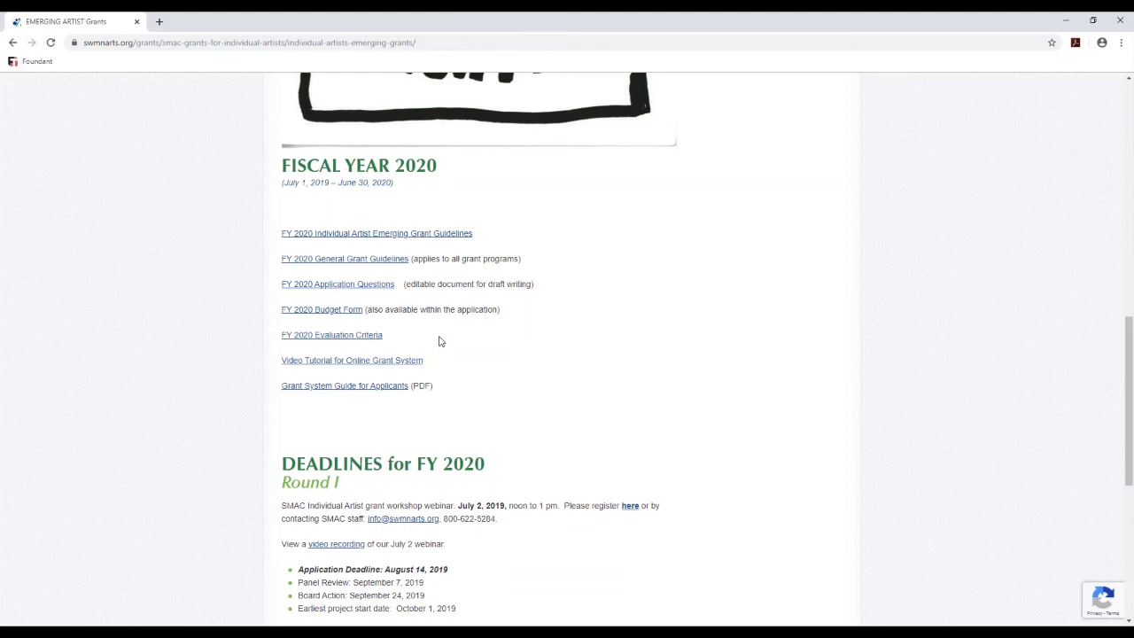
mouse_move(583, 366)
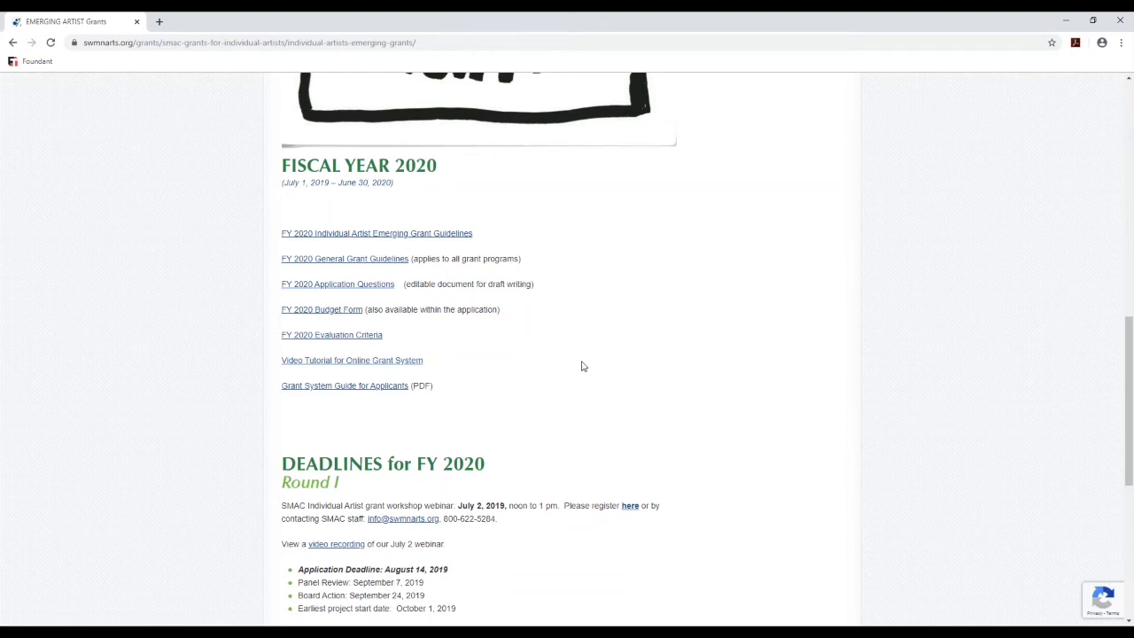
mouse_move(552, 340)
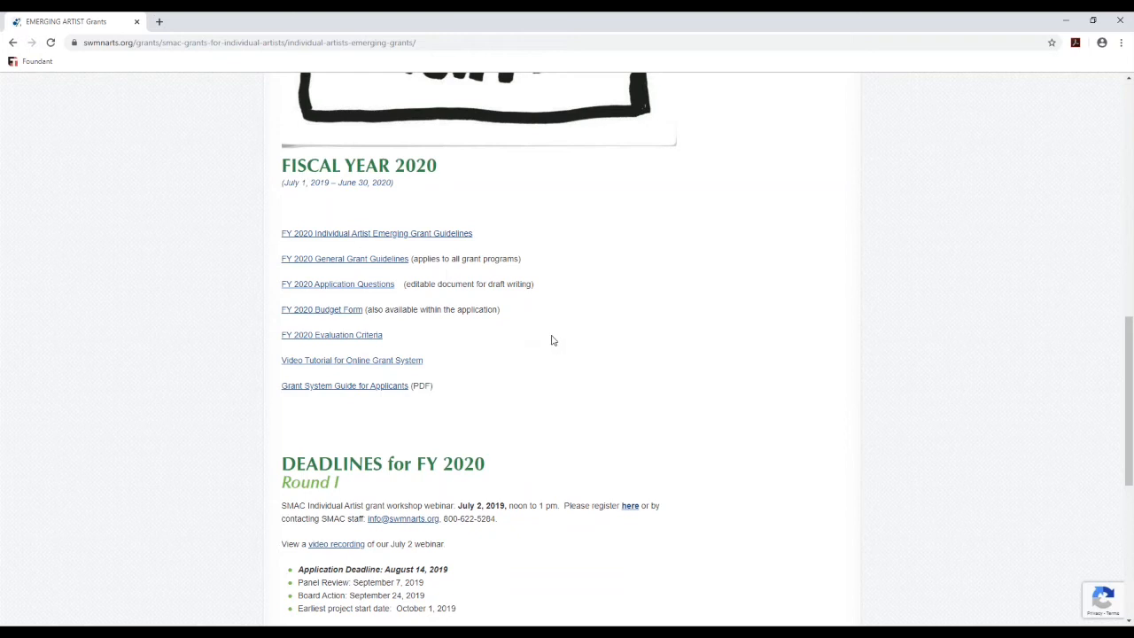
mouse_move(315, 418)
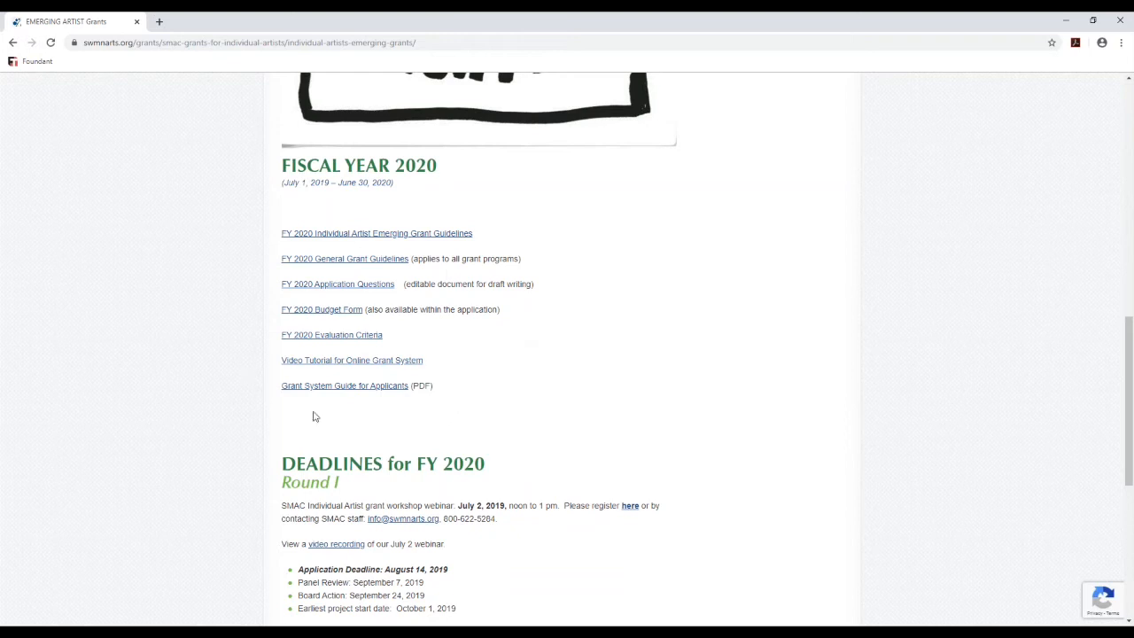
mouse_move(487, 375)
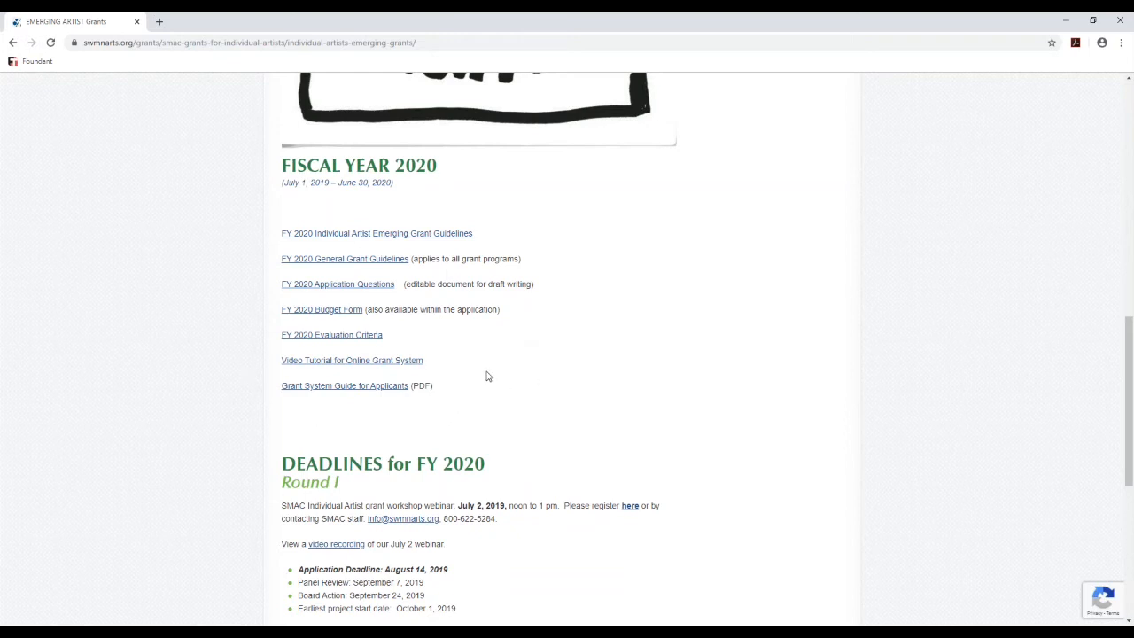
mouse_move(458, 363)
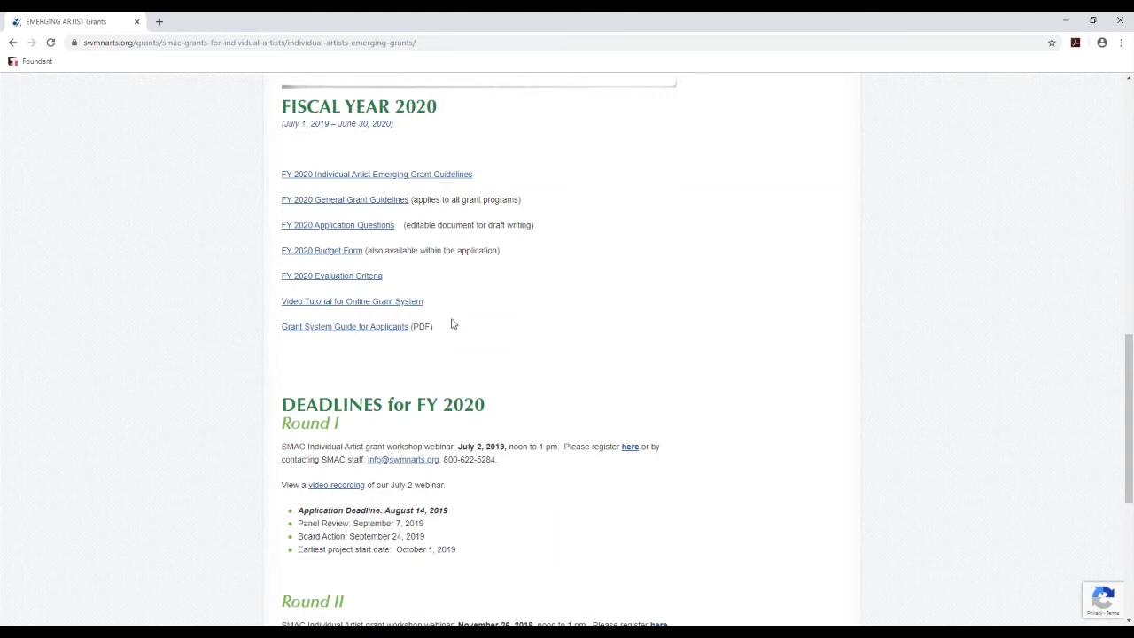
mouse_move(587, 337)
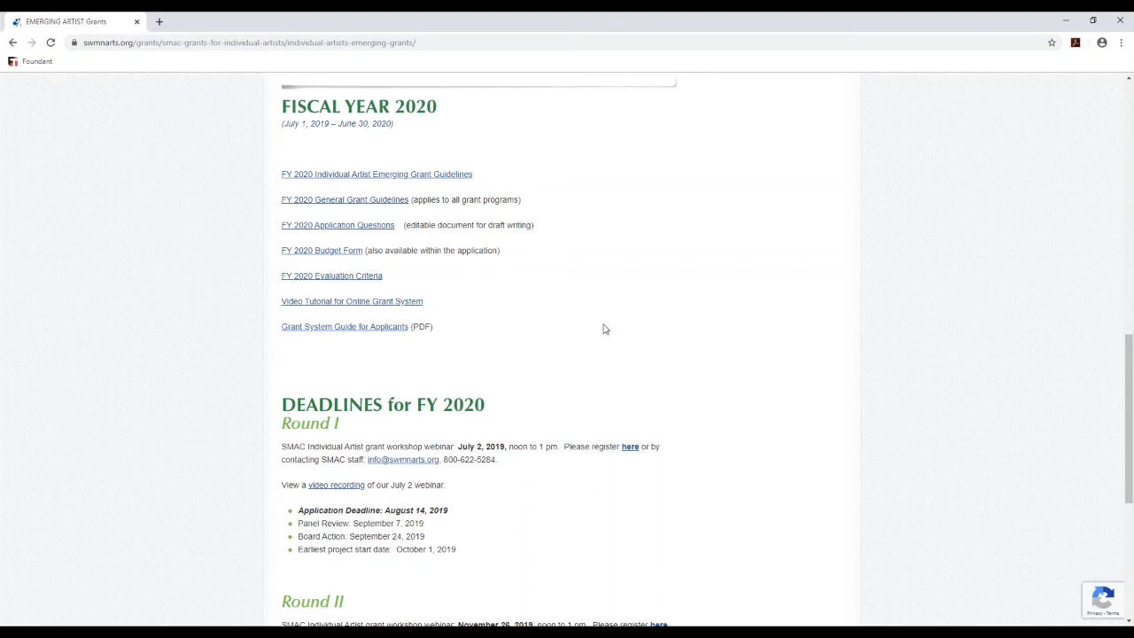
mouse_move(660, 320)
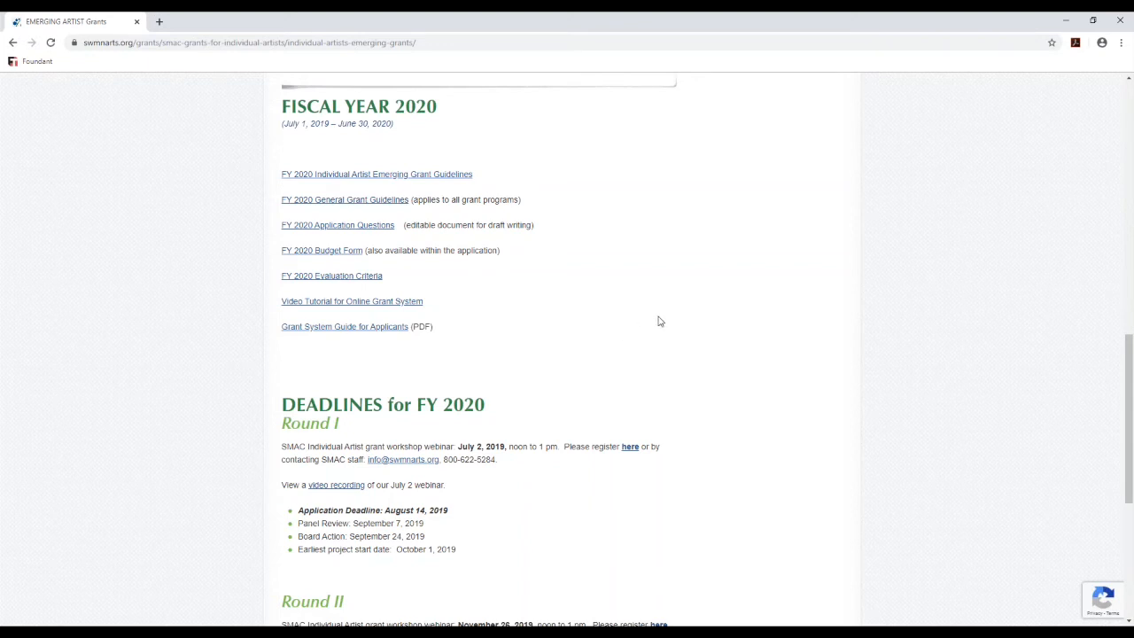
Read the FY 2020 Round I and Round II deadlines, then scroll back to the page top
scroll(down, 3)
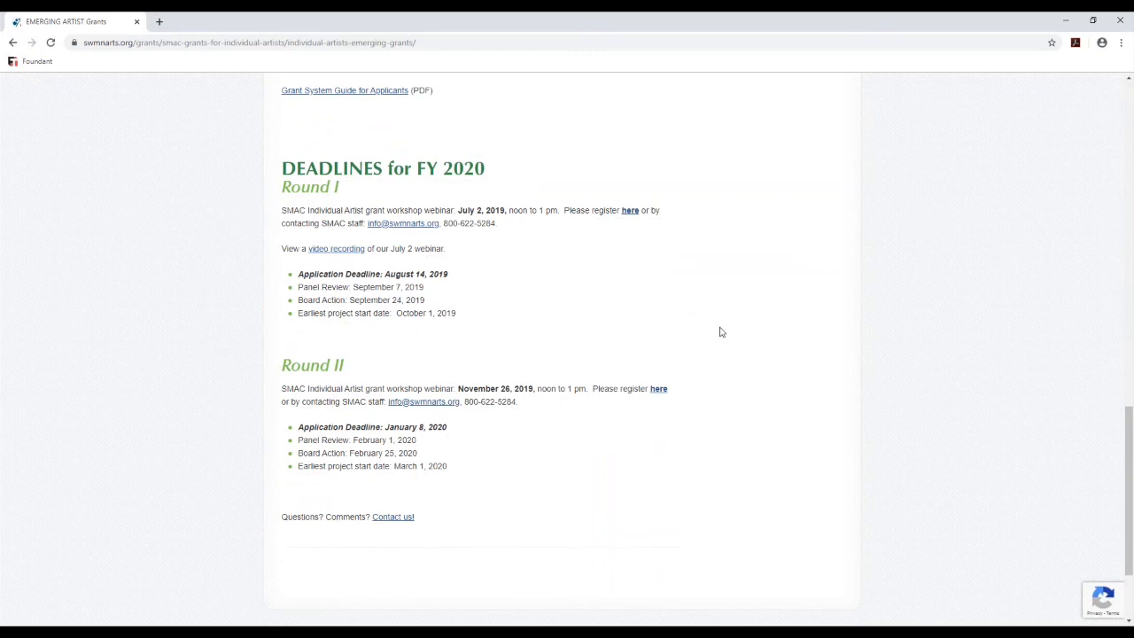
mouse_move(683, 322)
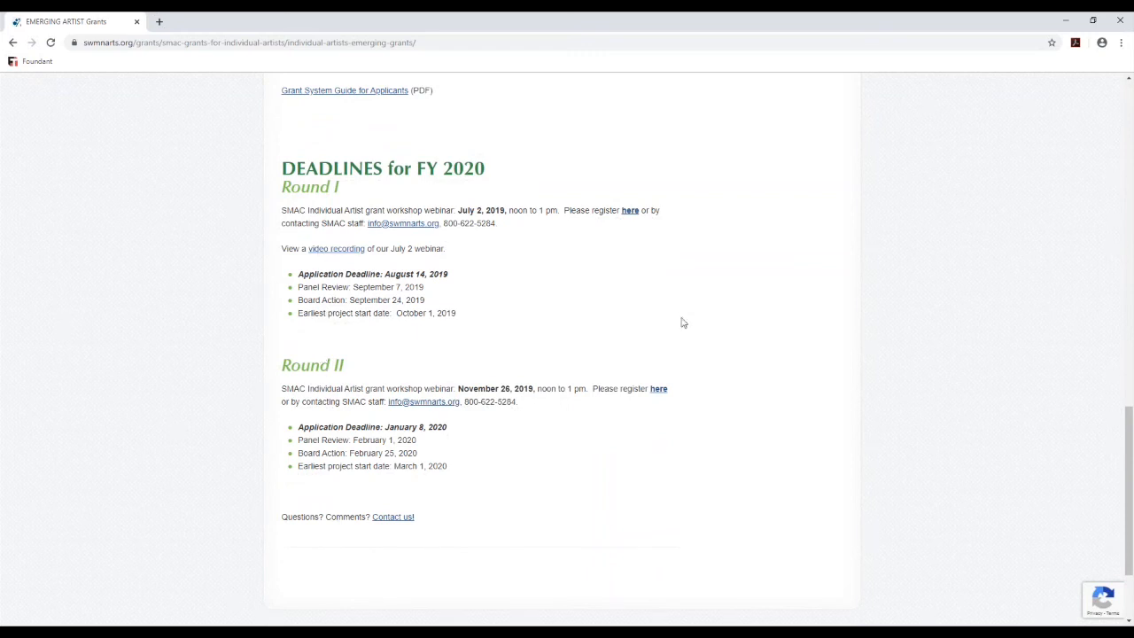
scroll(down, 3)
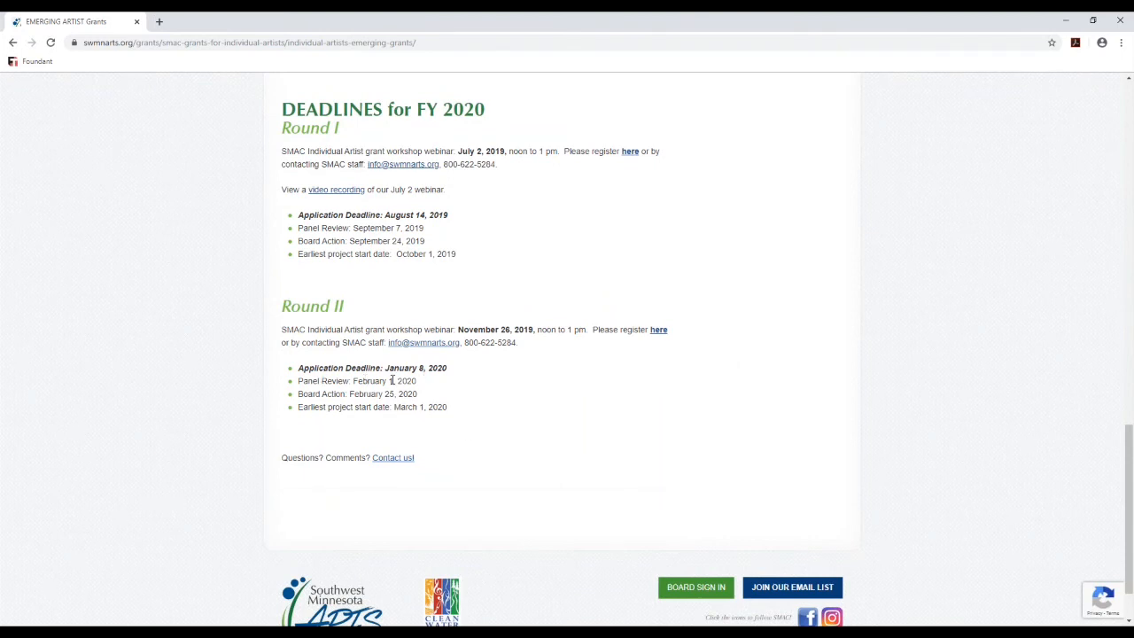
mouse_move(450, 394)
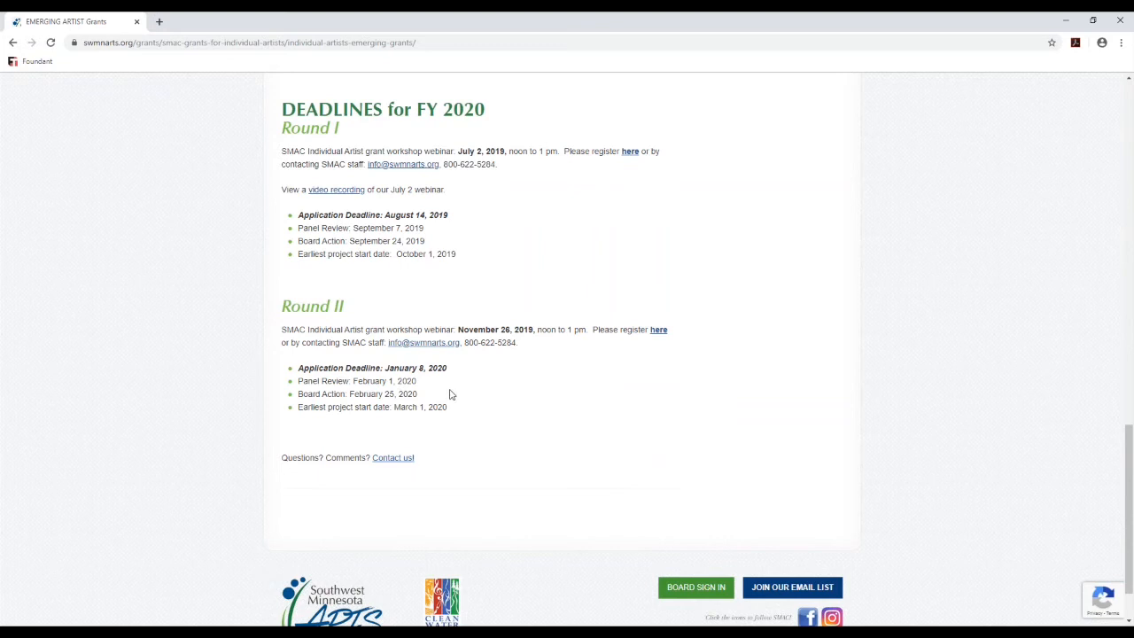
mouse_move(385, 396)
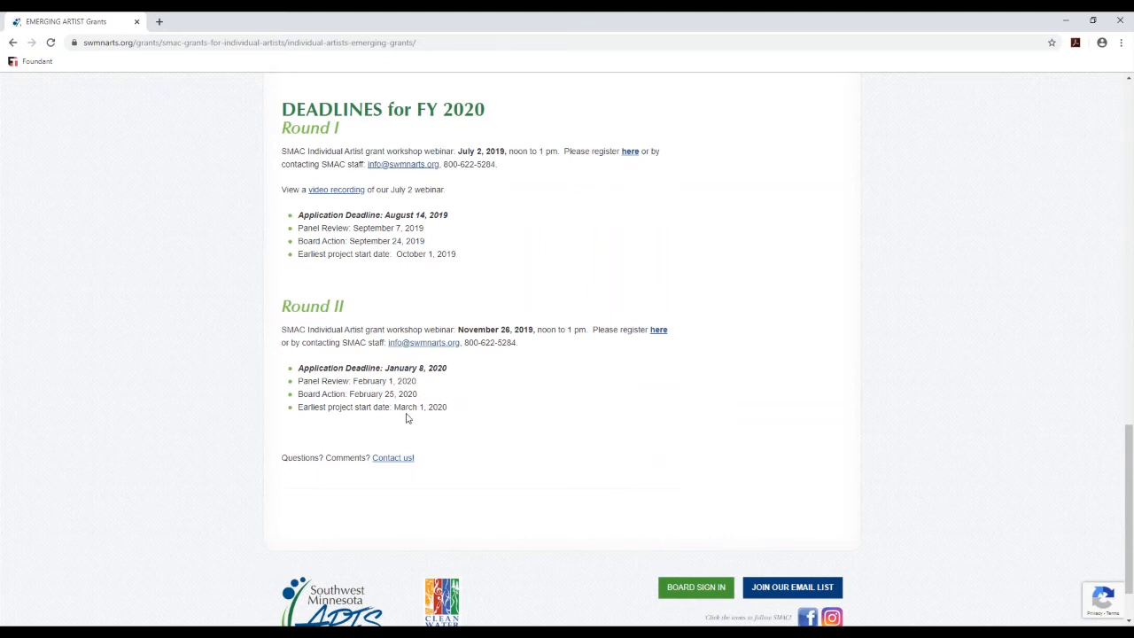
mouse_move(547, 422)
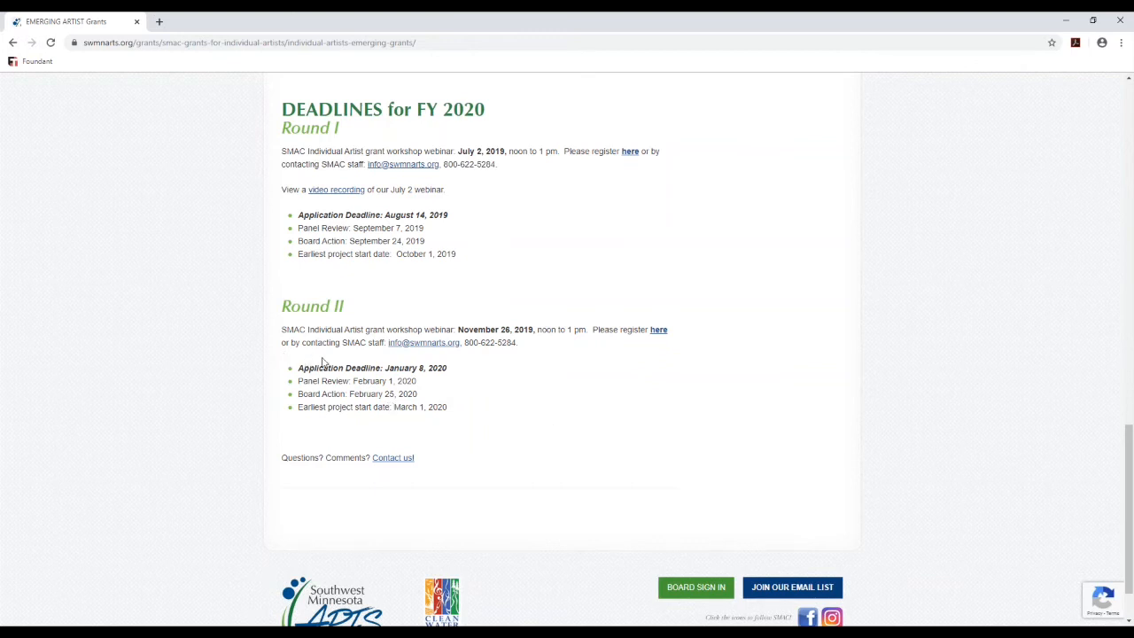
mouse_move(288, 362)
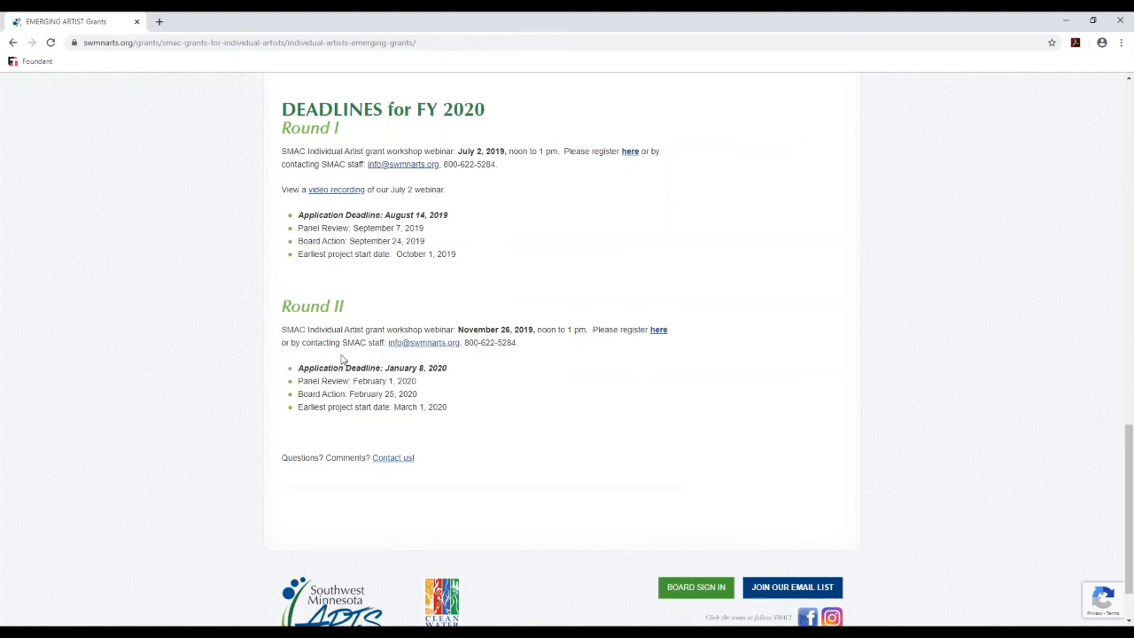
scroll(up, 3)
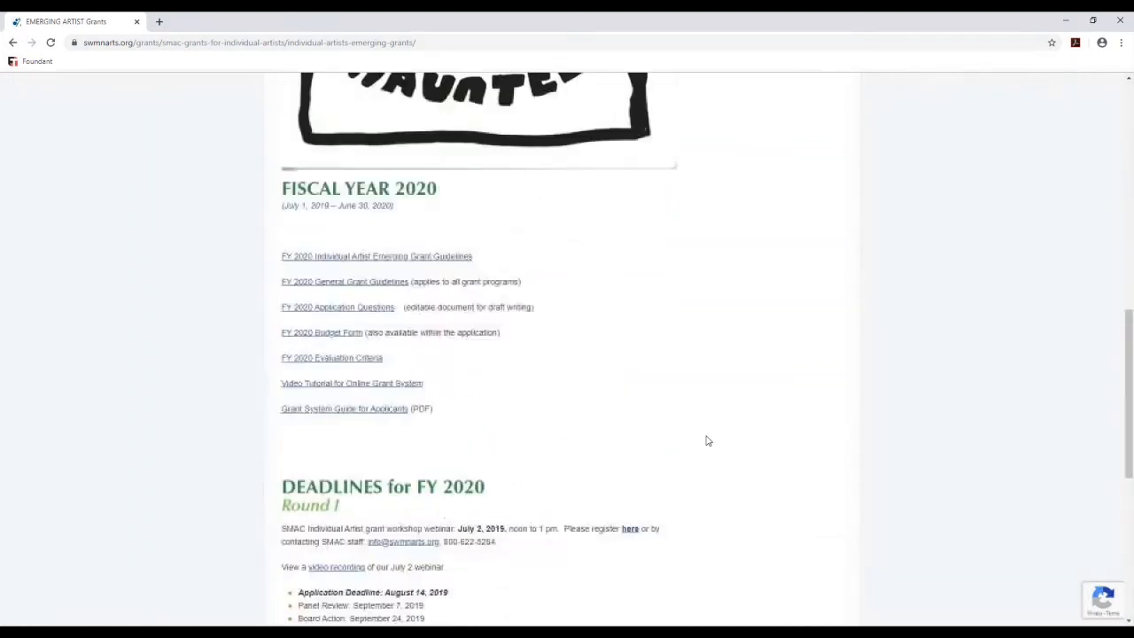
scroll(up, 3)
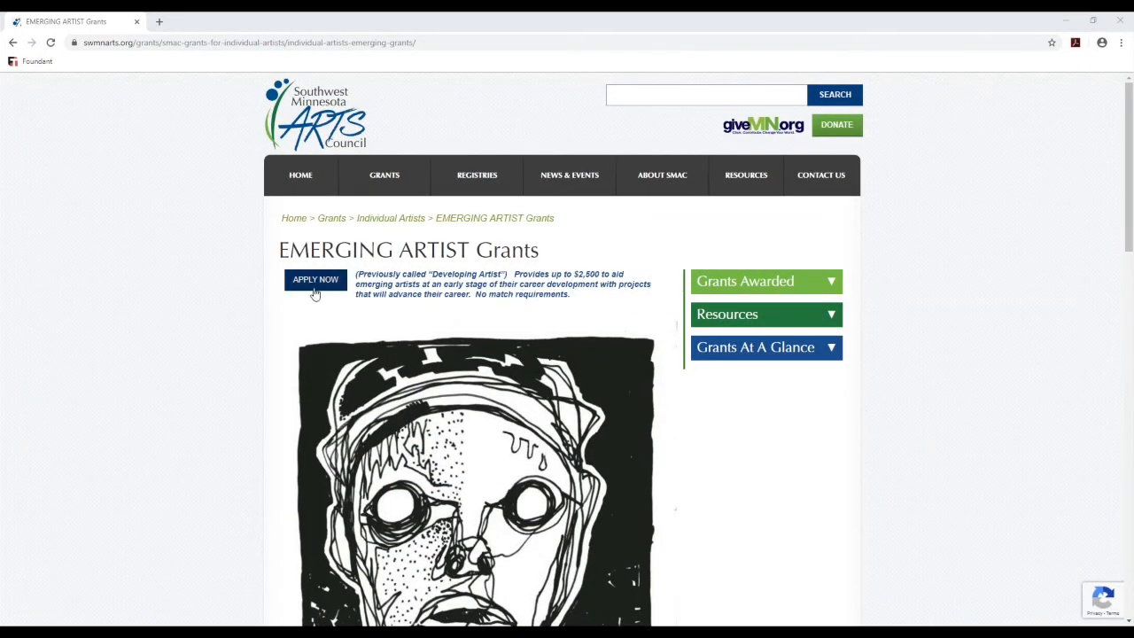
Use APPLY NOW to launch the Foundant logon page in a new tab
click(314, 279)
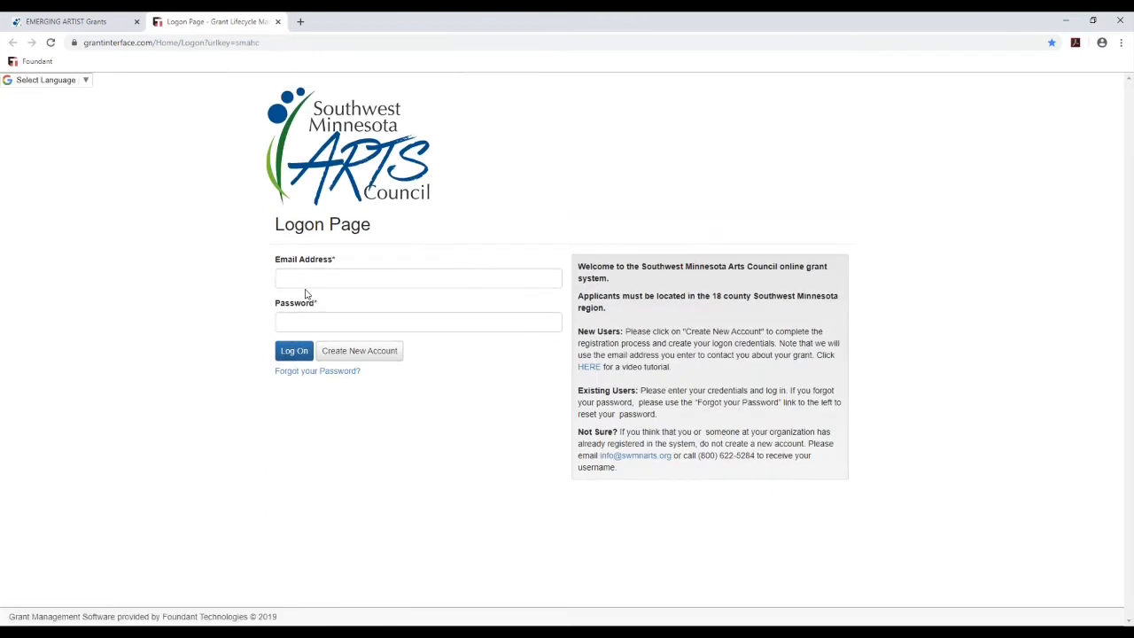
mouse_move(533, 212)
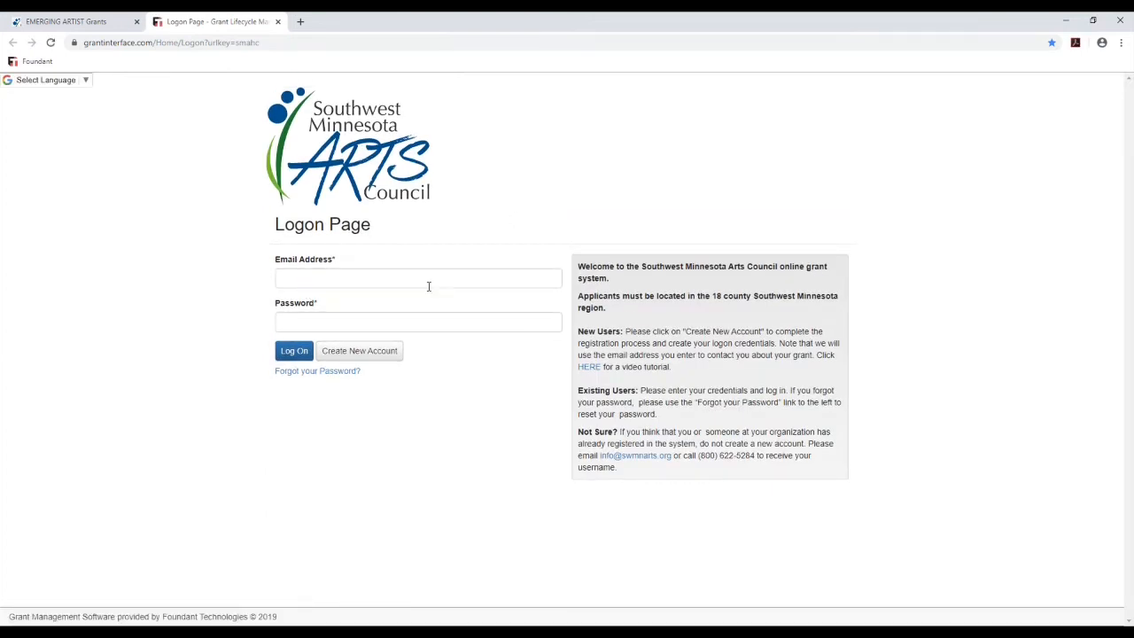
mouse_move(367, 432)
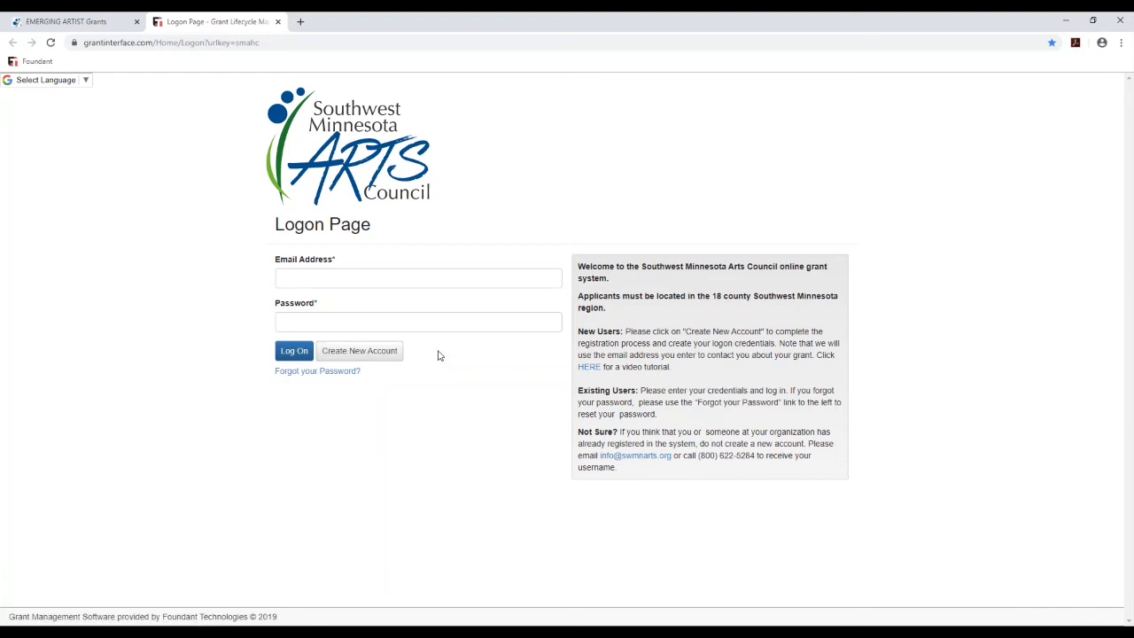
mouse_move(436, 353)
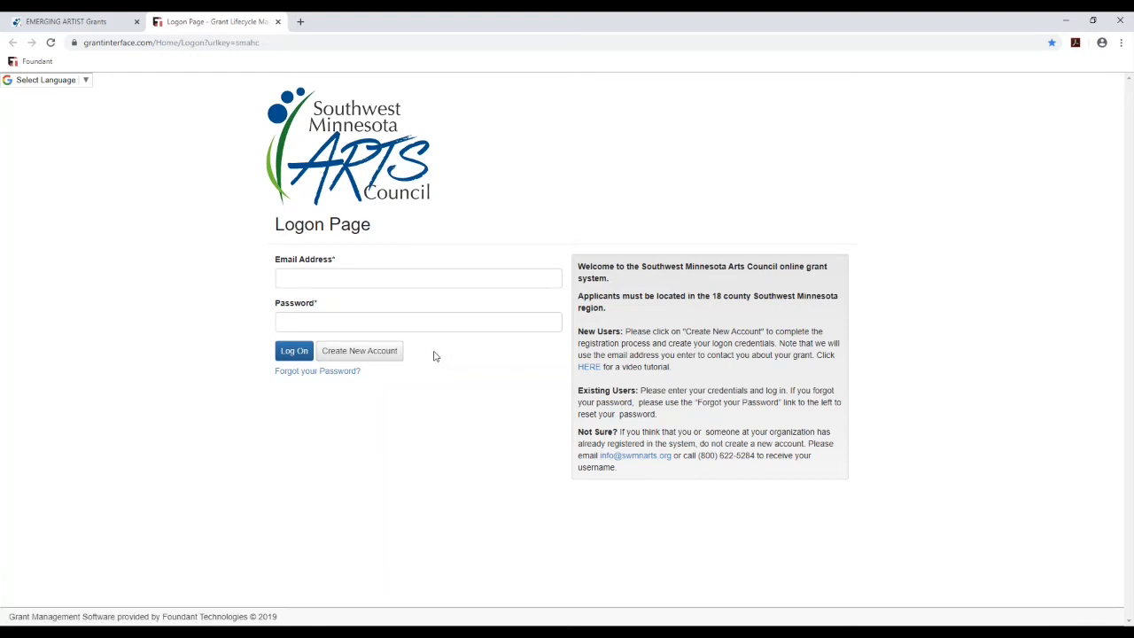
mouse_move(533, 241)
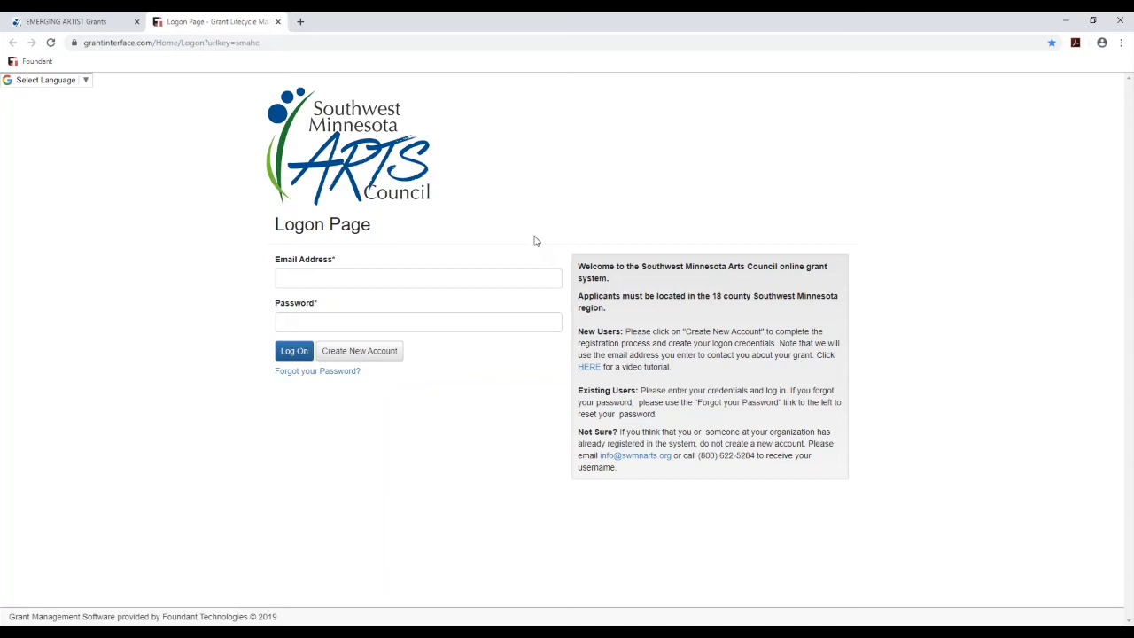
mouse_move(535, 246)
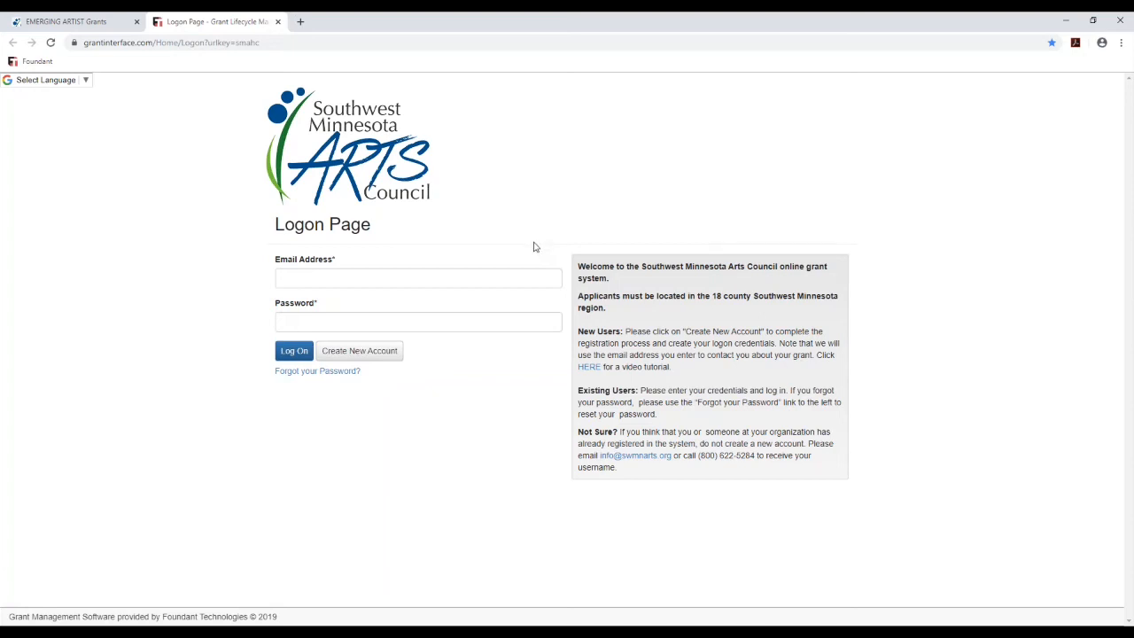
mouse_move(588, 211)
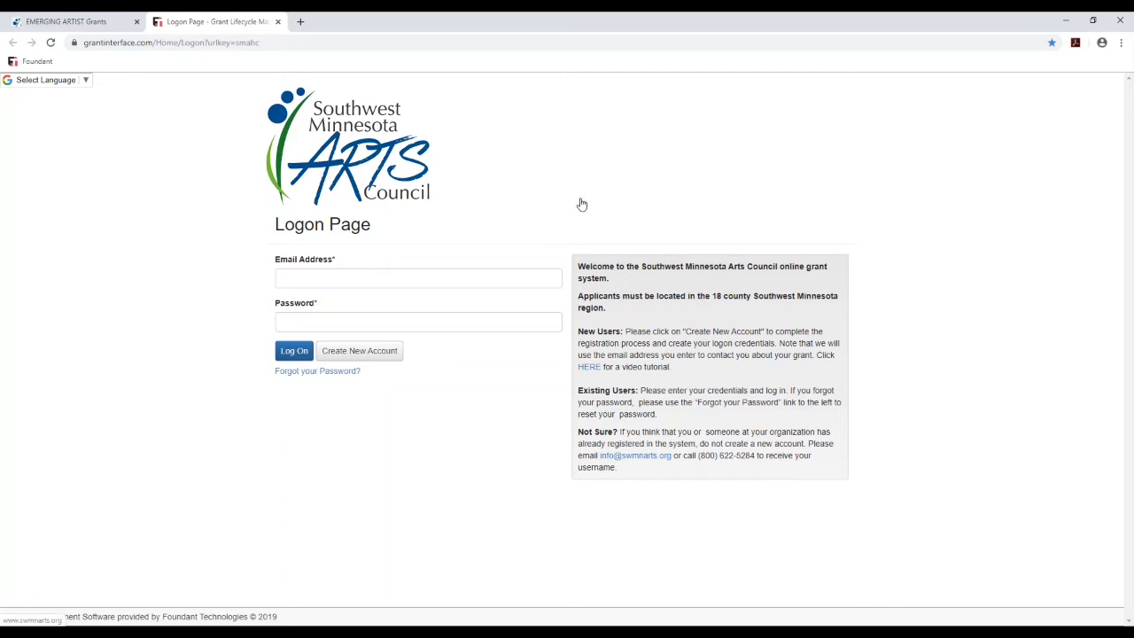
mouse_move(563, 196)
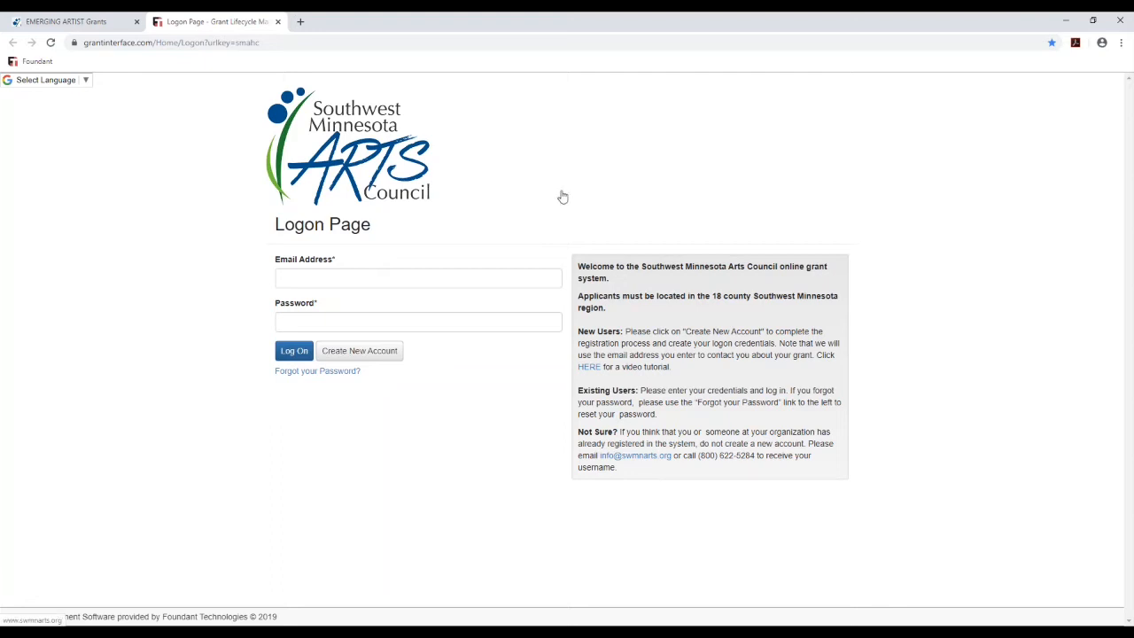
Log on with the applicant's email address and password
click(418, 278)
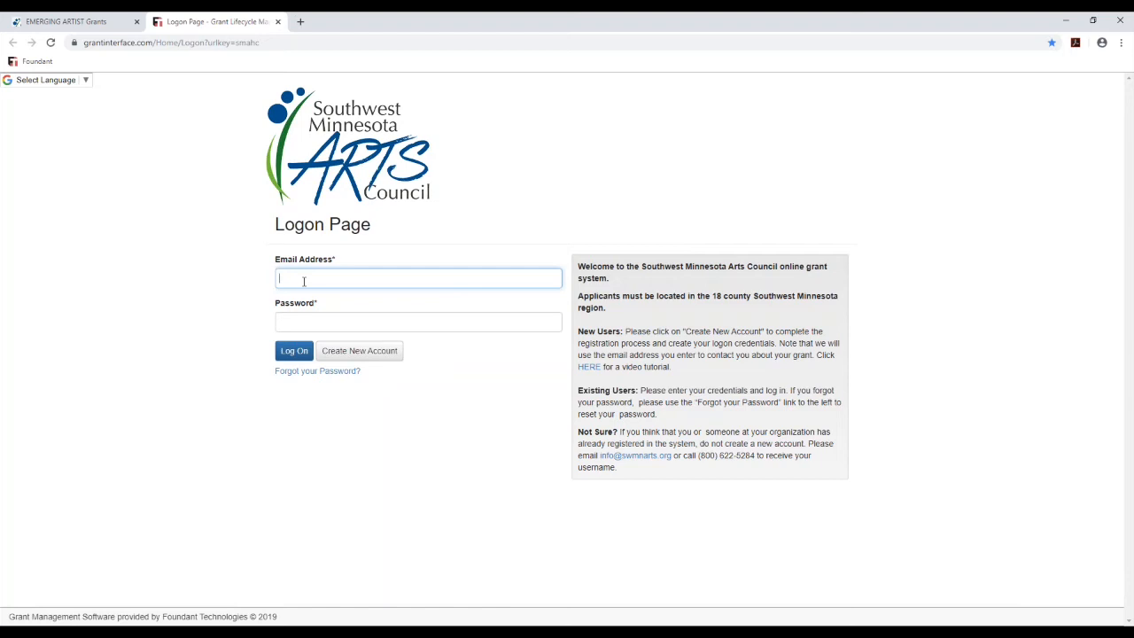
text(applicant@sampleartsorg.com)
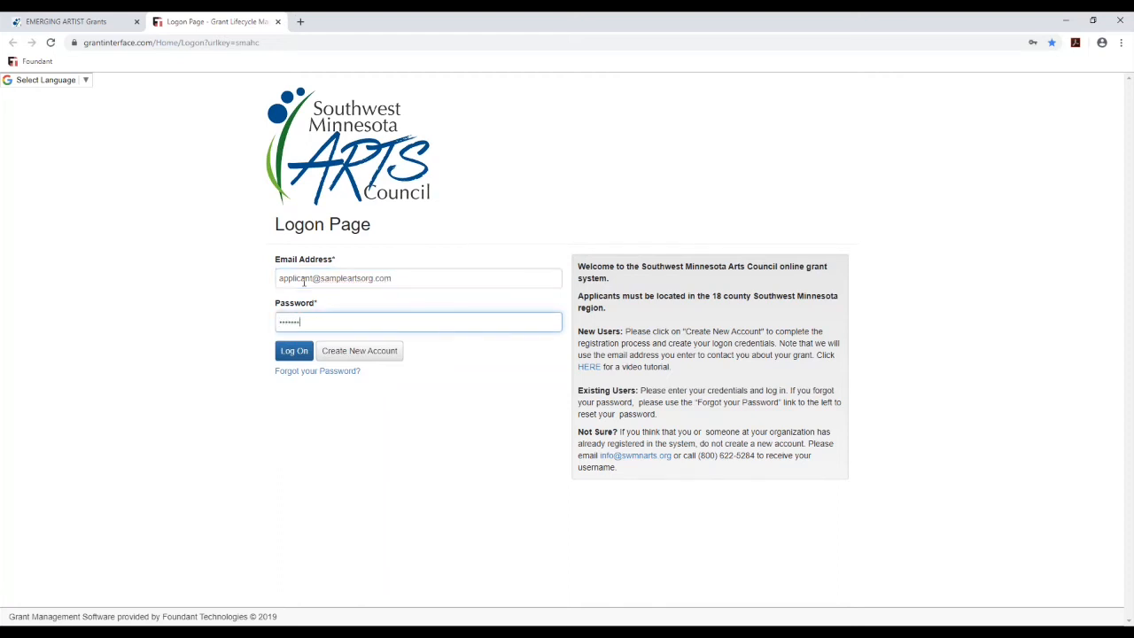
click(293, 351)
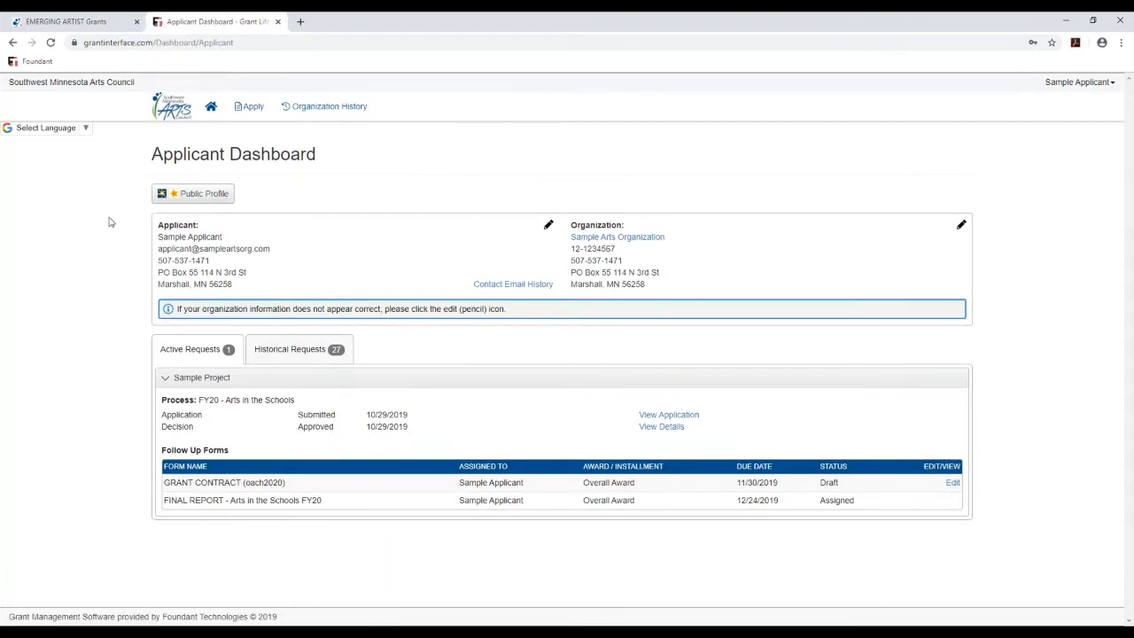
mouse_move(304, 178)
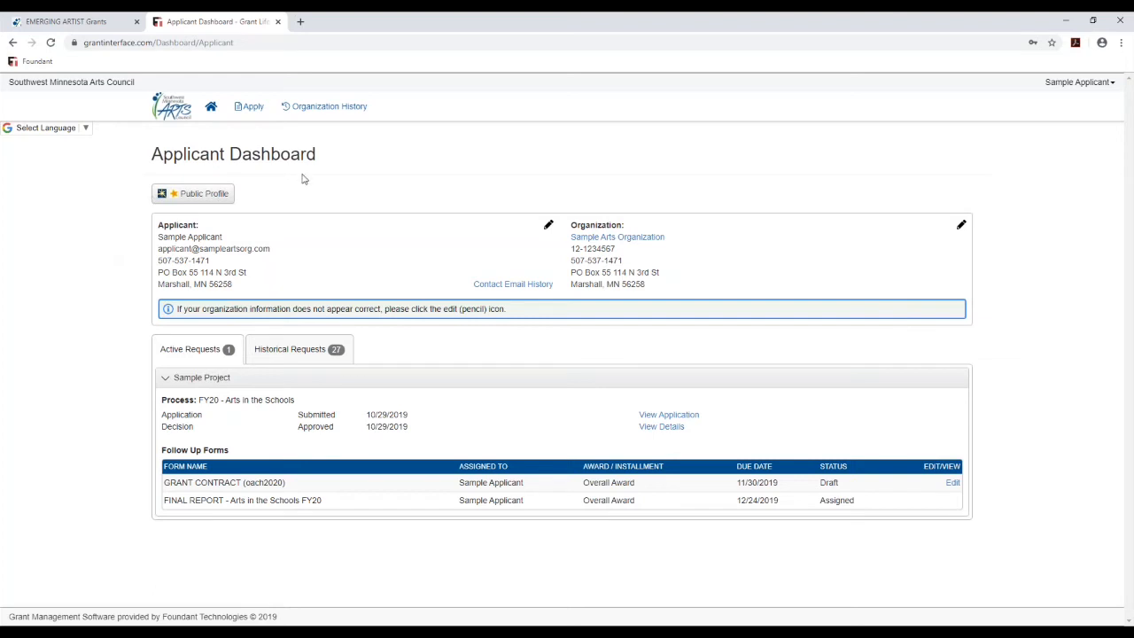
mouse_move(234, 166)
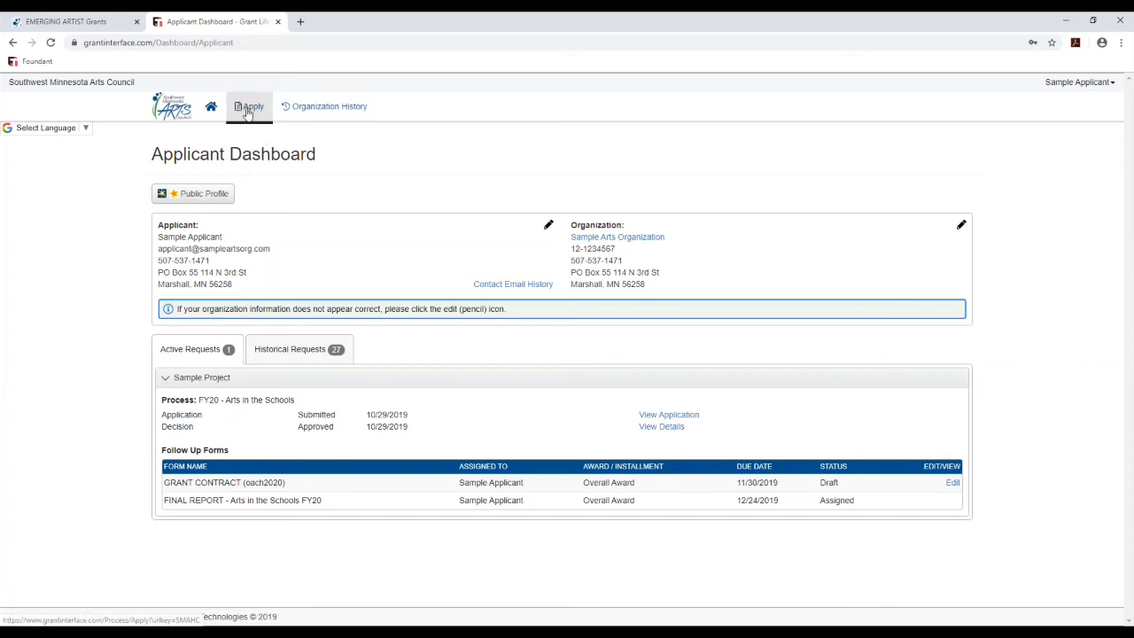
Open the Apply page and scroll to the FY20 - Individual Artist: Emerging listing
click(250, 106)
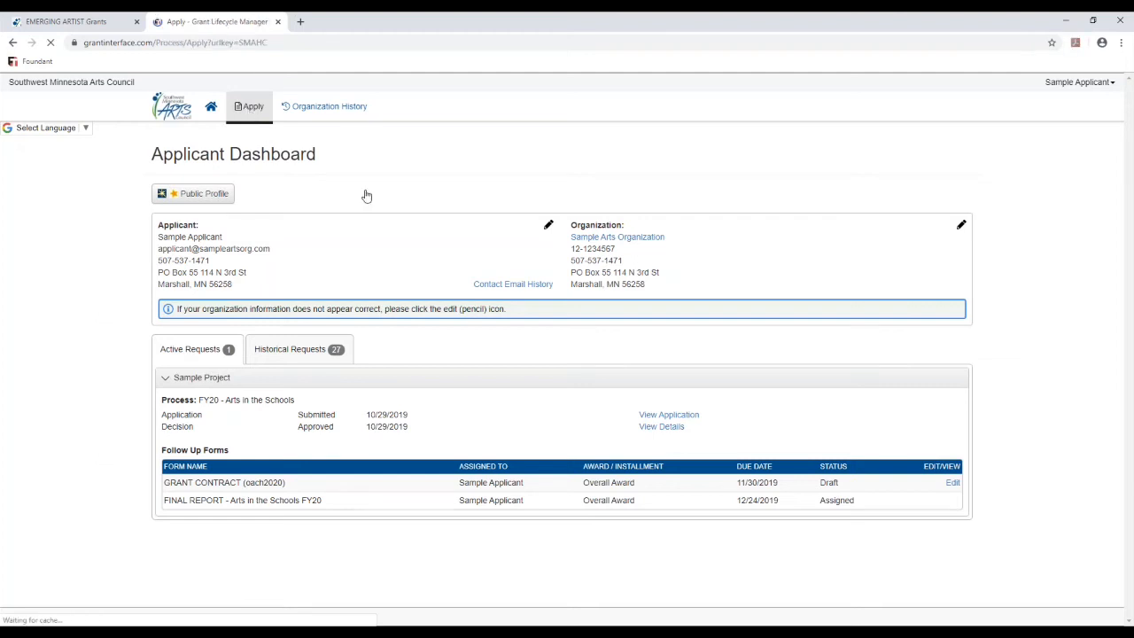
click(252, 107)
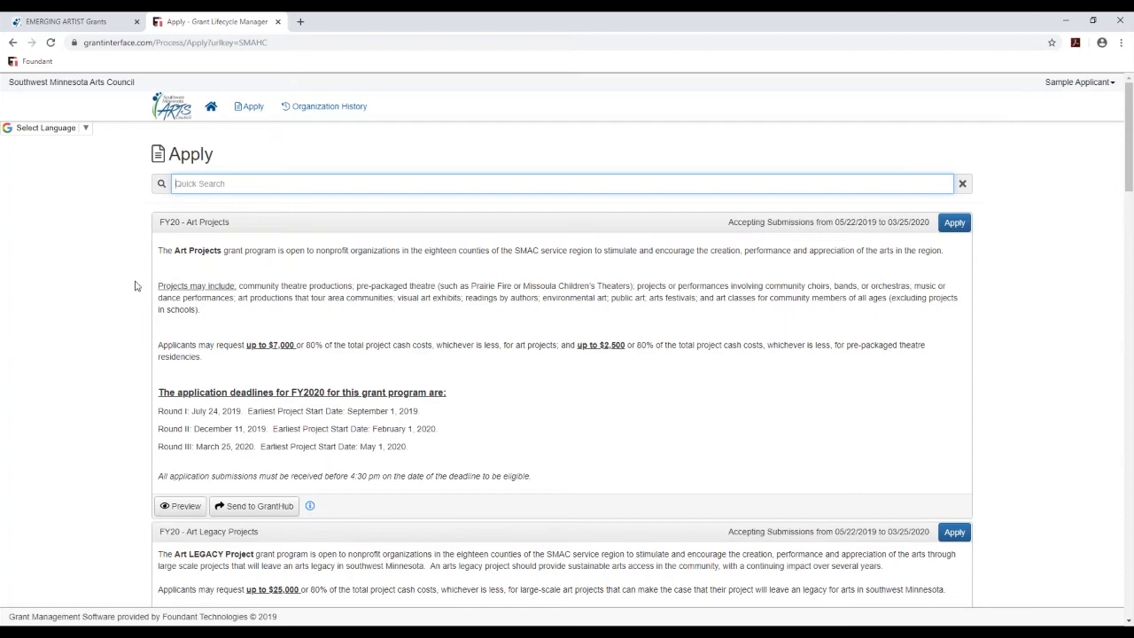
scroll(down, 3)
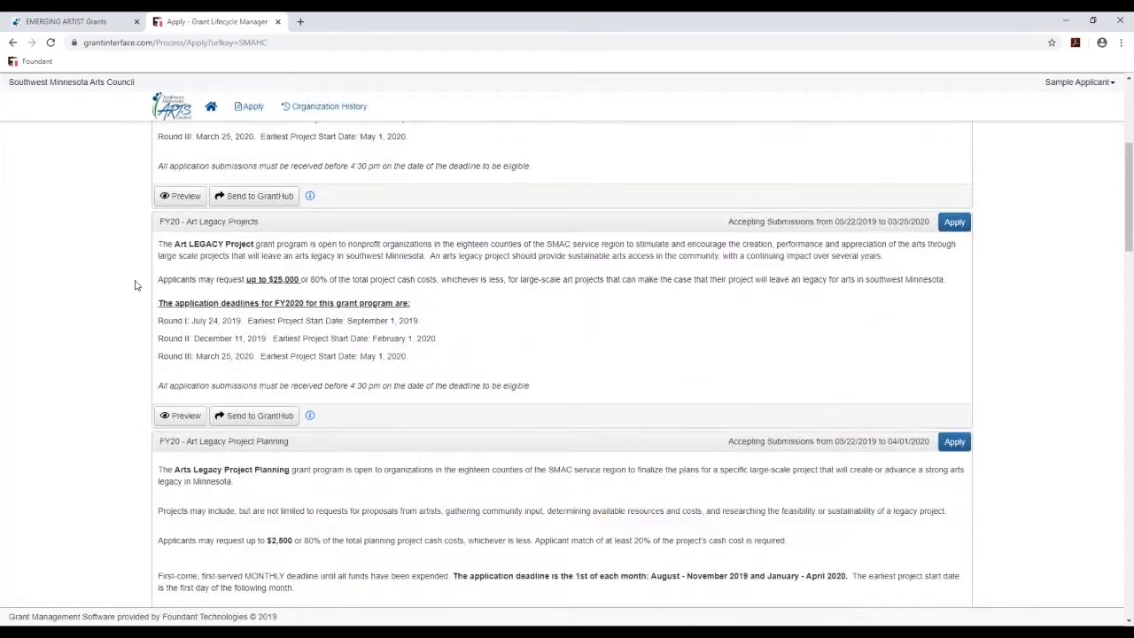
scroll(down, 3)
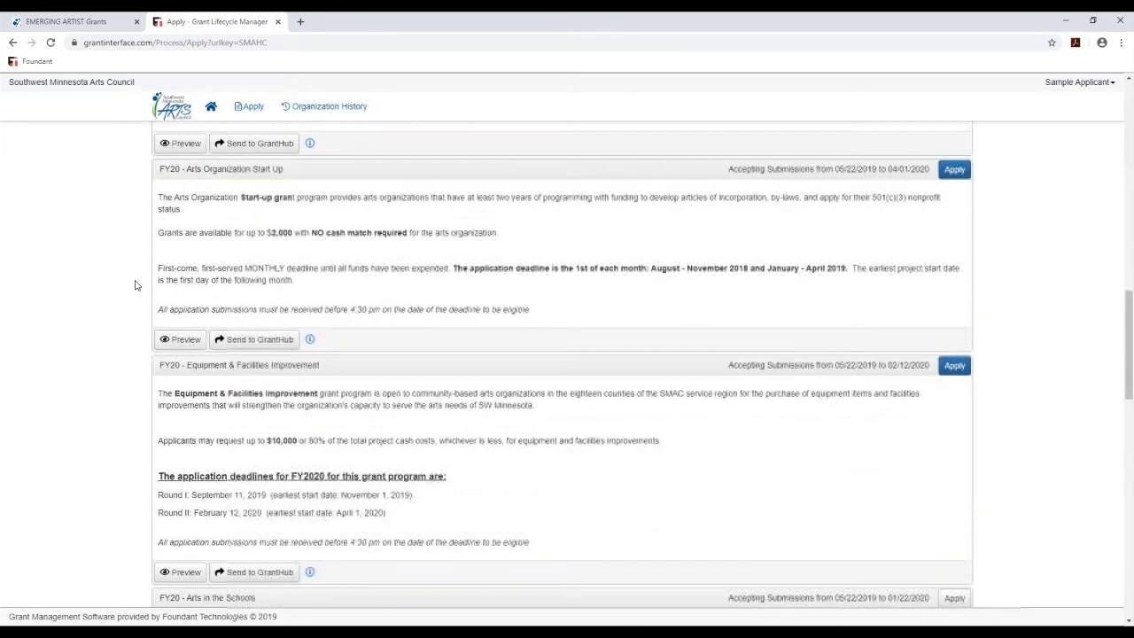
scroll(down, 3)
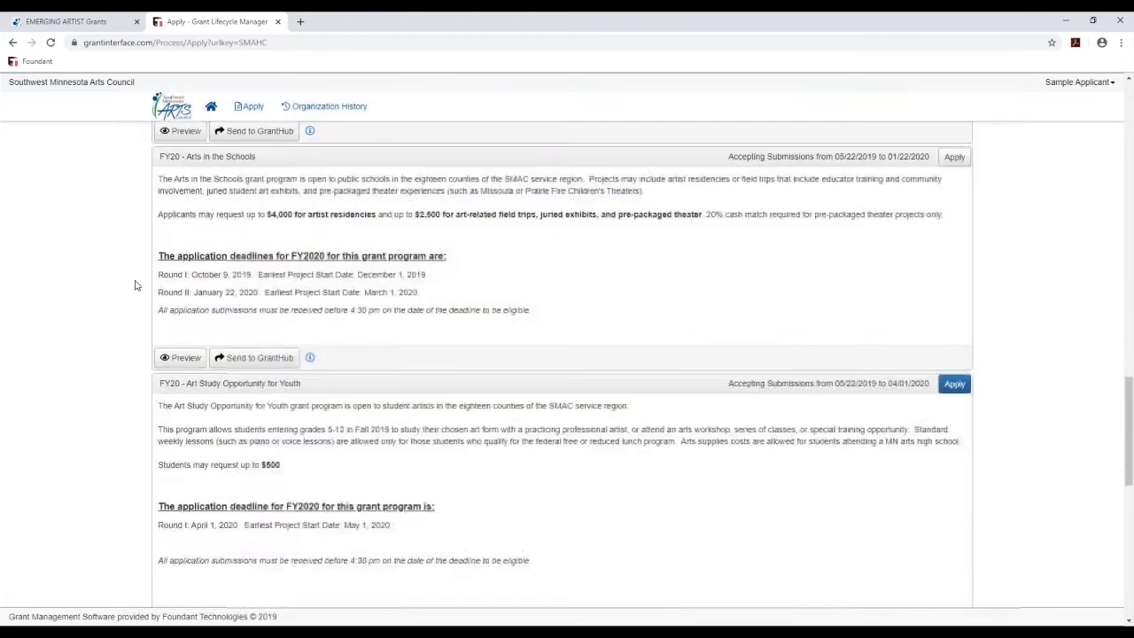
scroll(down, 3)
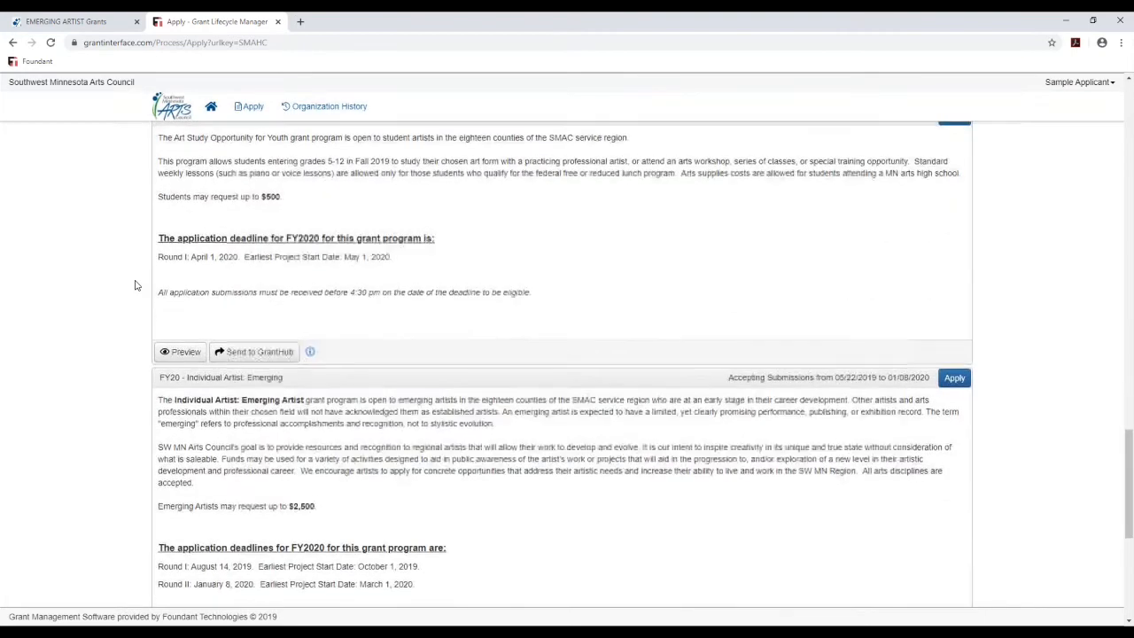
scroll(down, 3)
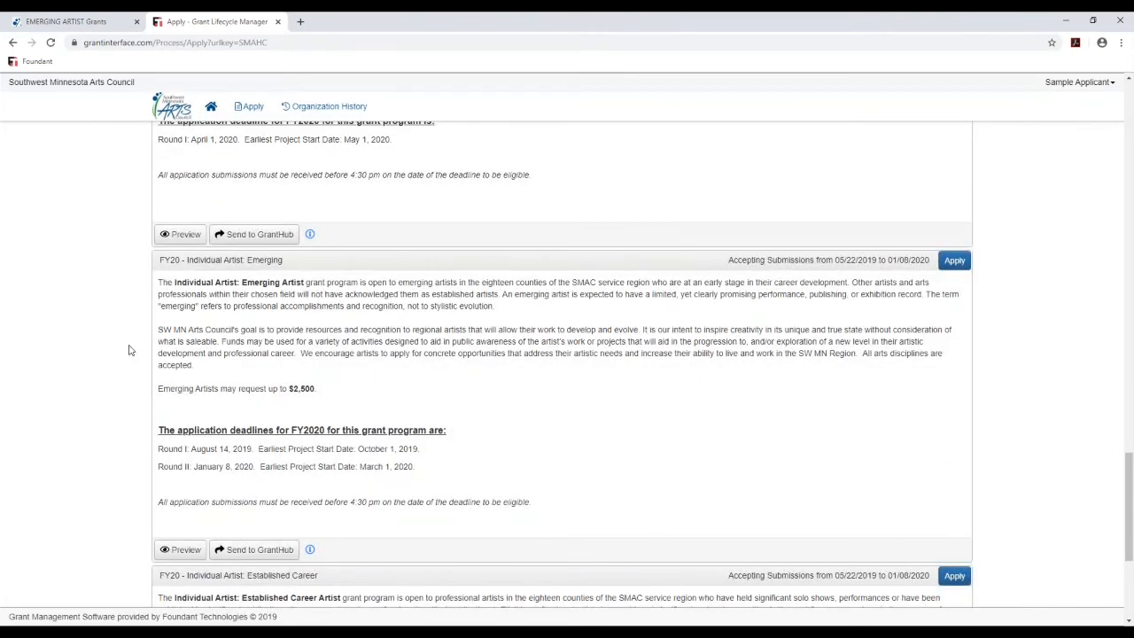
scroll(down, 3)
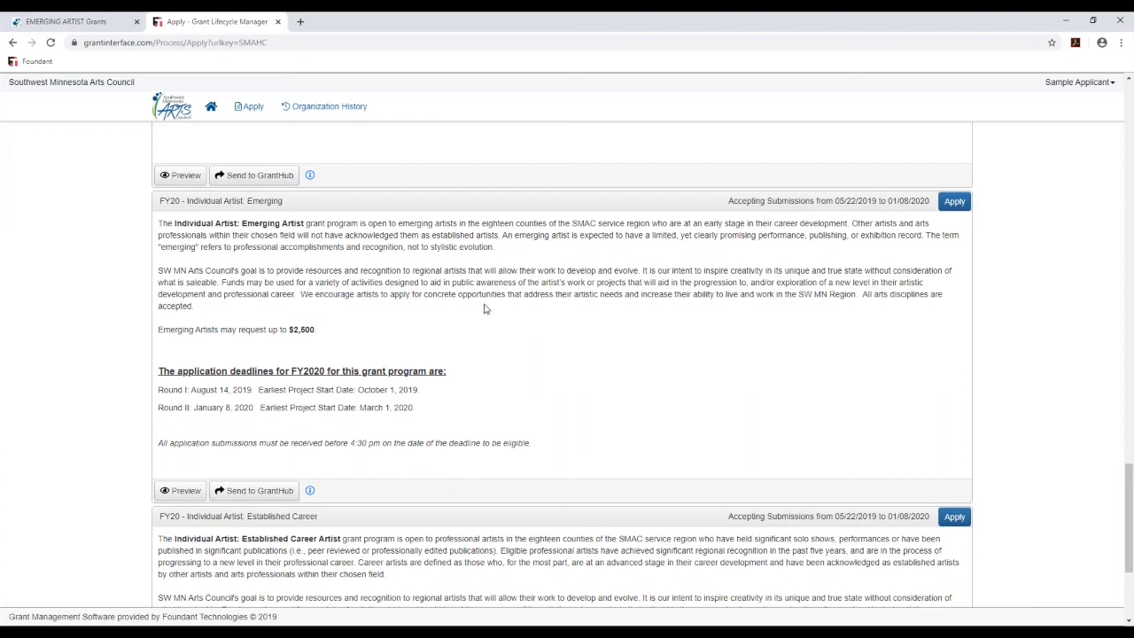
mouse_move(340, 311)
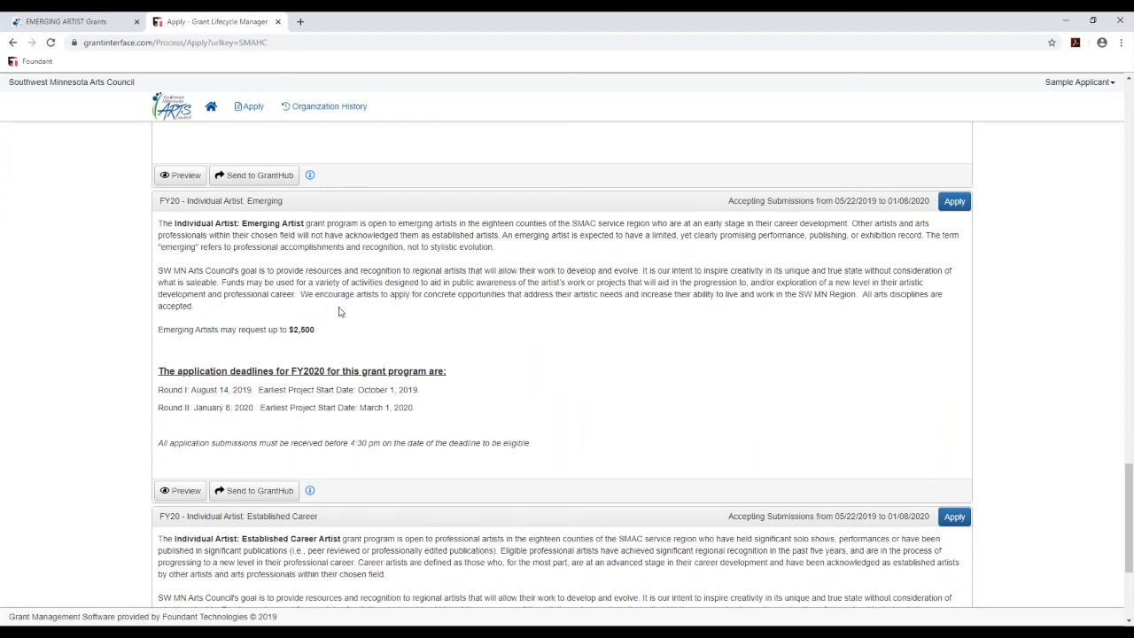
mouse_move(185, 490)
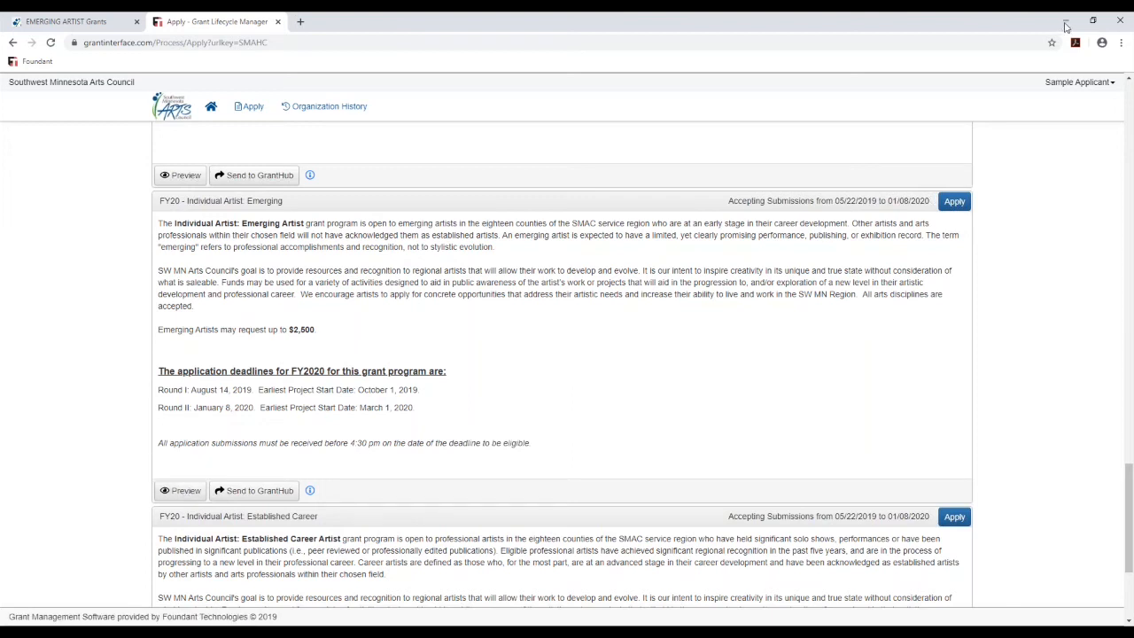
mouse_move(964, 201)
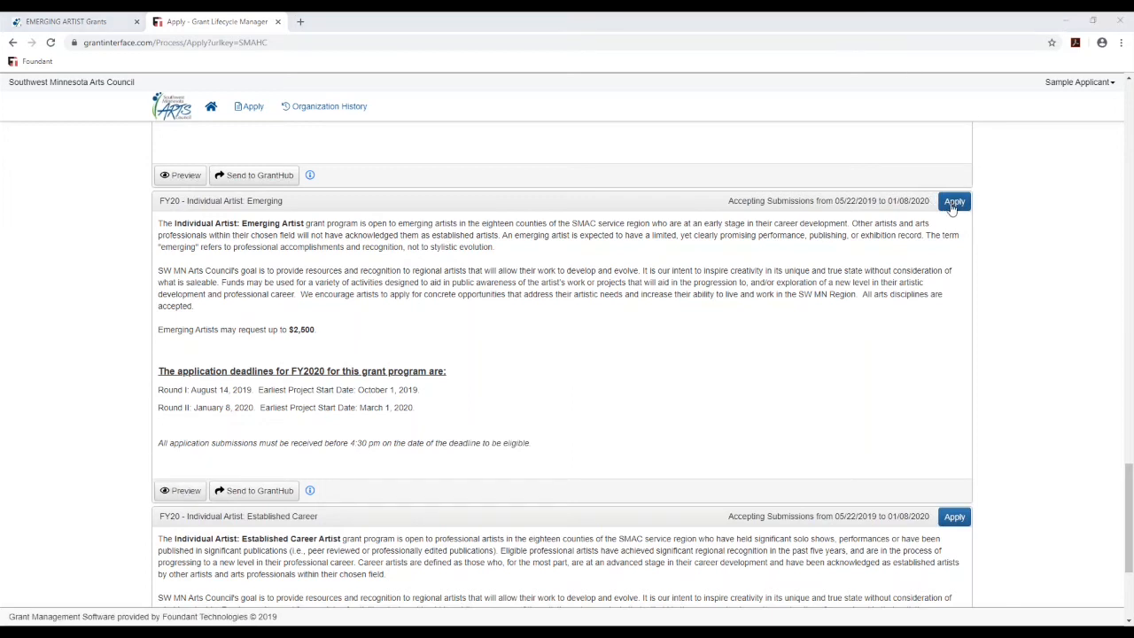
Apply to FY20 - Individual Artist: Emerging, opening a form with prefilled contact information
click(954, 200)
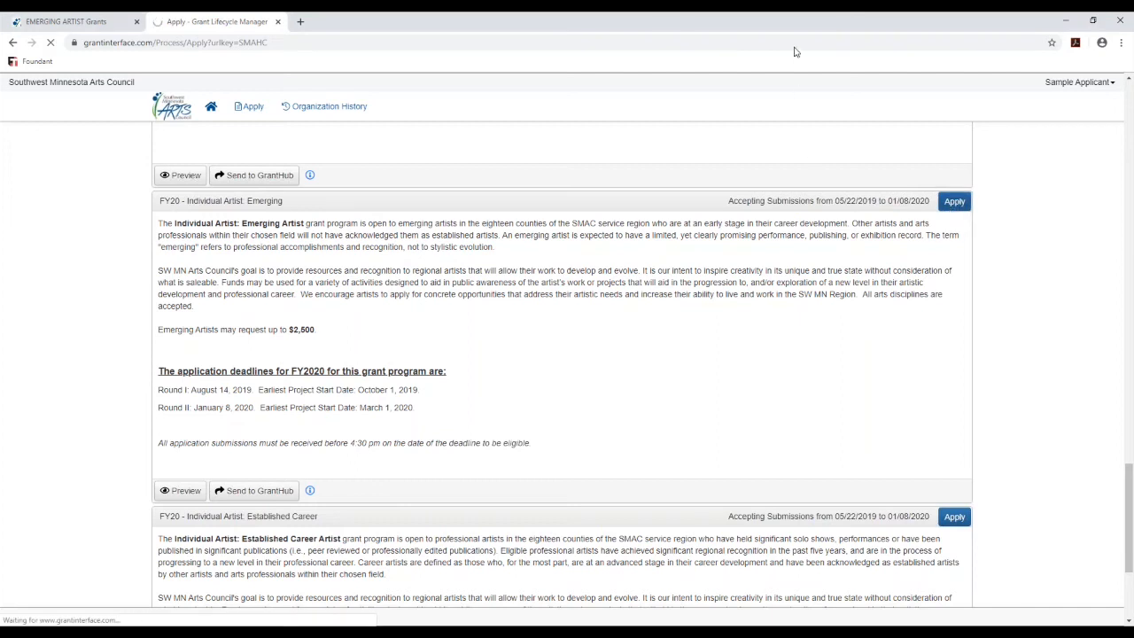
click(953, 201)
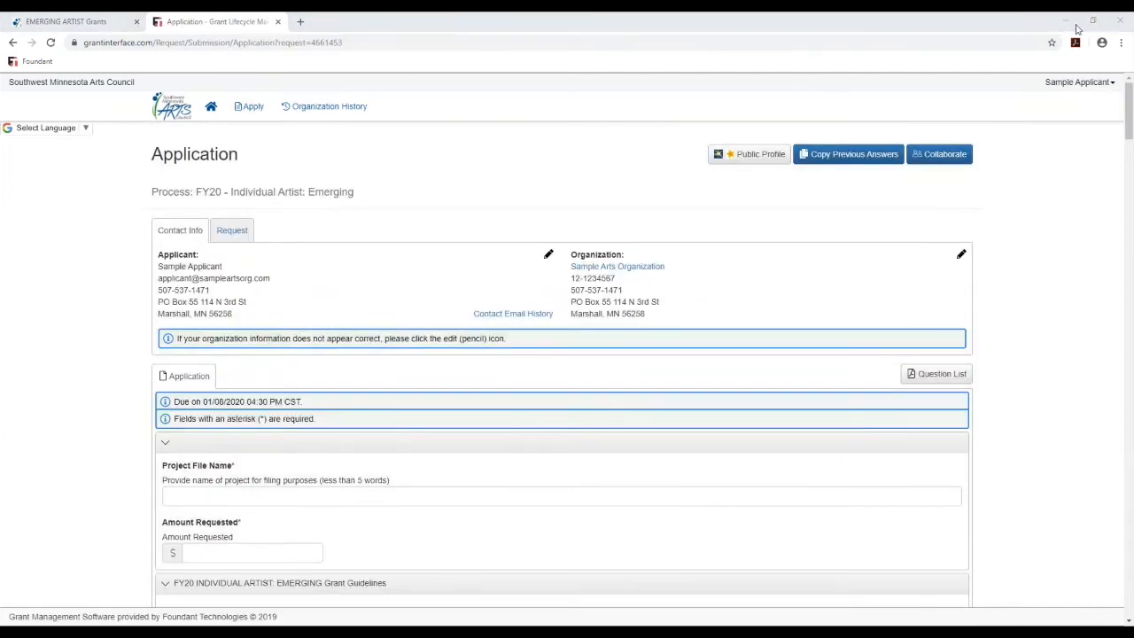
mouse_move(682, 185)
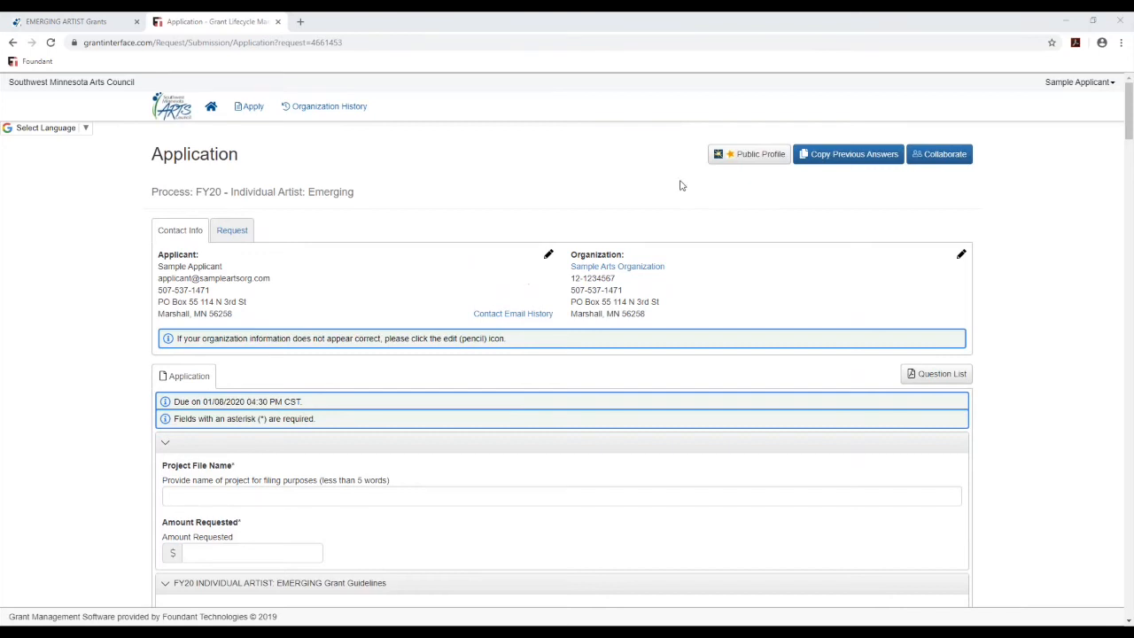
mouse_move(481, 167)
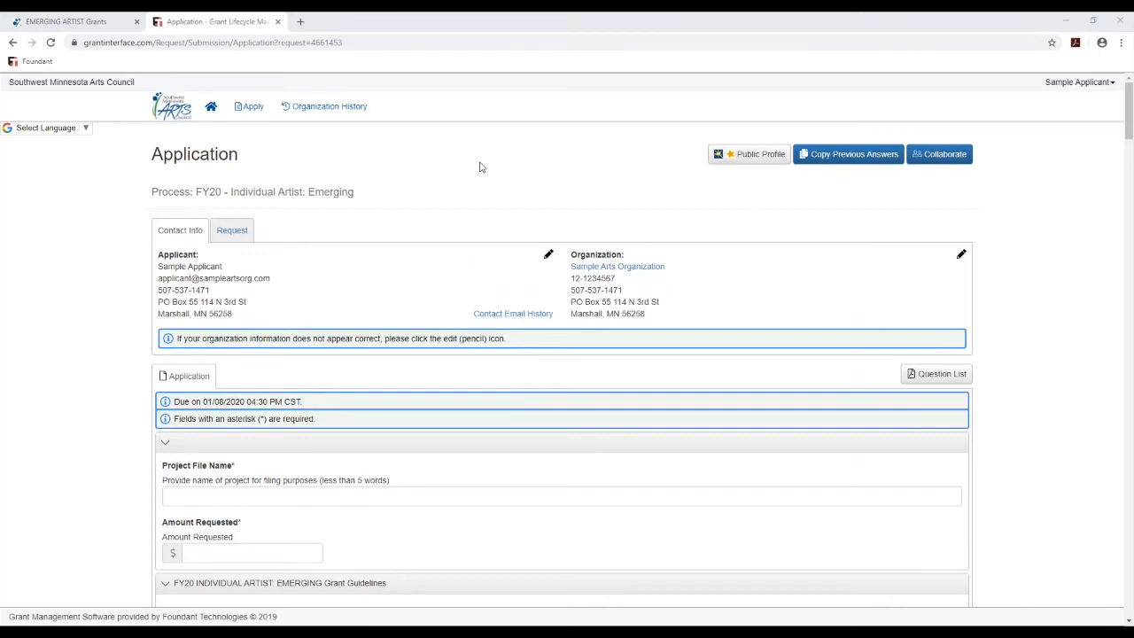
mouse_move(458, 143)
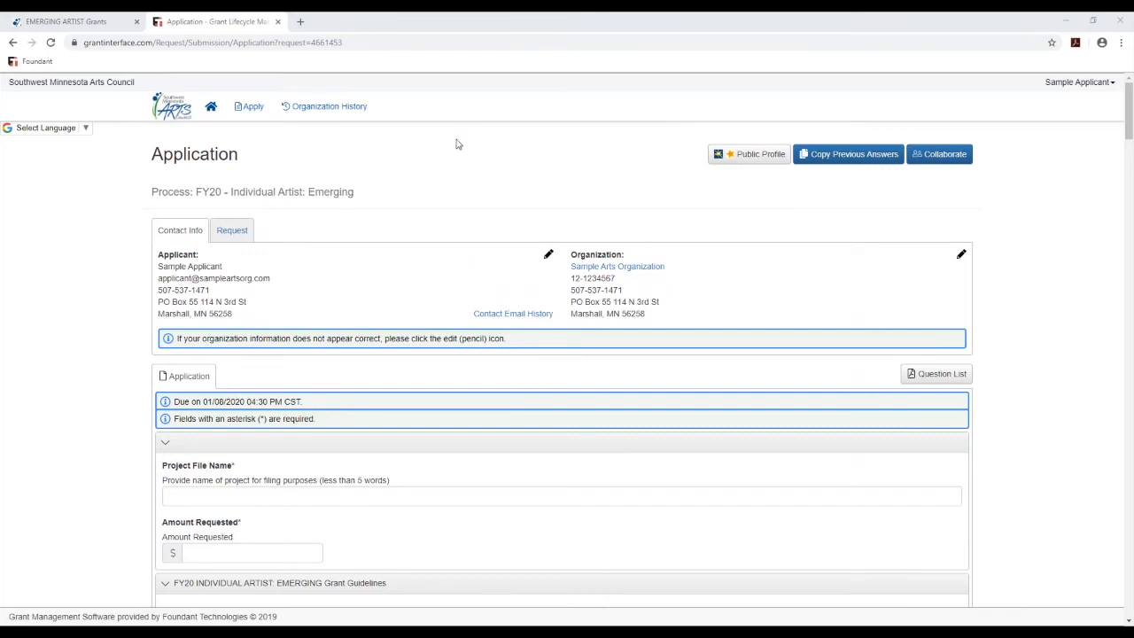
mouse_move(686, 208)
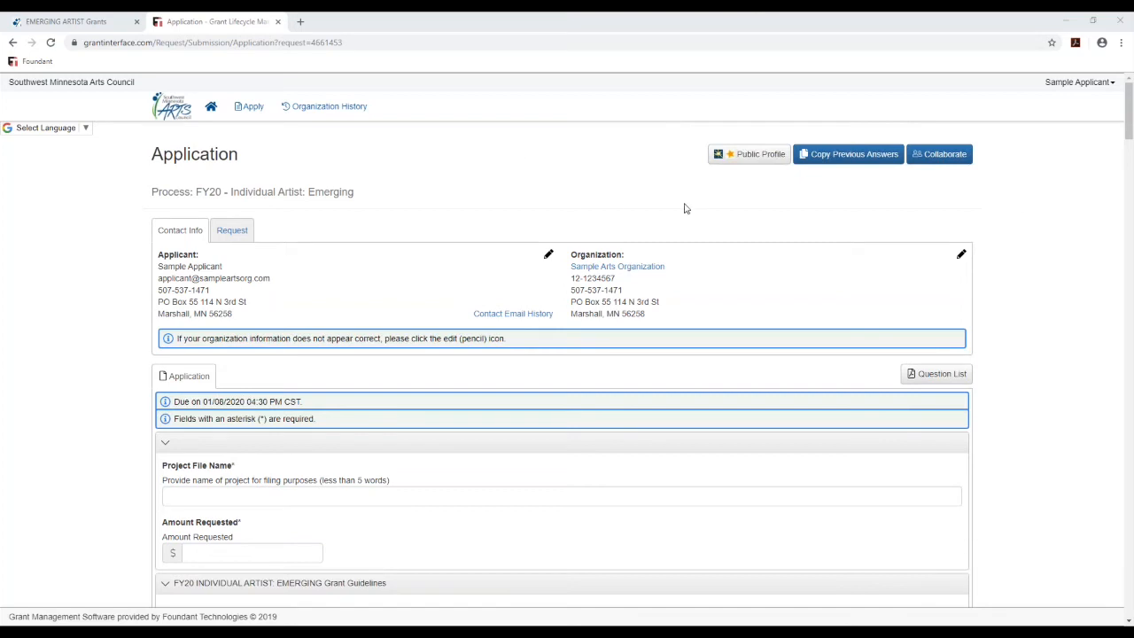
mouse_move(851, 160)
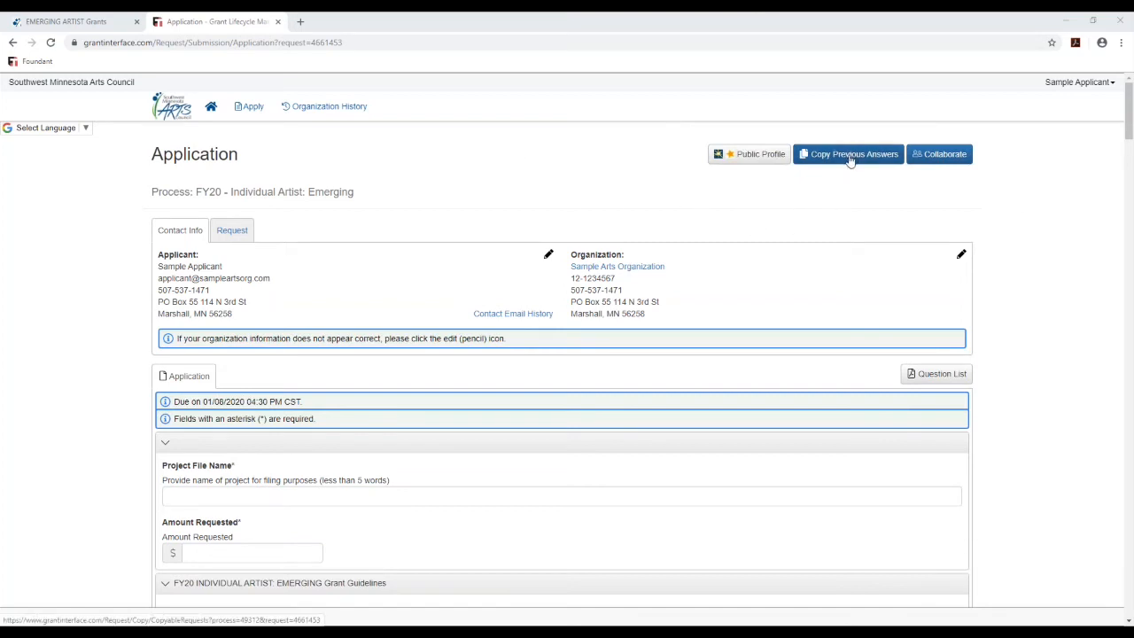
mouse_move(835, 187)
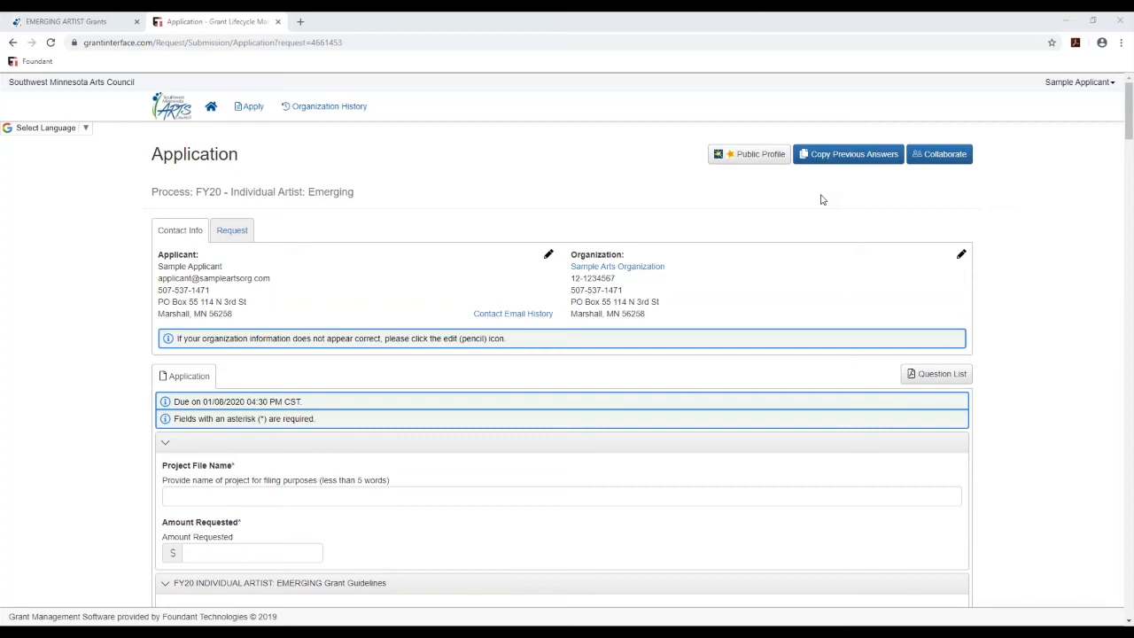
mouse_move(1042, 116)
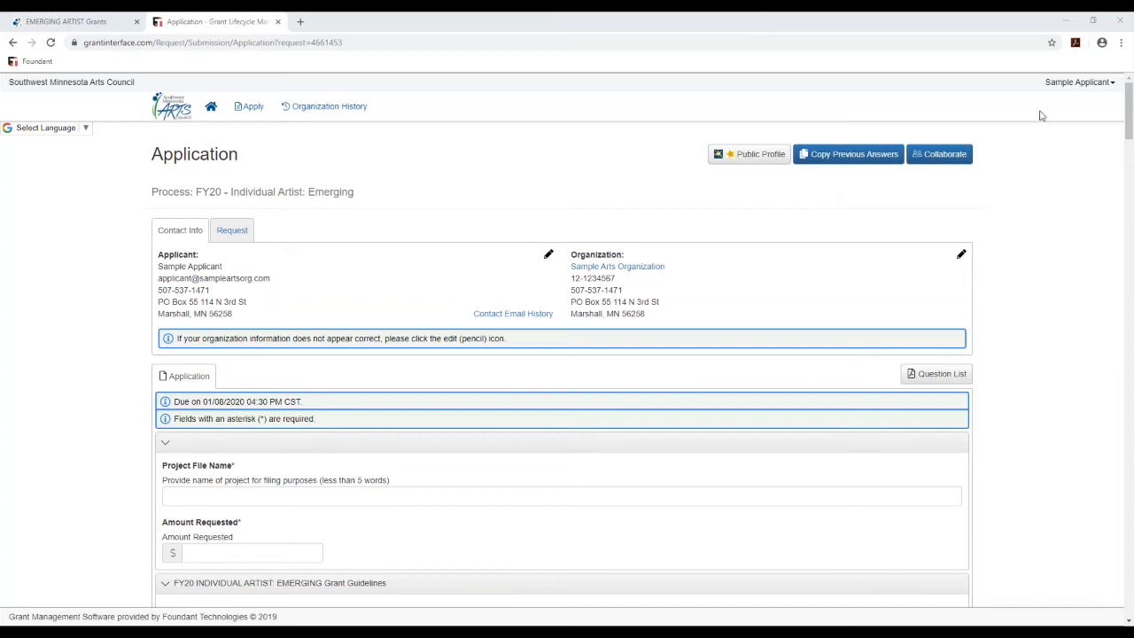
mouse_move(942, 158)
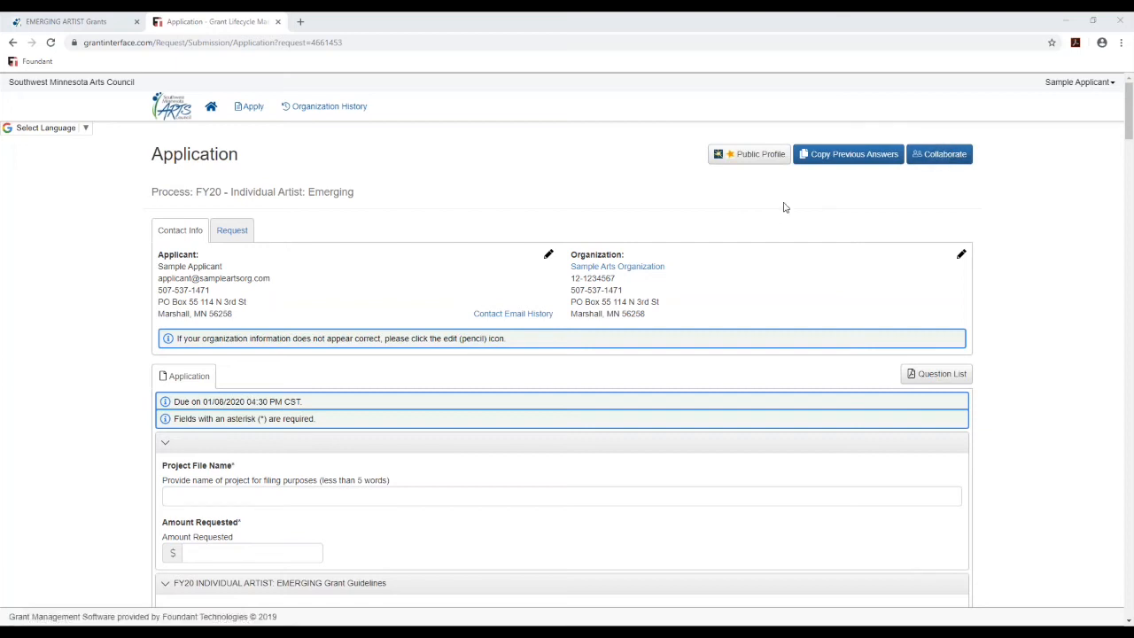
mouse_move(818, 191)
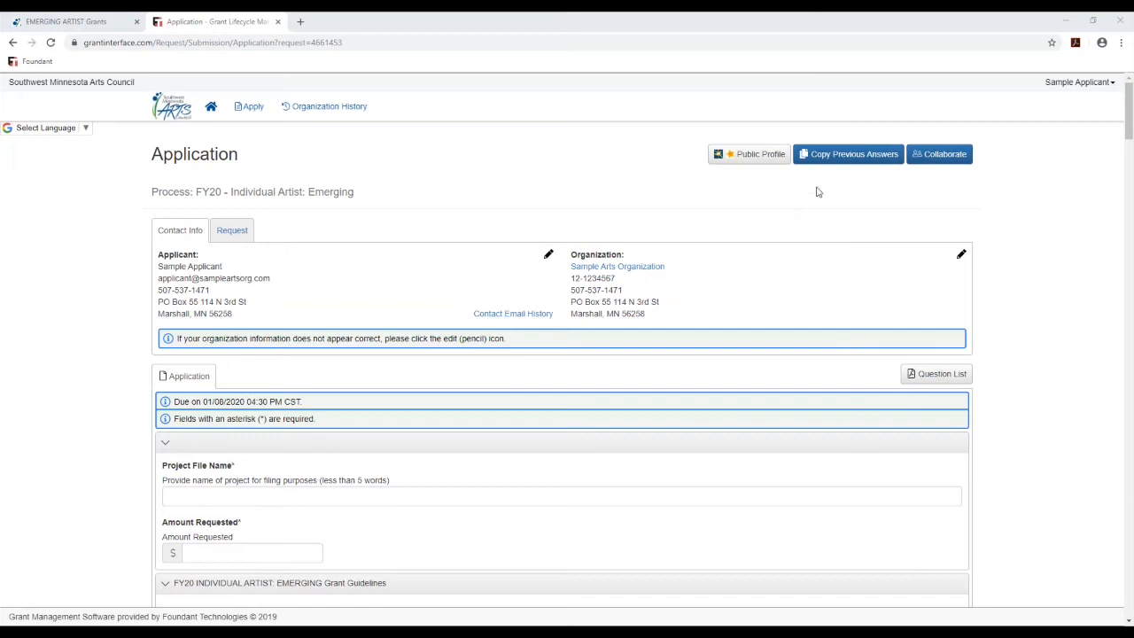
mouse_move(850, 193)
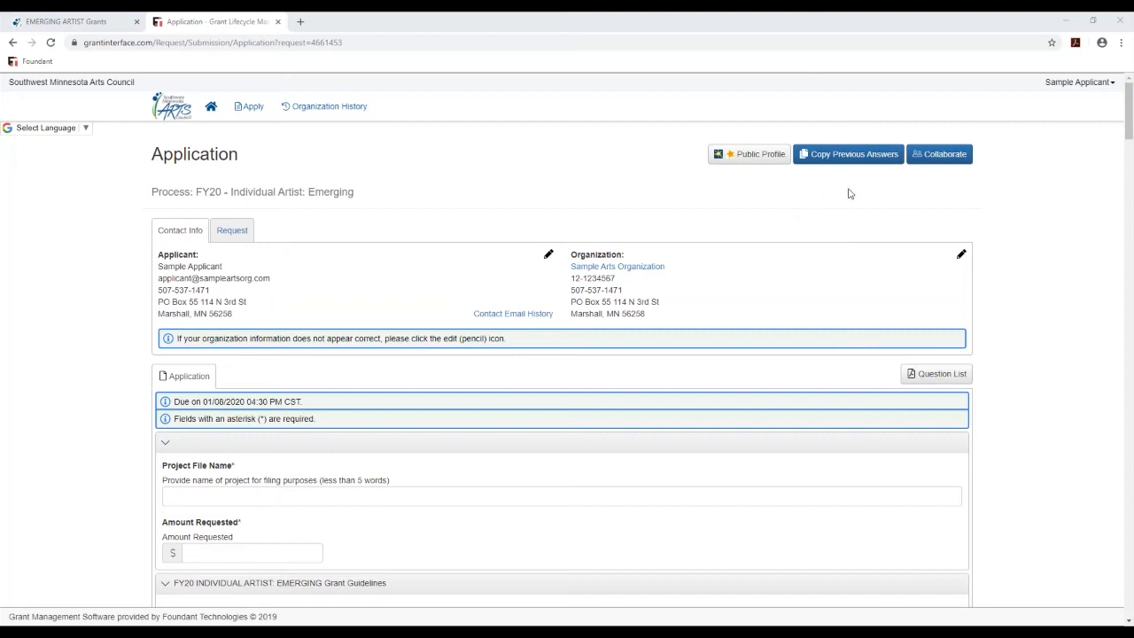
Open the Collaborate dialog and place the cursor in its blank Message box
click(940, 153)
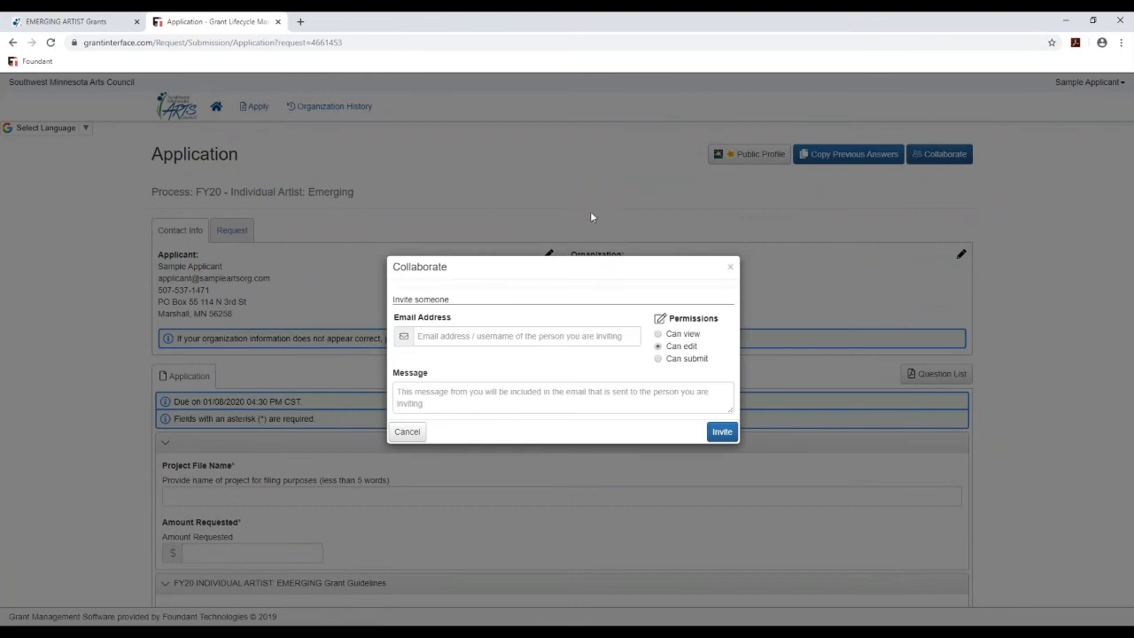
click(527, 336)
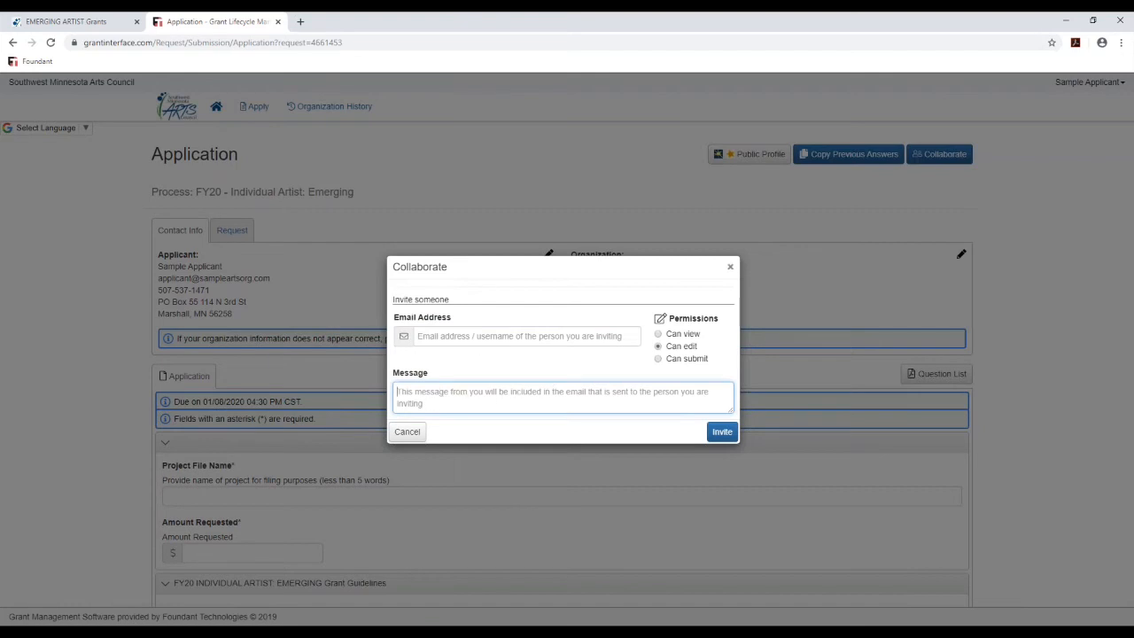
Cancel the Collaborate dialog without sending any invitation
click(407, 431)
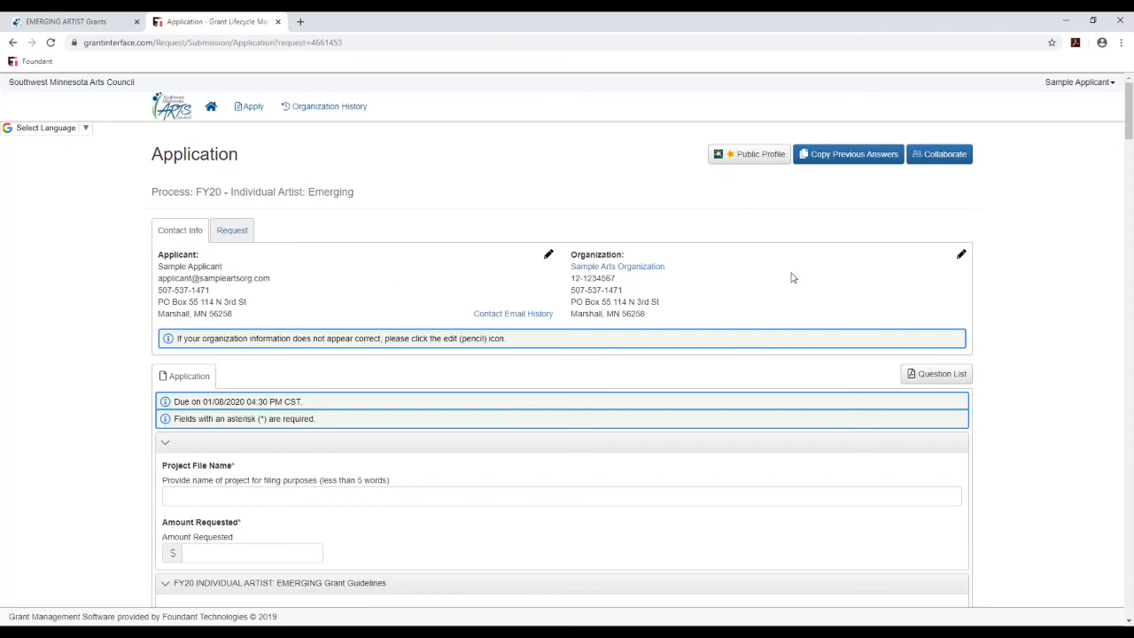
mouse_move(787, 281)
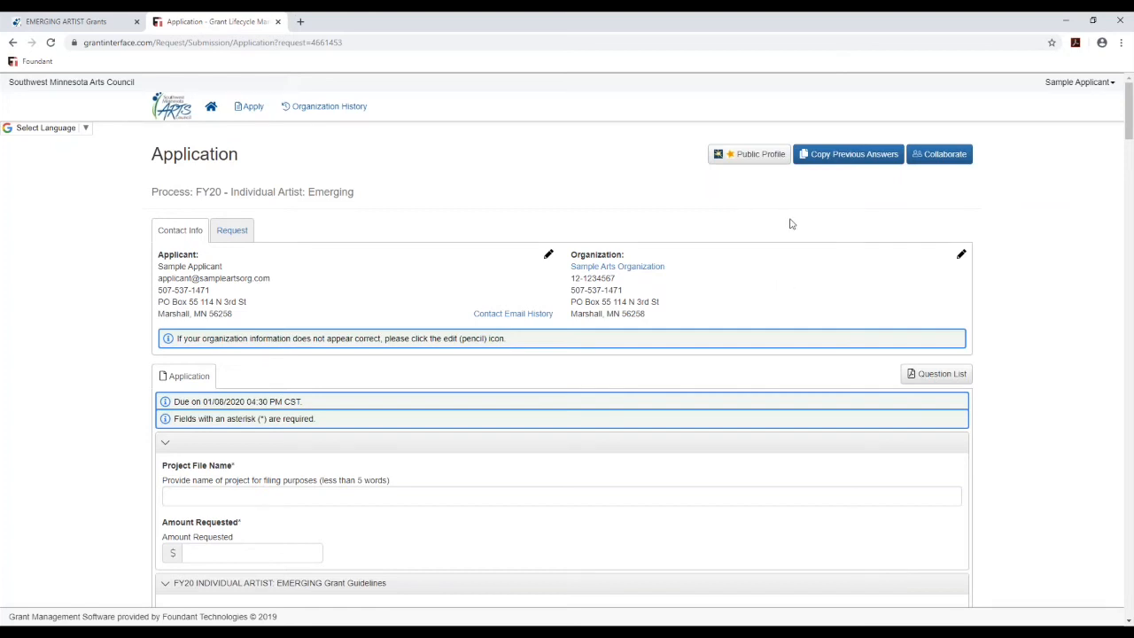
mouse_move(808, 236)
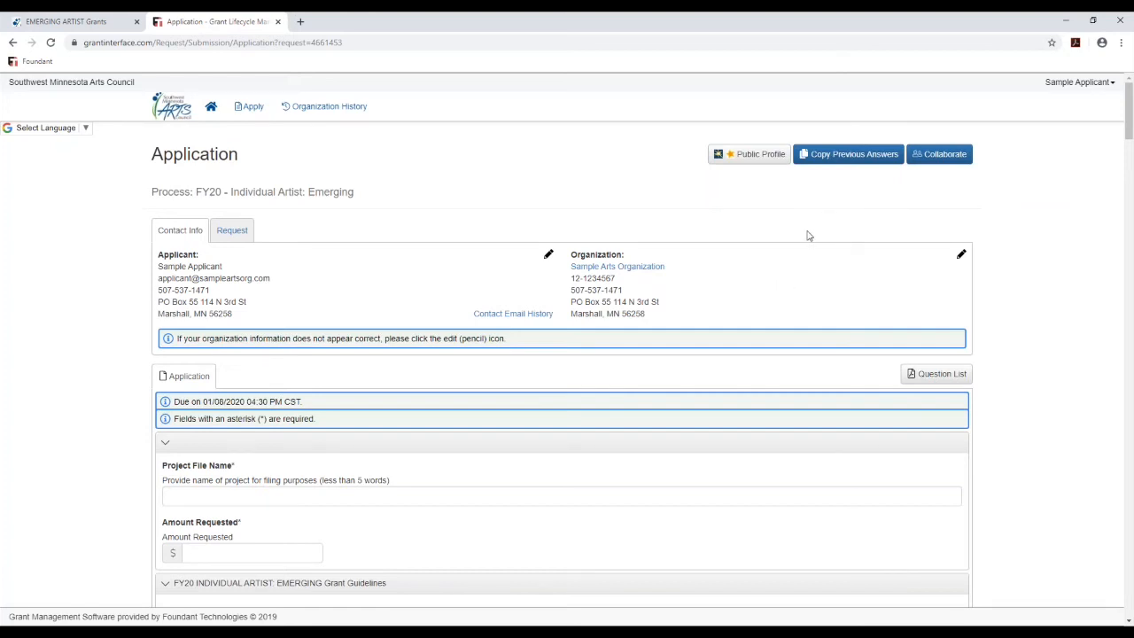
mouse_move(1068, 201)
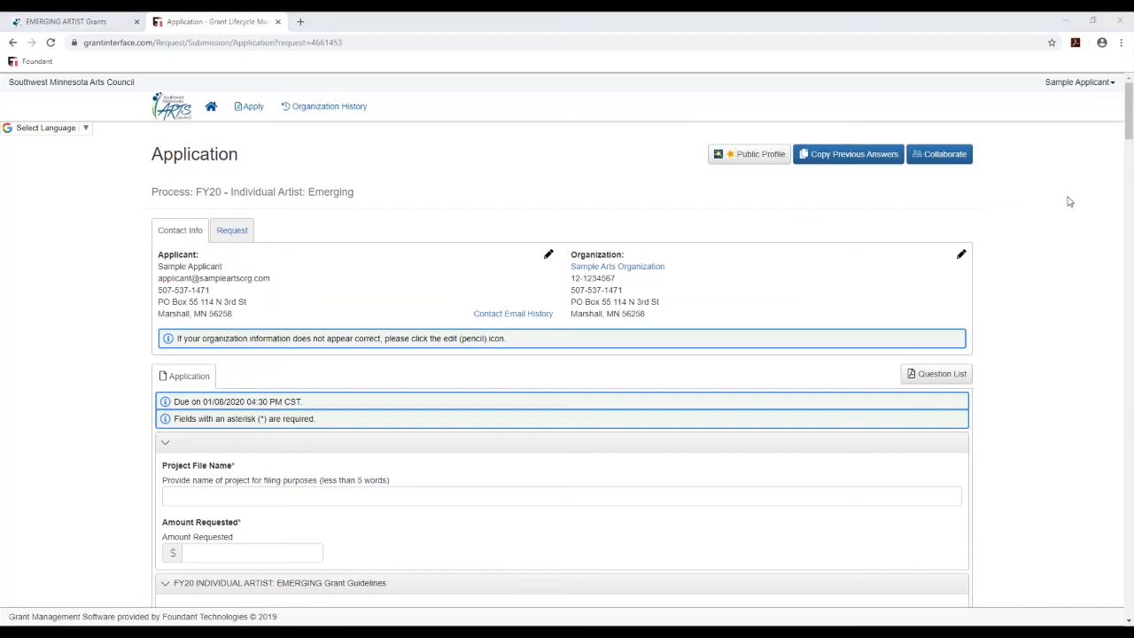
Scroll down to the FY20 Individual Artist: Emerging Grant Guidelines section
scroll(down, 3)
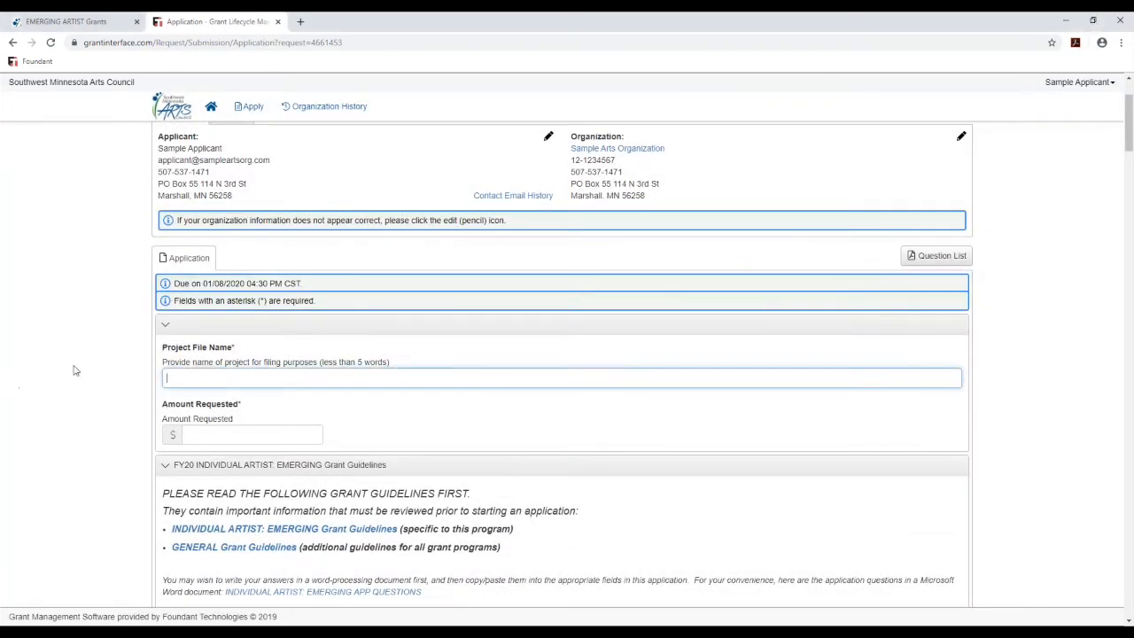
mouse_move(133, 367)
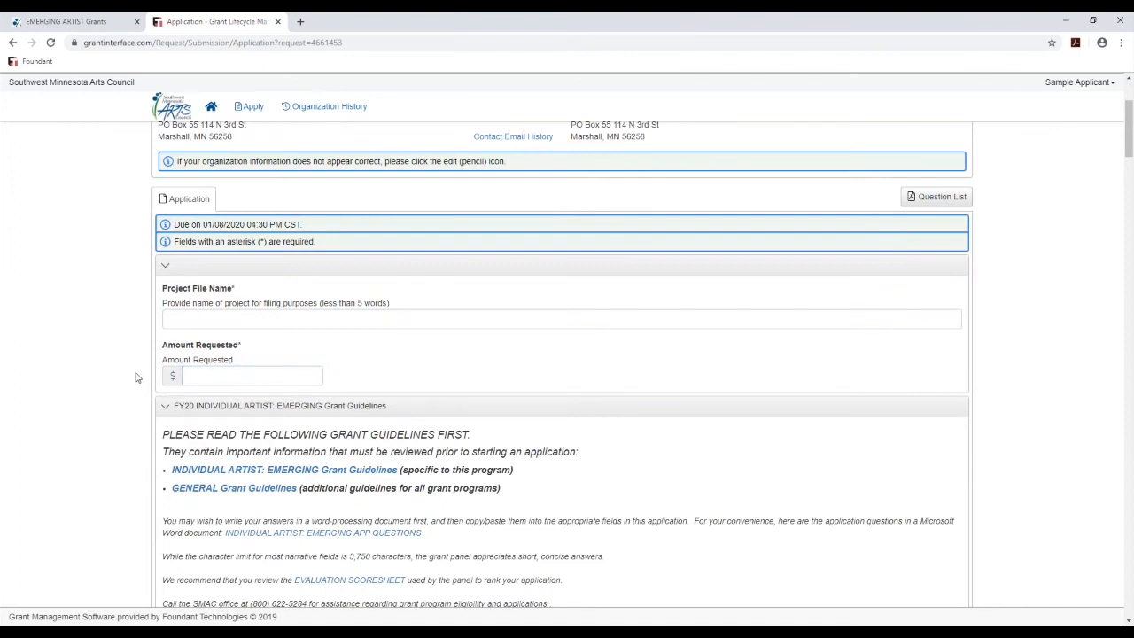
Scroll past the guideline links and character-limit advice to the empty Project question
scroll(down, 3)
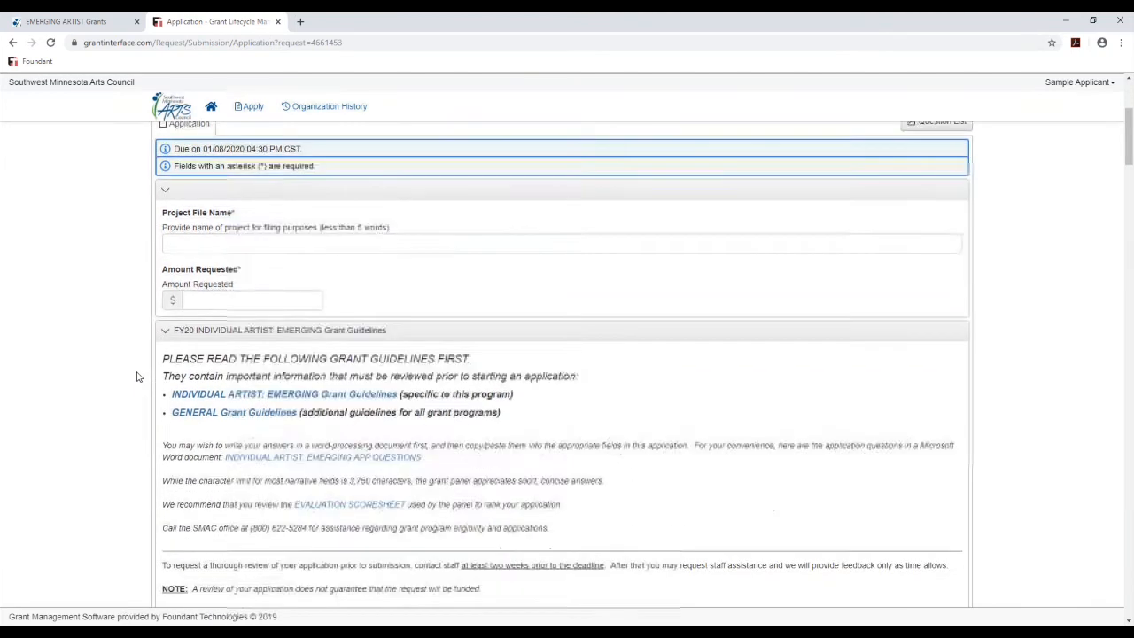
scroll(down, 3)
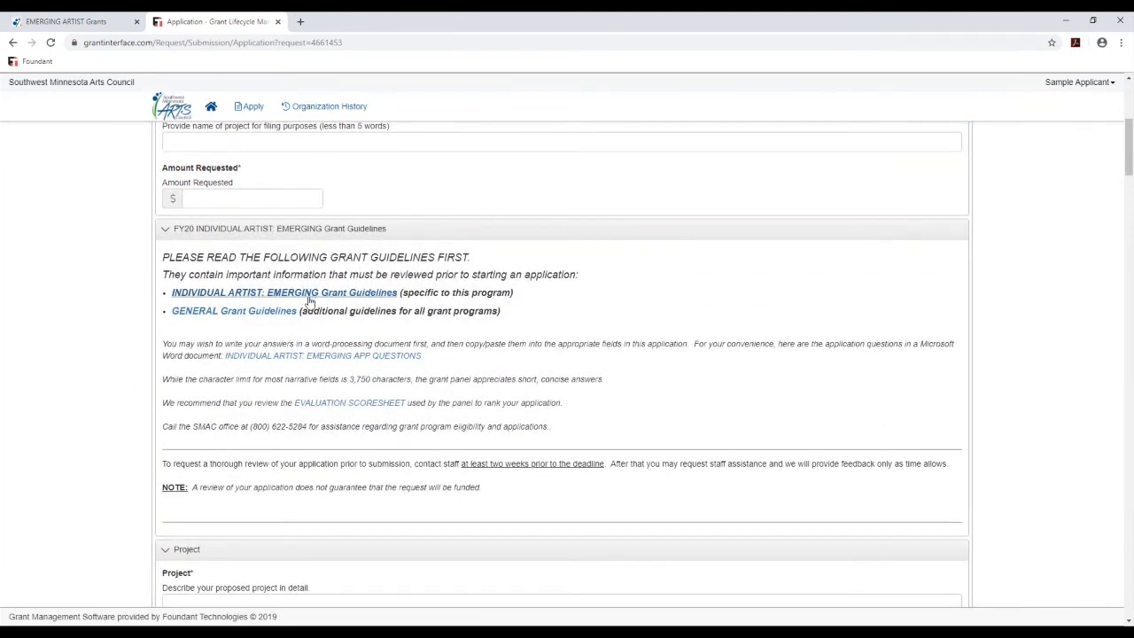
mouse_move(261, 320)
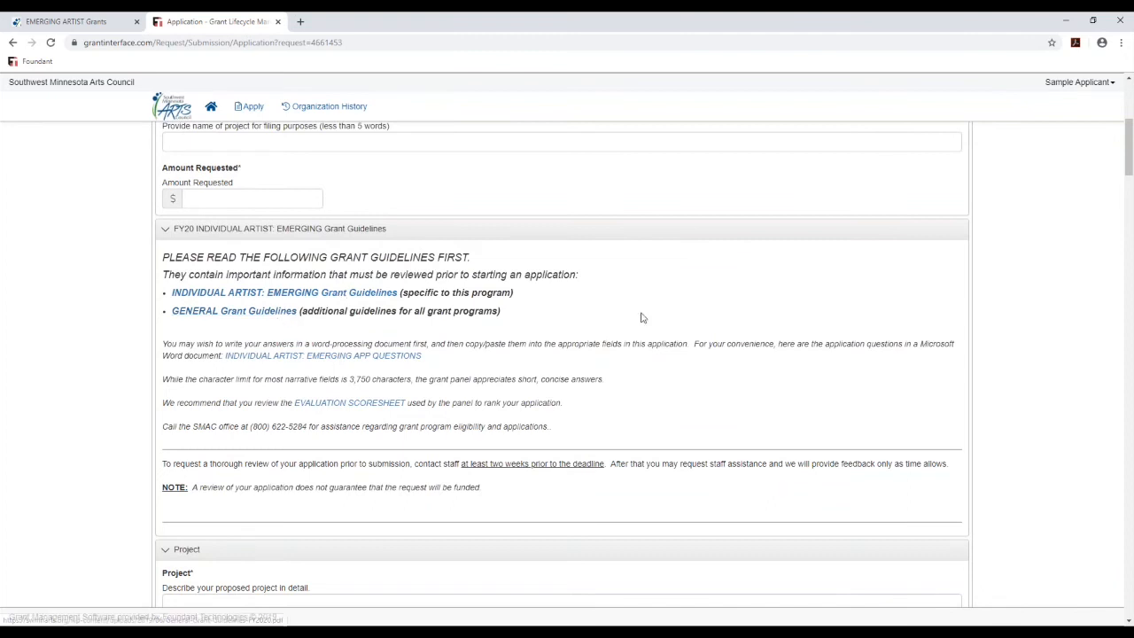
mouse_move(349, 362)
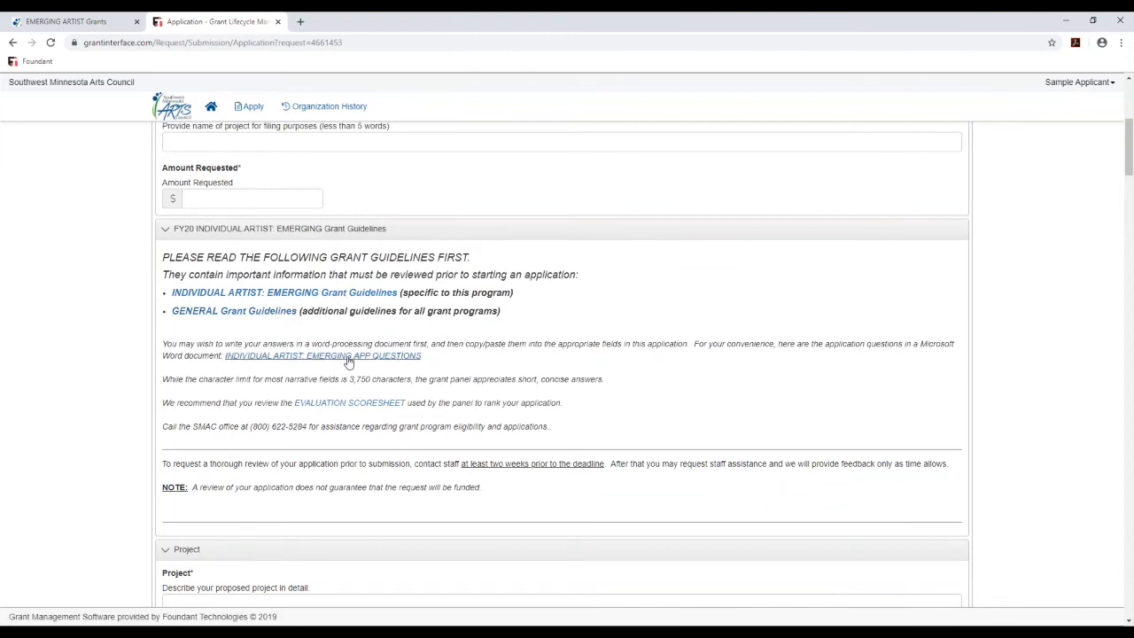
mouse_move(348, 361)
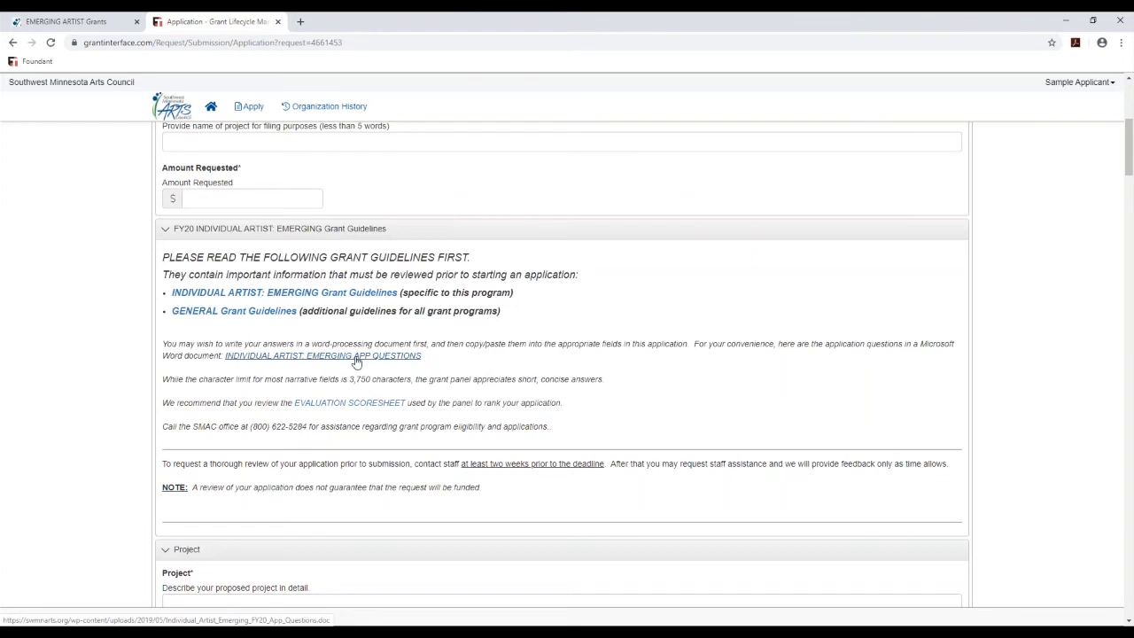
scroll(down, 3)
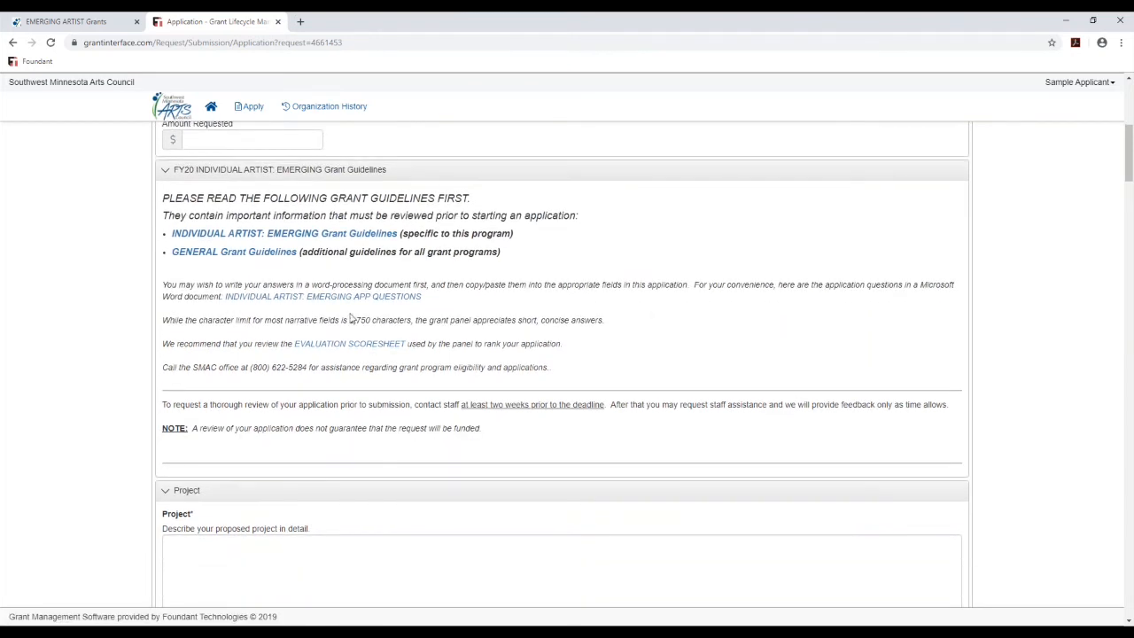
mouse_move(475, 319)
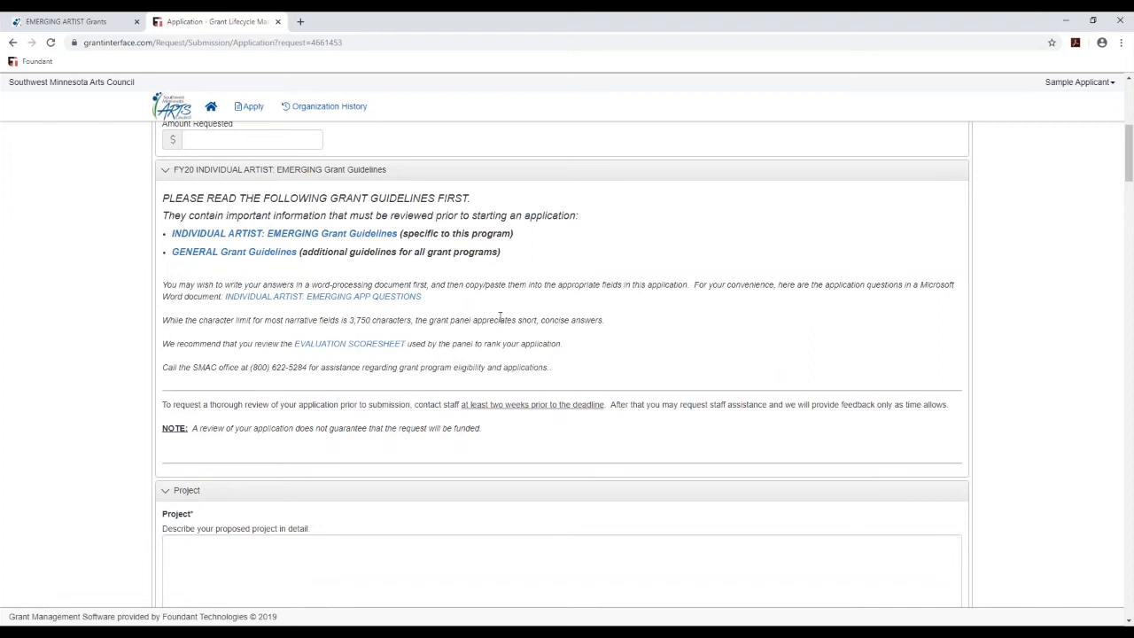
mouse_move(616, 286)
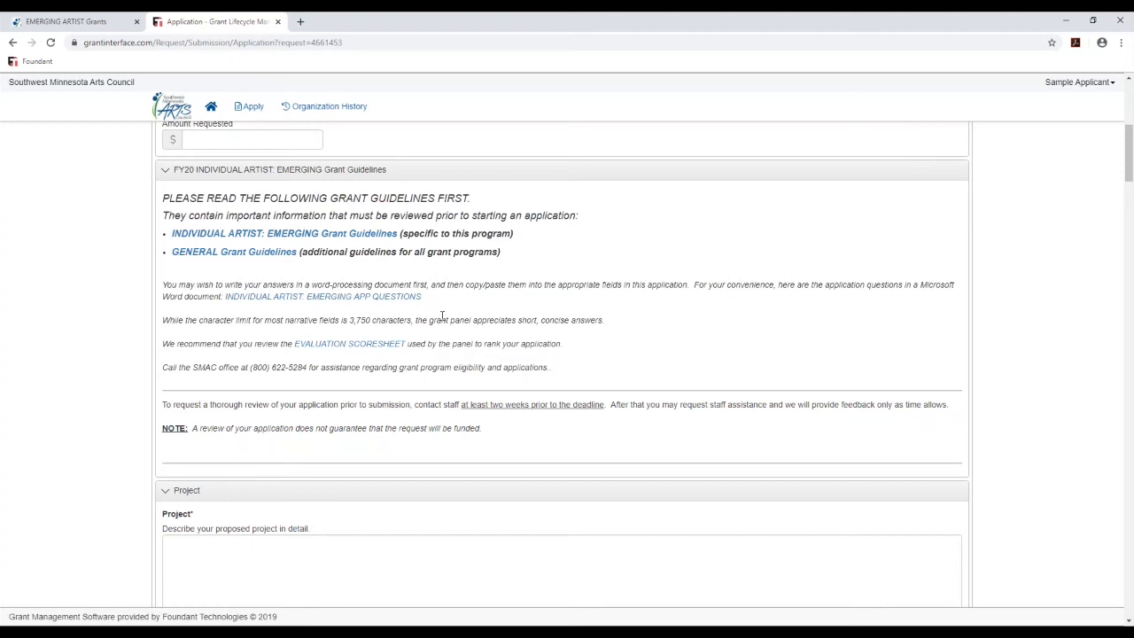
mouse_move(373, 322)
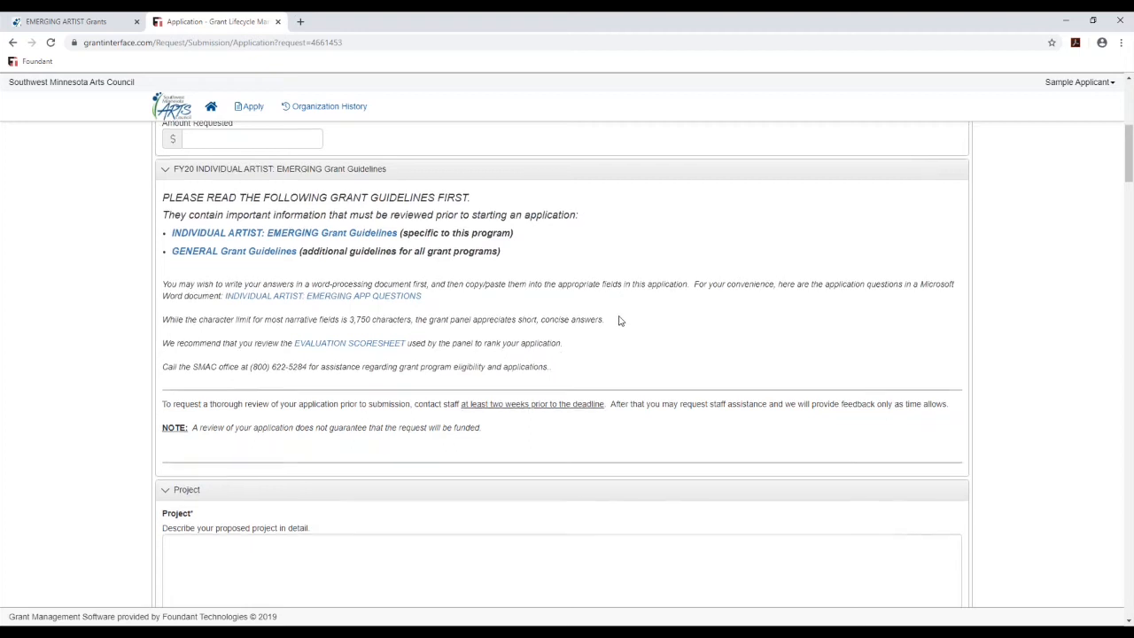
scroll(down, 3)
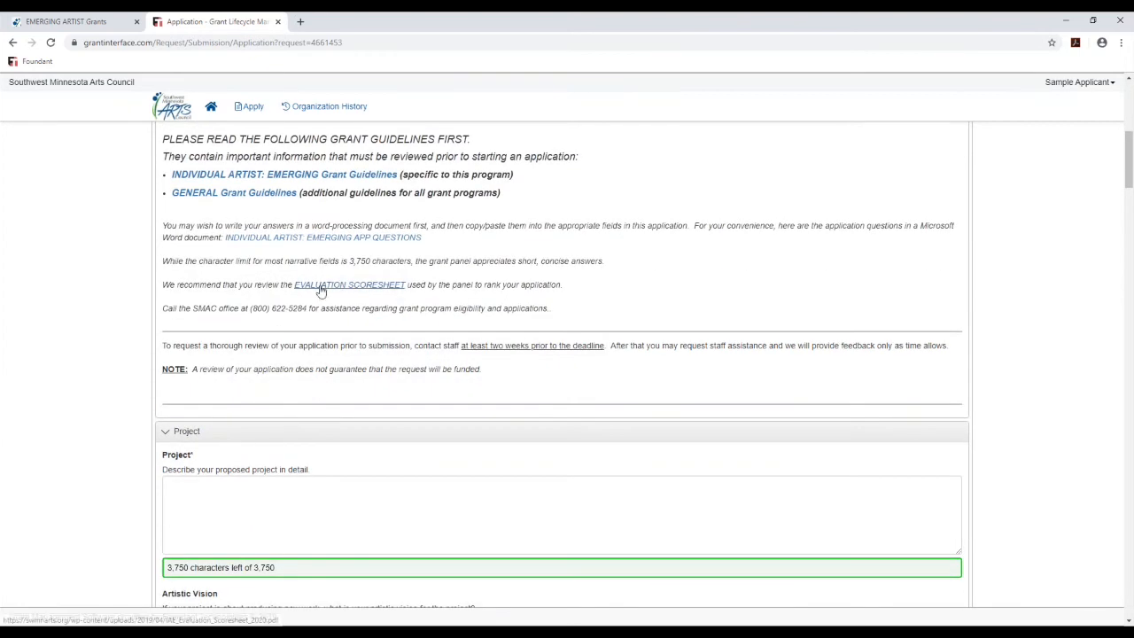
mouse_move(419, 282)
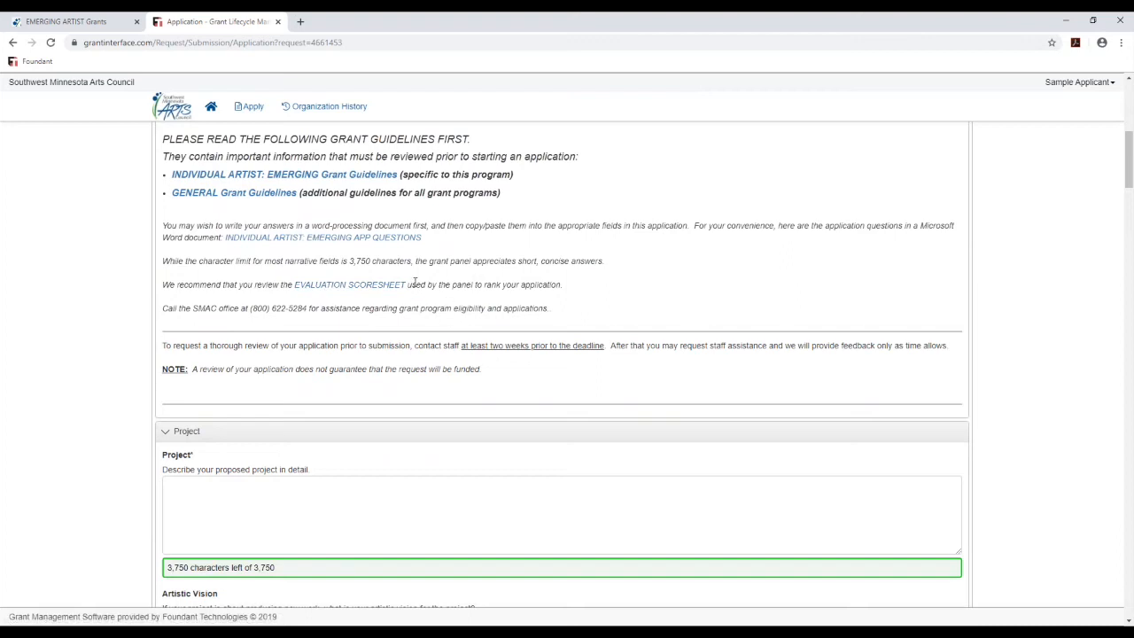
mouse_move(451, 284)
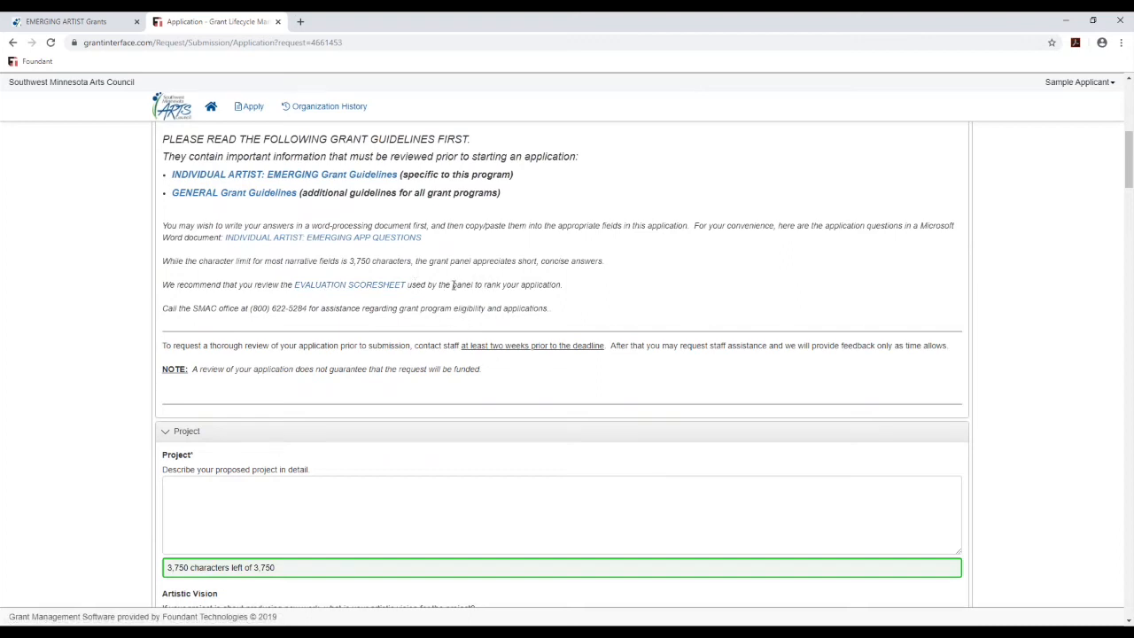
mouse_move(304, 345)
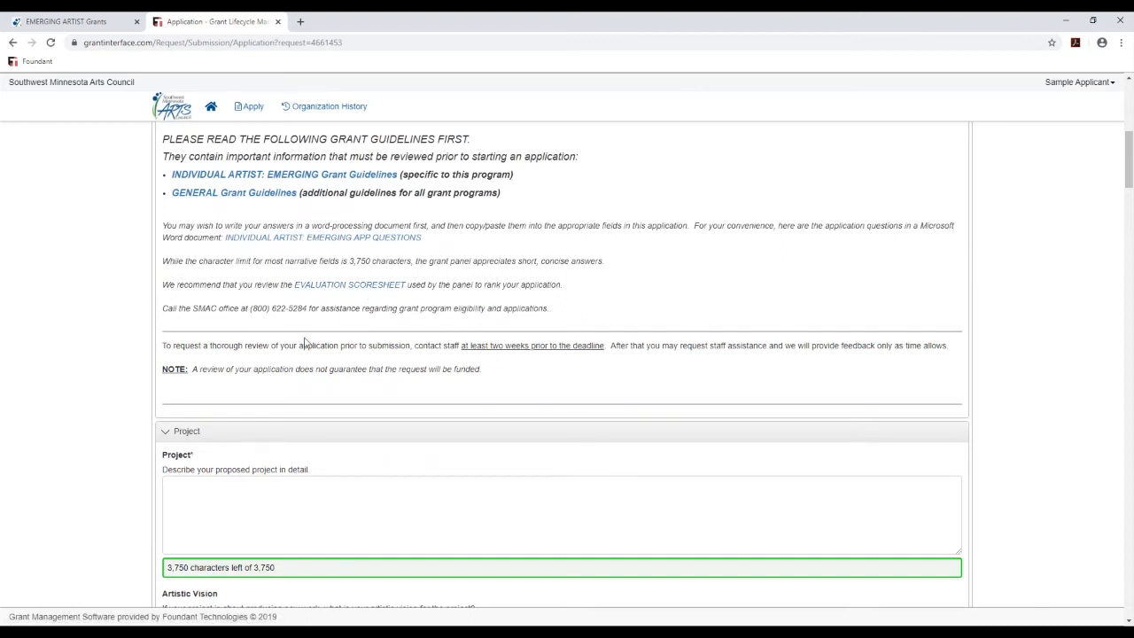
Click into the Project text area, then scroll past Artistic Vision to Study Opportunity/Workshop Information
scroll(down, 3)
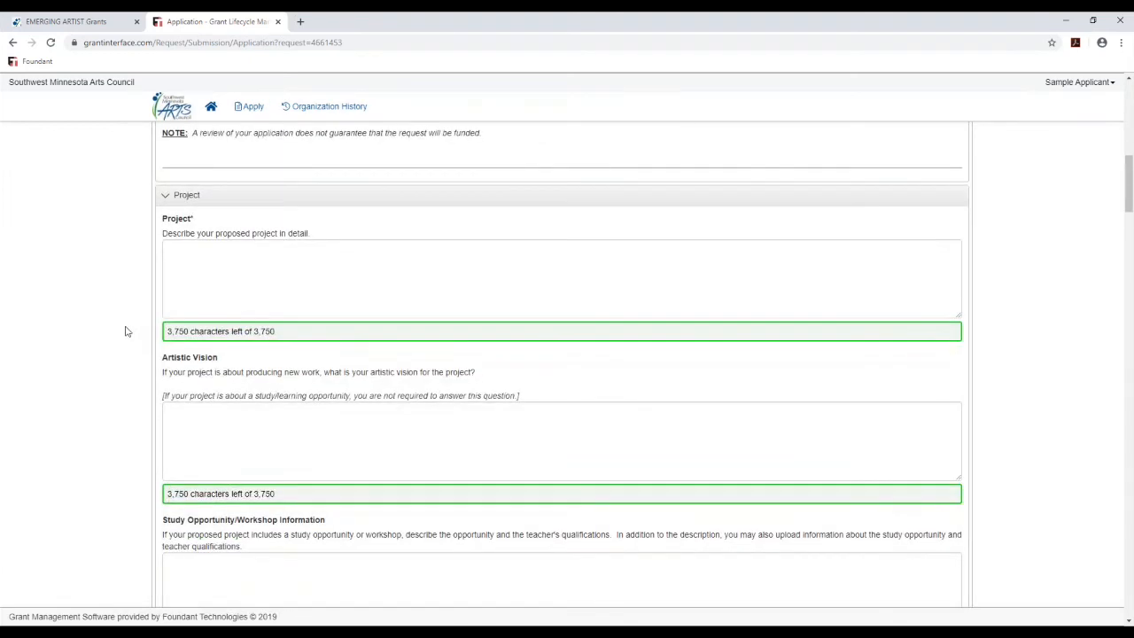
click(560, 279)
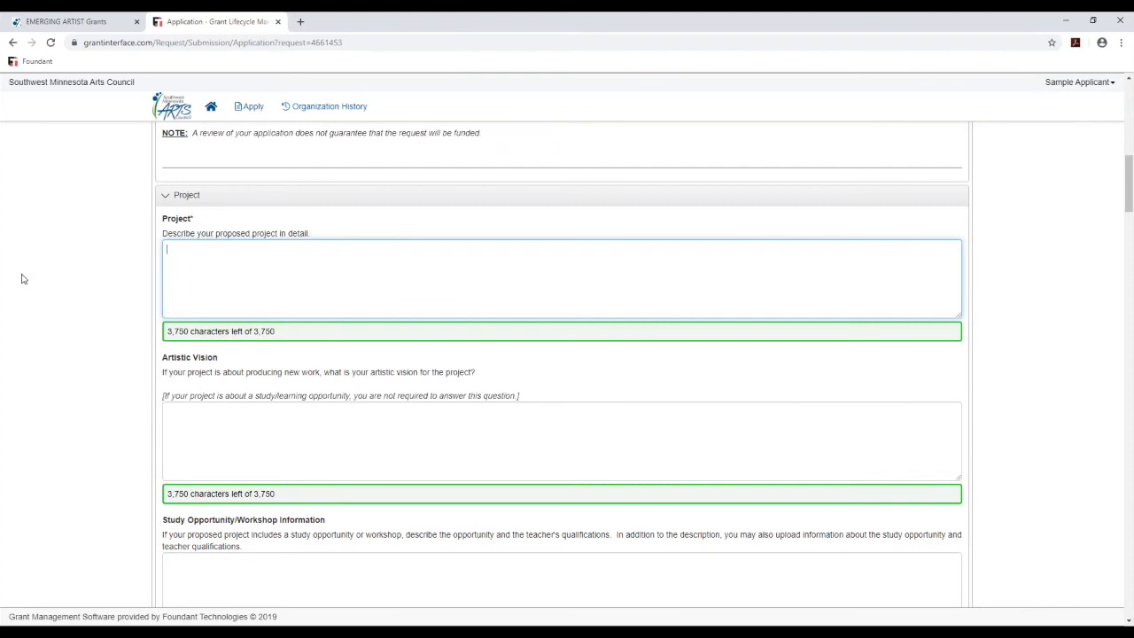
scroll(down, 3)
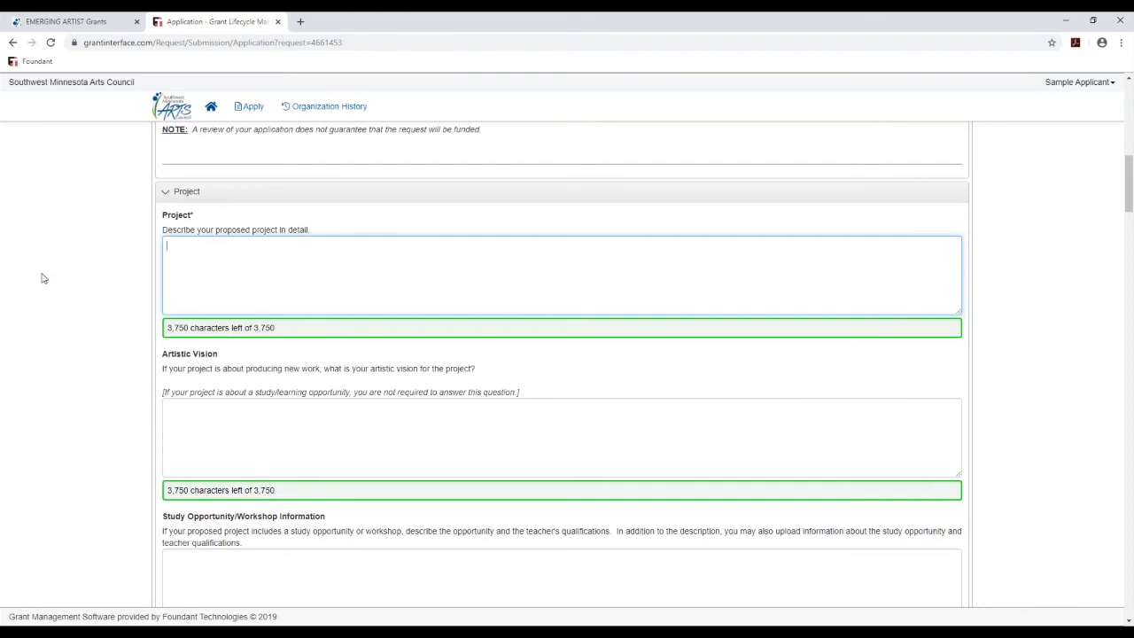
scroll(down, 3)
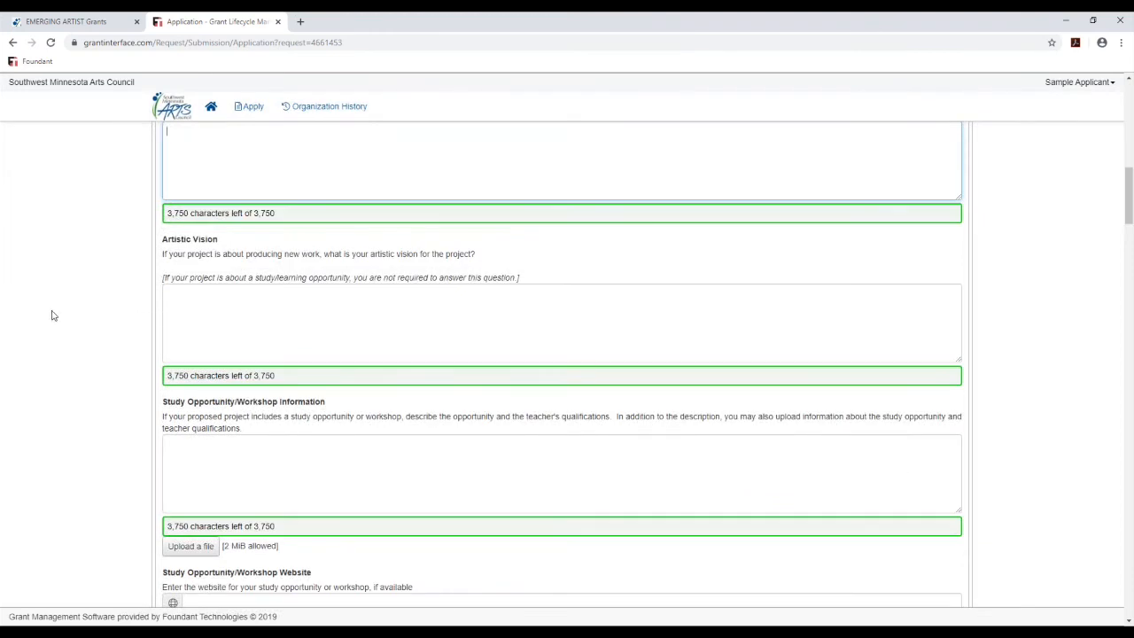
mouse_move(49, 320)
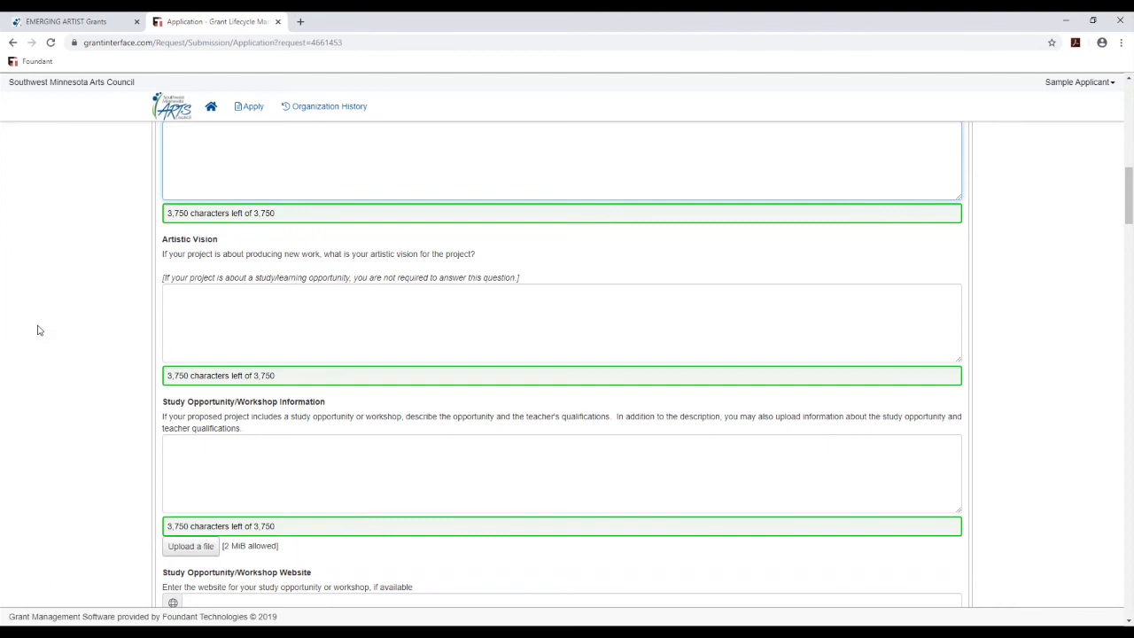
mouse_move(40, 328)
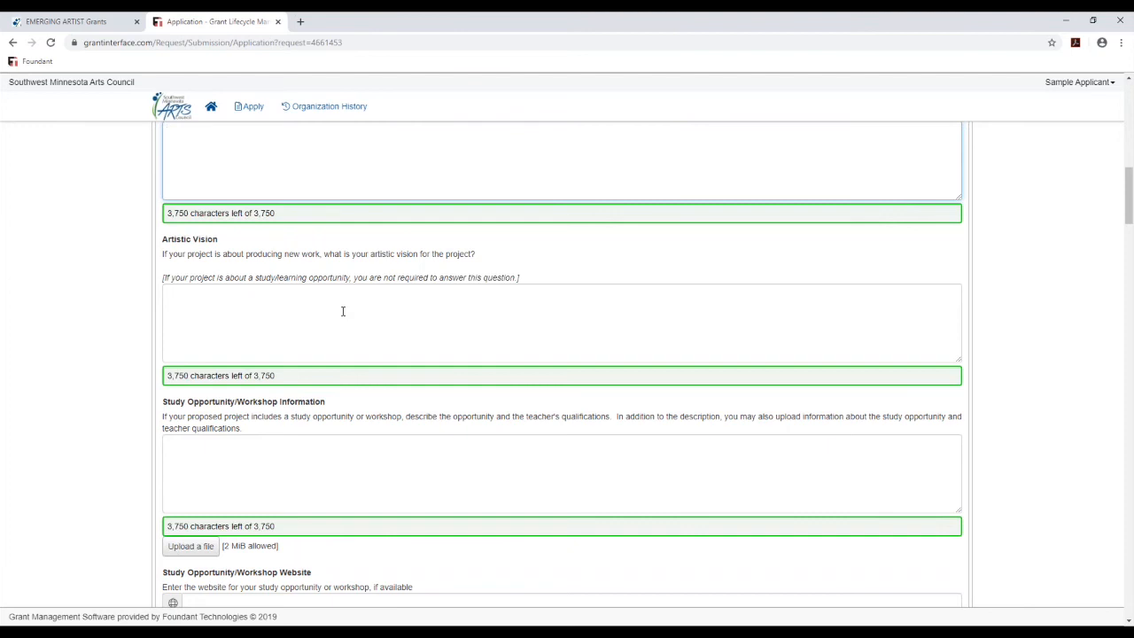
mouse_move(391, 314)
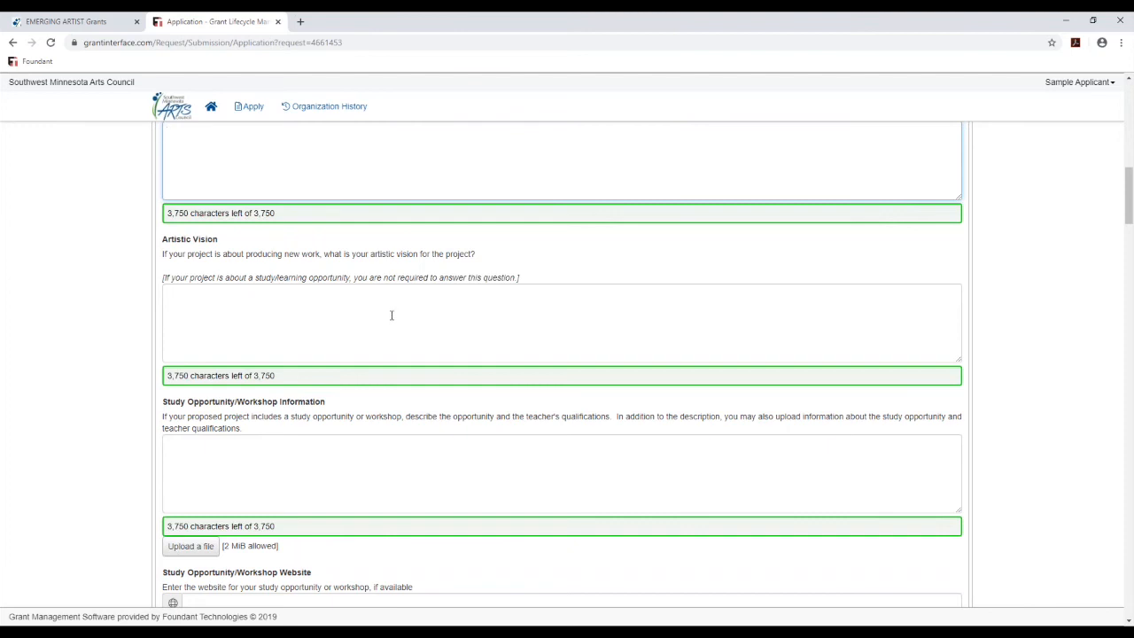
mouse_move(138, 286)
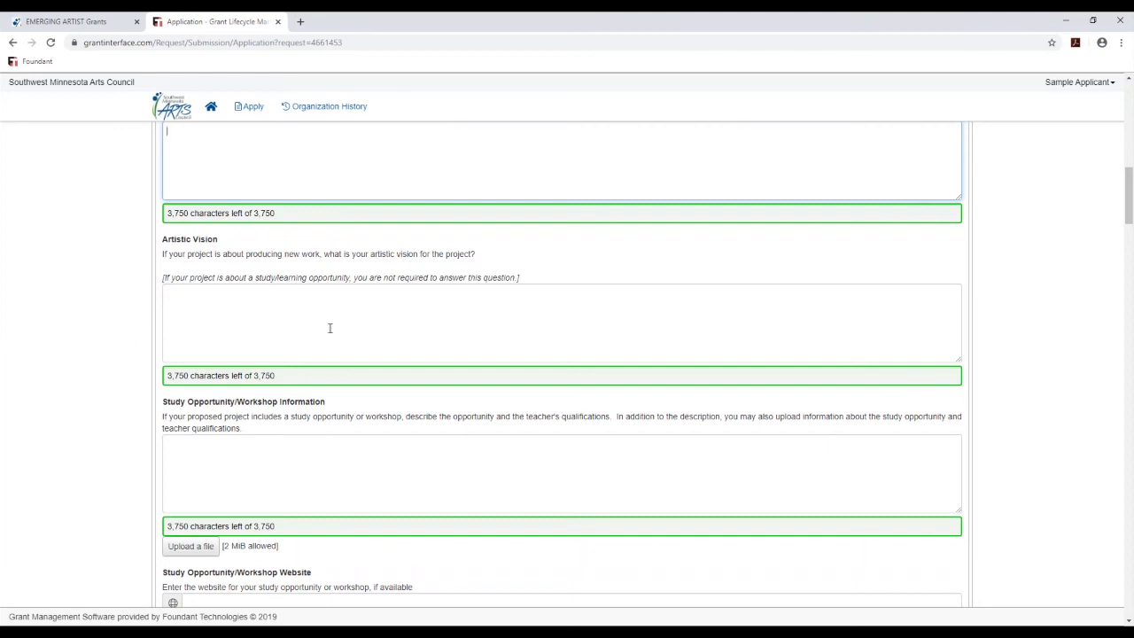
scroll(down, 3)
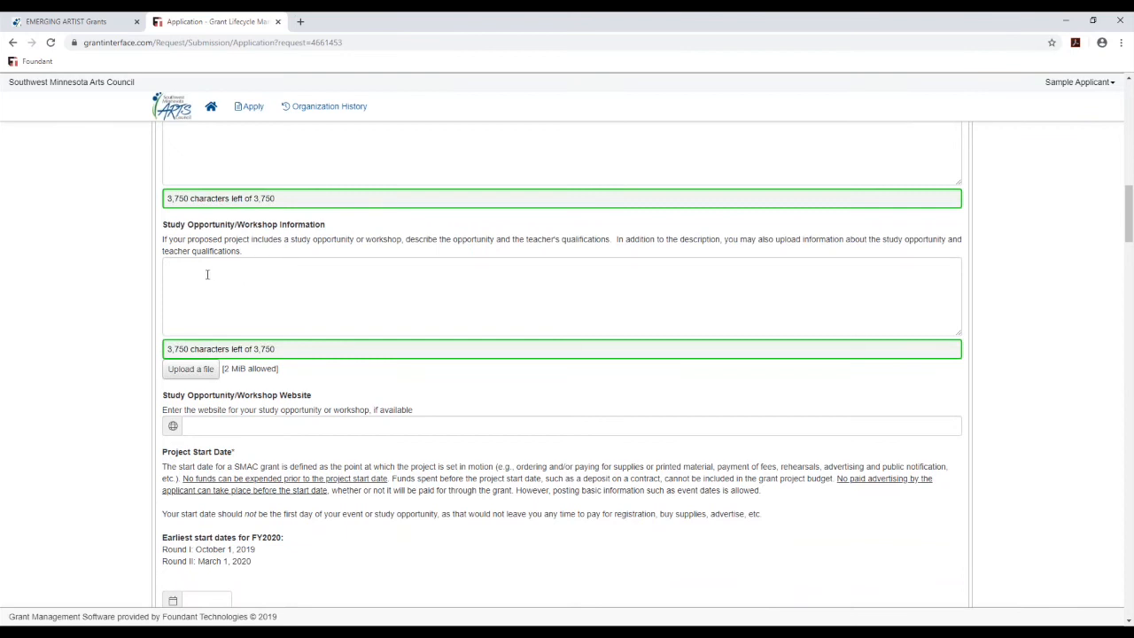
Click into the Study Opportunity/Workshop answer box and scroll down to Project Start Date
click(353, 300)
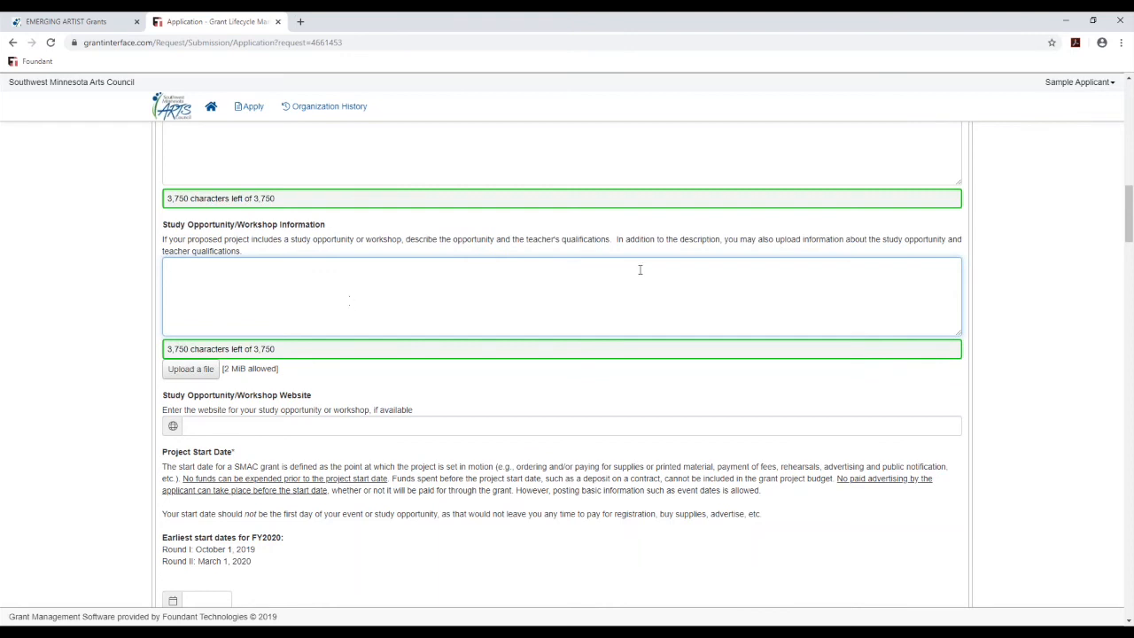
mouse_move(568, 287)
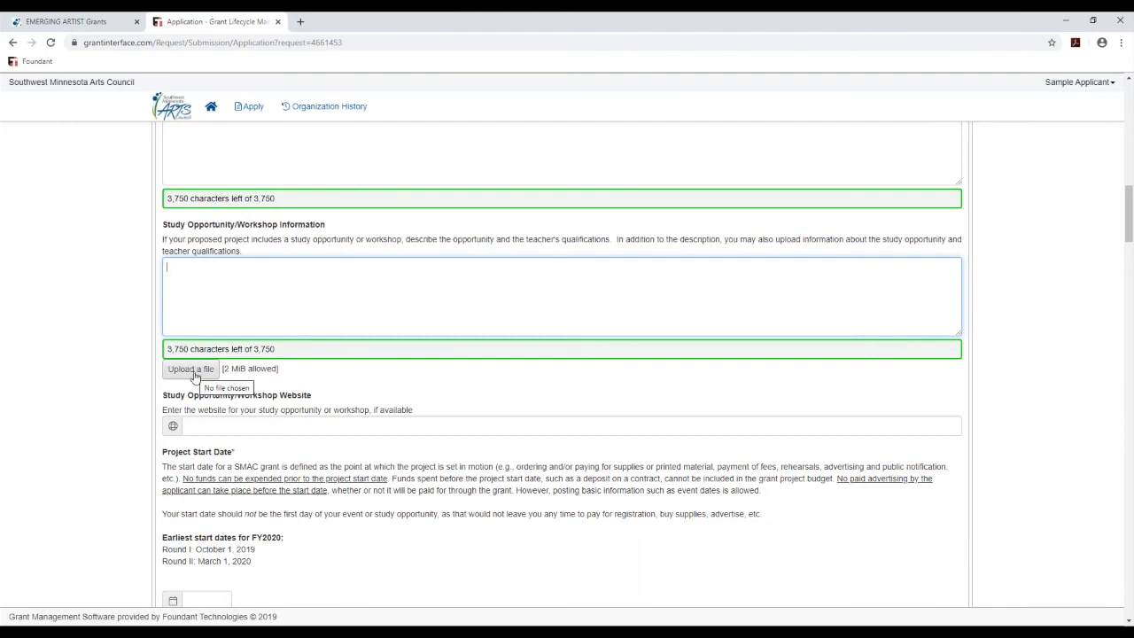
scroll(down, 3)
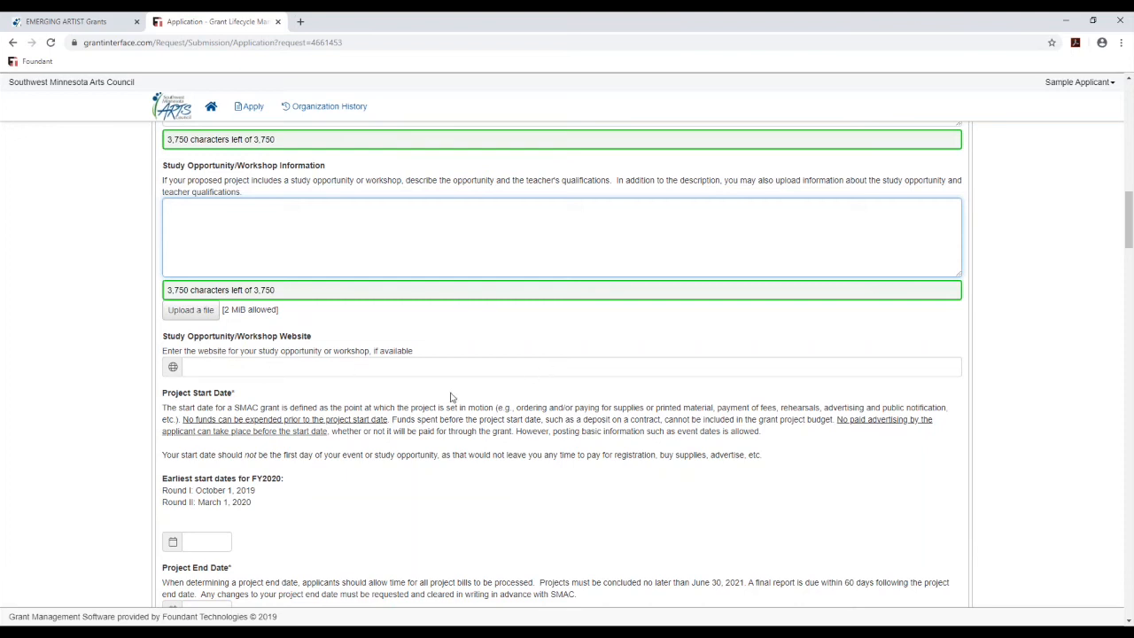
Scroll to Project Budget Form and download the Individual Artist Budget Form spreadsheet
scroll(down, 3)
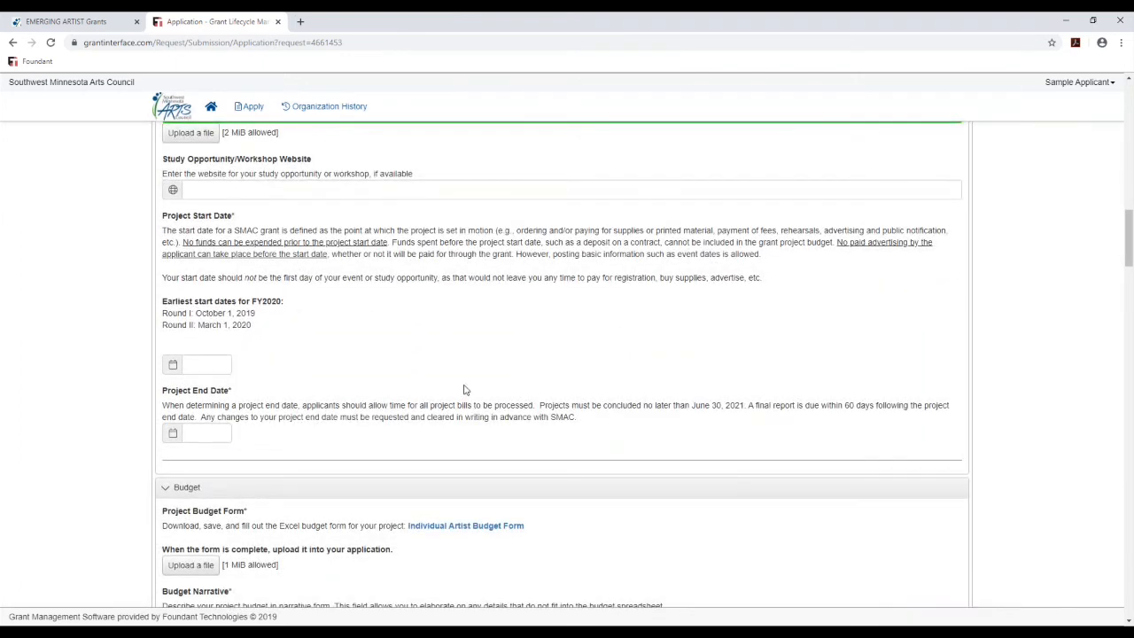
mouse_move(294, 348)
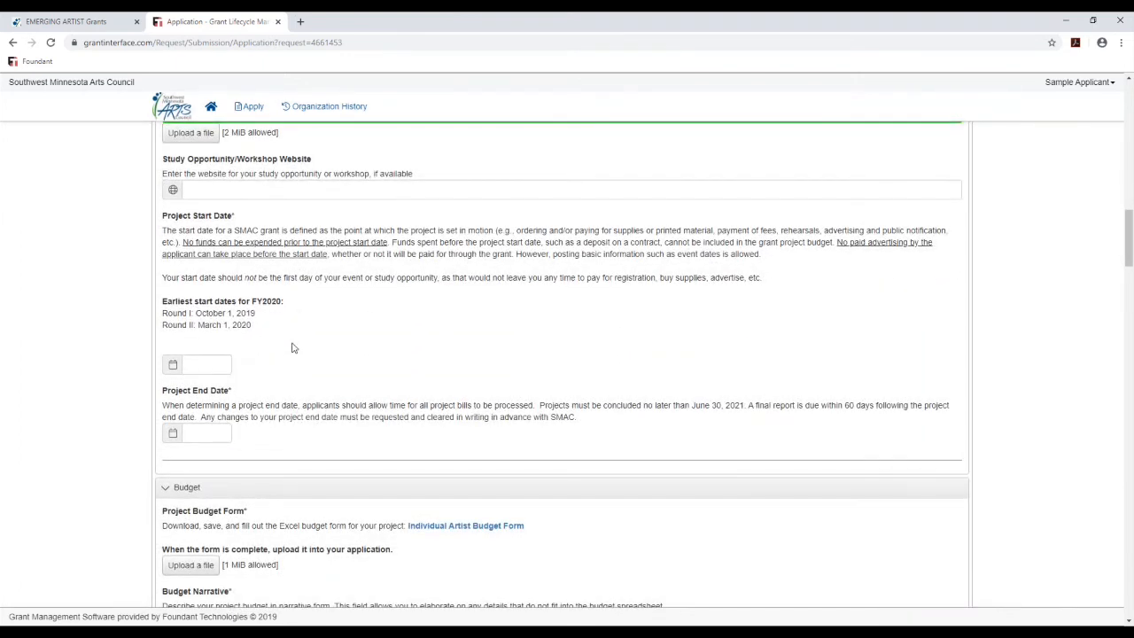
mouse_move(390, 342)
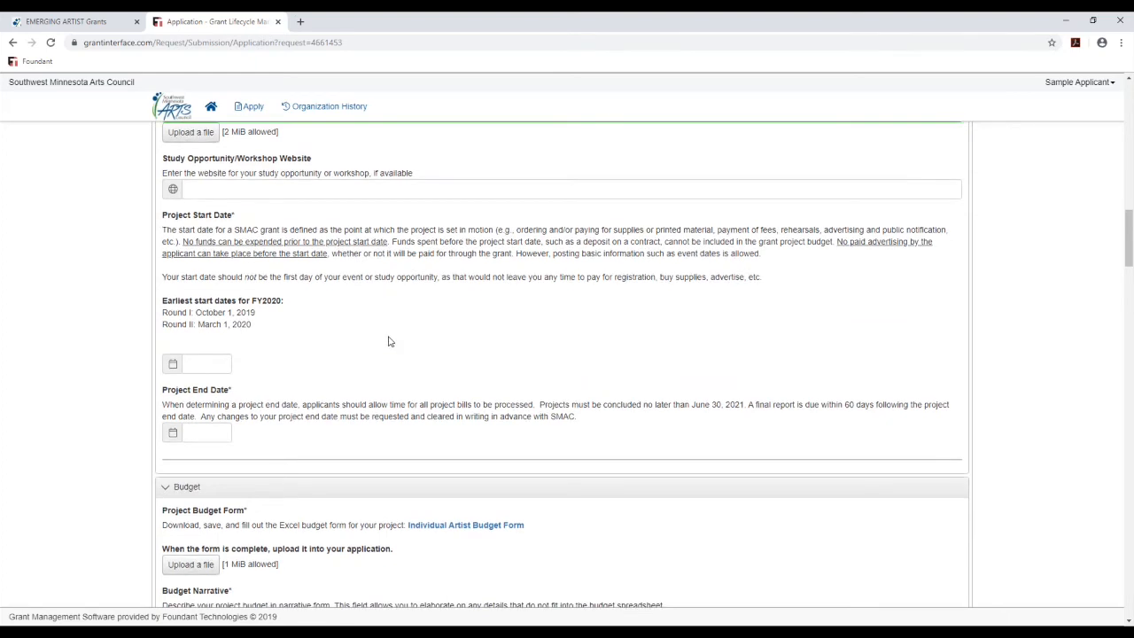
scroll(down, 3)
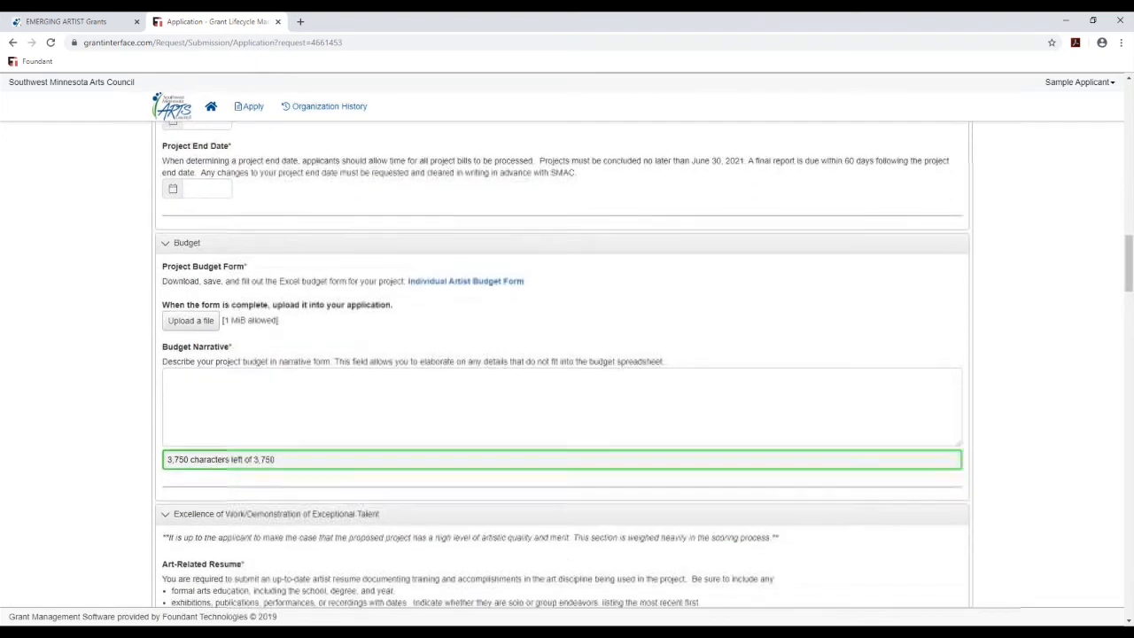
scroll(down, 3)
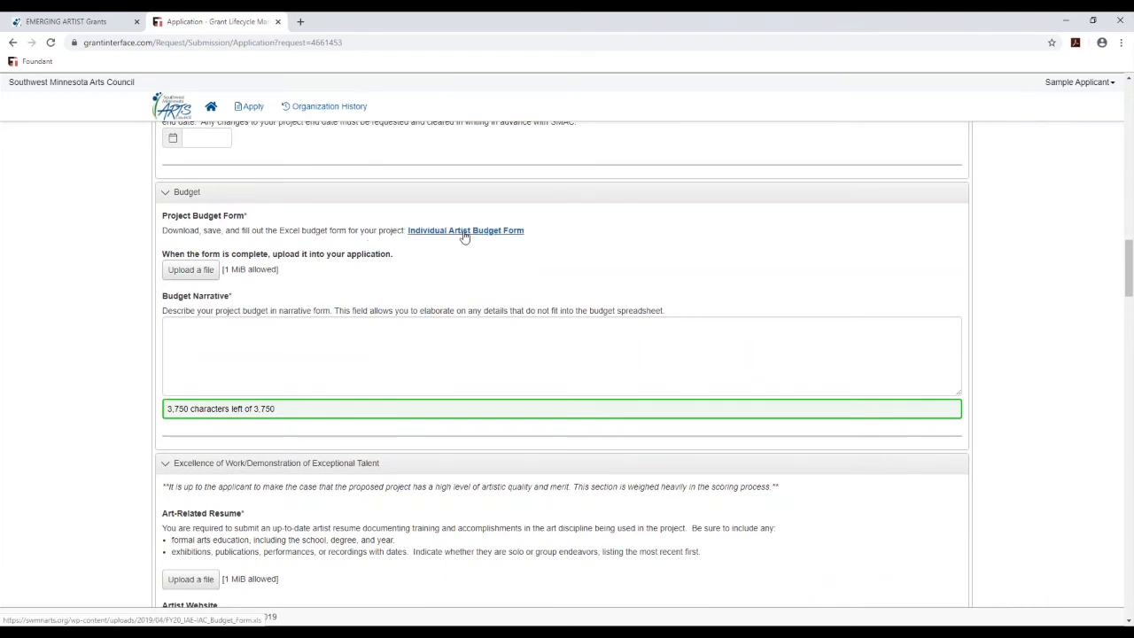
click(465, 230)
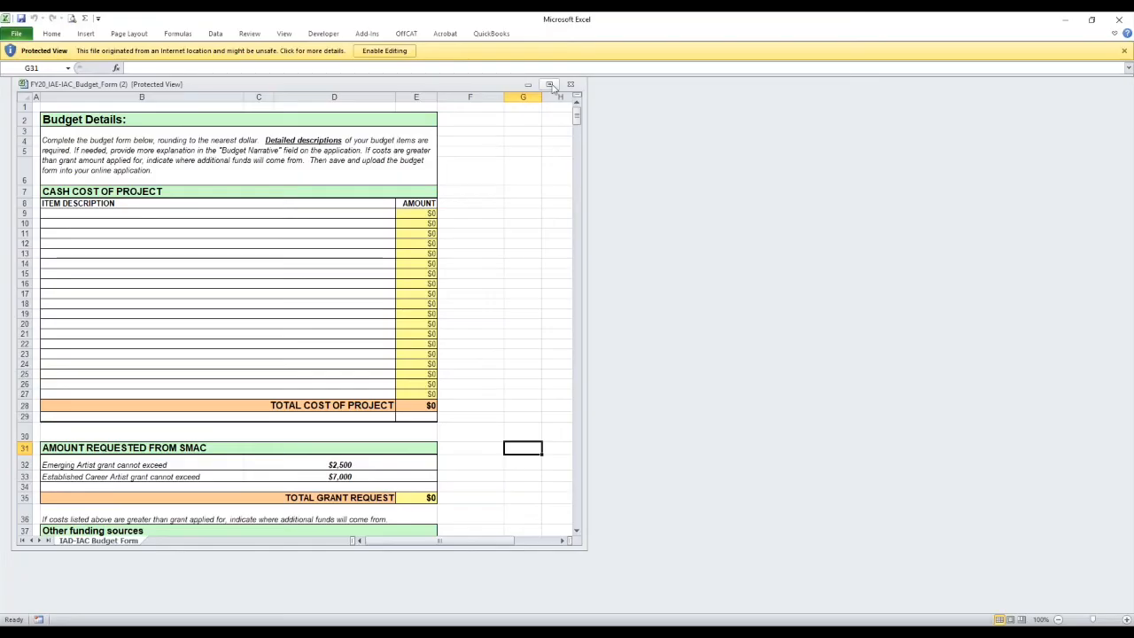
Maximize the budget workbook and select ITEM DESCRIPTION cells in the cash cost rows
click(552, 81)
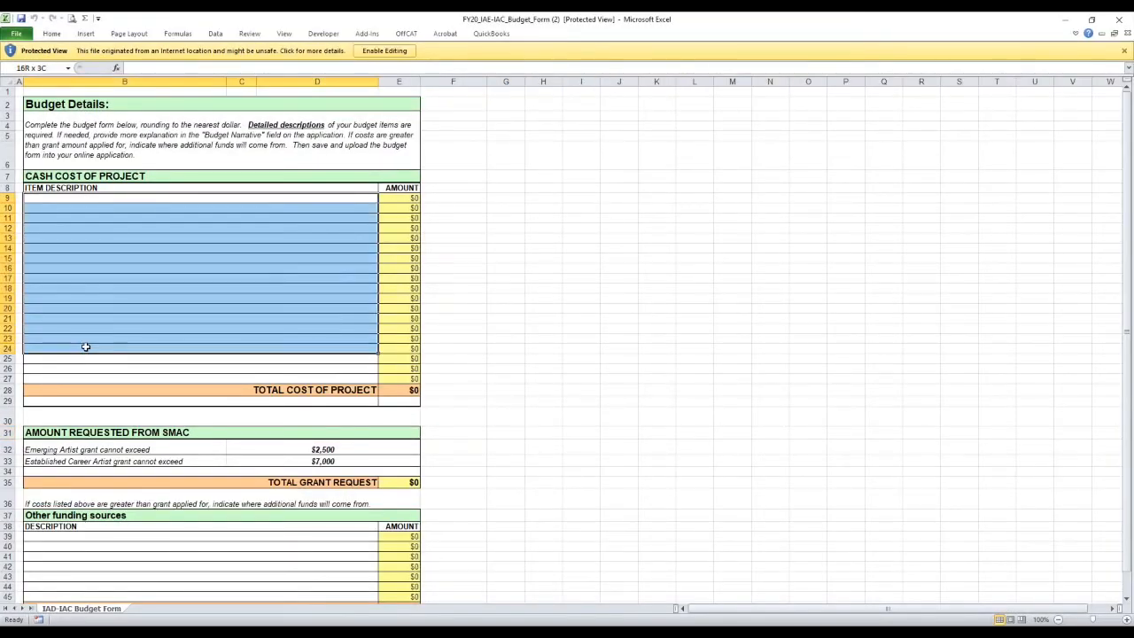
click(66, 201)
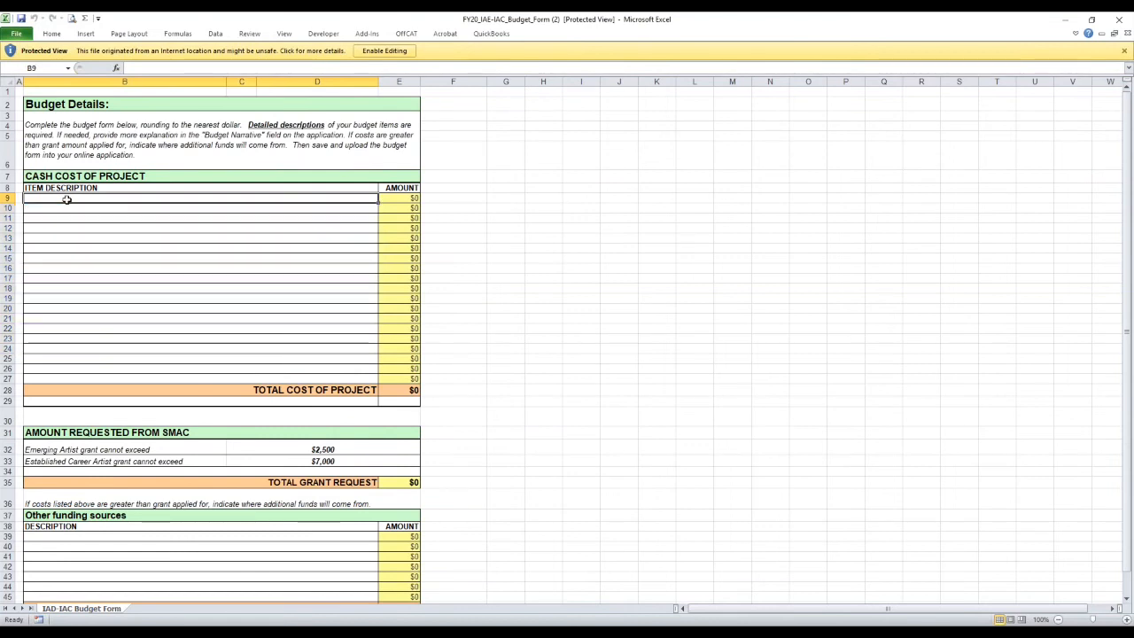
click(115, 240)
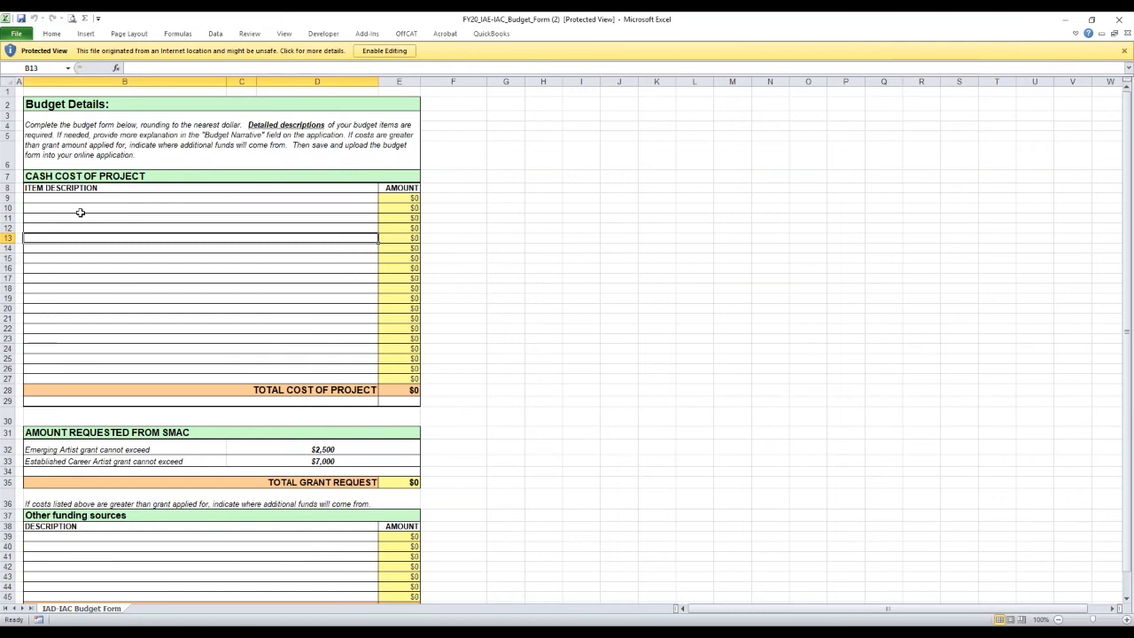
mouse_move(109, 211)
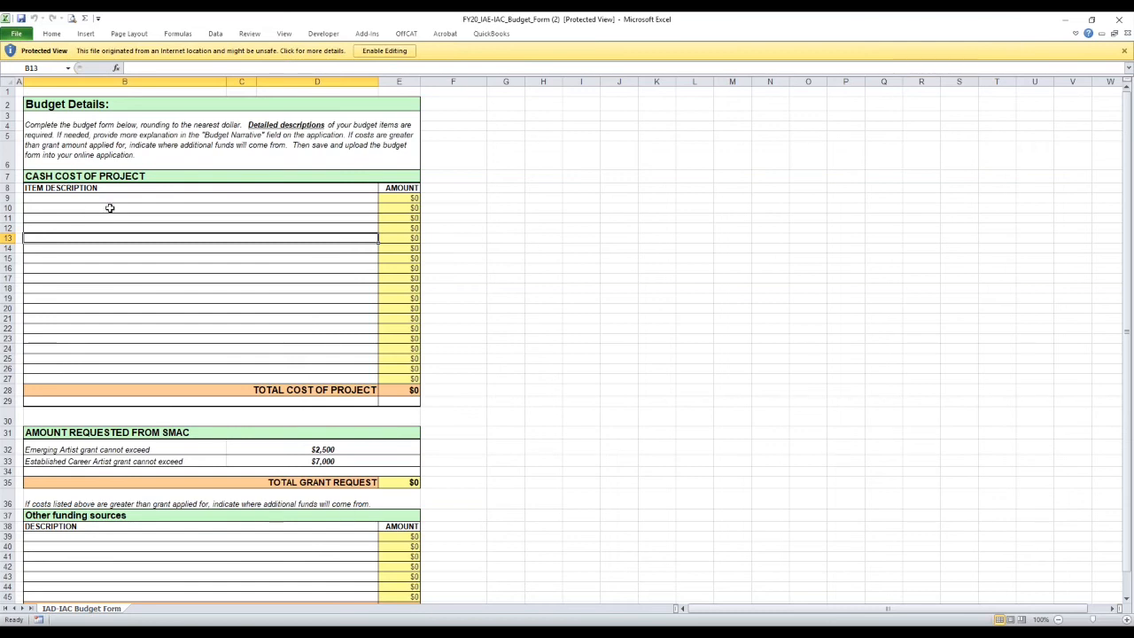
mouse_move(380, 237)
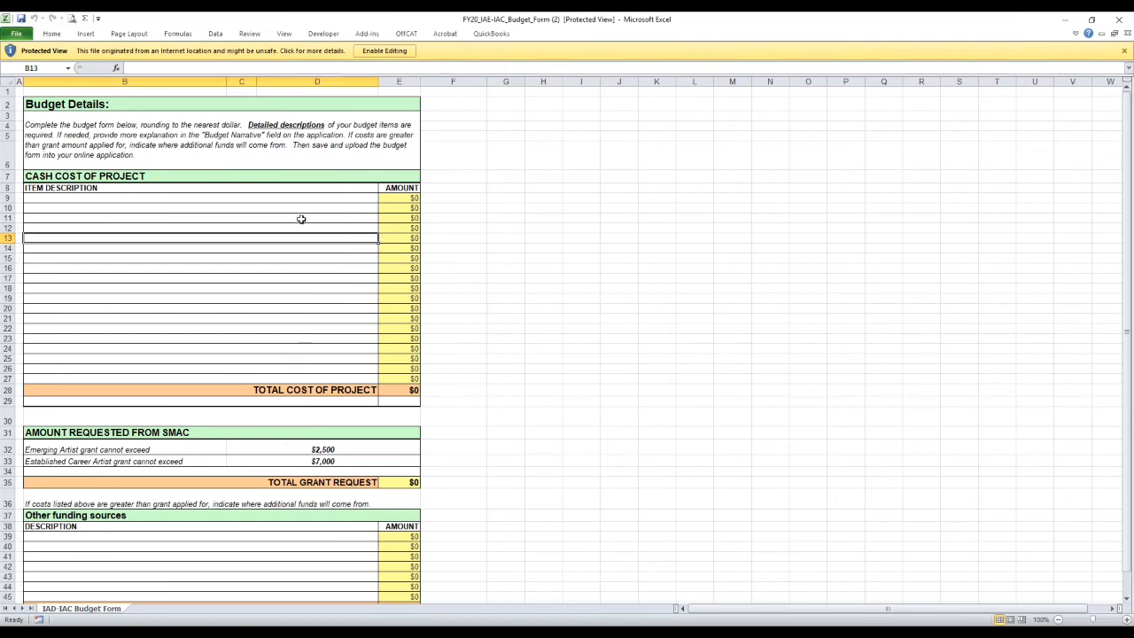
mouse_move(223, 266)
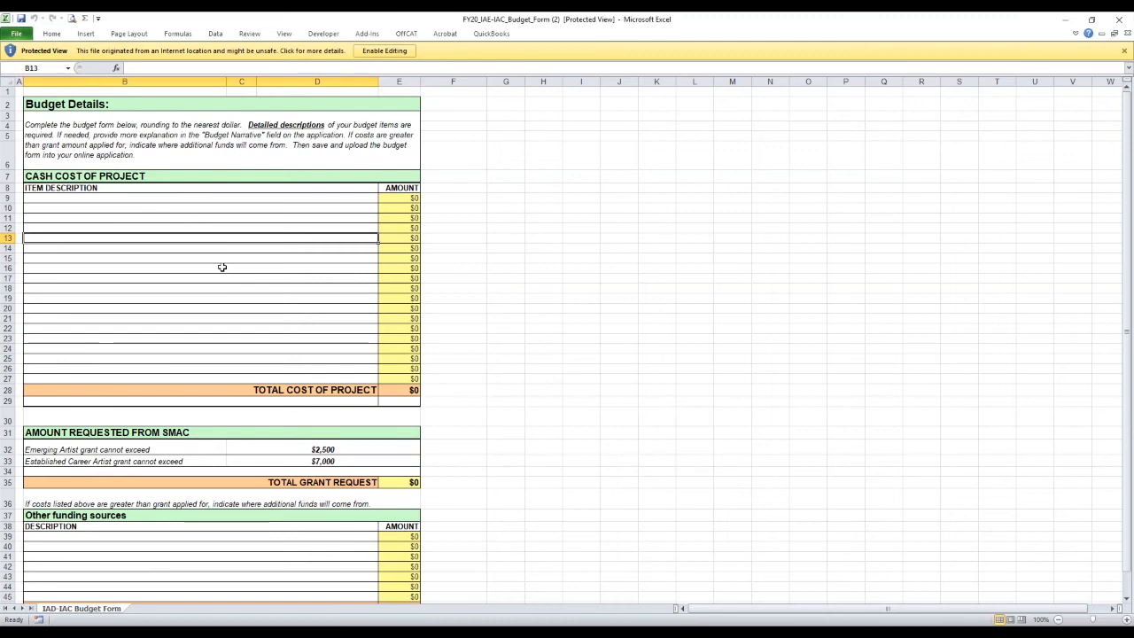
mouse_move(138, 199)
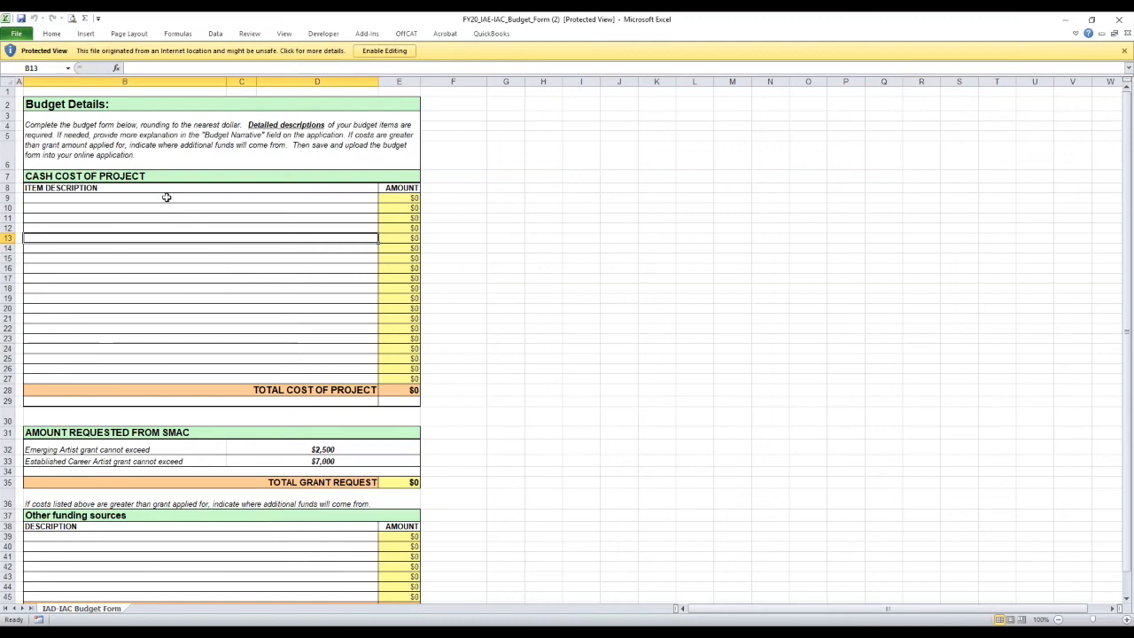
mouse_move(204, 284)
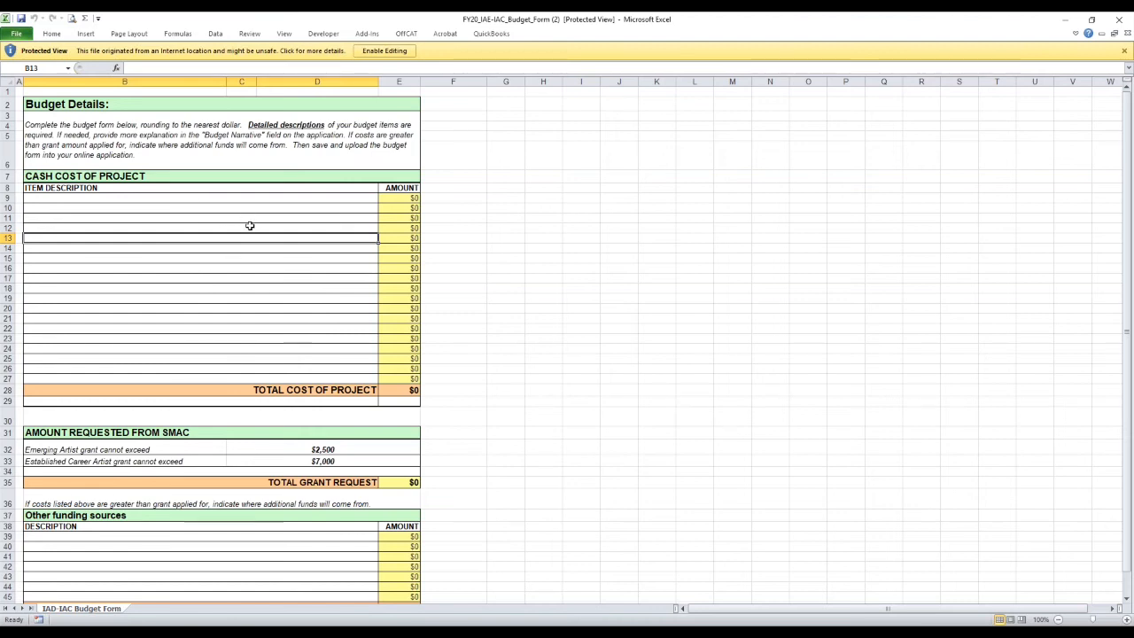
mouse_move(247, 226)
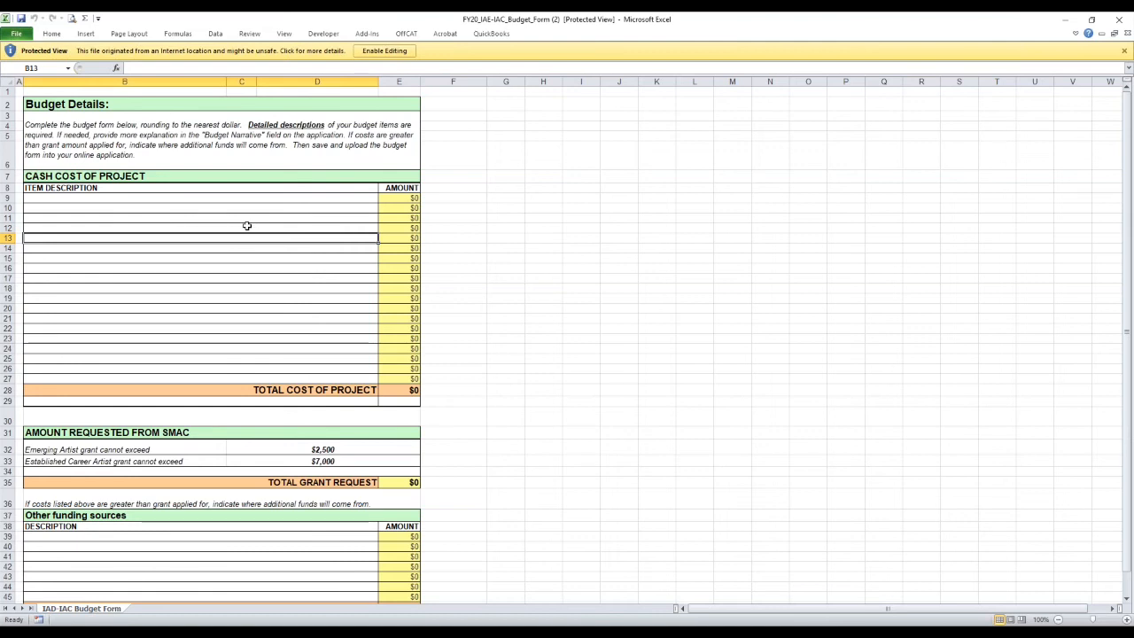
mouse_move(235, 247)
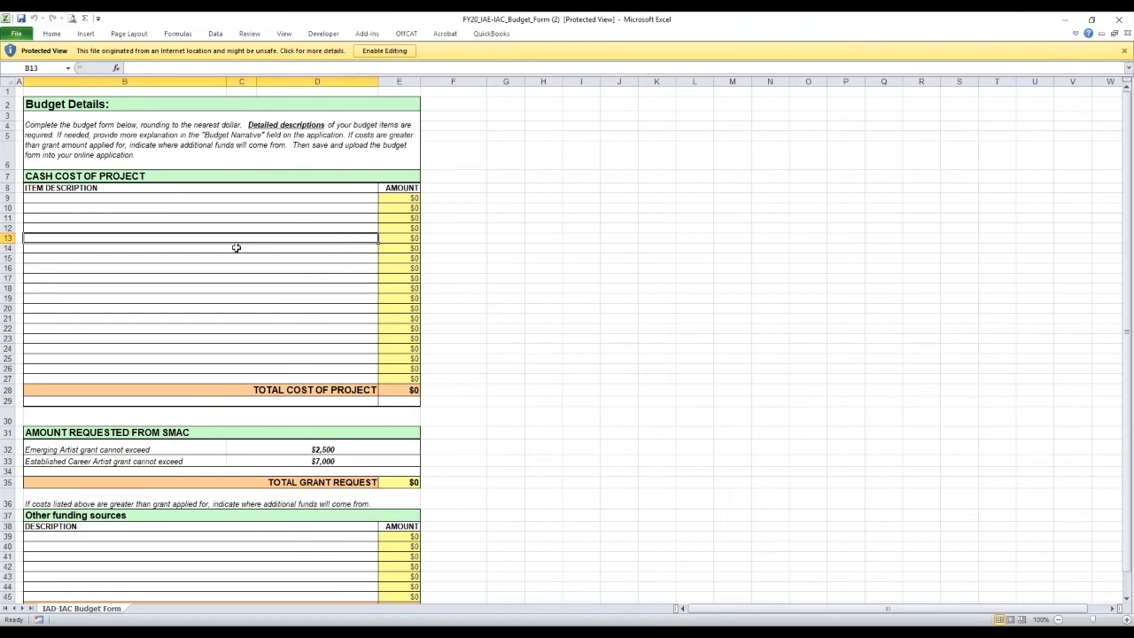
Check the TOTAL COST OF PROJECT and TOTAL GRANT REQUEST cells, then restore the window down
scroll(down, 3)
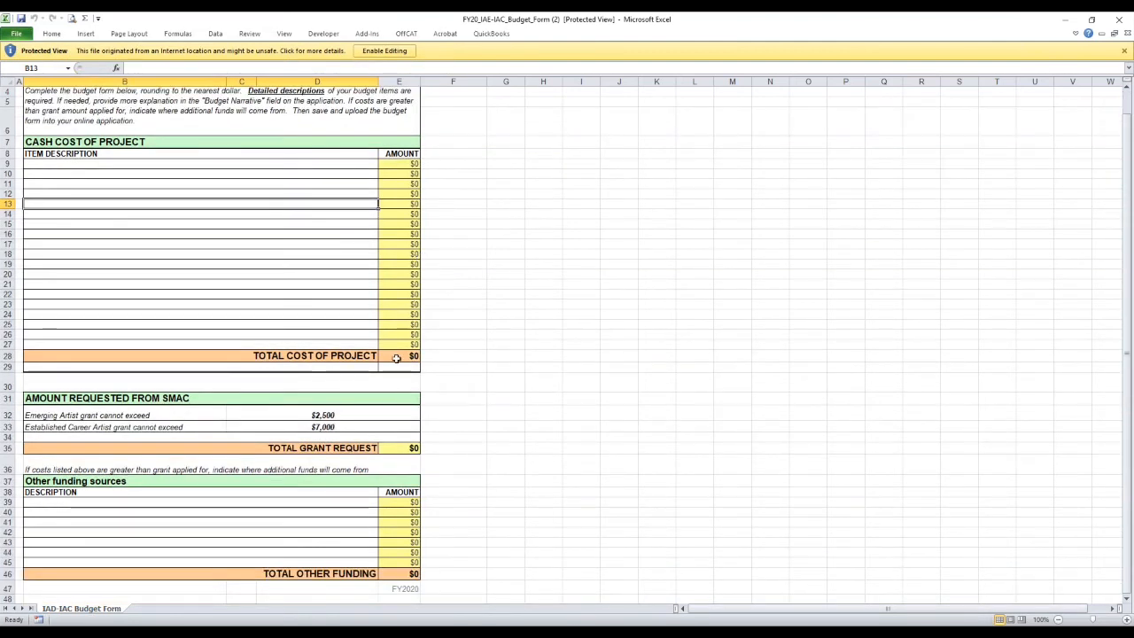
click(399, 356)
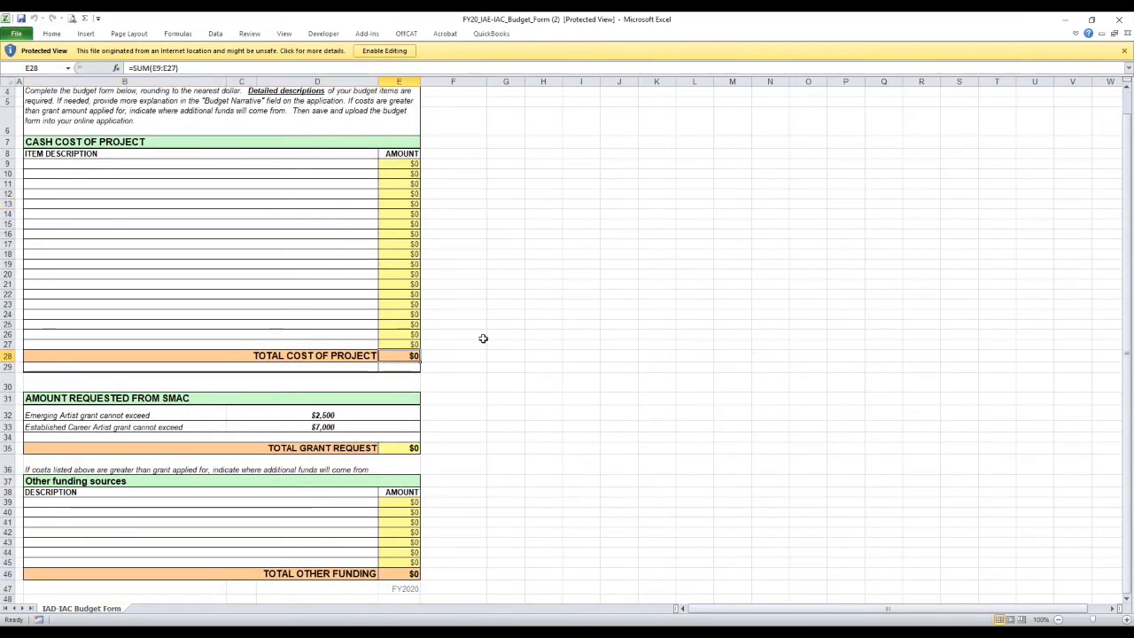
scroll(down, 3)
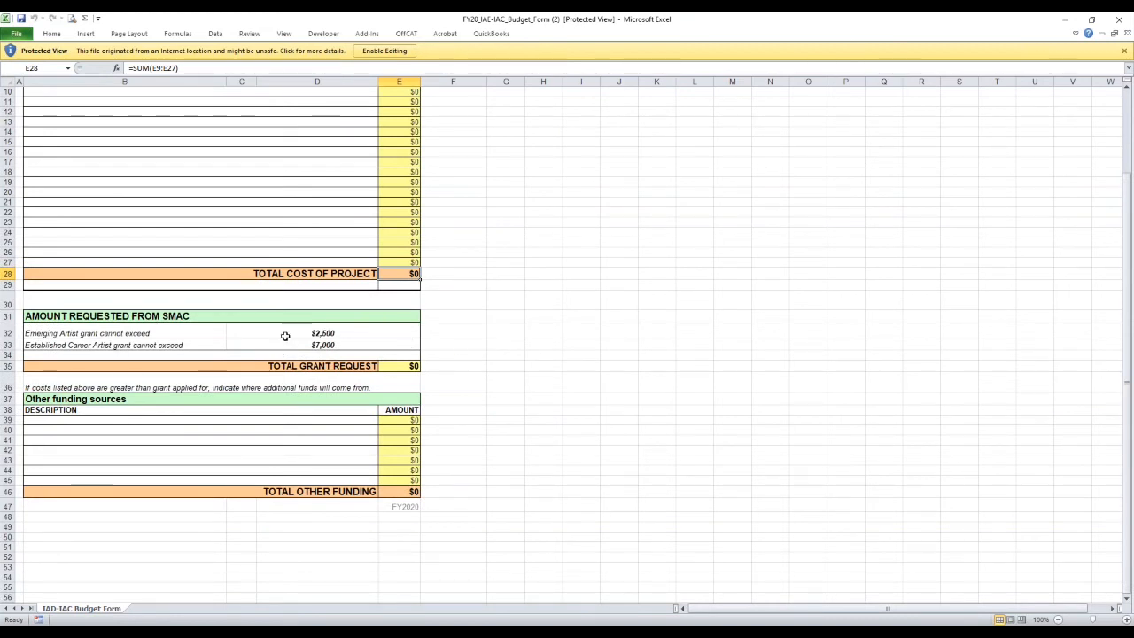
click(398, 366)
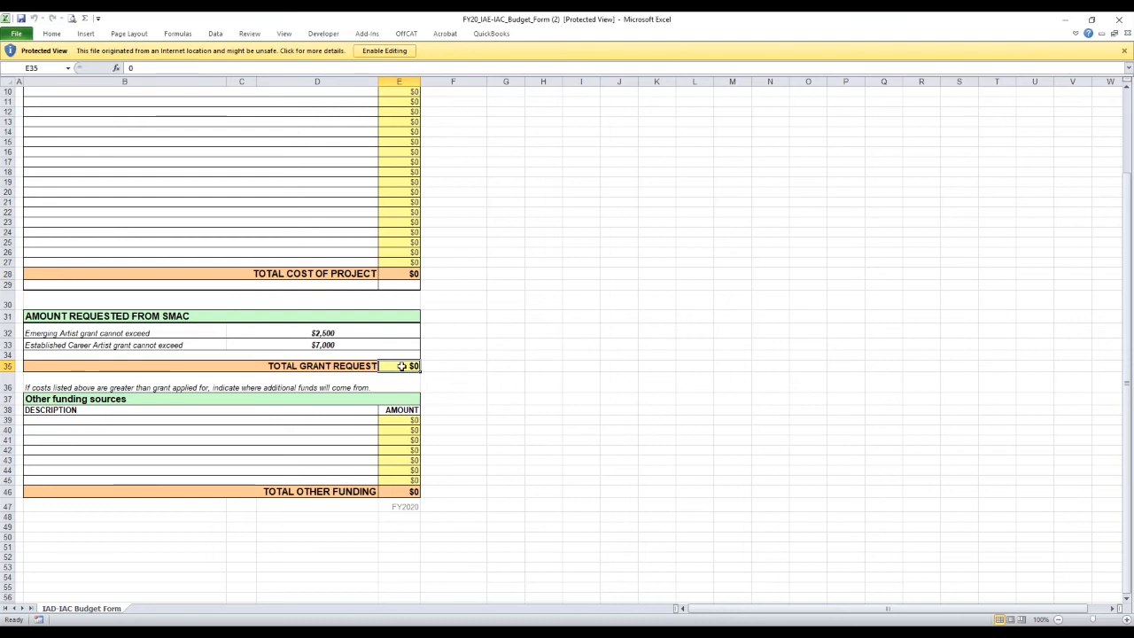
click(505, 399)
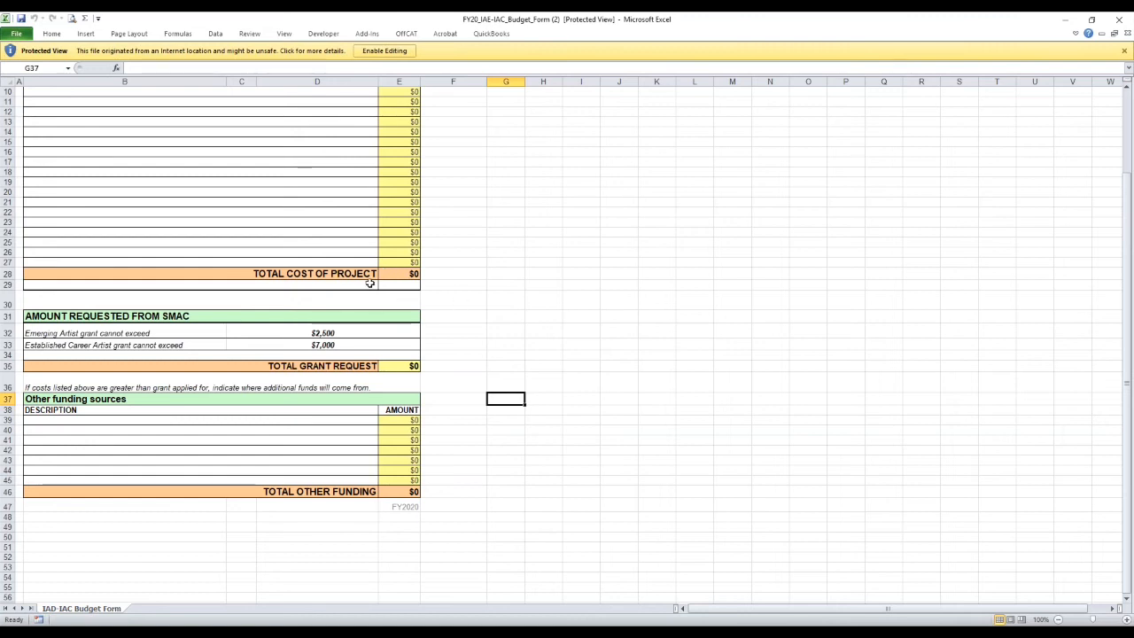
mouse_move(350, 343)
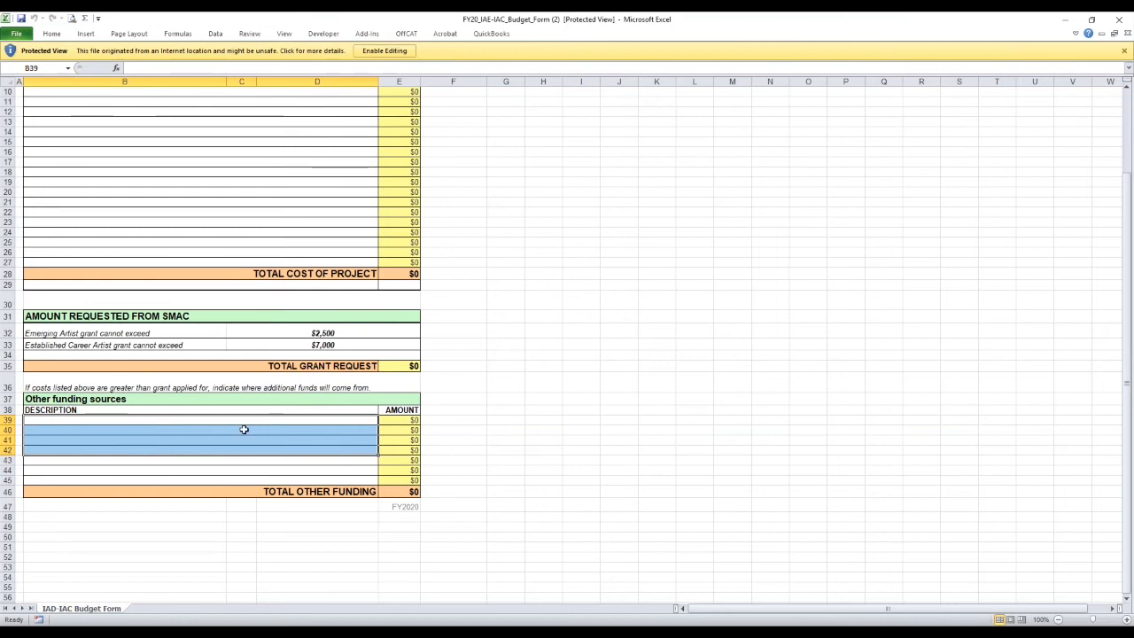
mouse_move(455, 431)
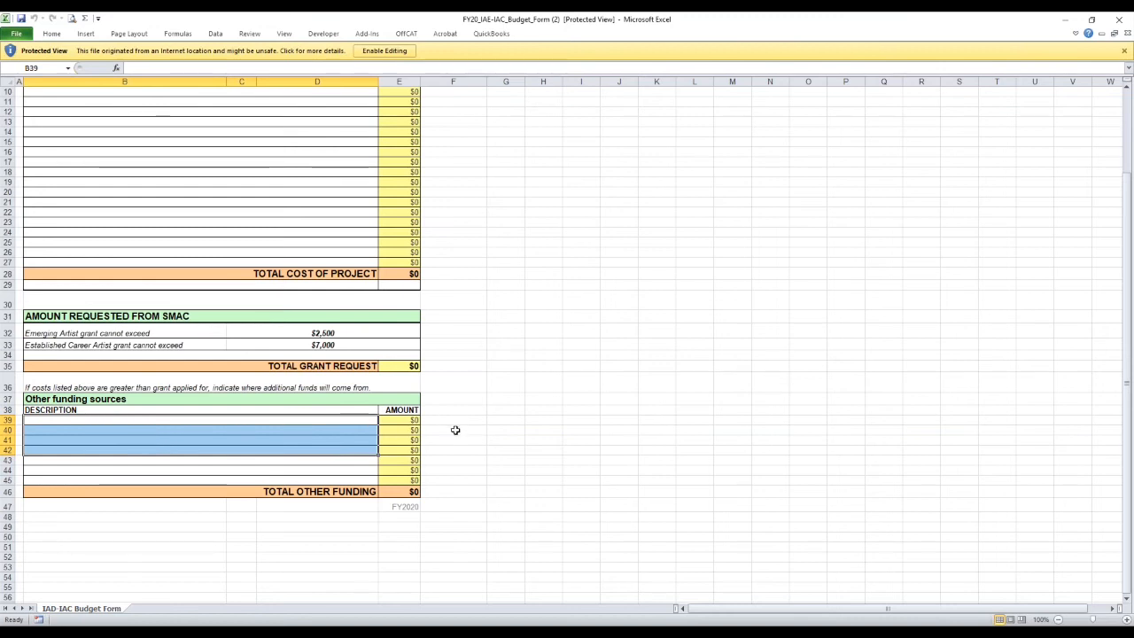
mouse_move(332, 423)
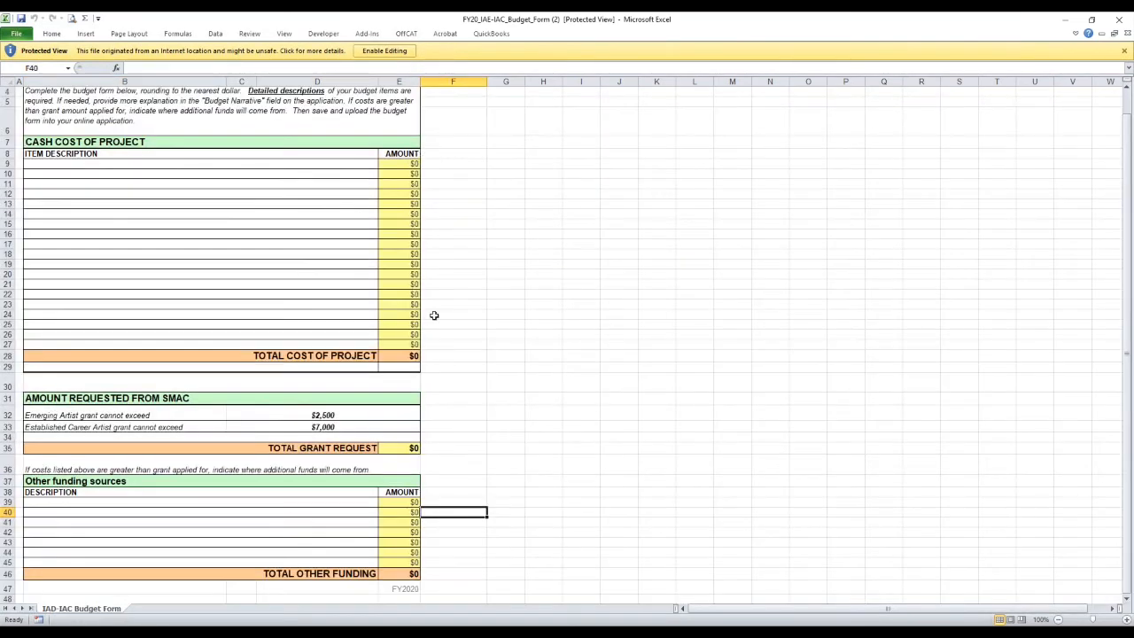
mouse_move(483, 418)
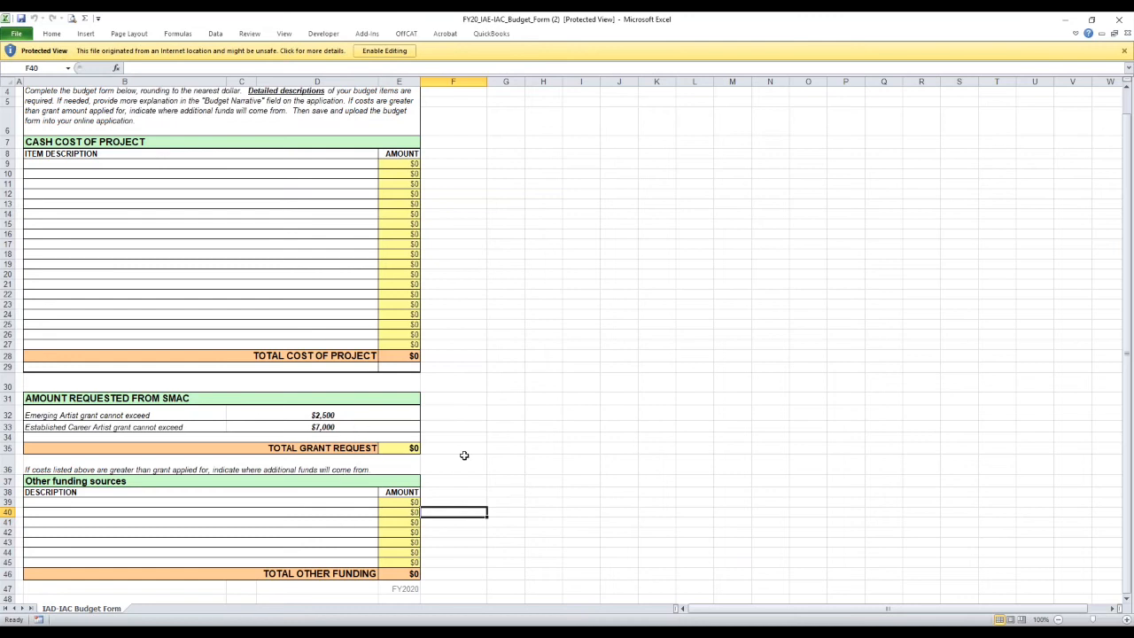
click(542, 426)
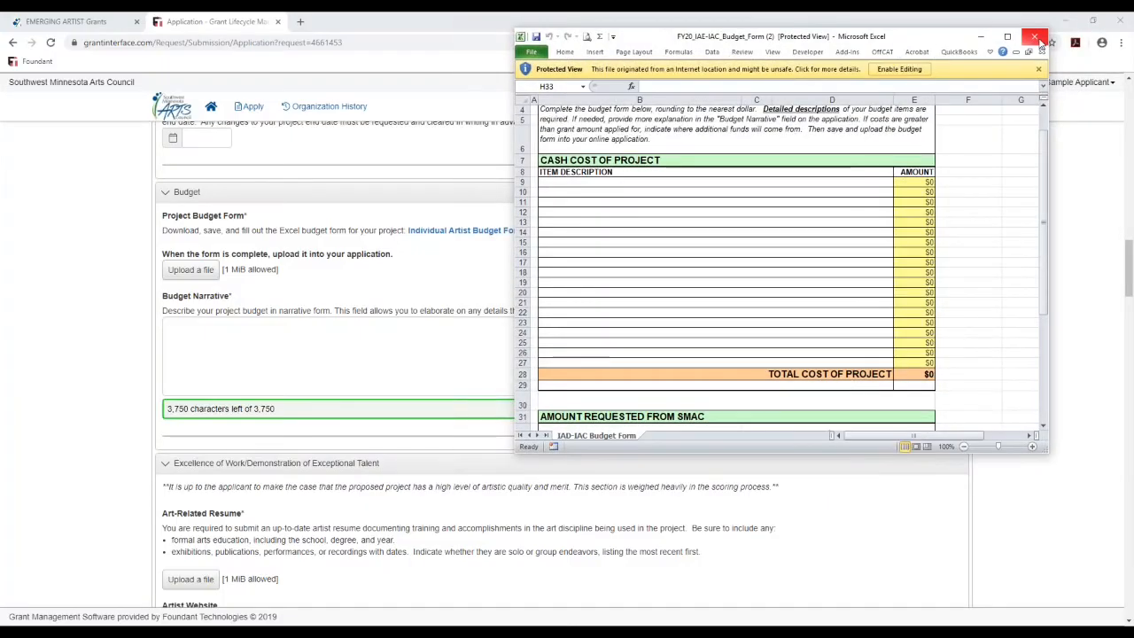
Close Excel, then cancel an upload attempt under Project Budget Form
click(1035, 33)
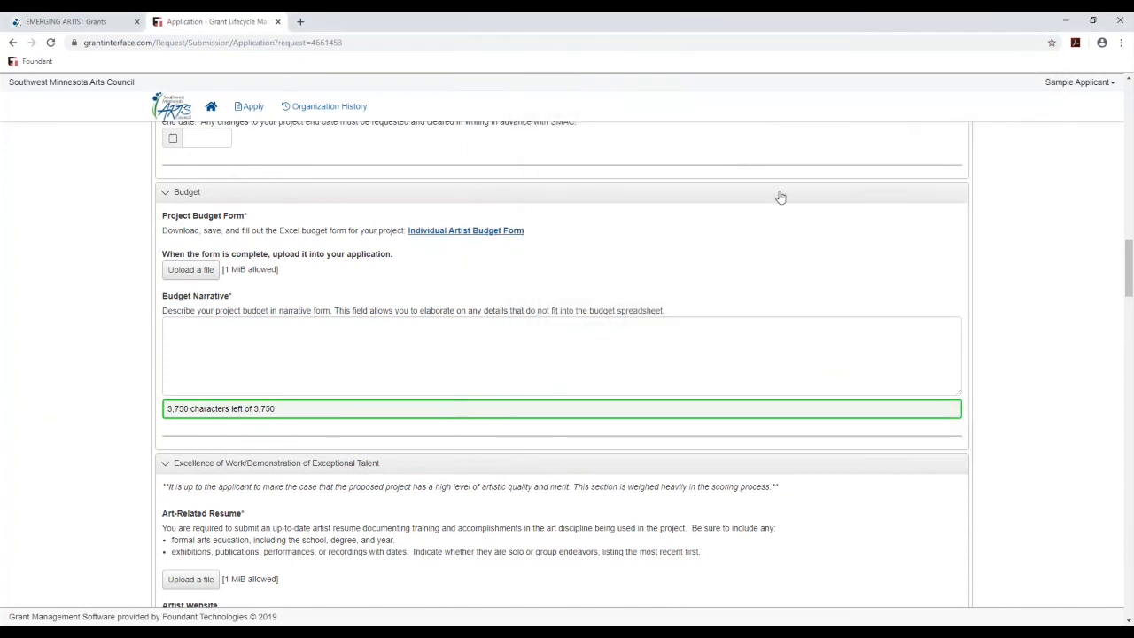
mouse_move(188, 270)
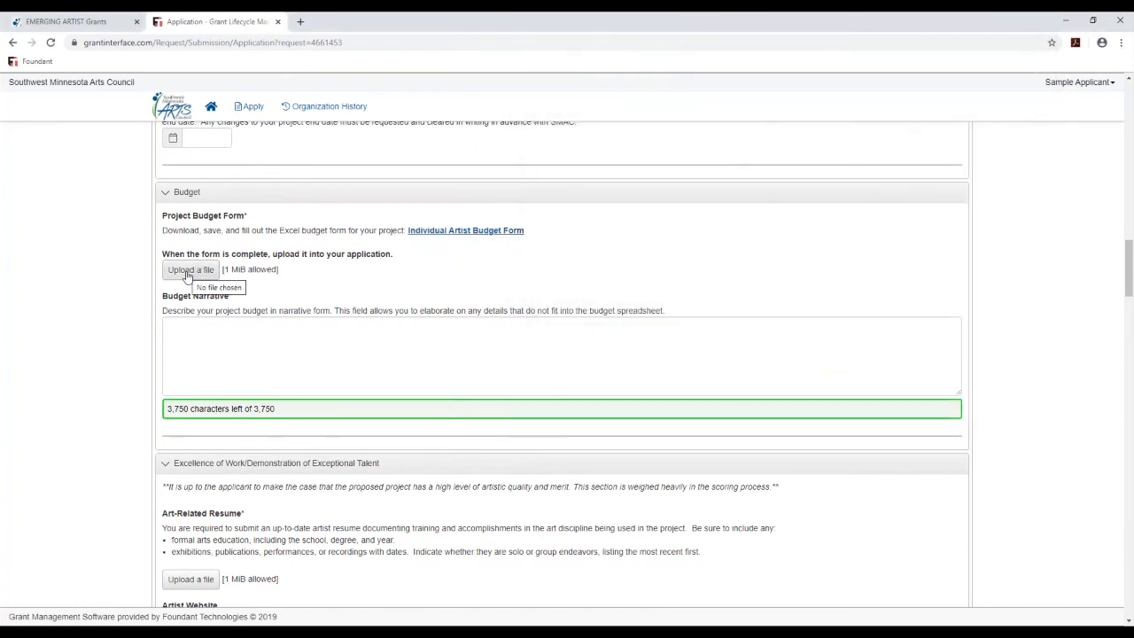
click(192, 270)
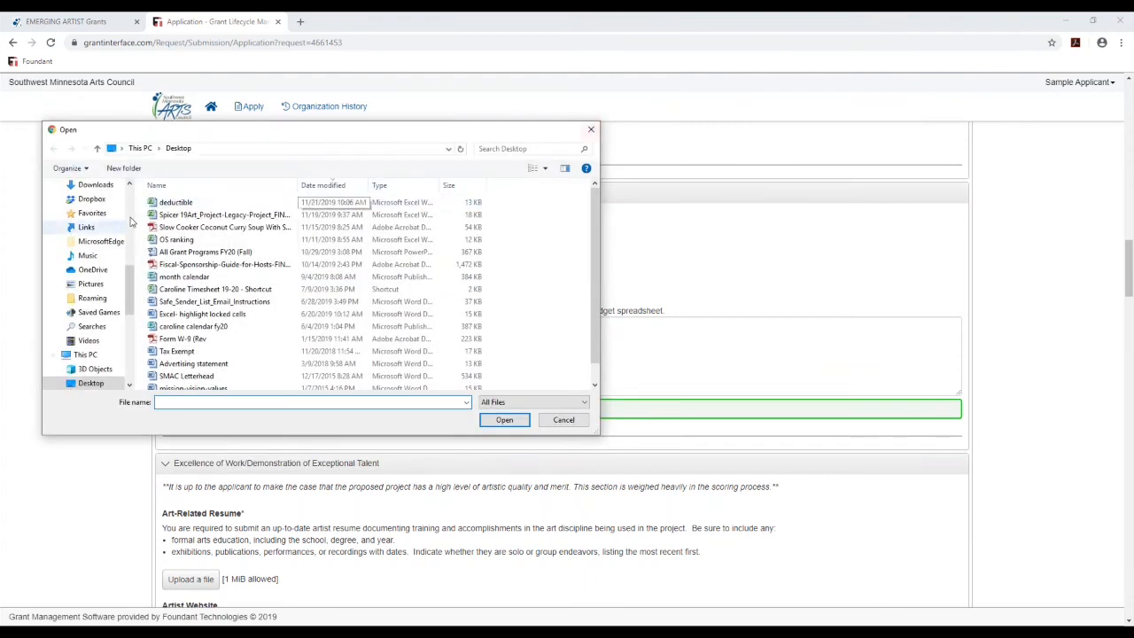
click(562, 420)
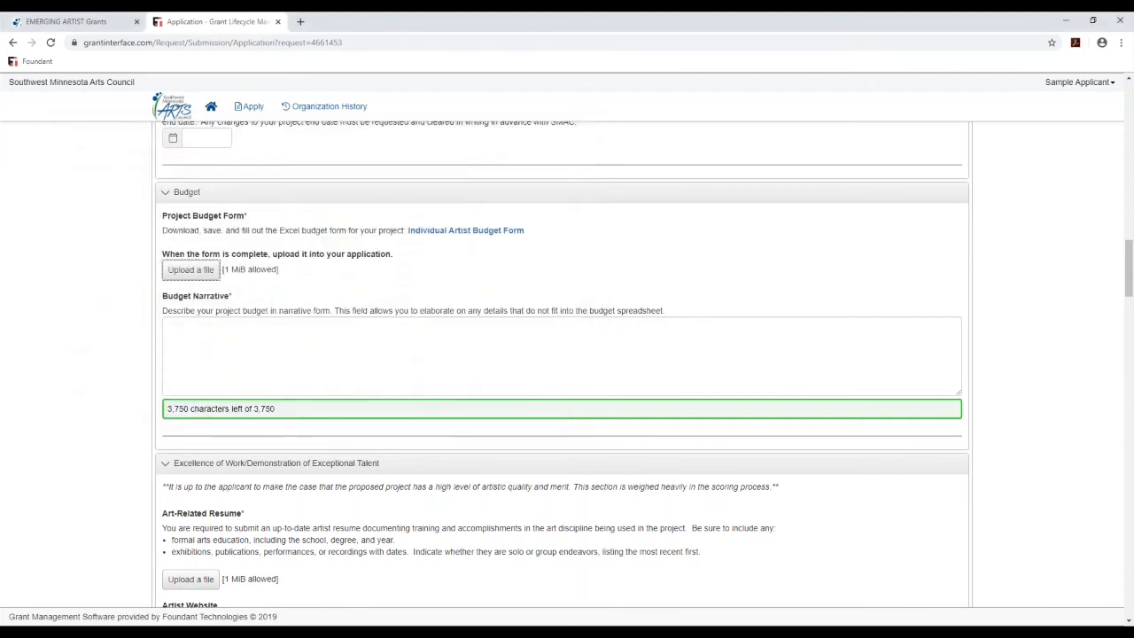
Place the caret in the empty Budget Narrative box and scroll toward Excellence of Work
scroll(down, 3)
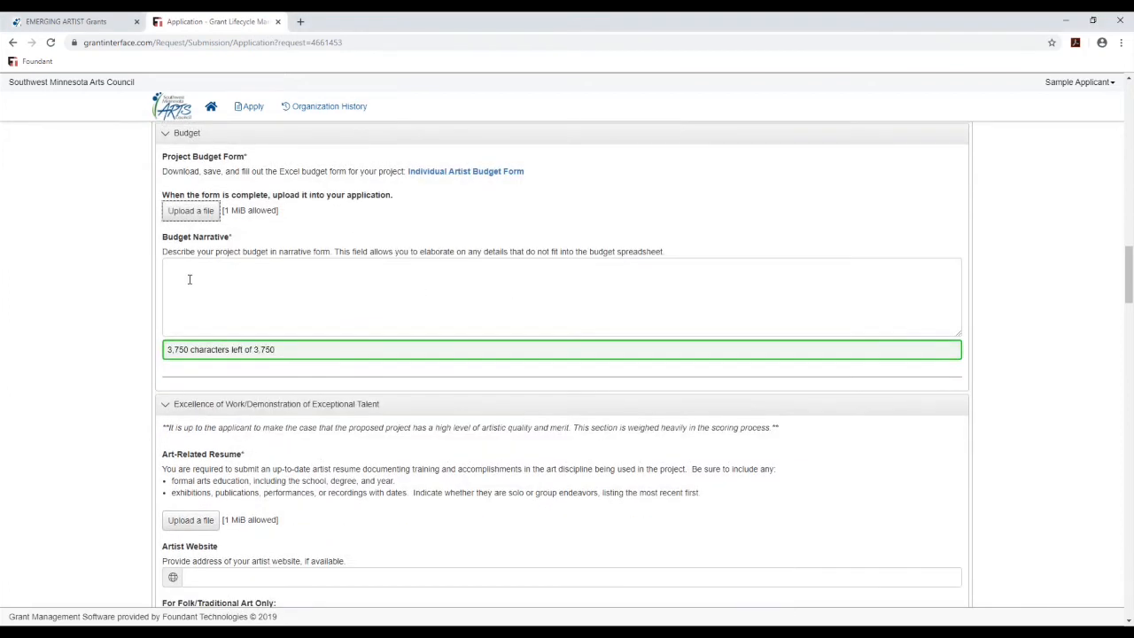
click(284, 279)
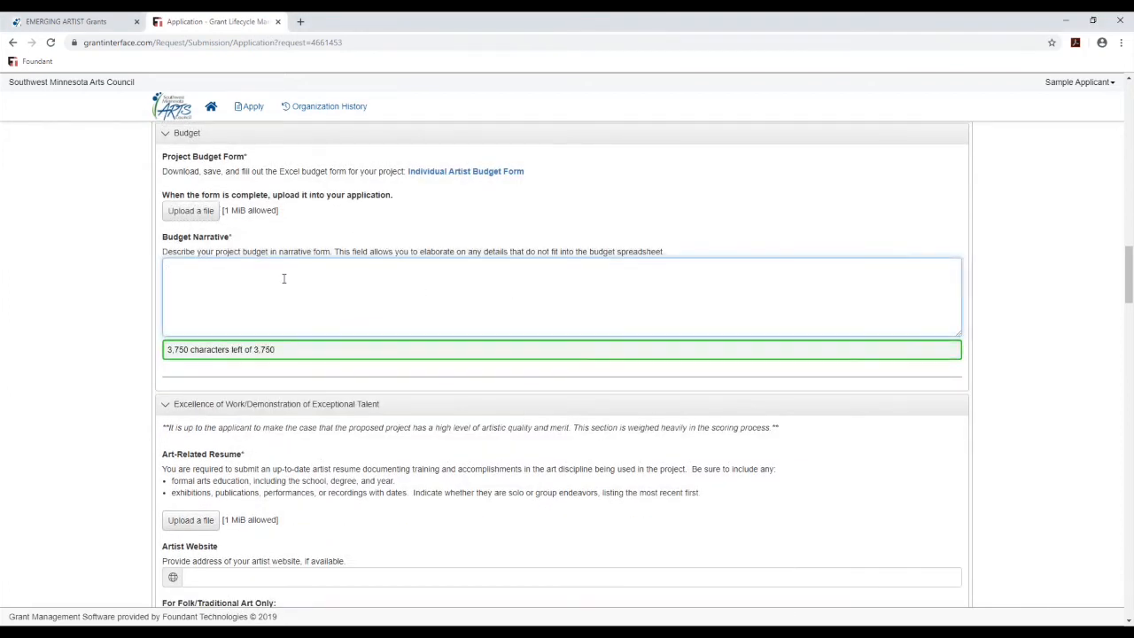
click(283, 279)
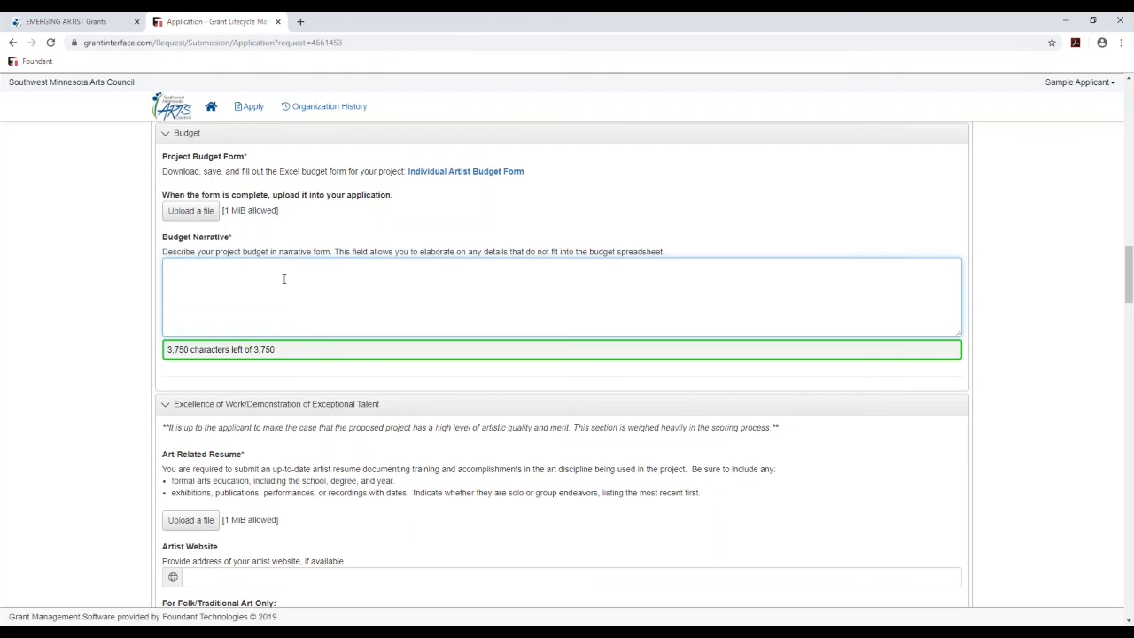
scroll(down, 3)
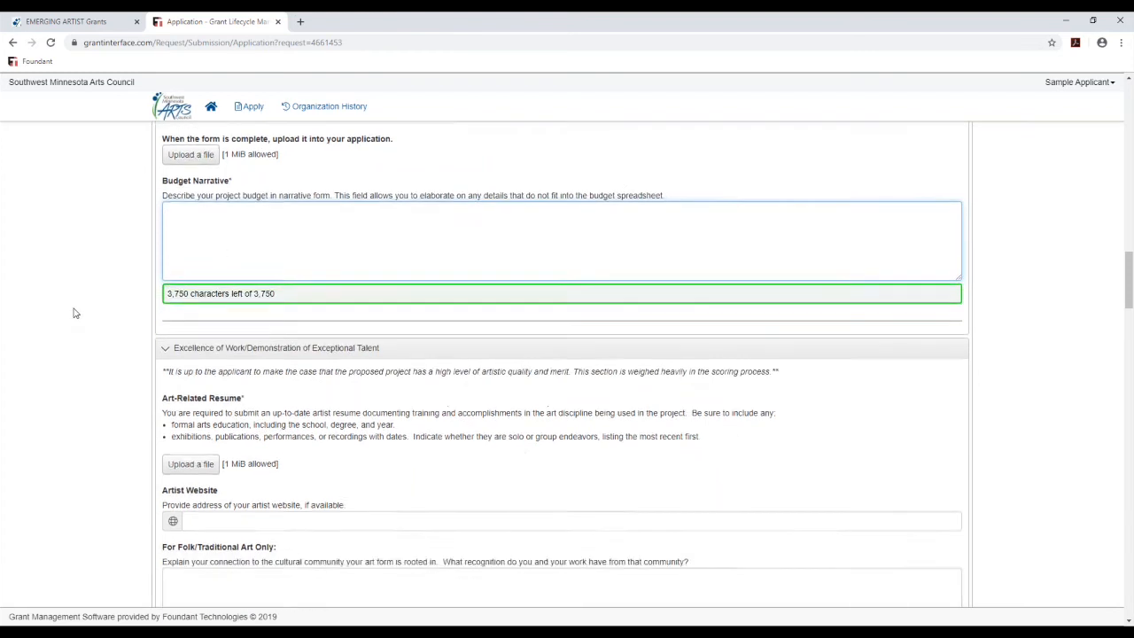
Scroll past Art-Related Resume to Artist Website, Folk/Traditional Art and Work Samples guidance
scroll(down, 3)
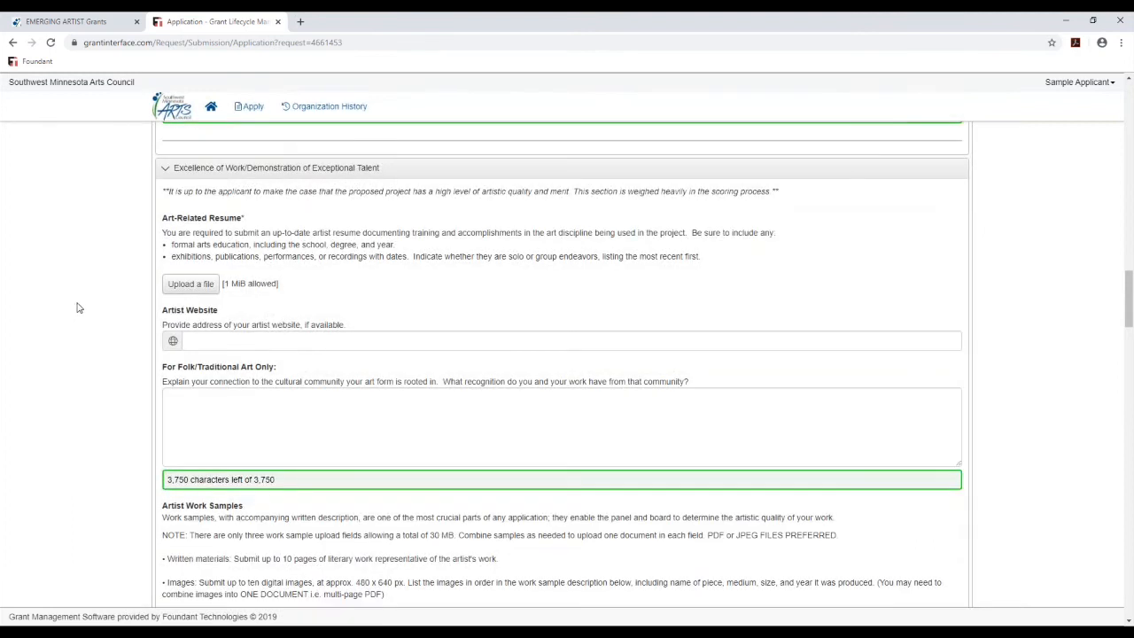
mouse_move(111, 305)
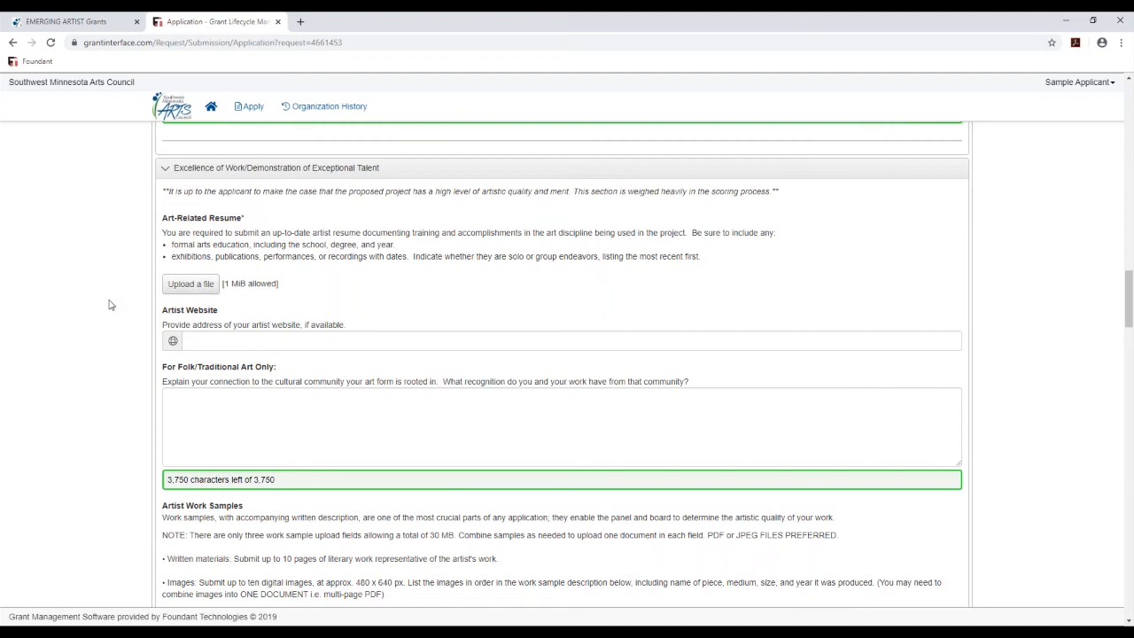
mouse_move(361, 214)
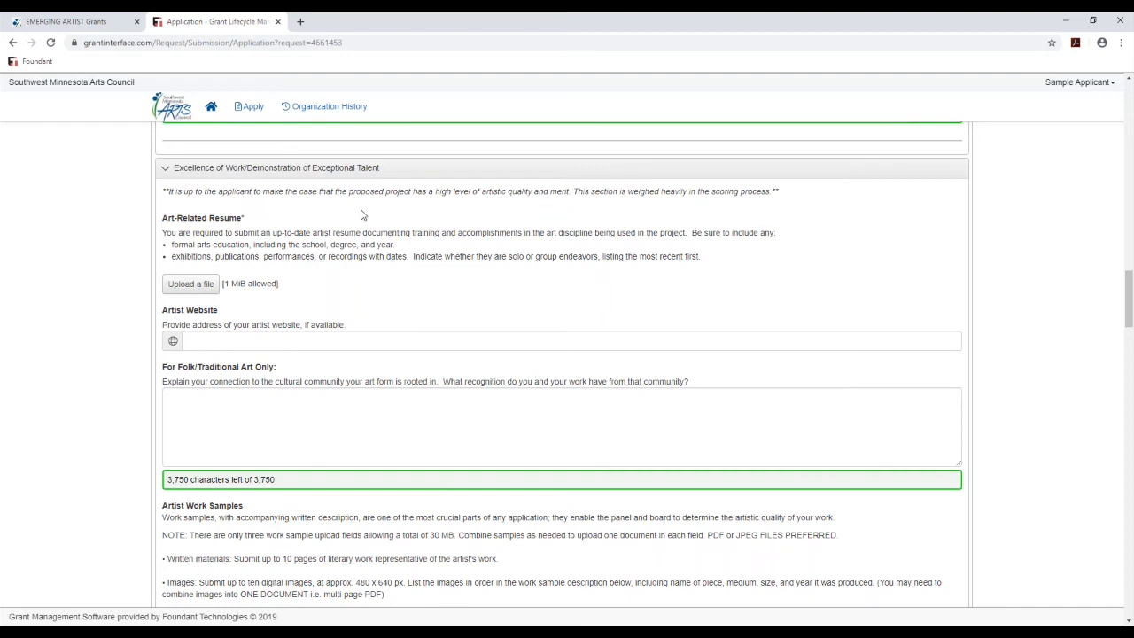
mouse_move(357, 216)
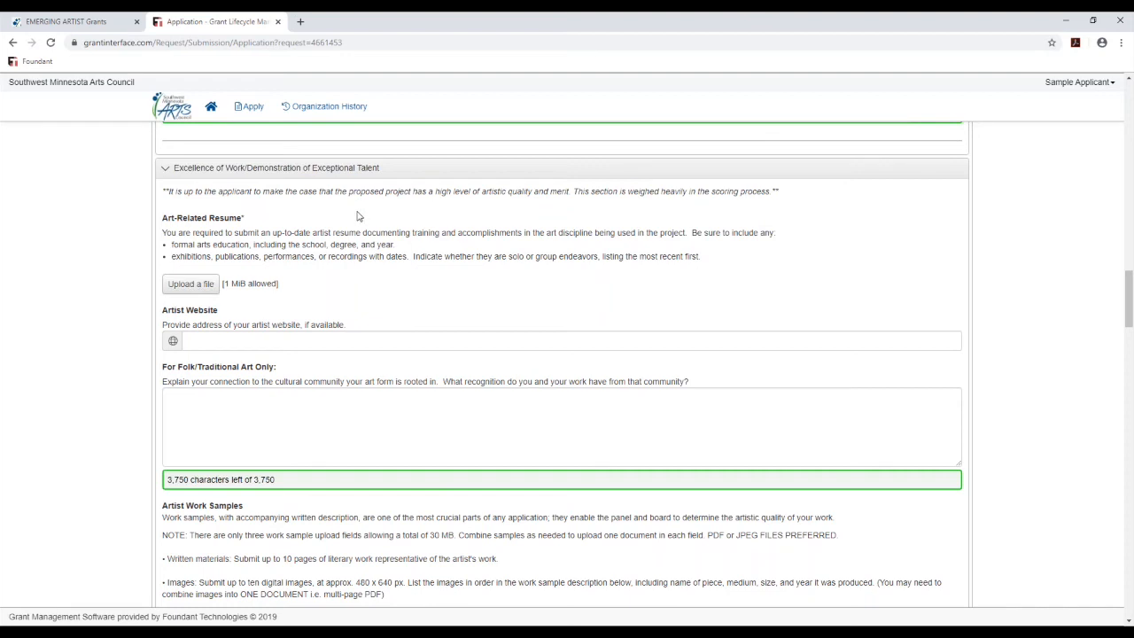
mouse_move(351, 219)
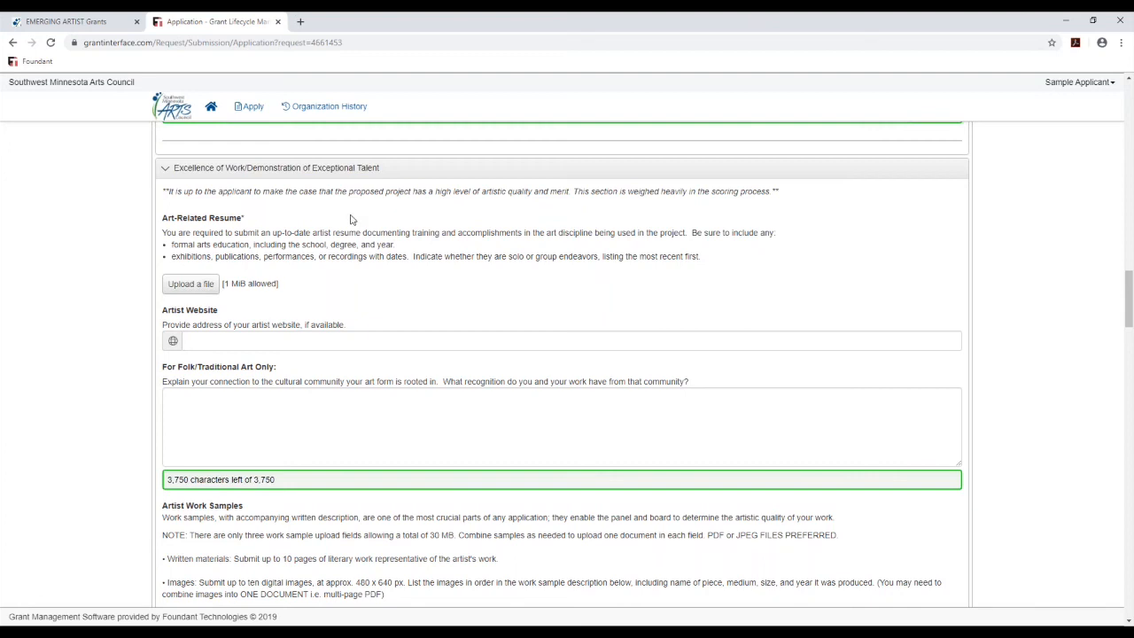
mouse_move(100, 270)
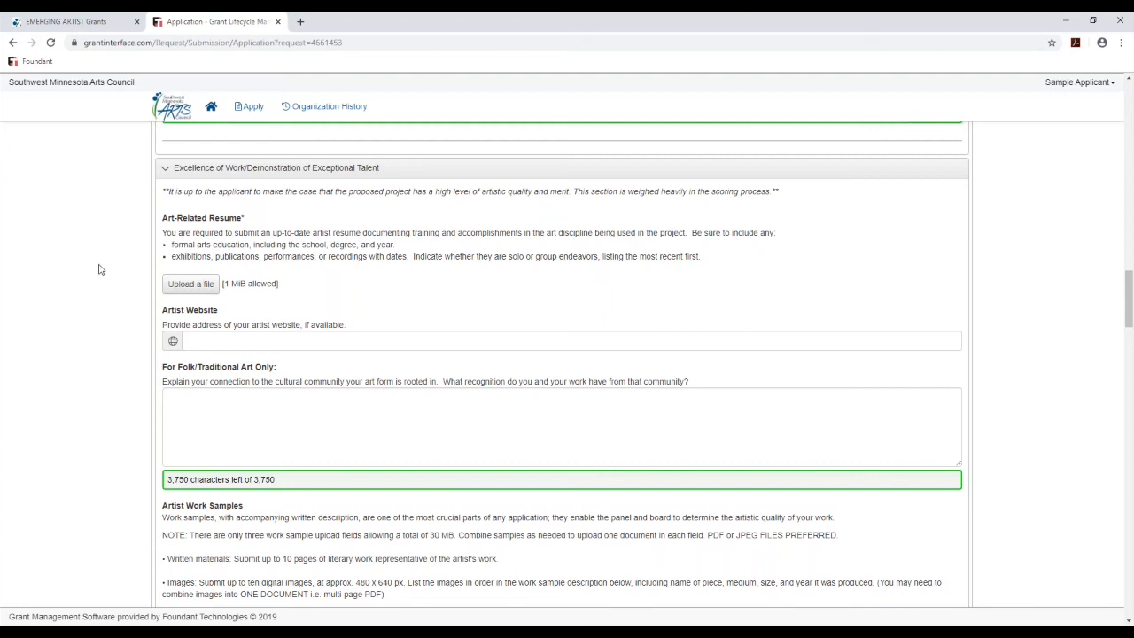
mouse_move(88, 275)
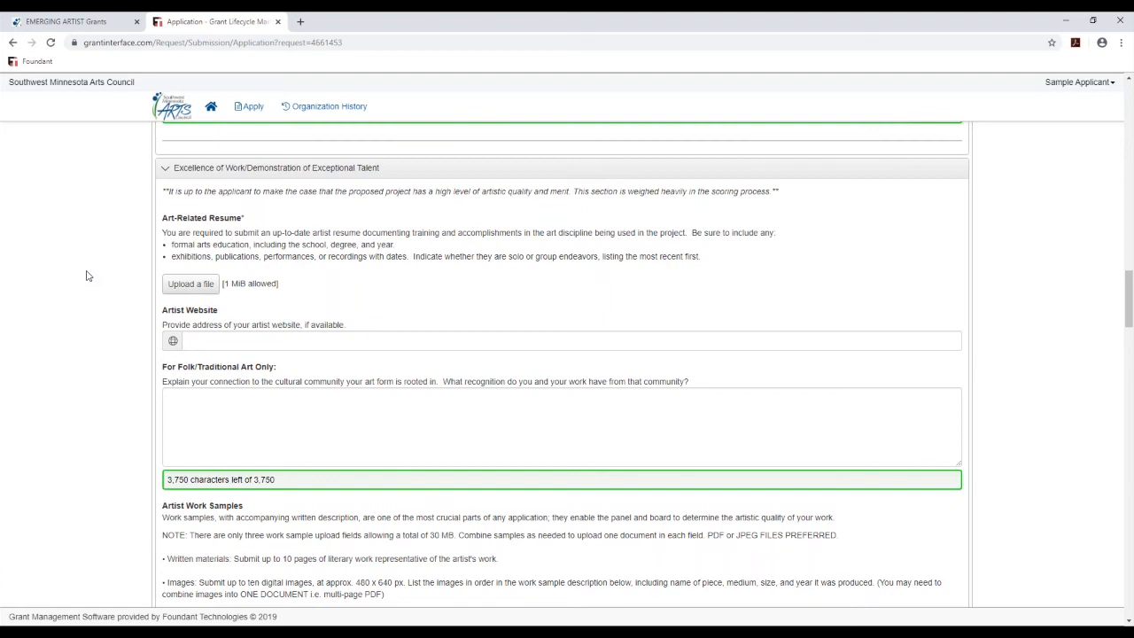
scroll(down, 3)
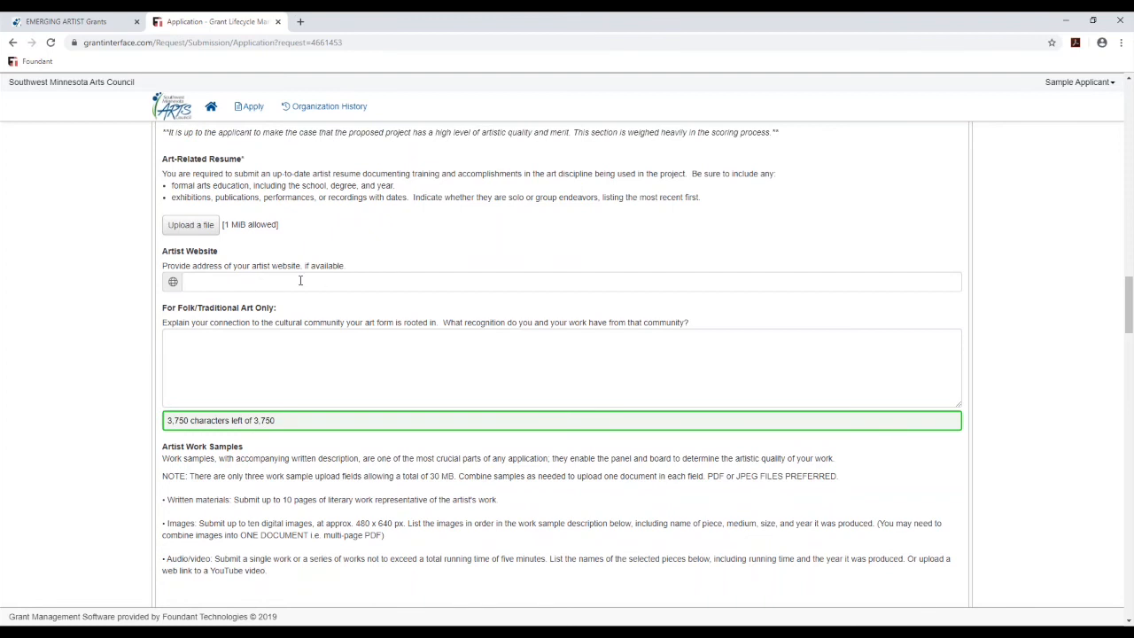
scroll(down, 3)
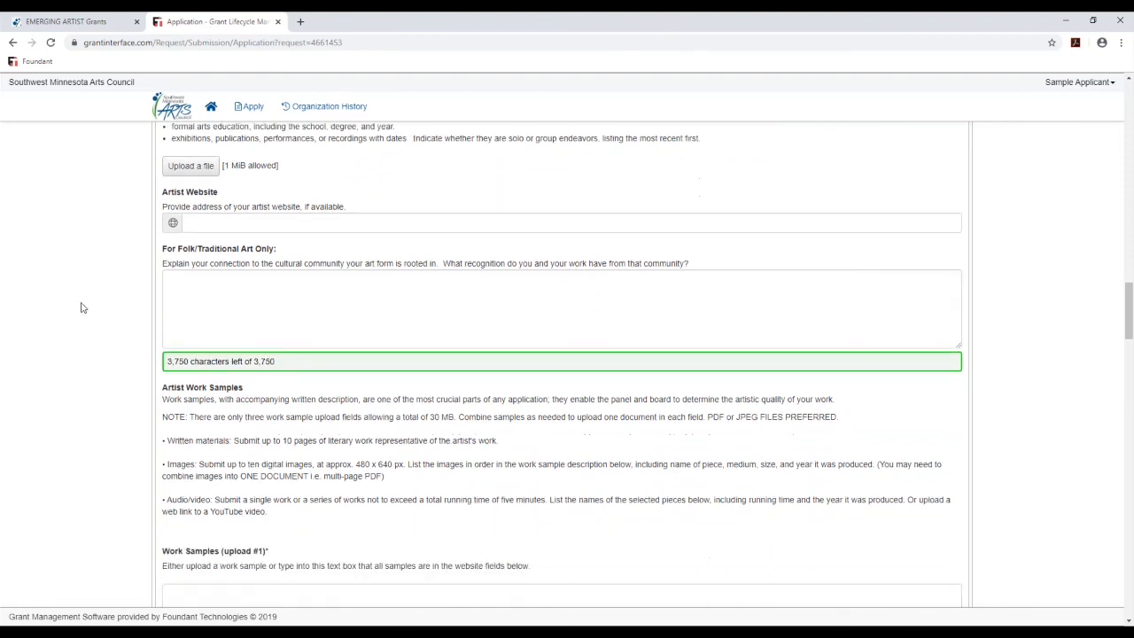
mouse_move(138, 252)
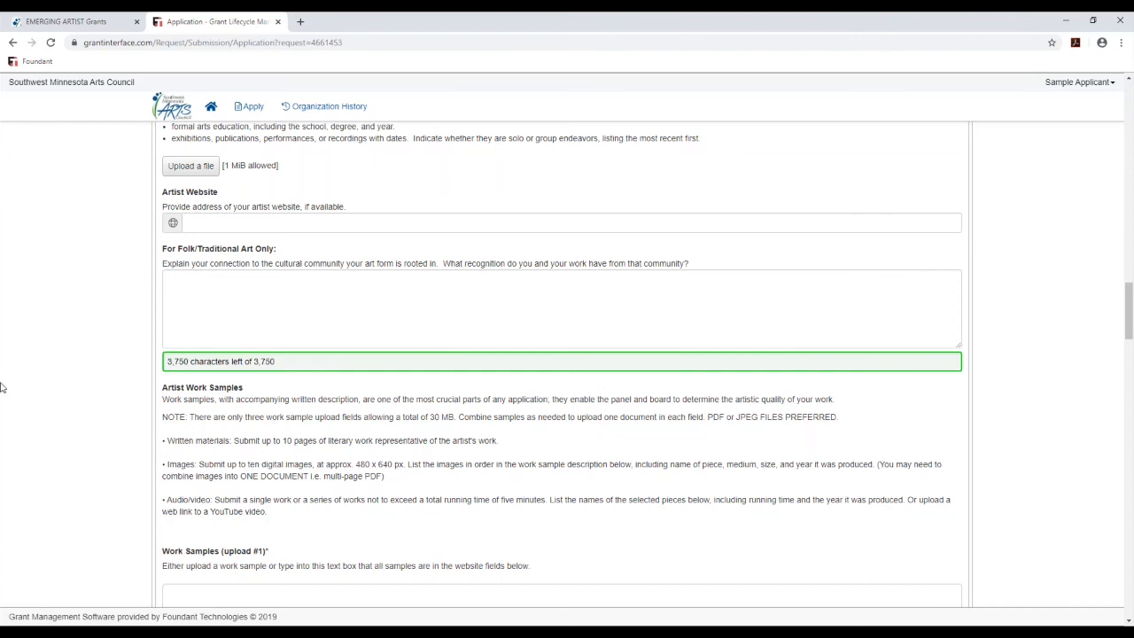
Scroll past the empty Work Sample #1–#3 uploads and descriptions to the Website/YouTube Samples fields
scroll(down, 3)
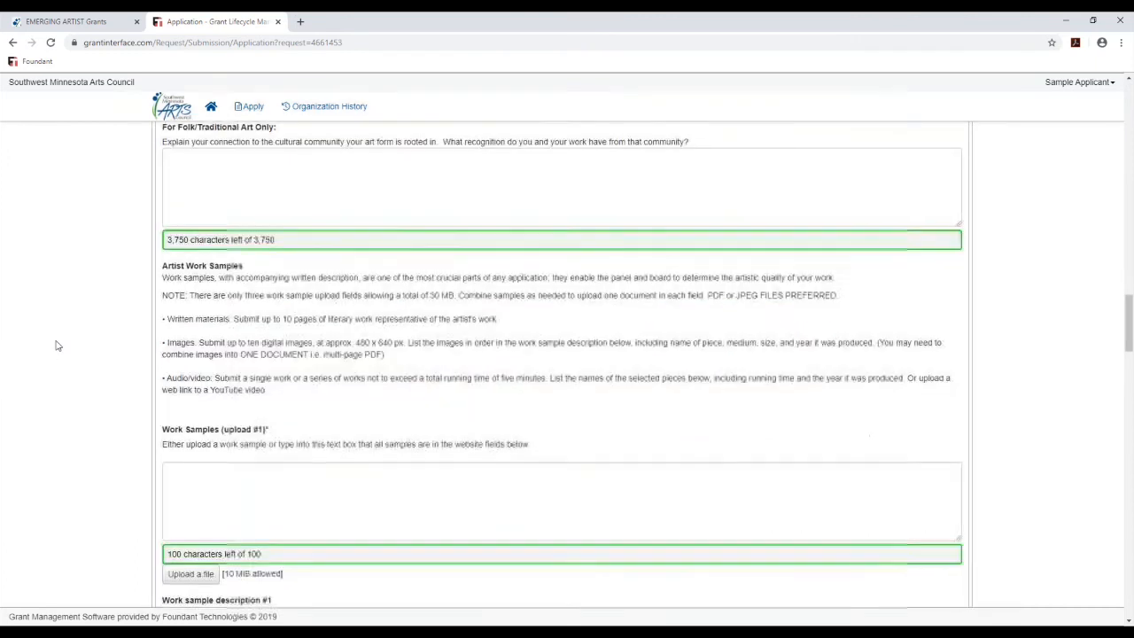
scroll(down, 3)
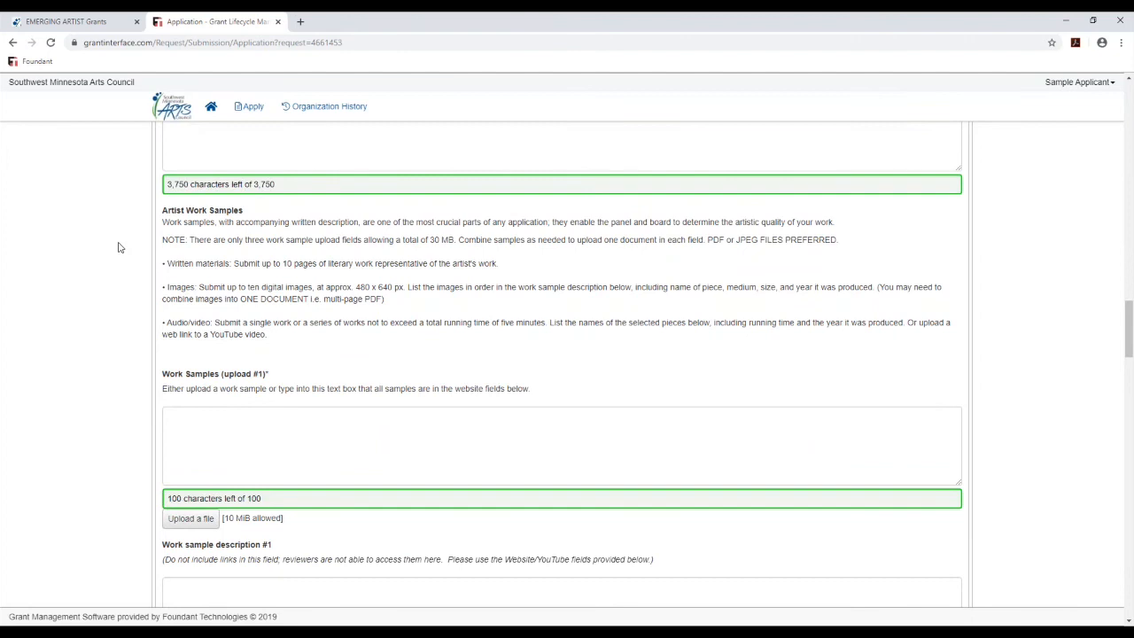
scroll(down, 3)
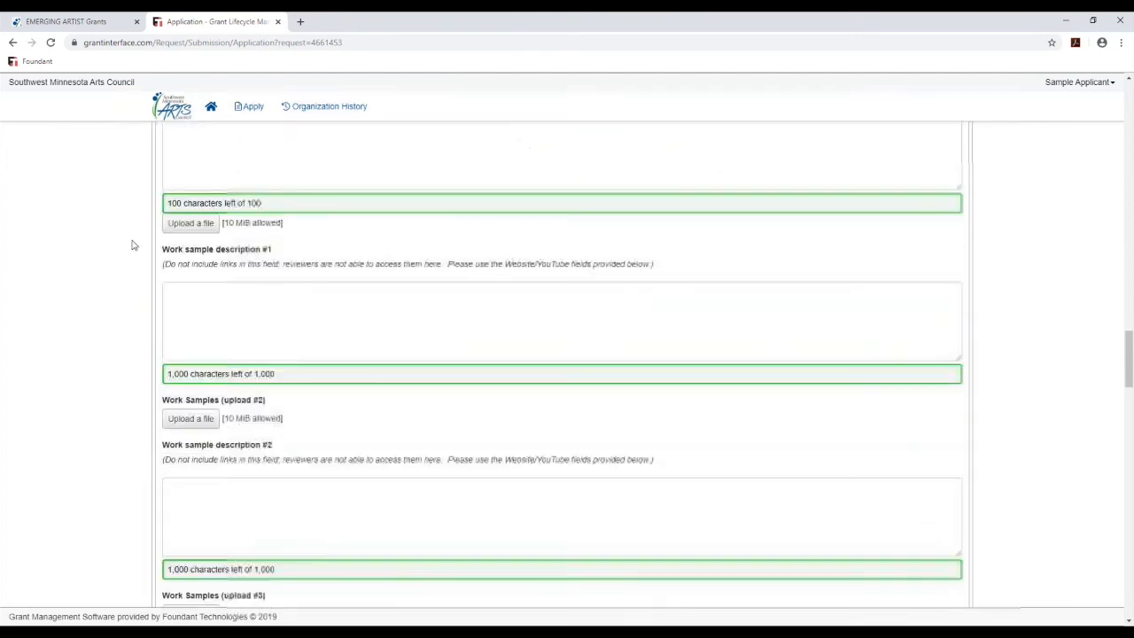
scroll(down, 3)
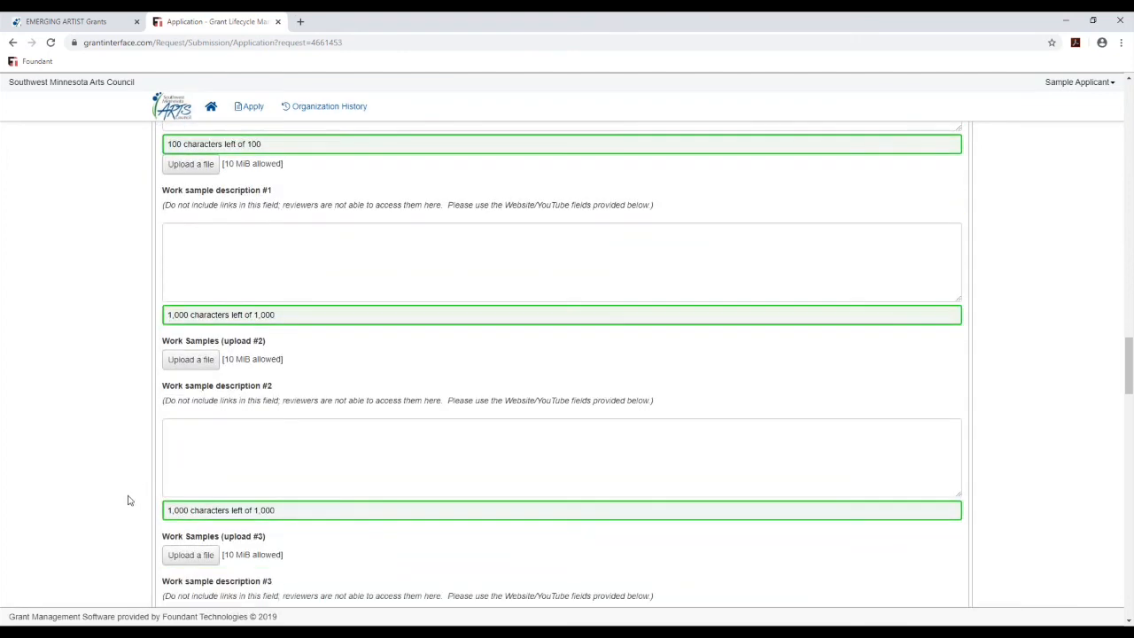
scroll(up, 3)
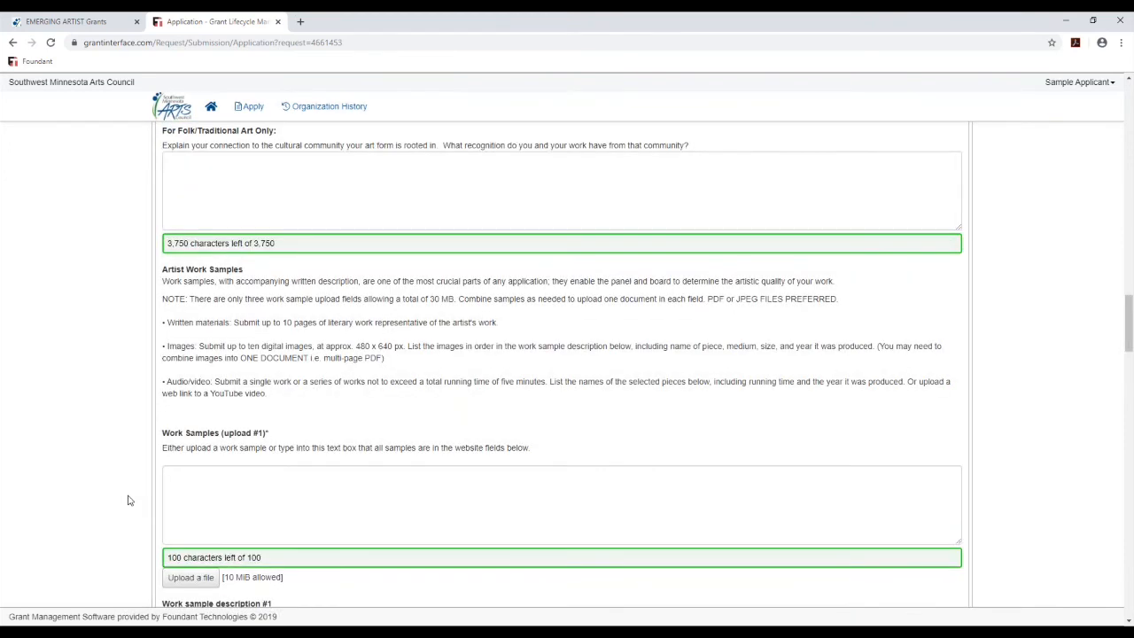
scroll(down, 3)
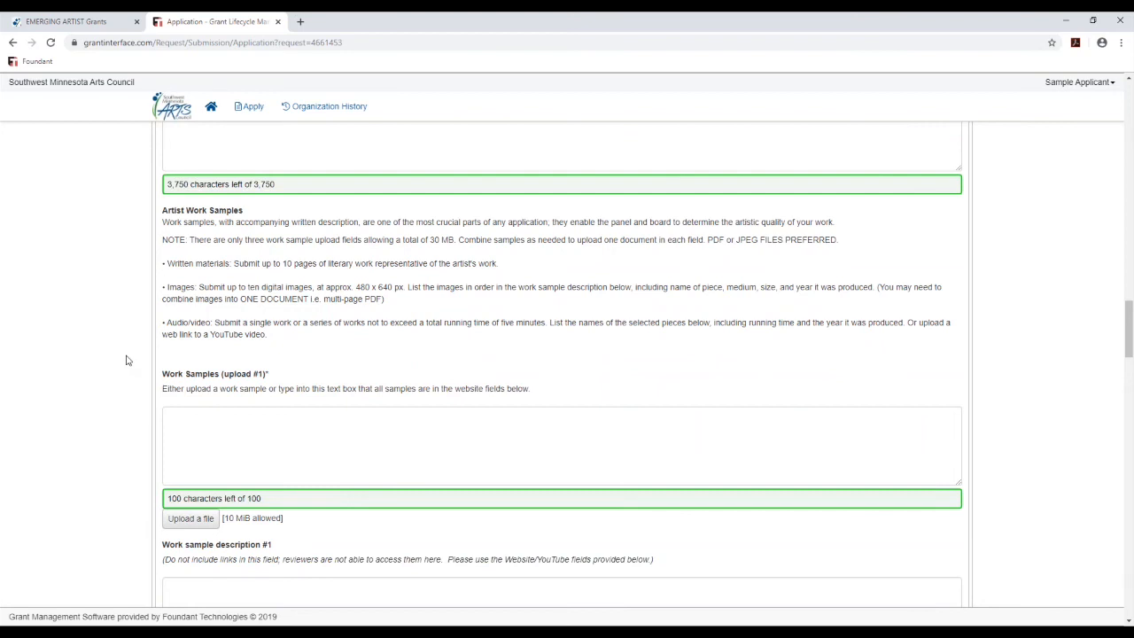
mouse_move(129, 363)
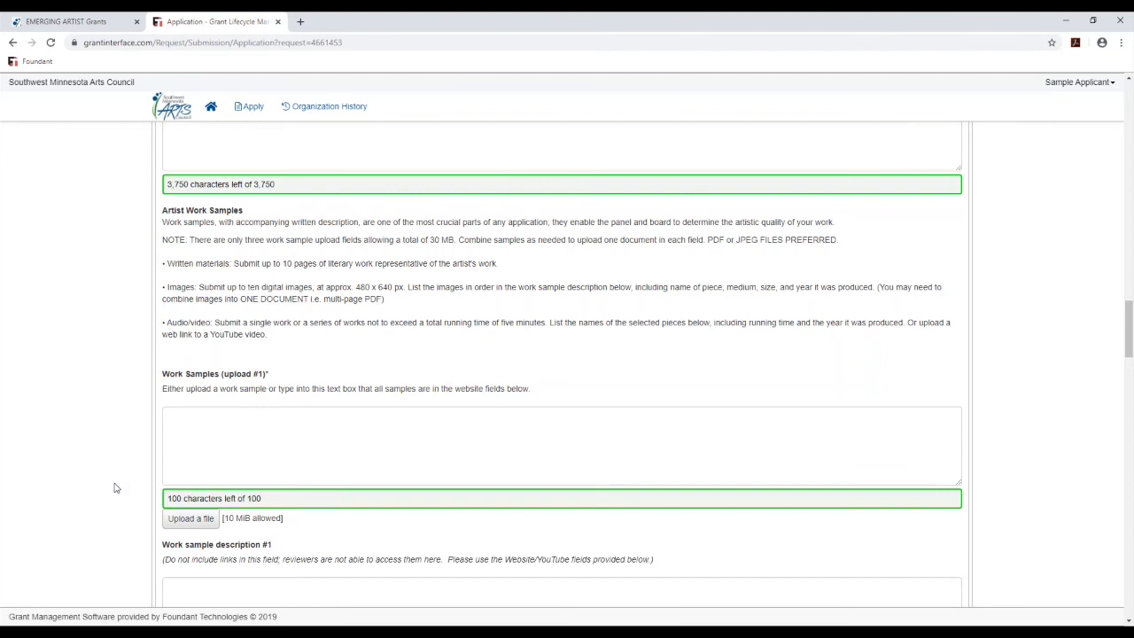
mouse_move(169, 536)
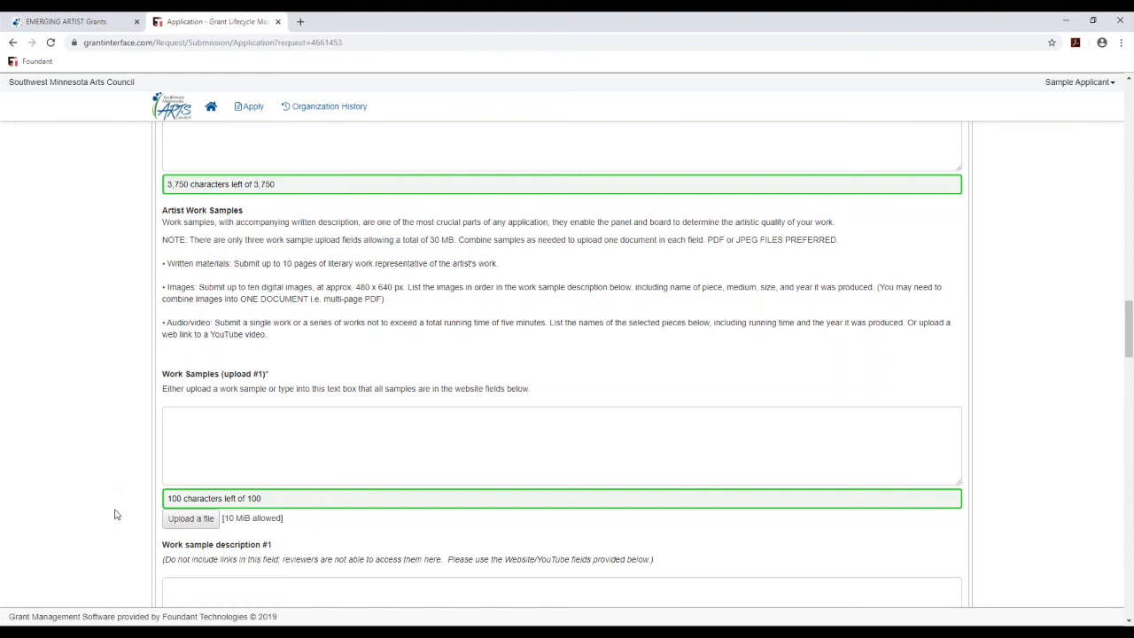
double_click(263, 287)
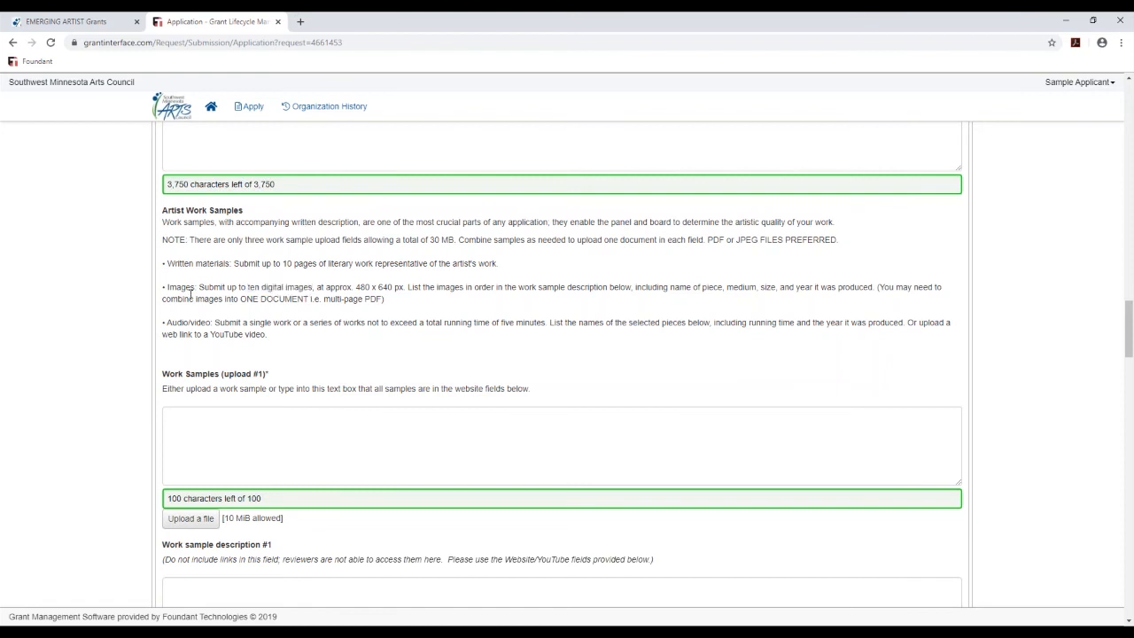
scroll(down, 3)
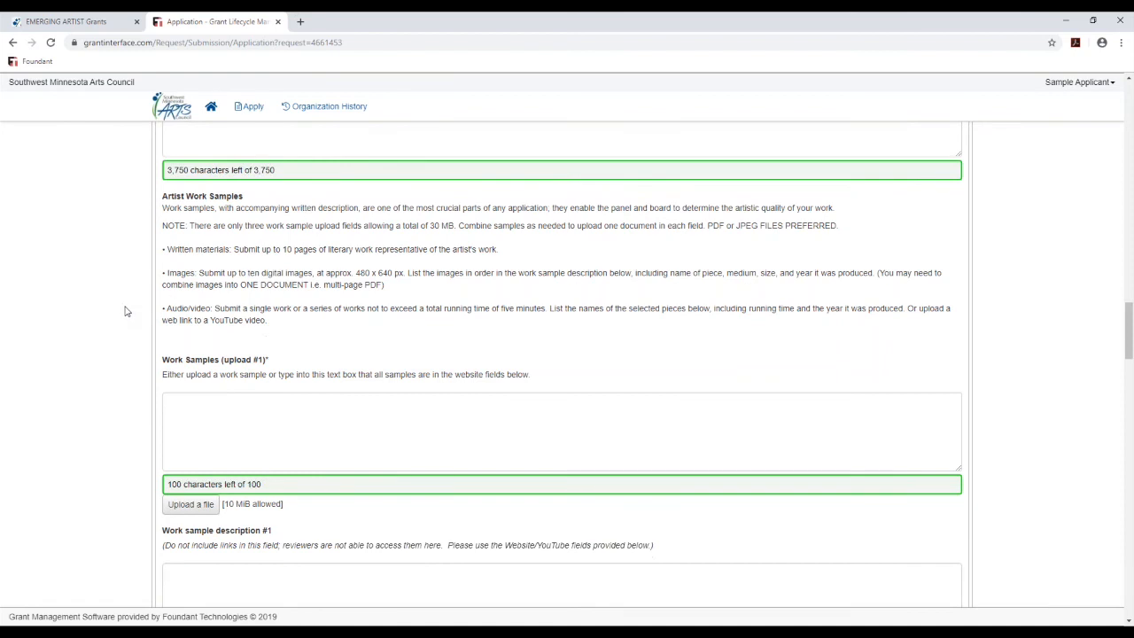
scroll(down, 3)
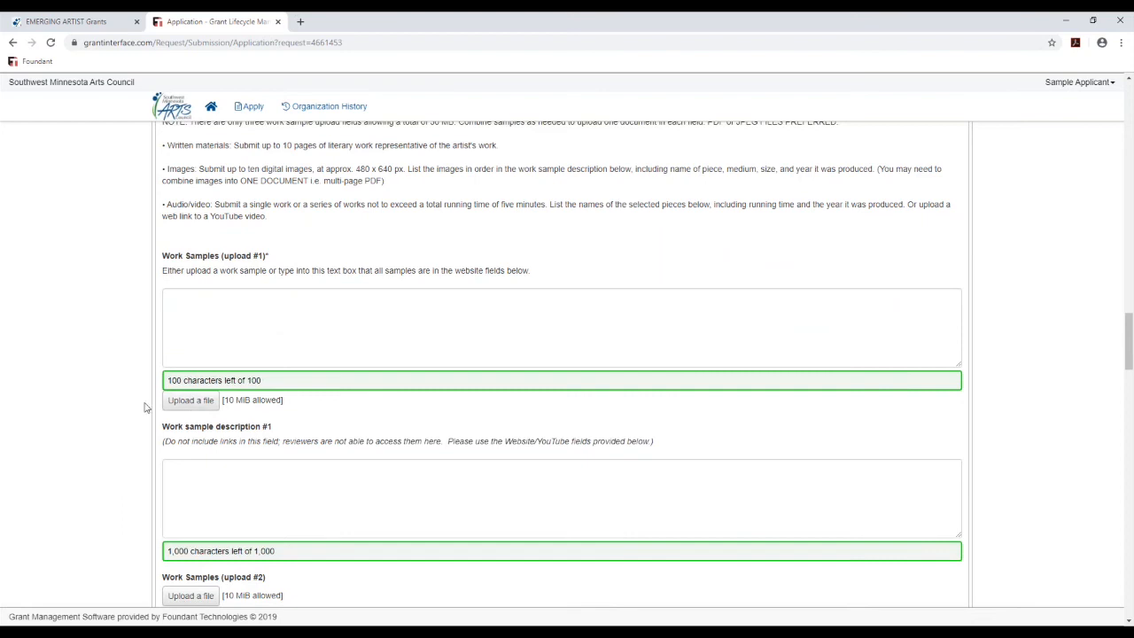
mouse_move(190, 400)
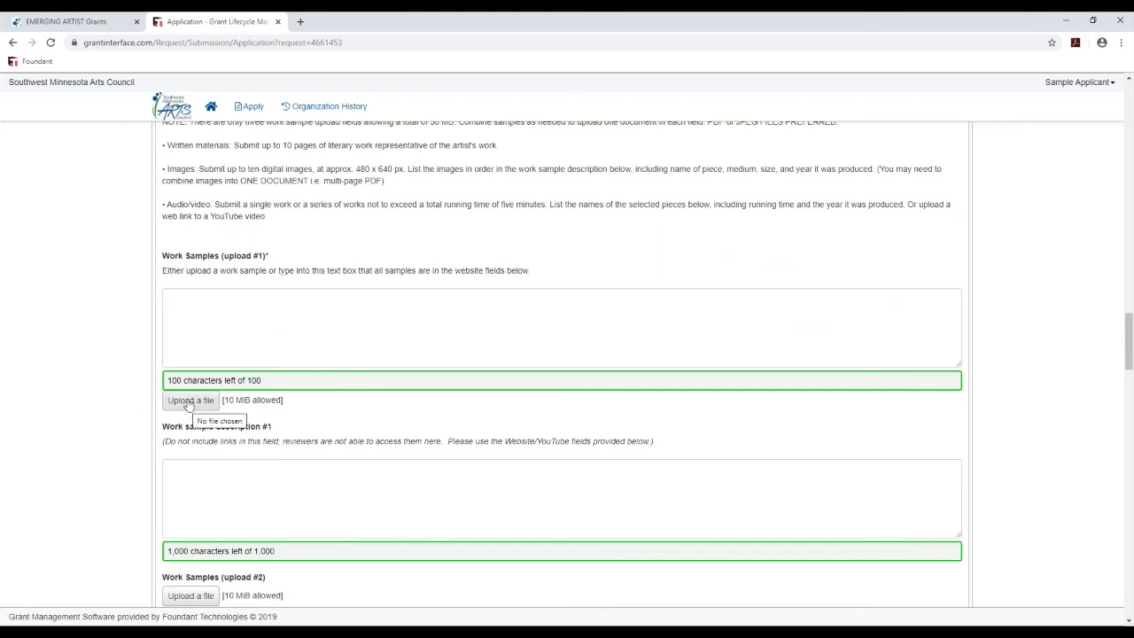
mouse_move(100, 350)
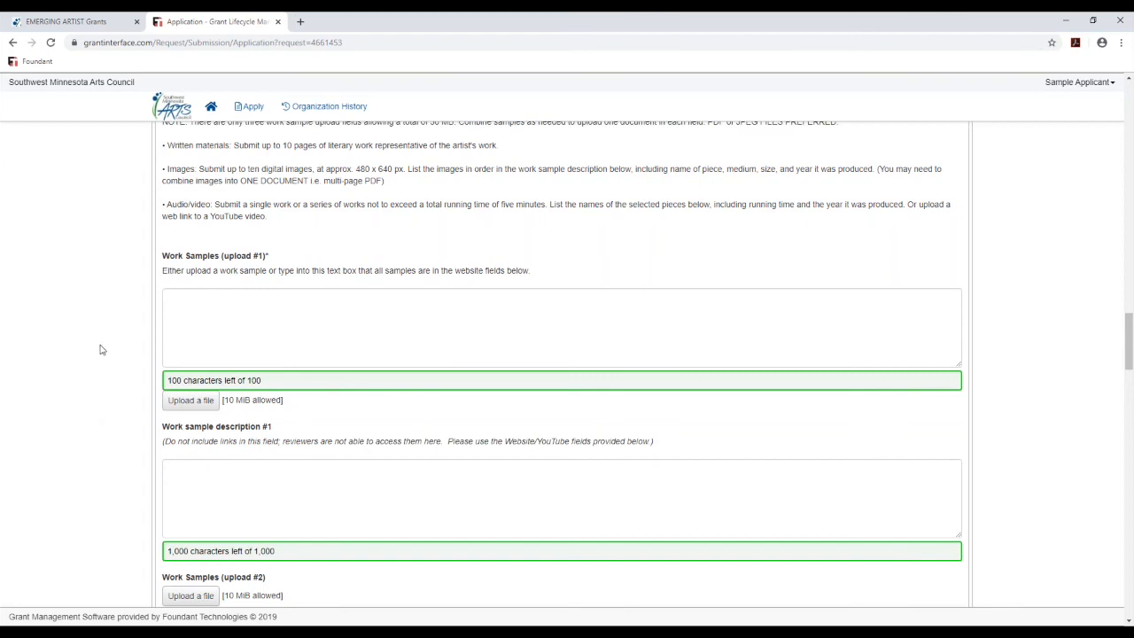
scroll(down, 3)
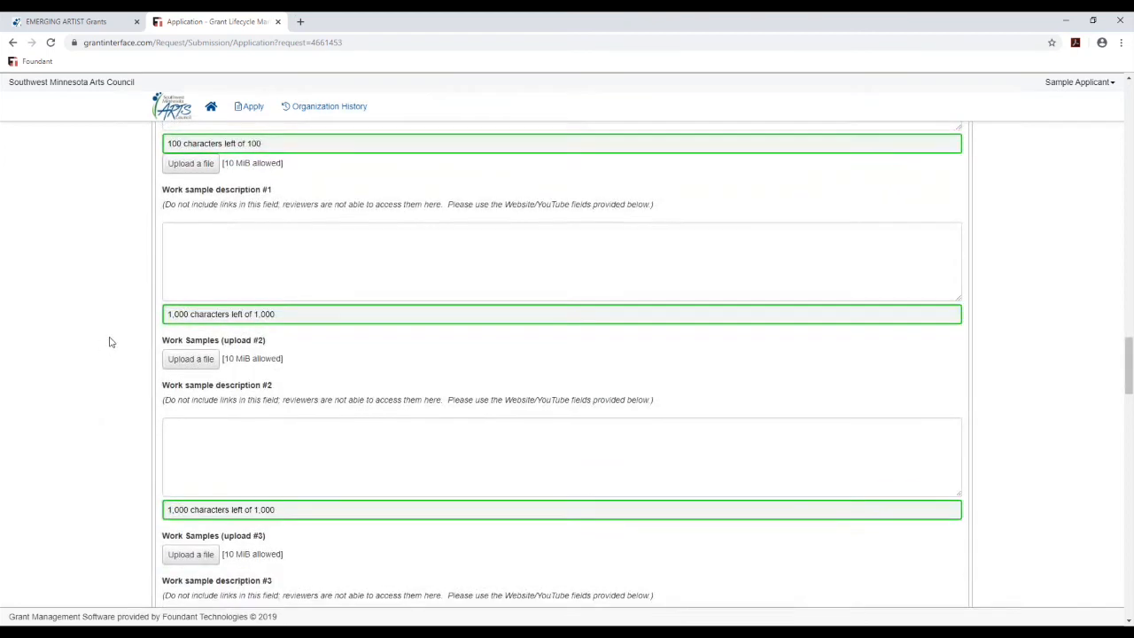
scroll(down, 3)
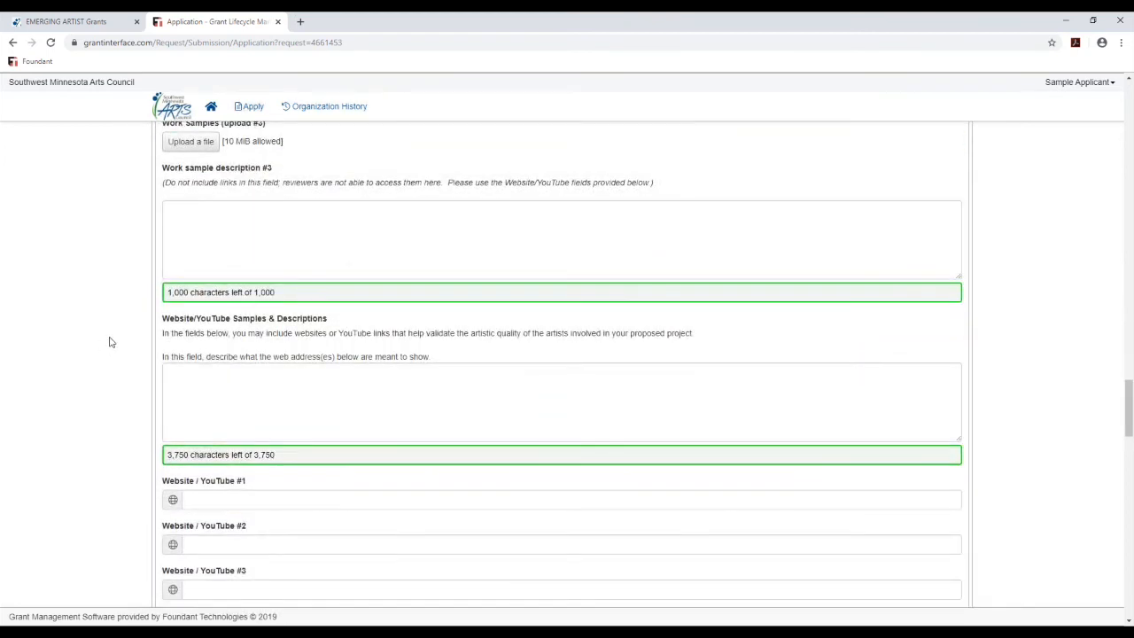
scroll(down, 3)
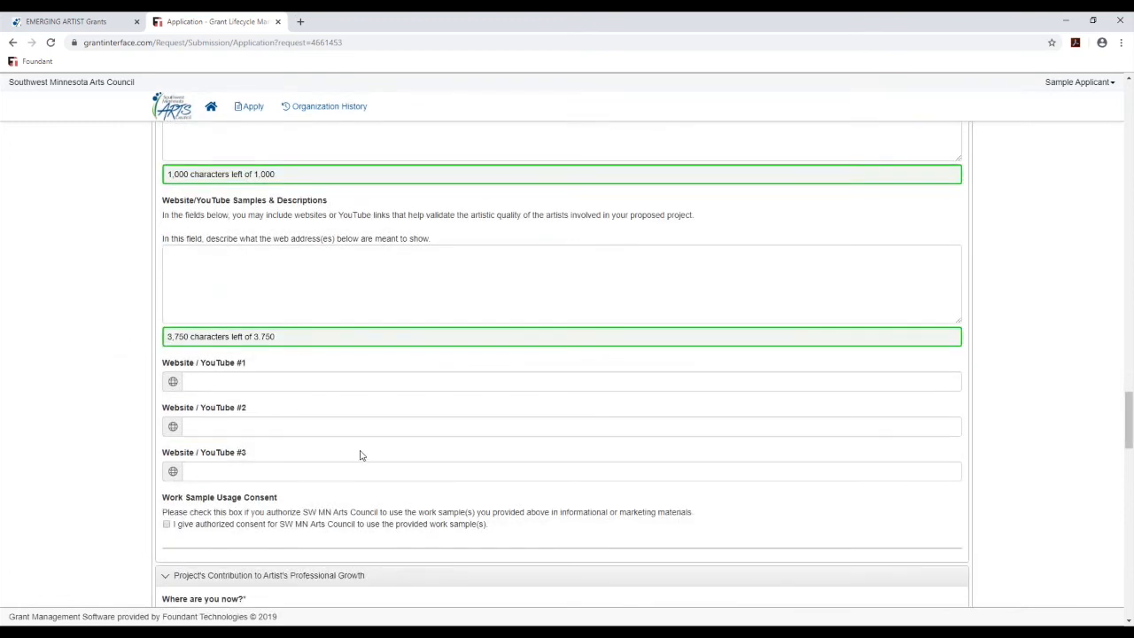
mouse_move(195, 382)
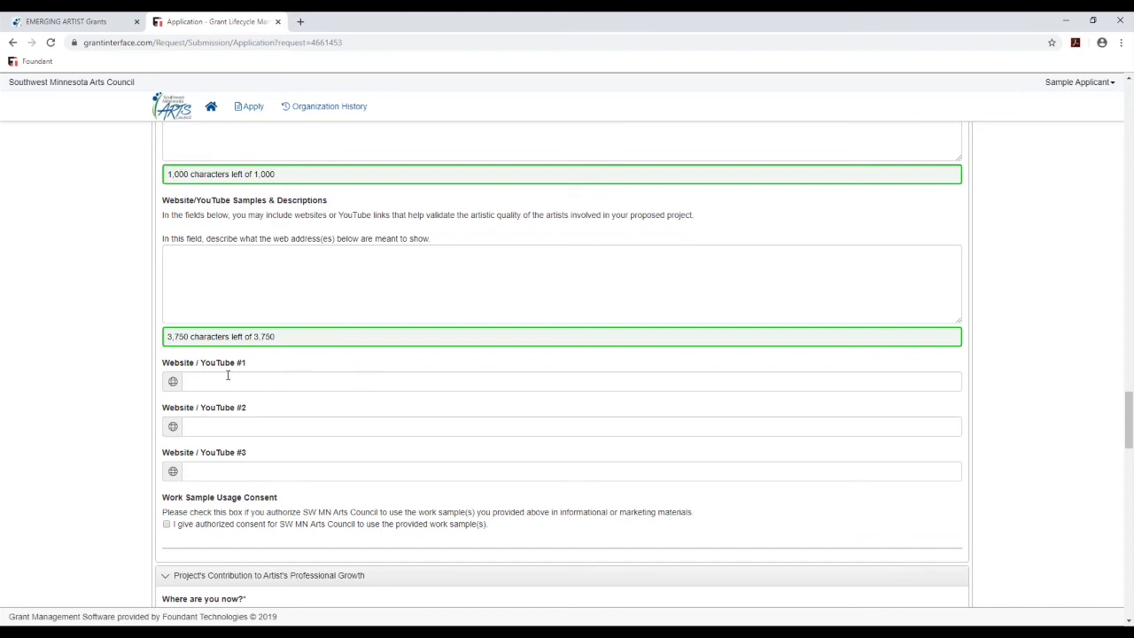
mouse_move(219, 446)
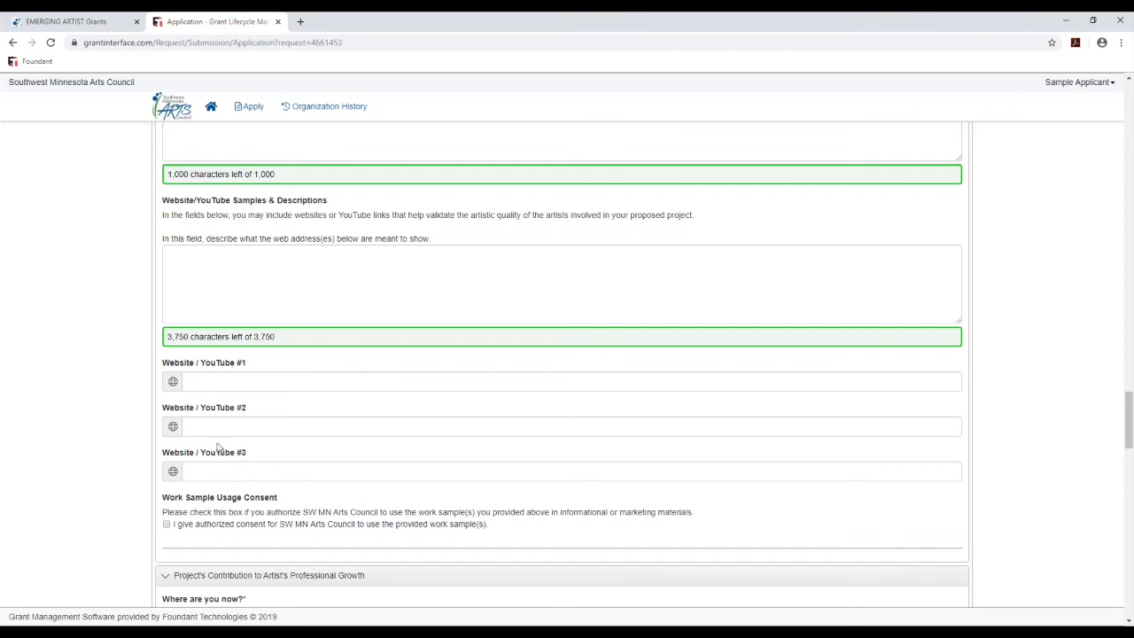
mouse_move(110, 359)
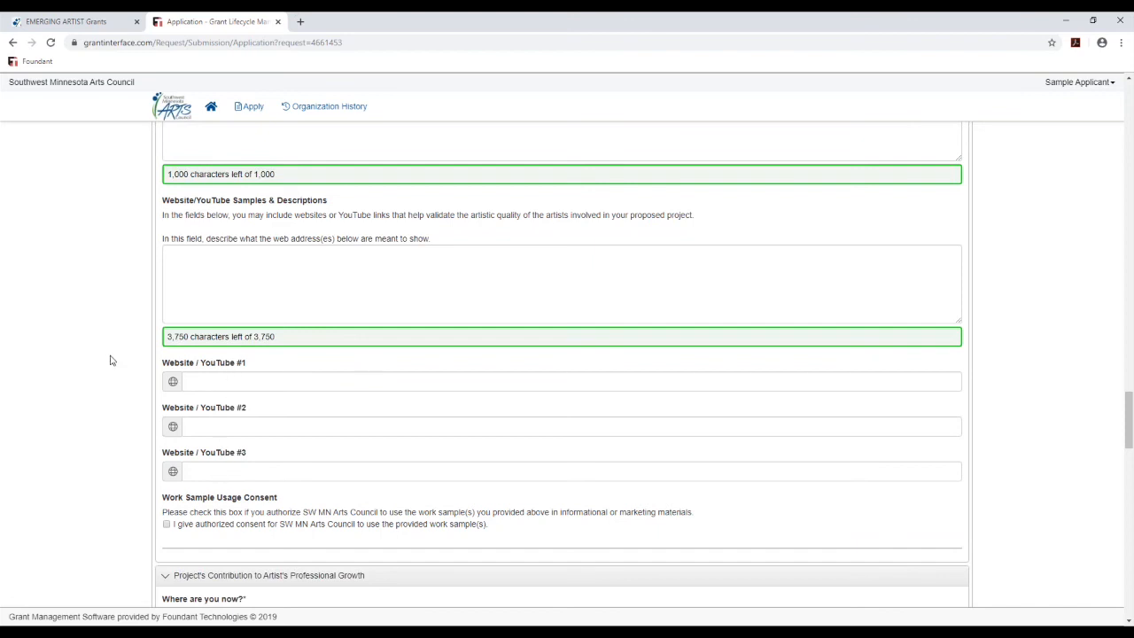
scroll(down, 3)
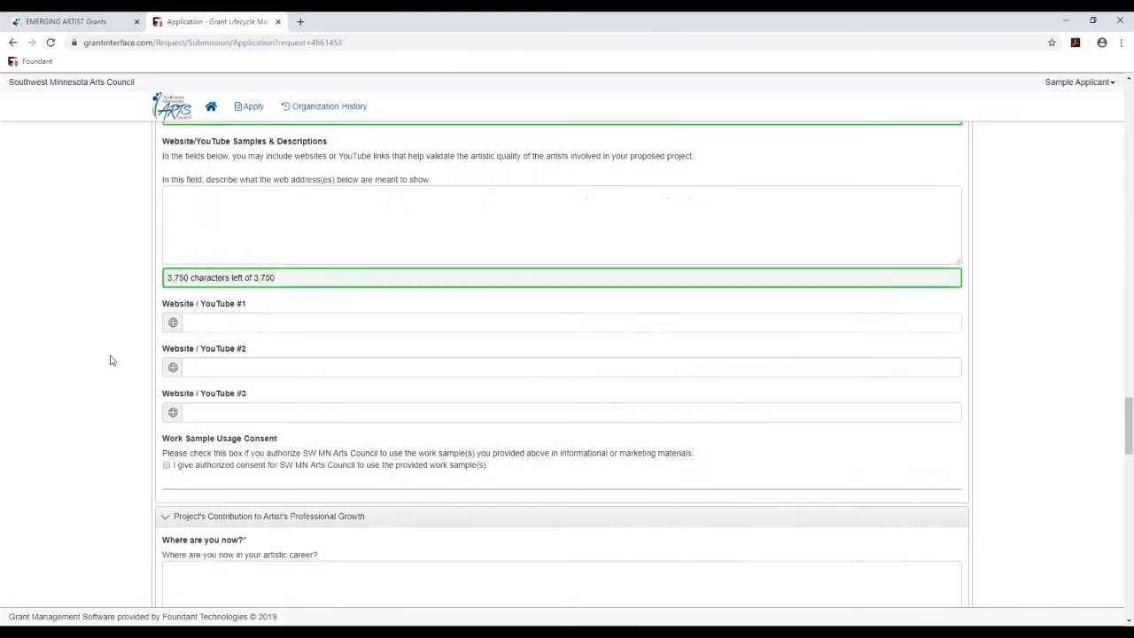
scroll(down, 3)
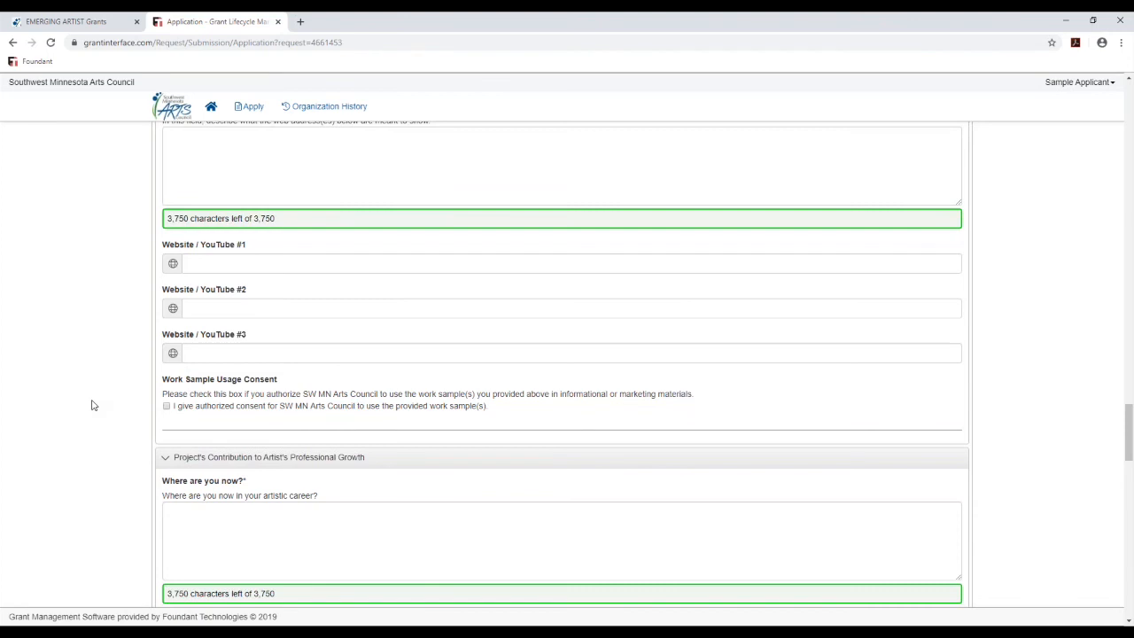
scroll(up, 3)
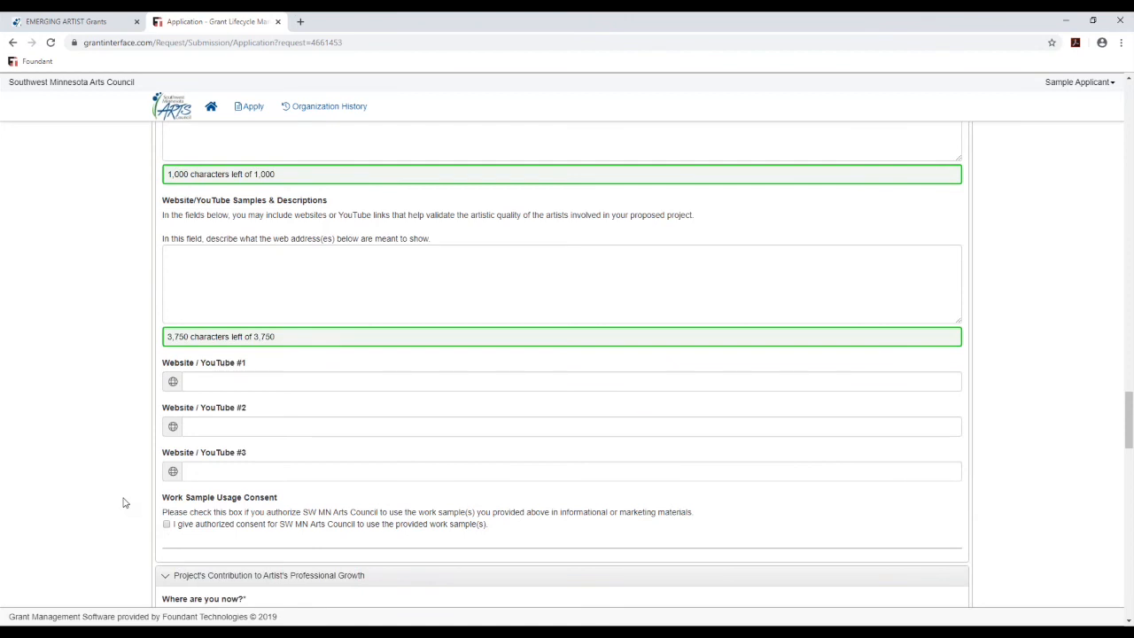
scroll(up, 3)
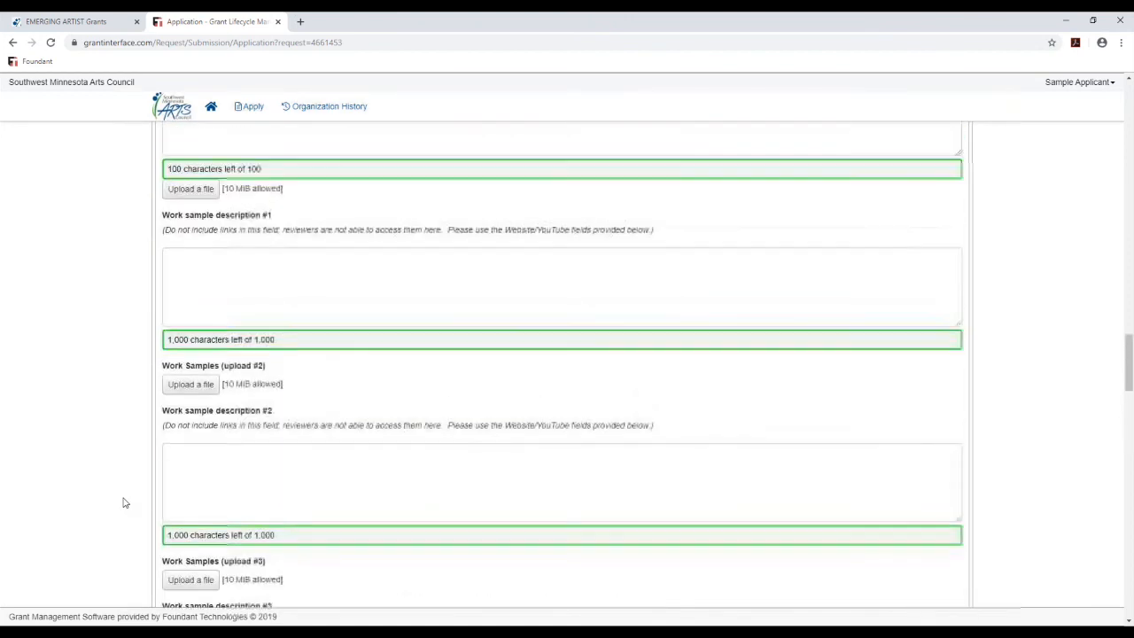
scroll(up, 3)
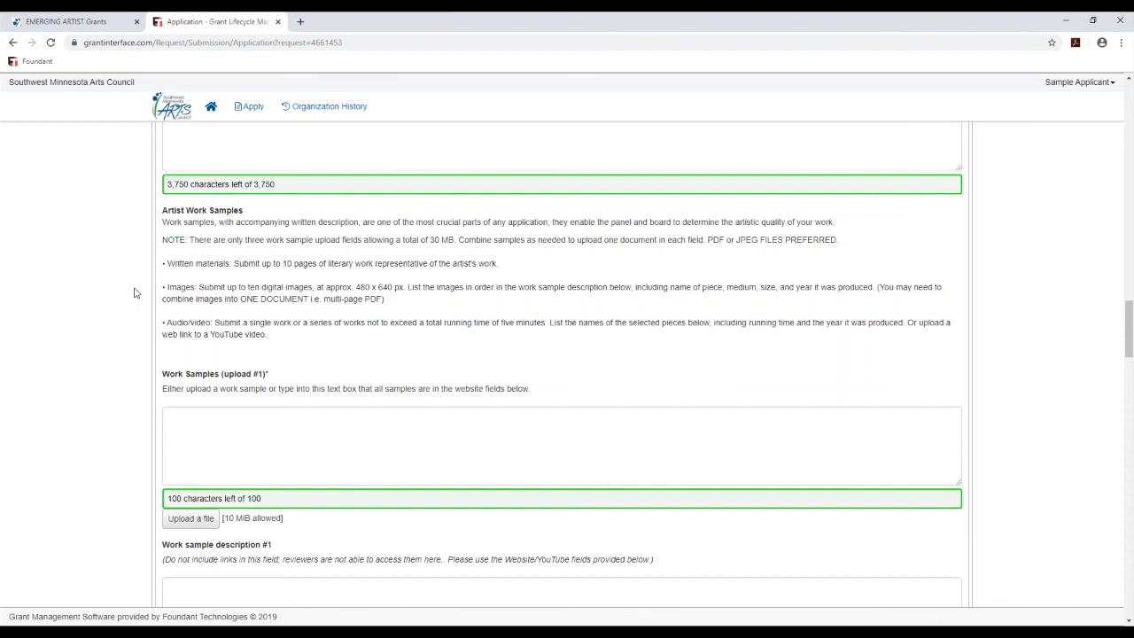
mouse_move(112, 300)
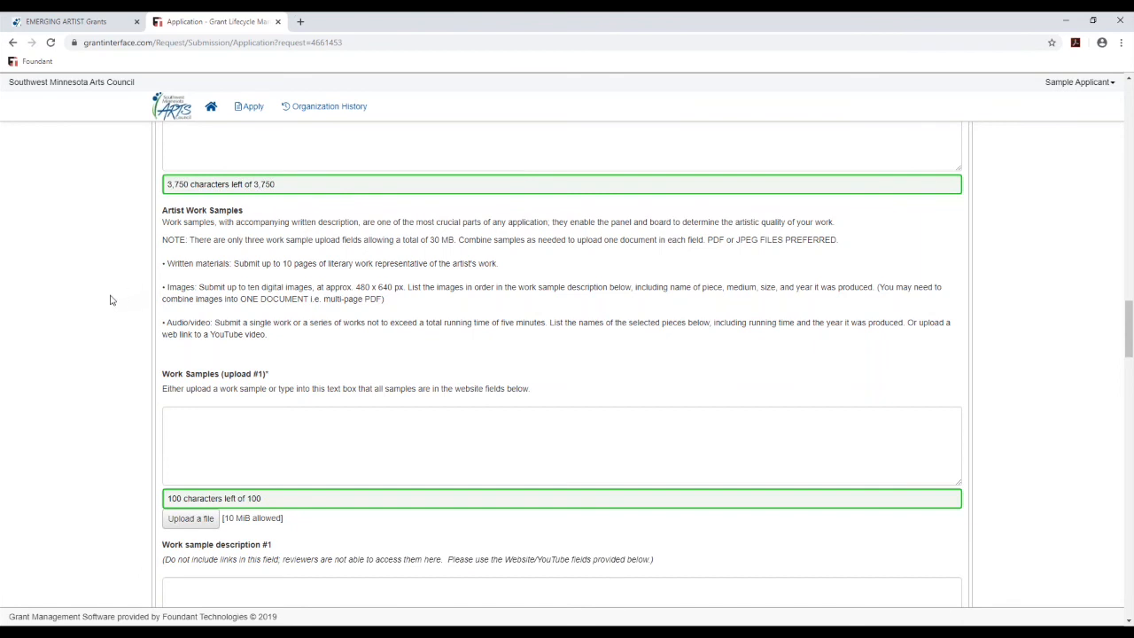
scroll(down, 3)
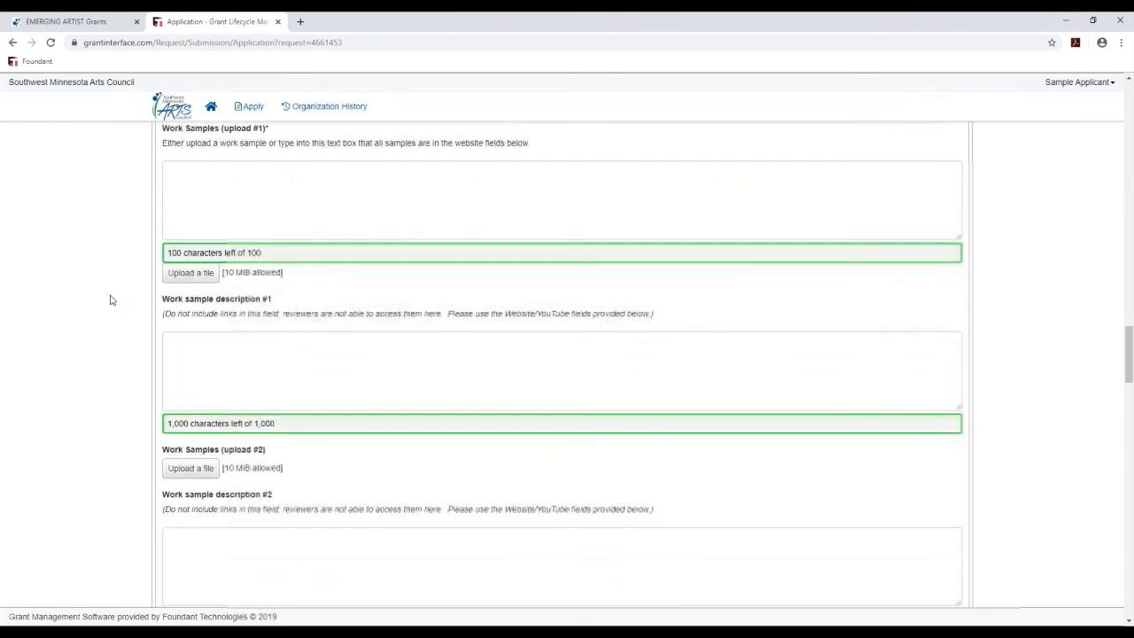
scroll(down, 3)
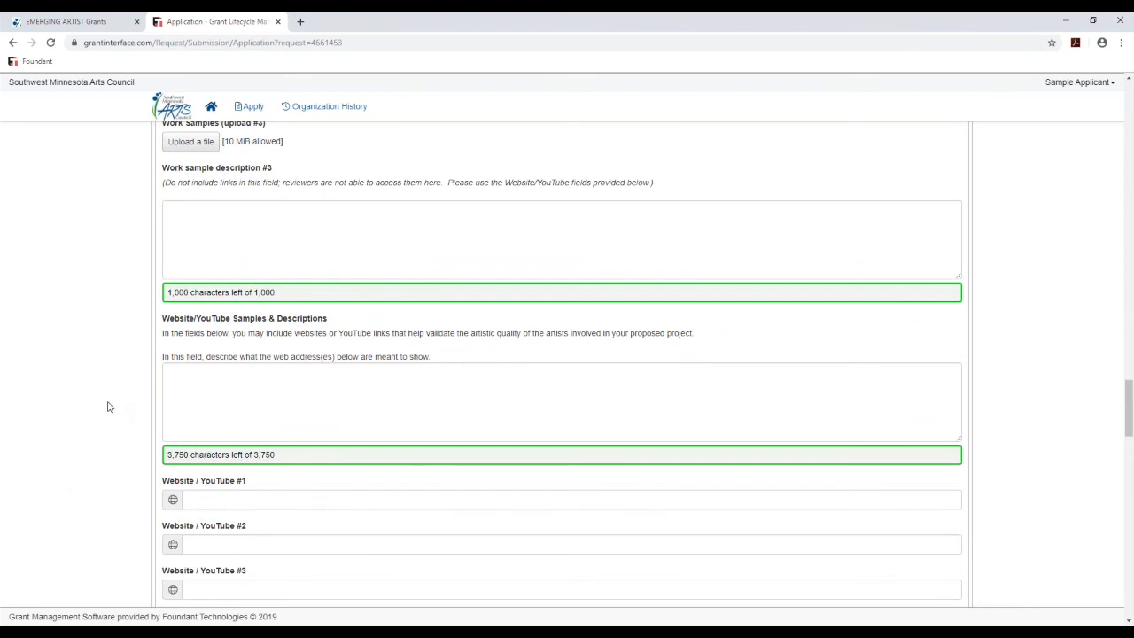
mouse_move(110, 363)
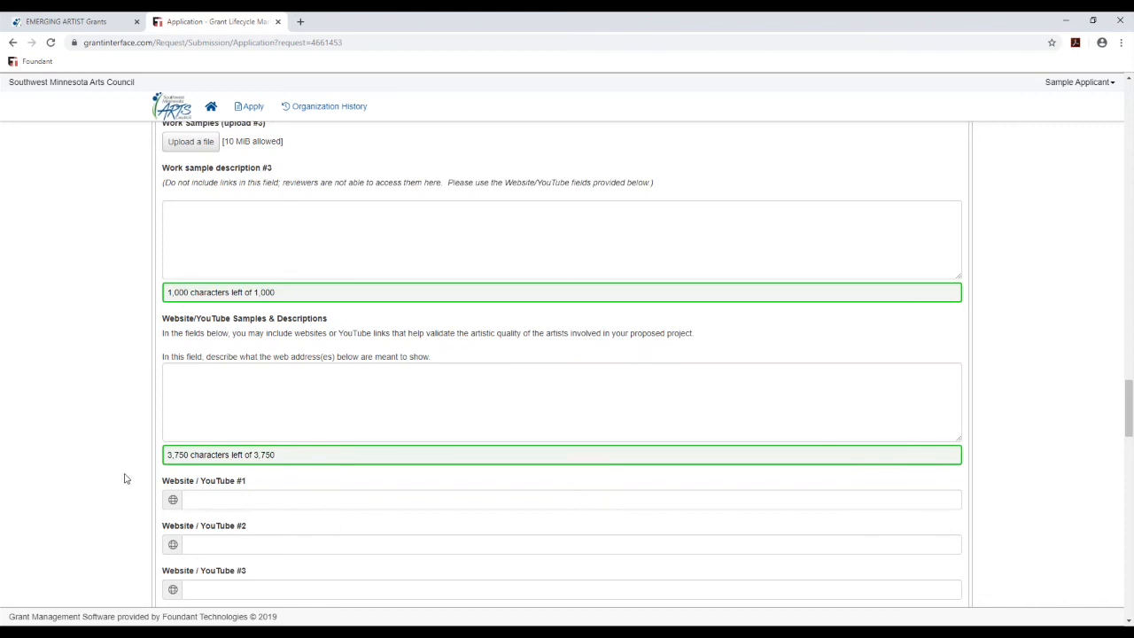
scroll(down, 3)
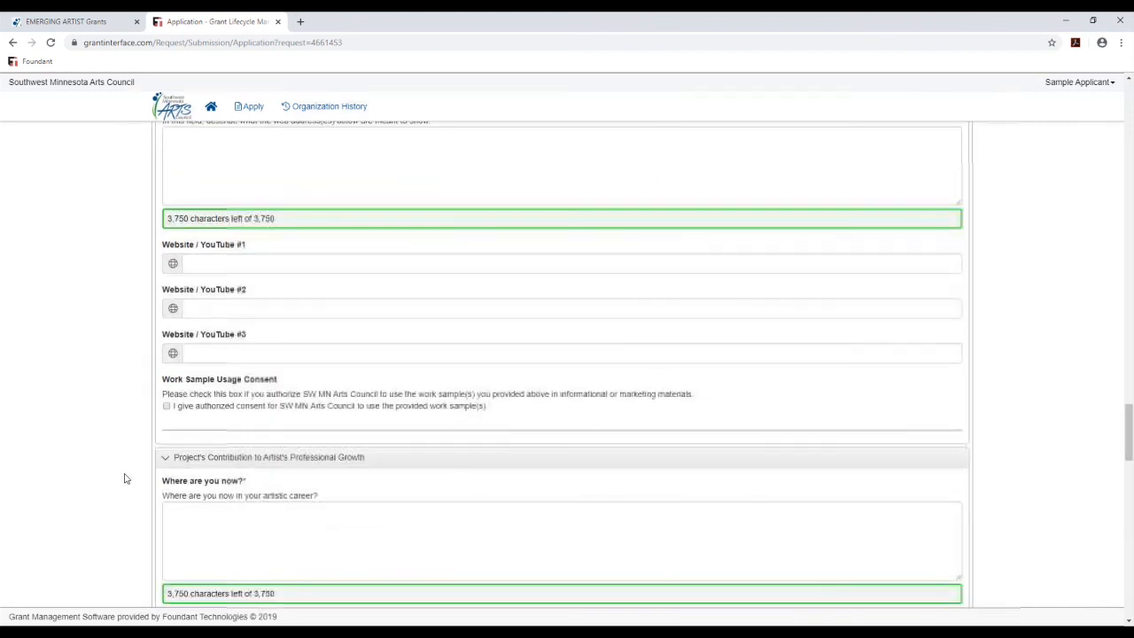
Scroll to the Professional Growth question and the Data Collection adult artists count field
scroll(down, 3)
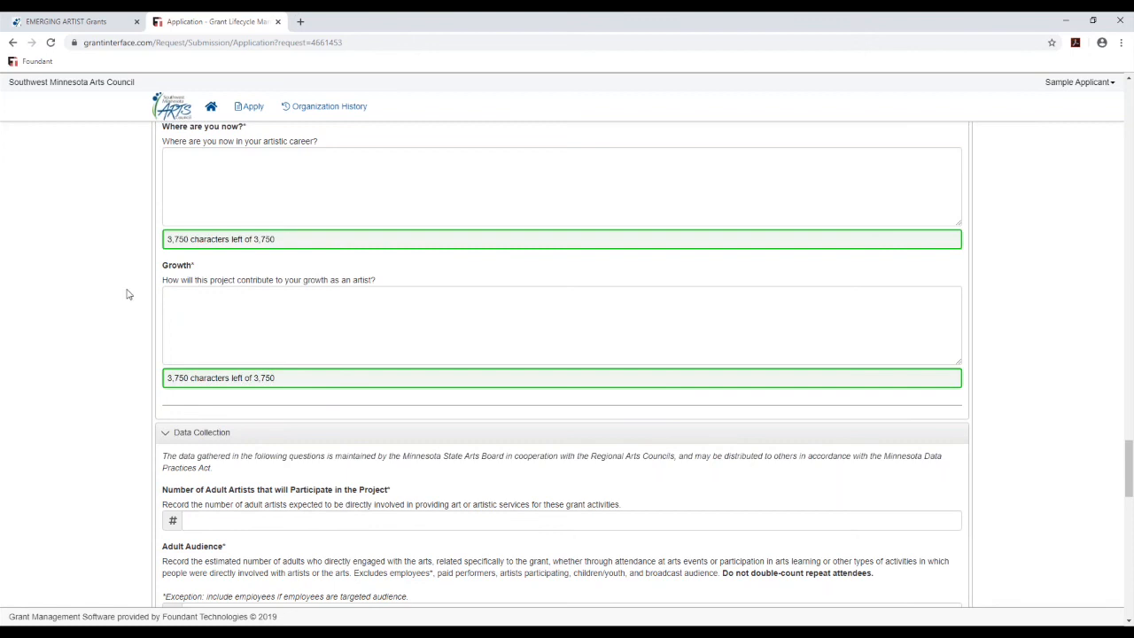
mouse_move(87, 336)
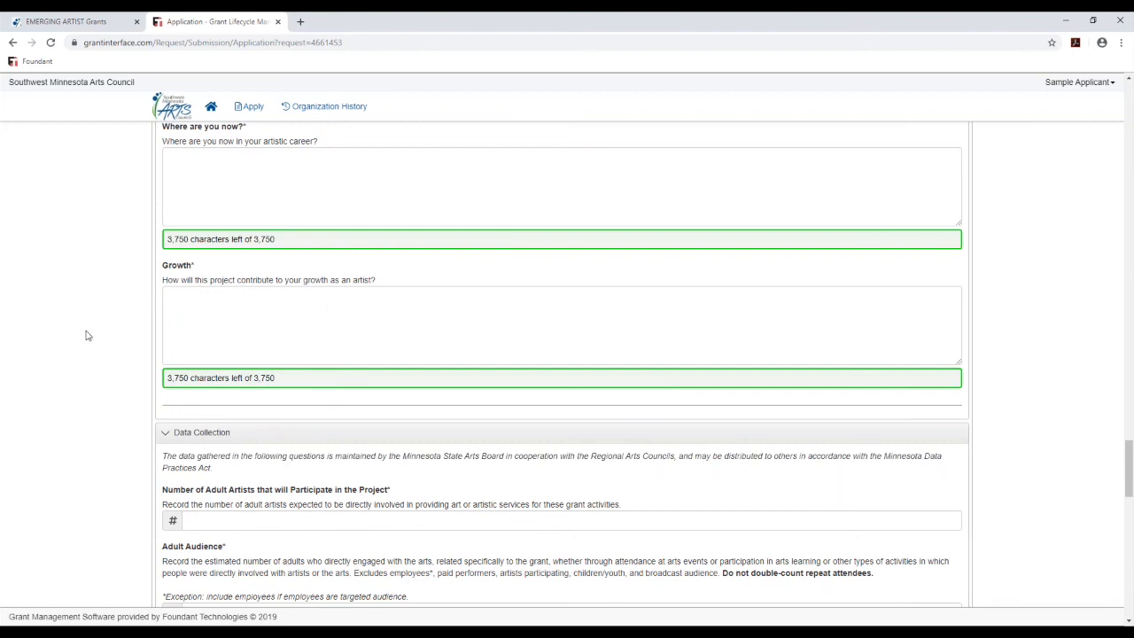
Scroll to the Data Collection code questions, follow View Discipline Codes, and select Project Discipline
scroll(down, 3)
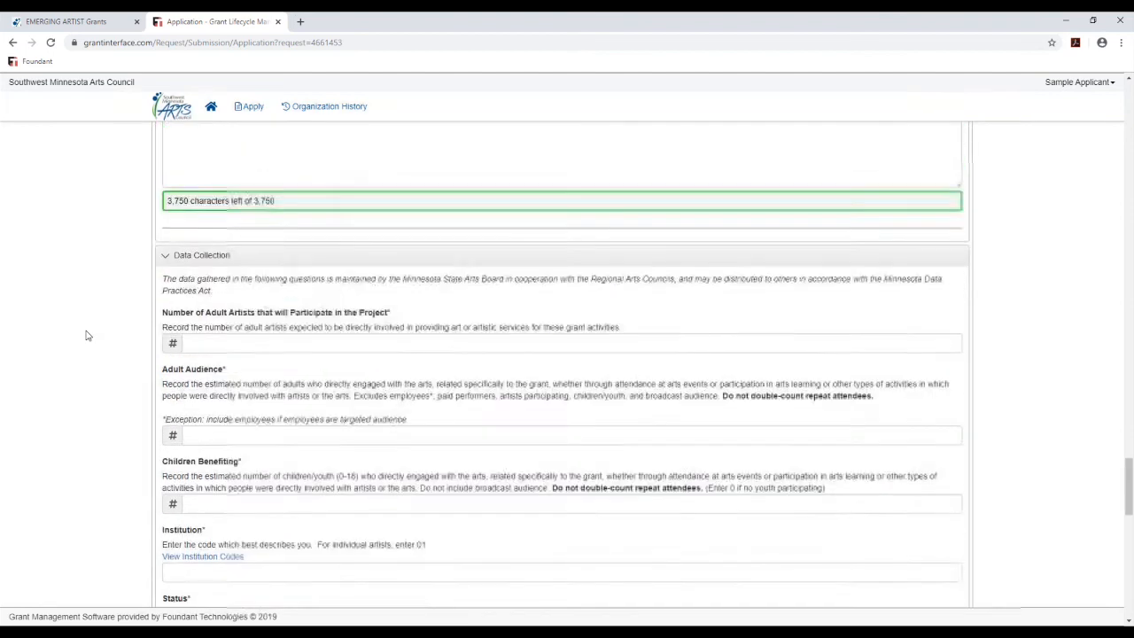
scroll(down, 3)
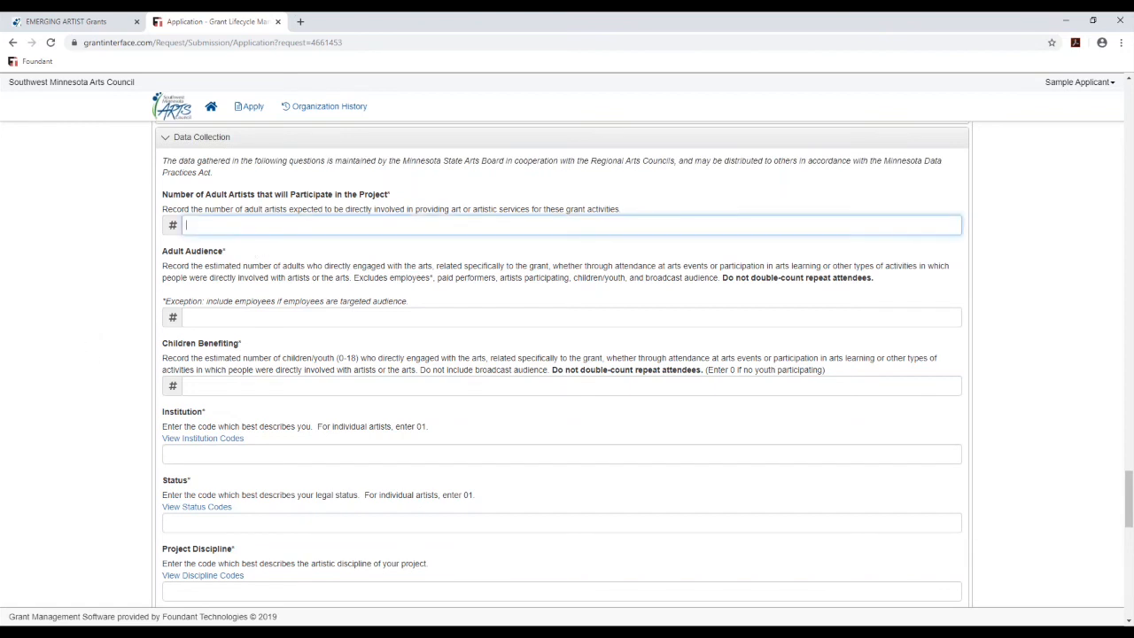
mouse_move(109, 302)
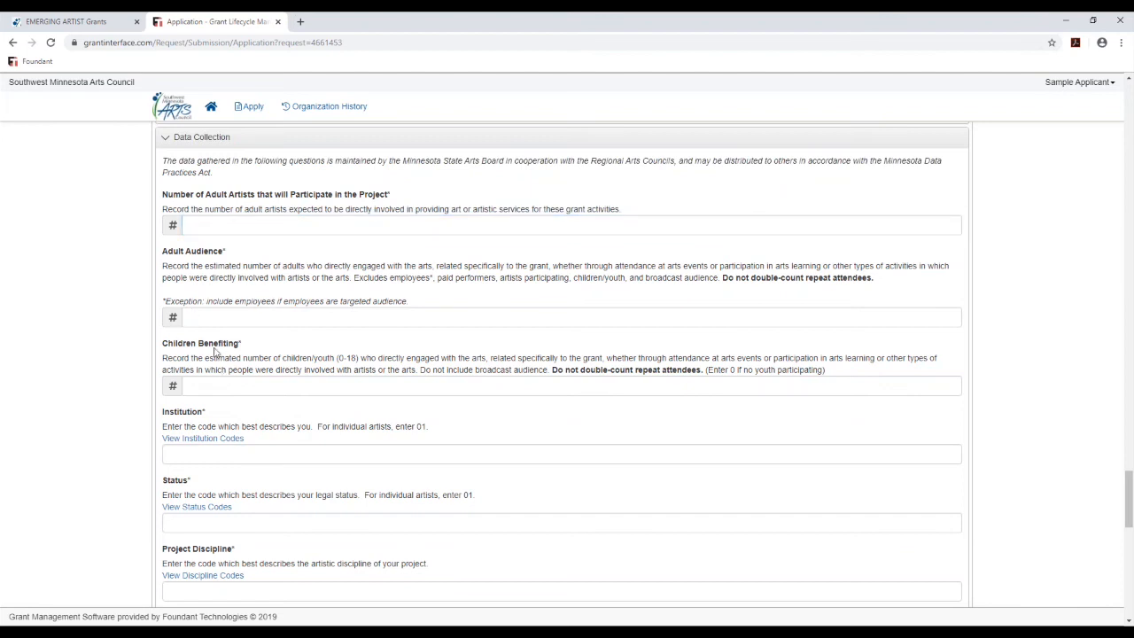
mouse_move(132, 357)
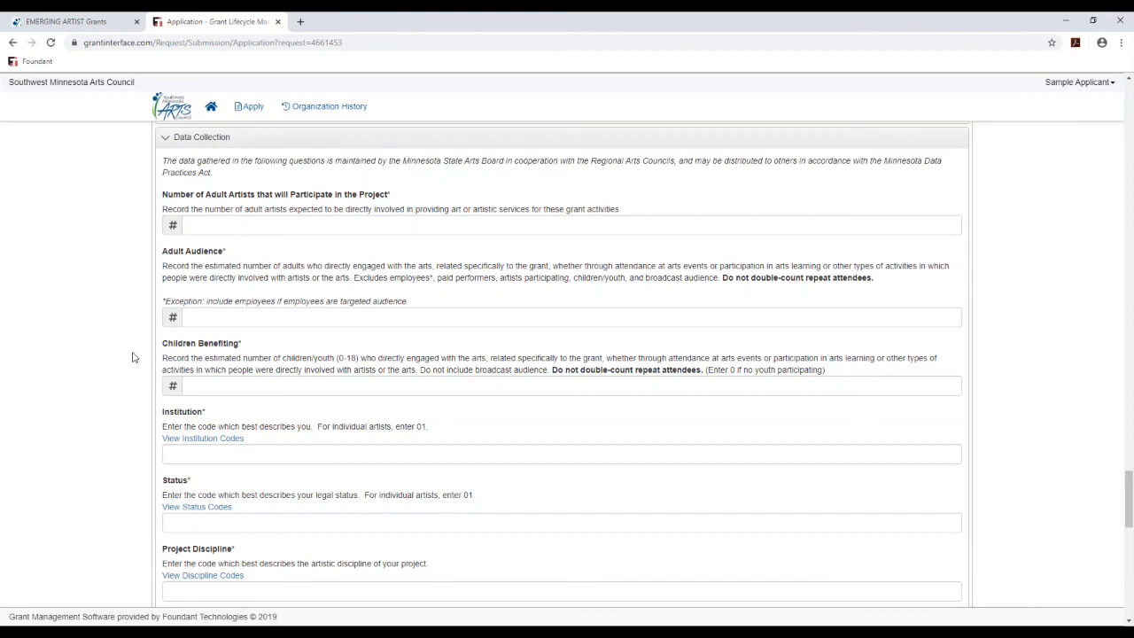
scroll(down, 3)
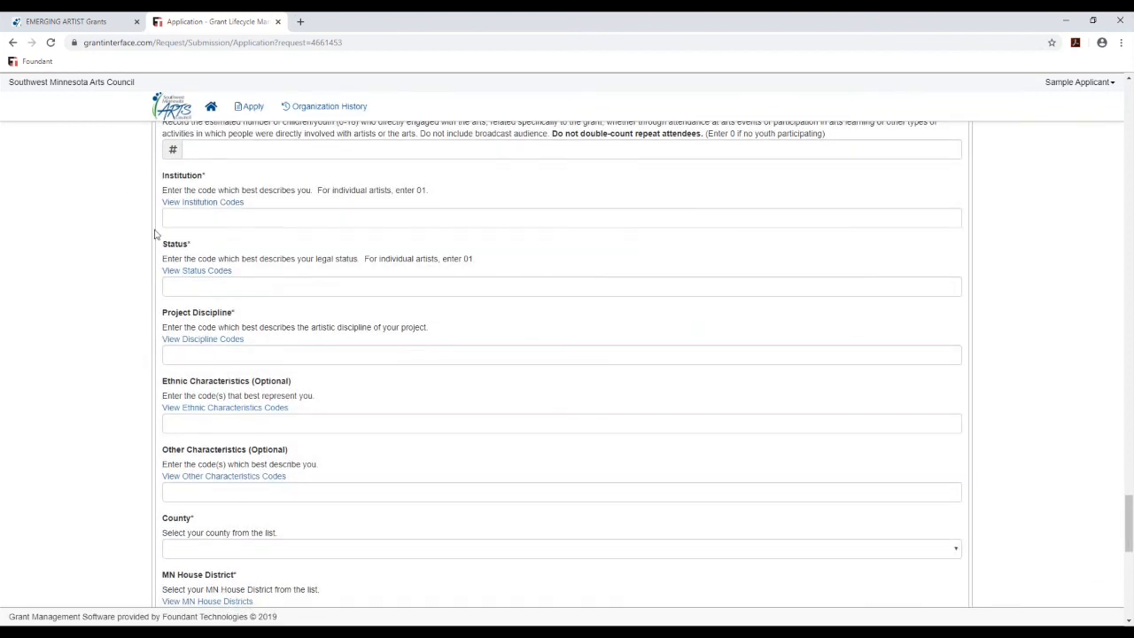
mouse_move(298, 310)
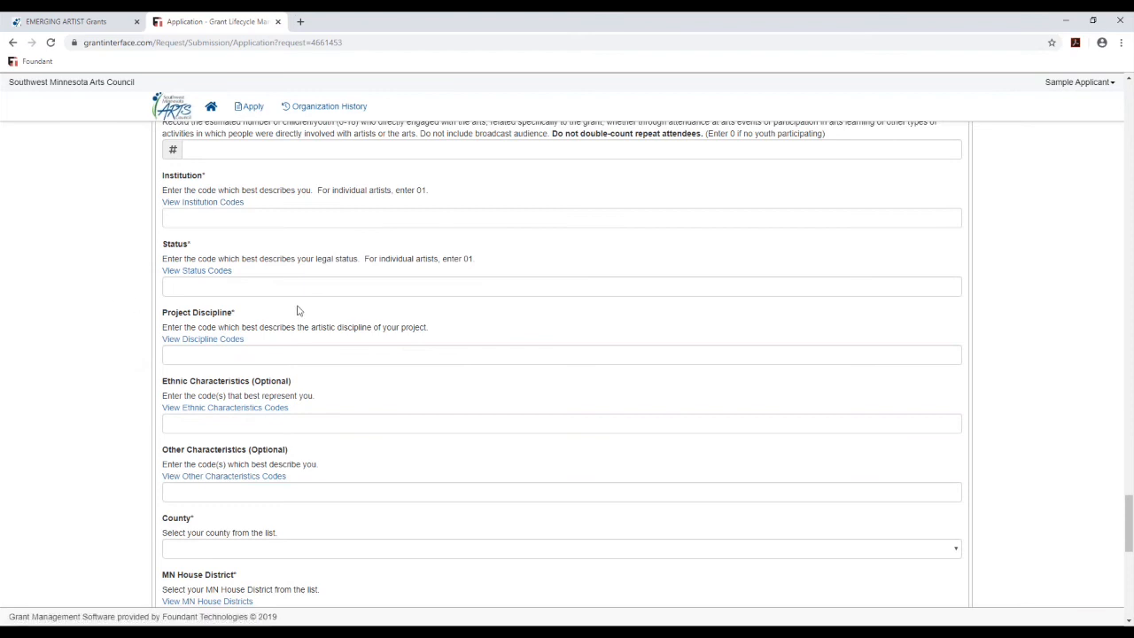
mouse_move(395, 258)
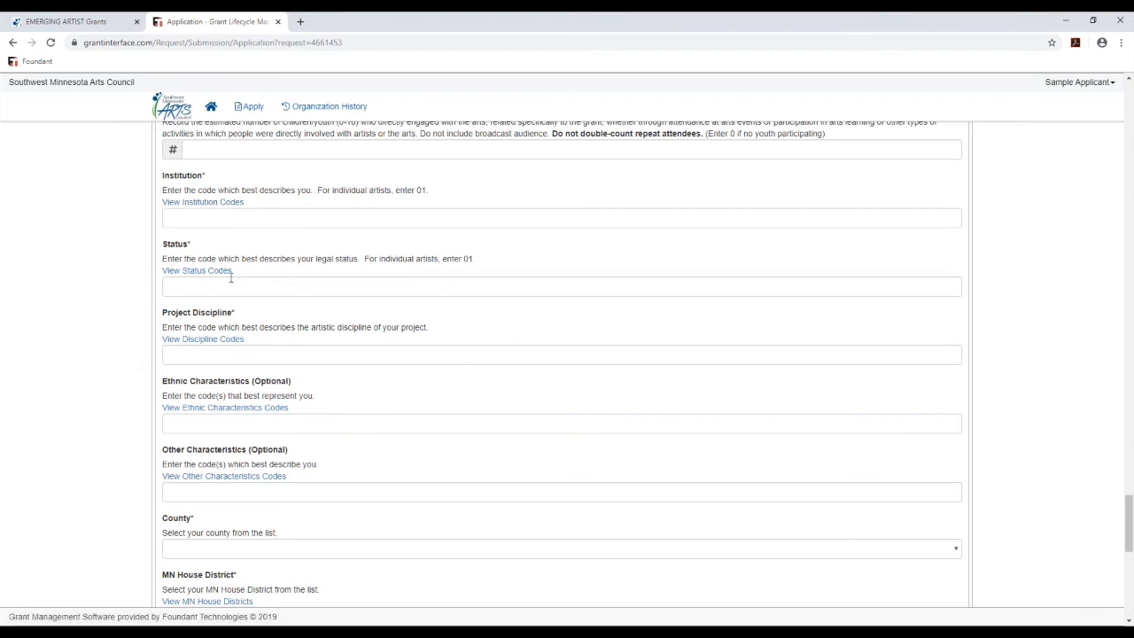
scroll(down, 3)
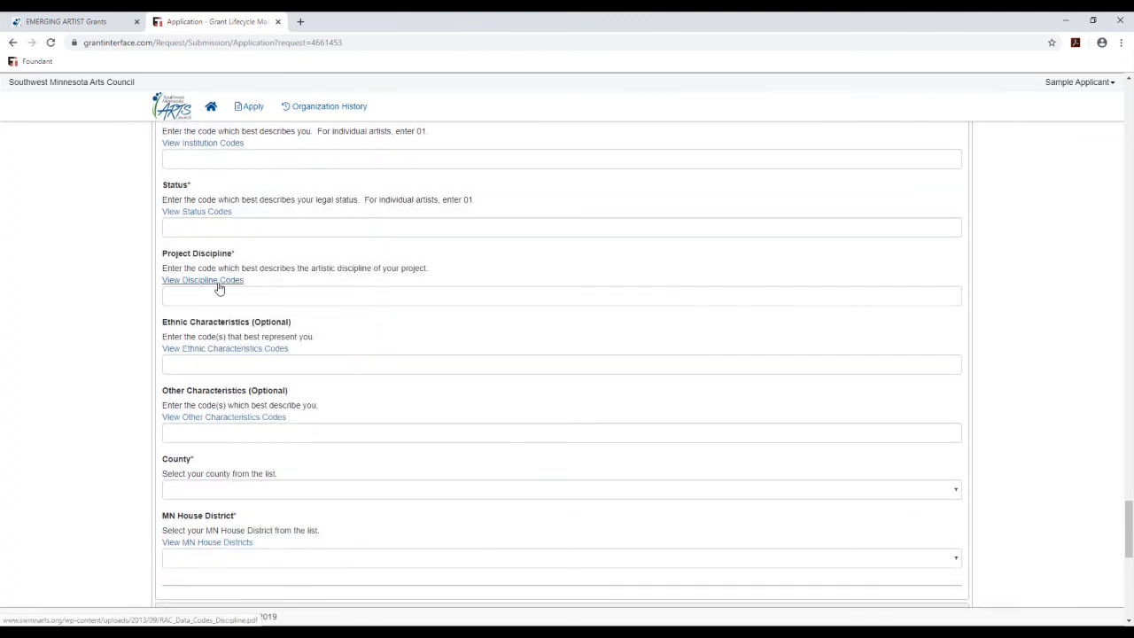
click(202, 280)
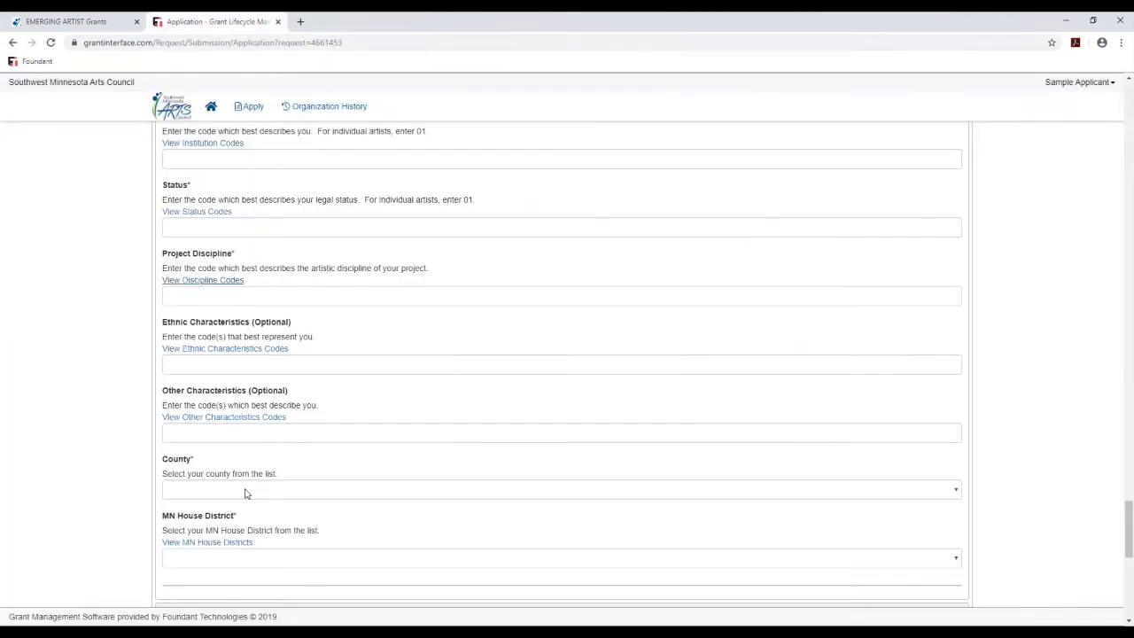
click(561, 295)
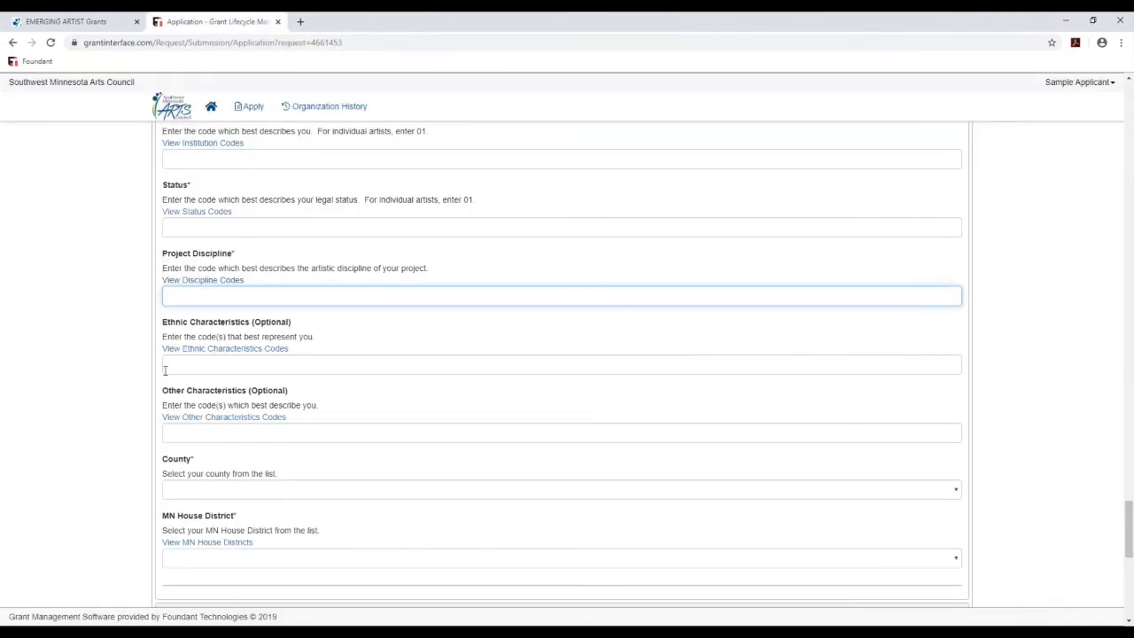
Scroll to the Certification checkbox and place the cursor in the Applicant Signature field
scroll(down, 3)
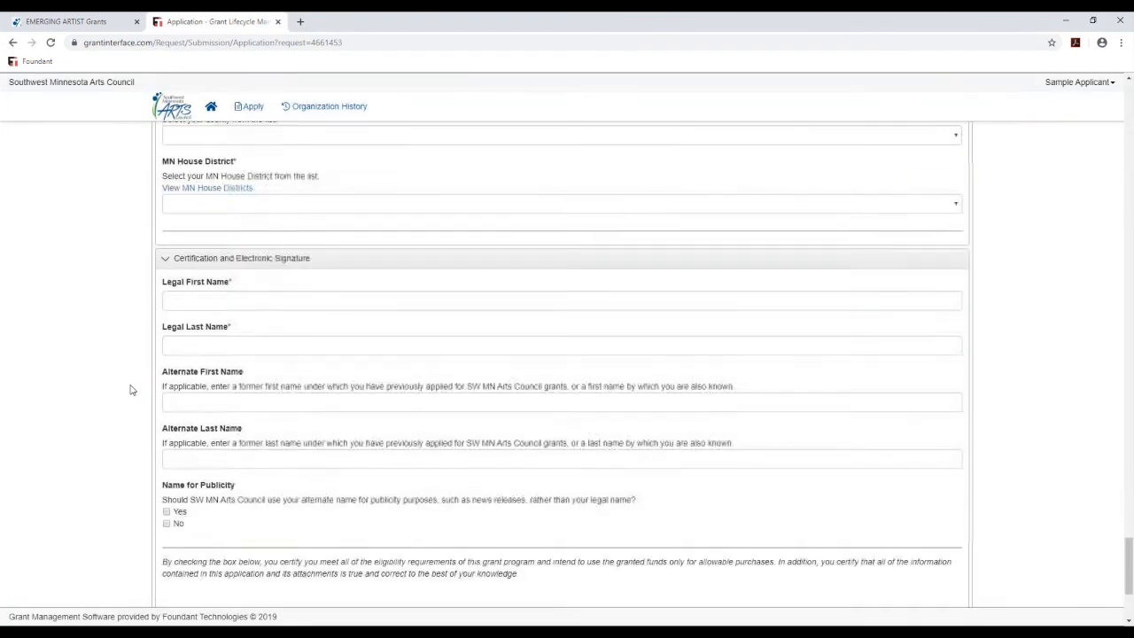
scroll(down, 3)
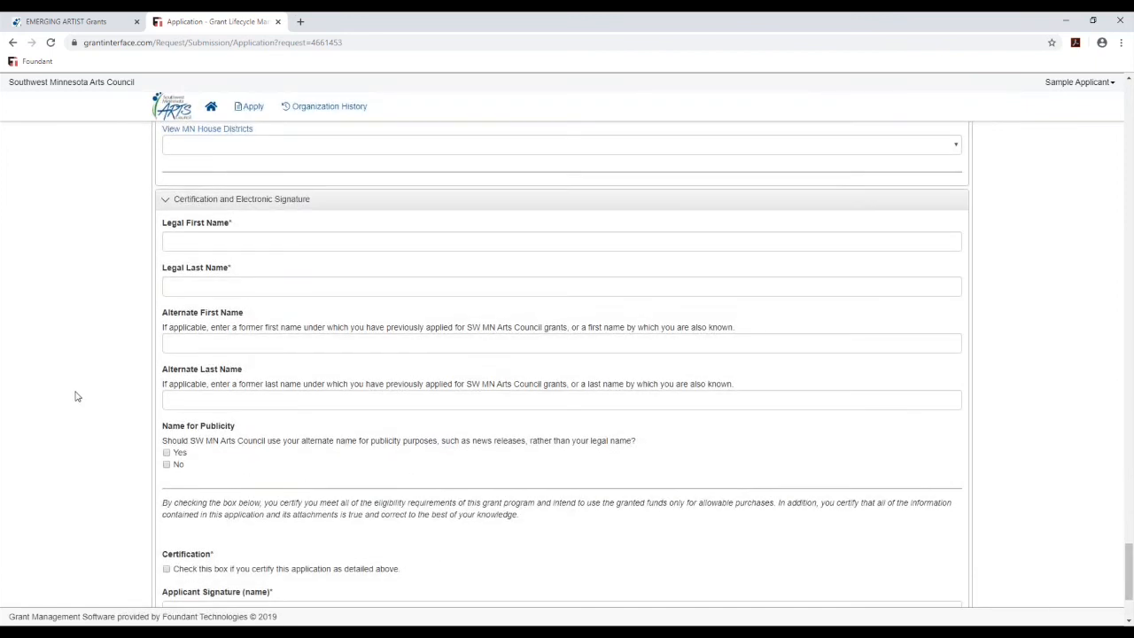
mouse_move(112, 328)
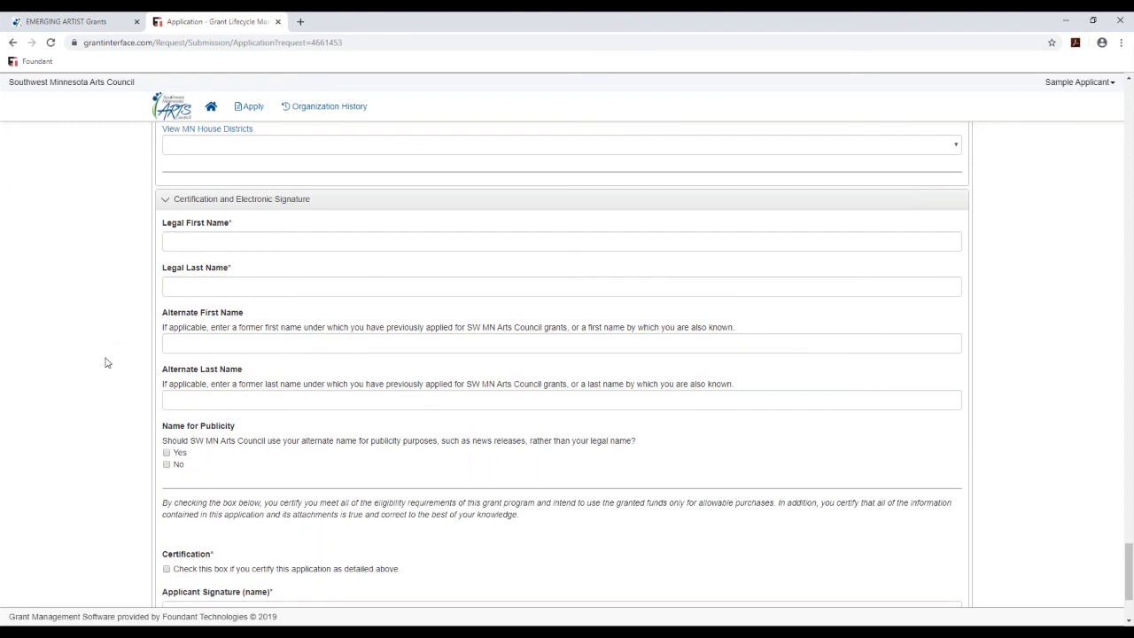
scroll(down, 3)
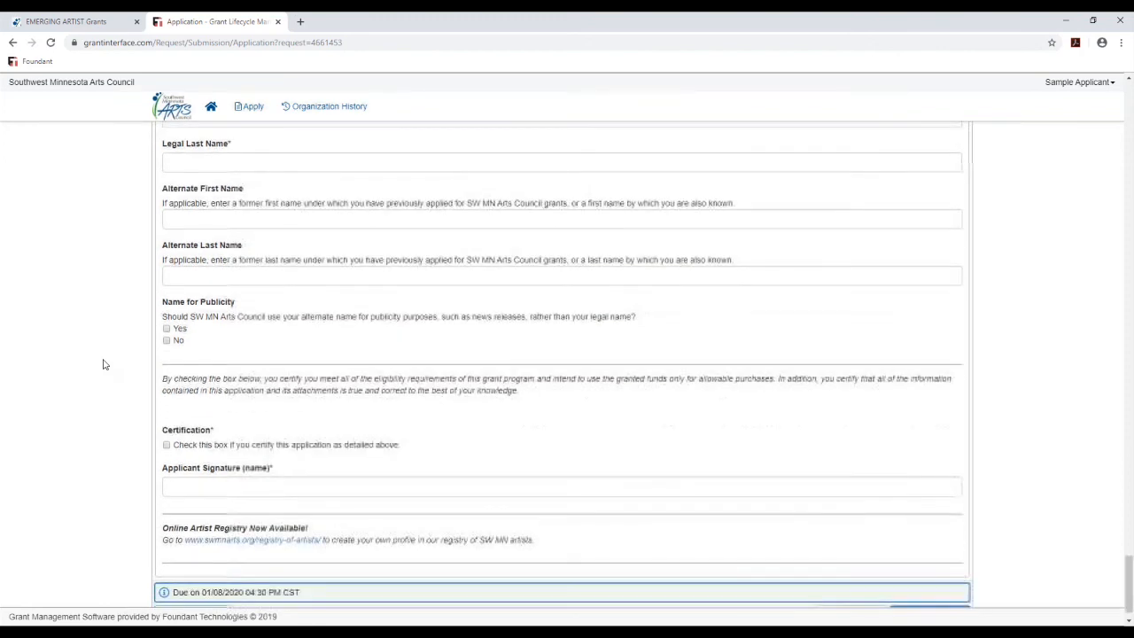
scroll(down, 3)
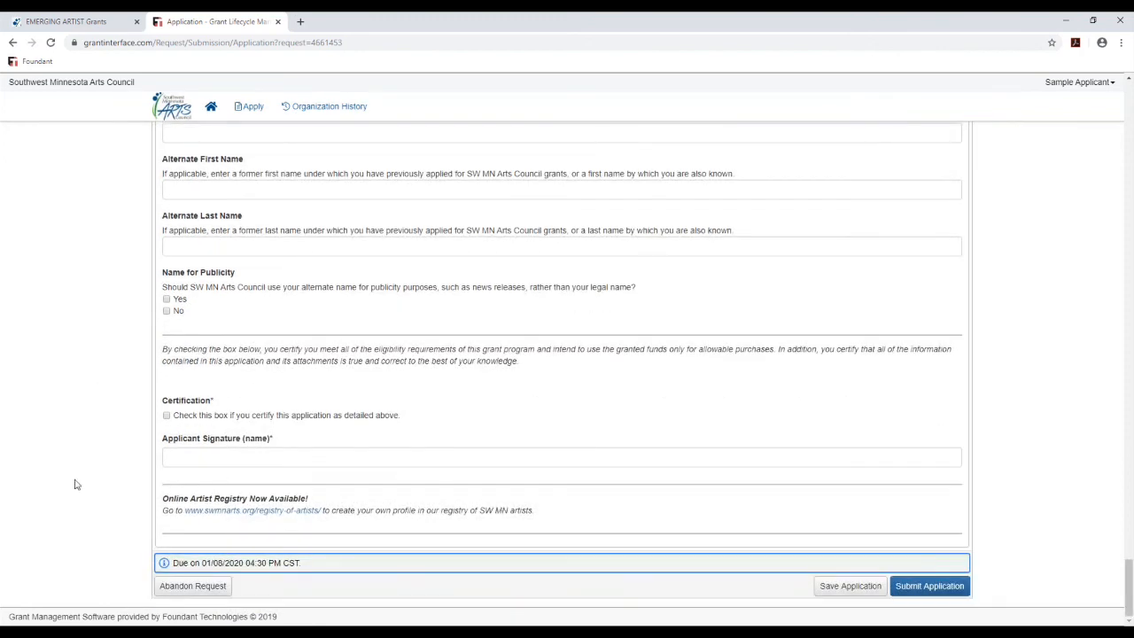
click(164, 415)
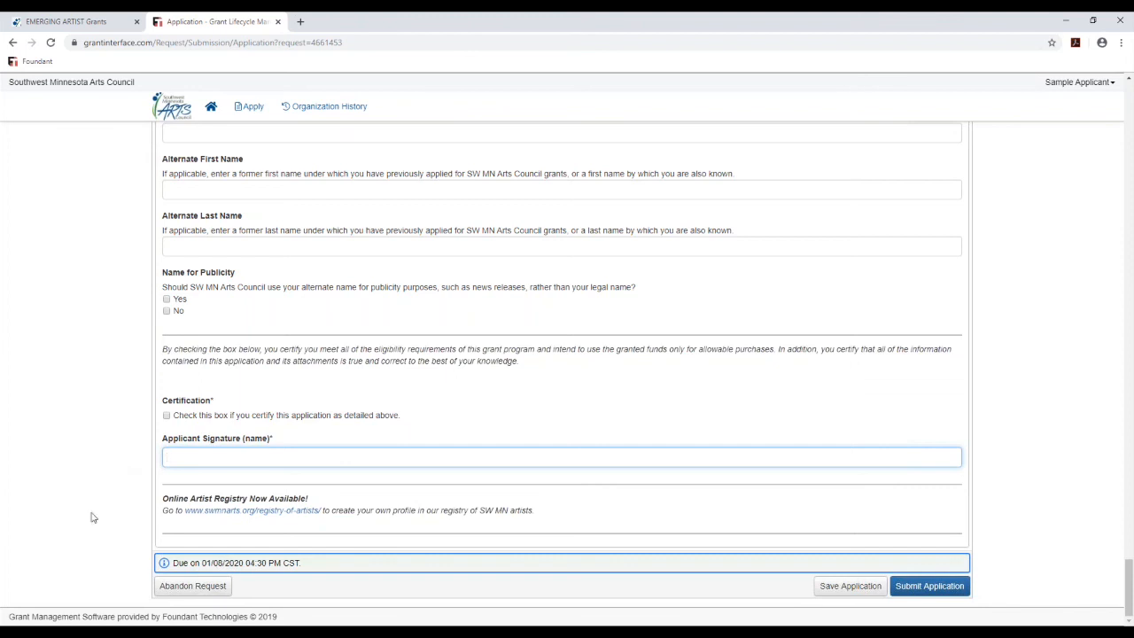
mouse_move(851, 586)
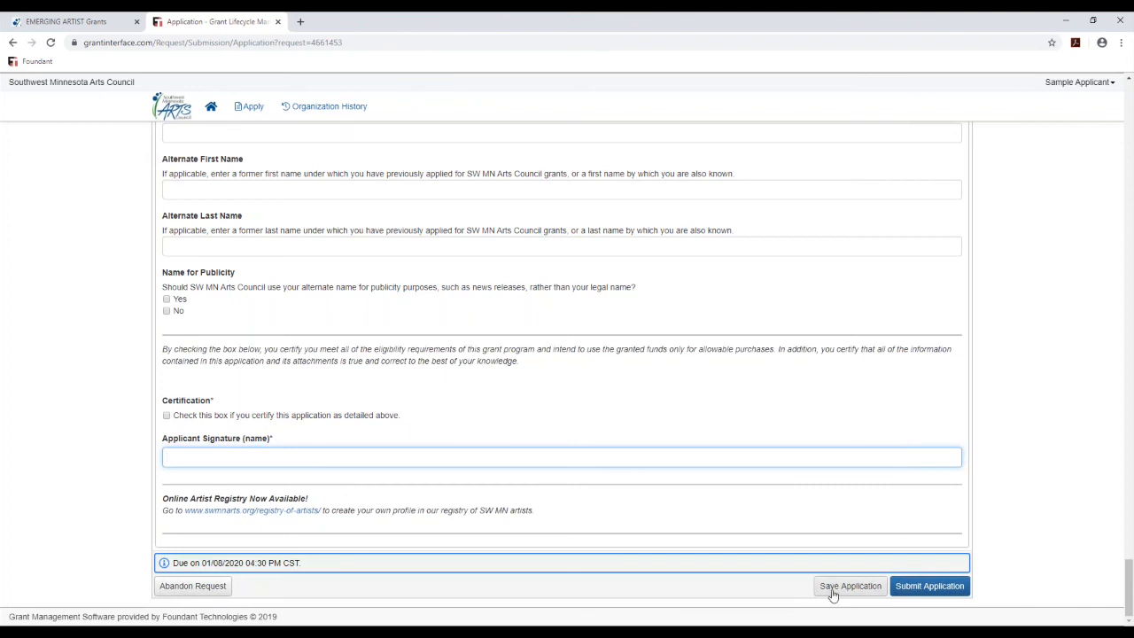
mouse_move(846, 620)
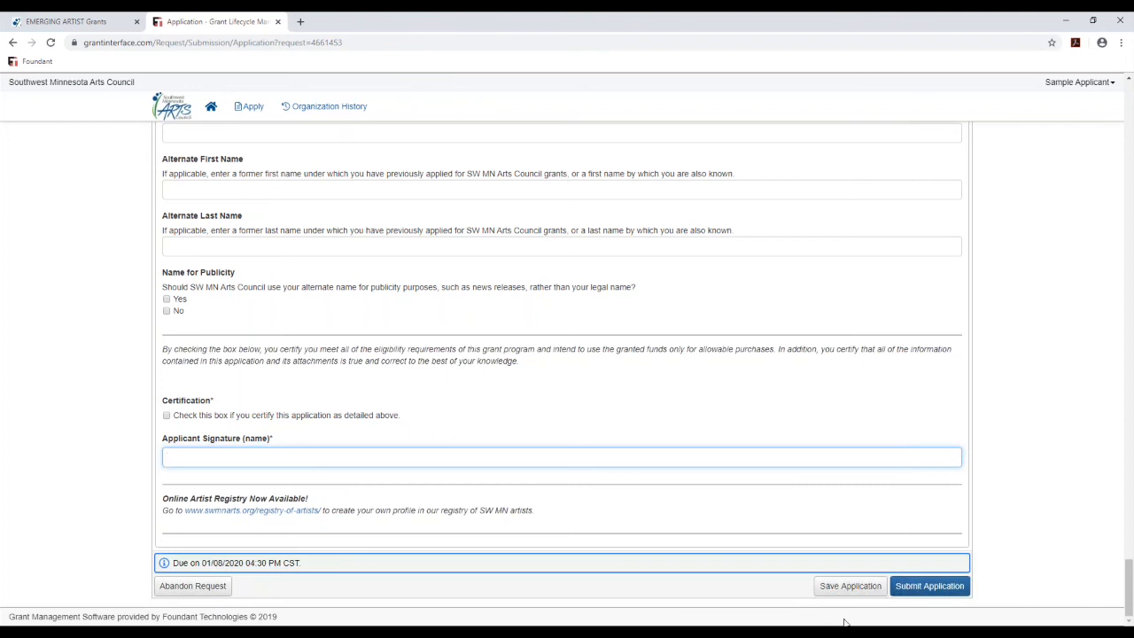
Save the incomplete draft application to get the unanswered required questions list
click(854, 585)
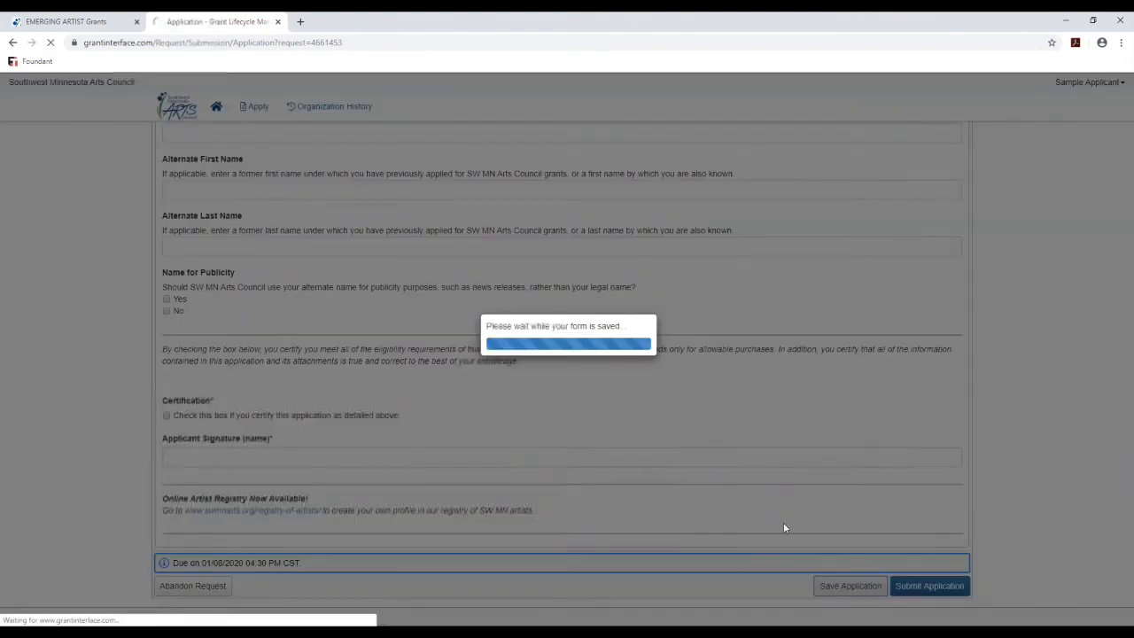
click(854, 586)
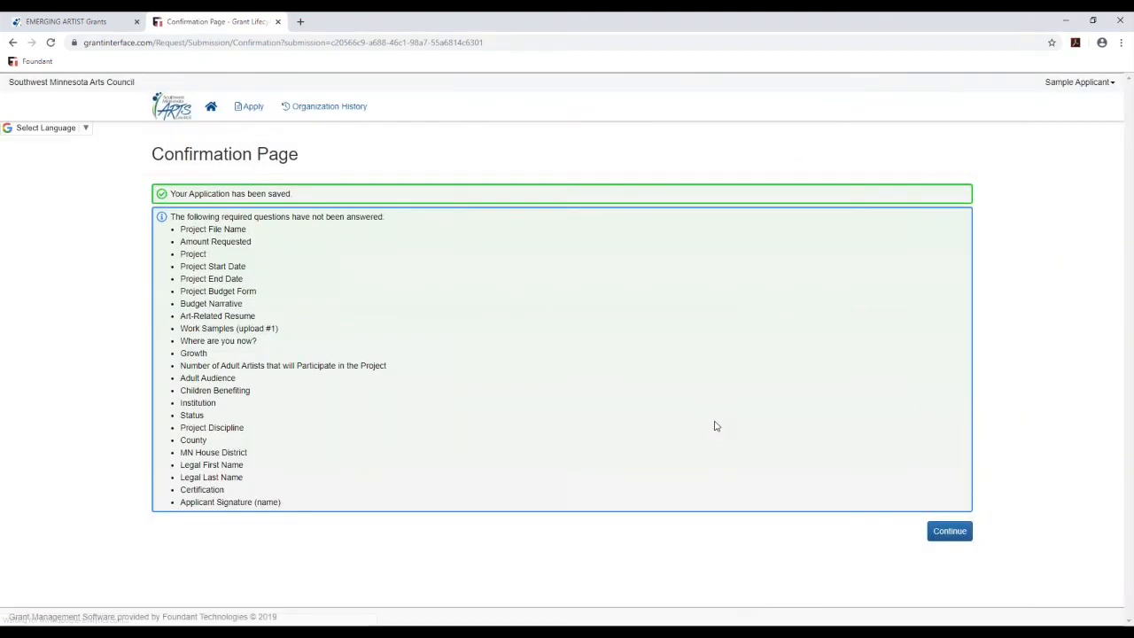
mouse_move(193, 428)
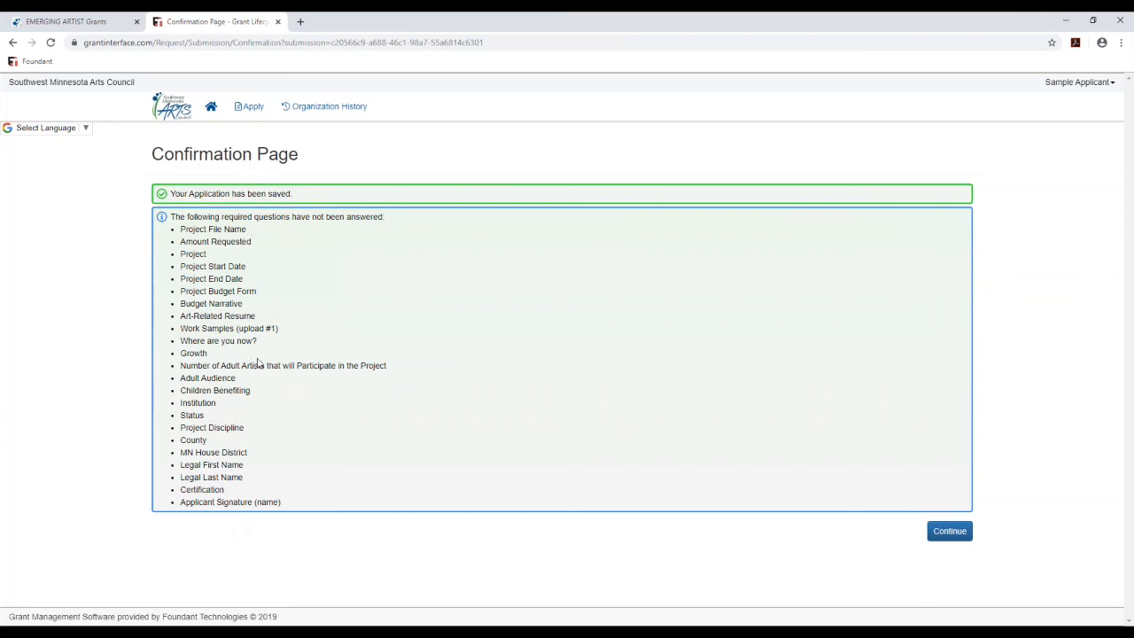
mouse_move(262, 379)
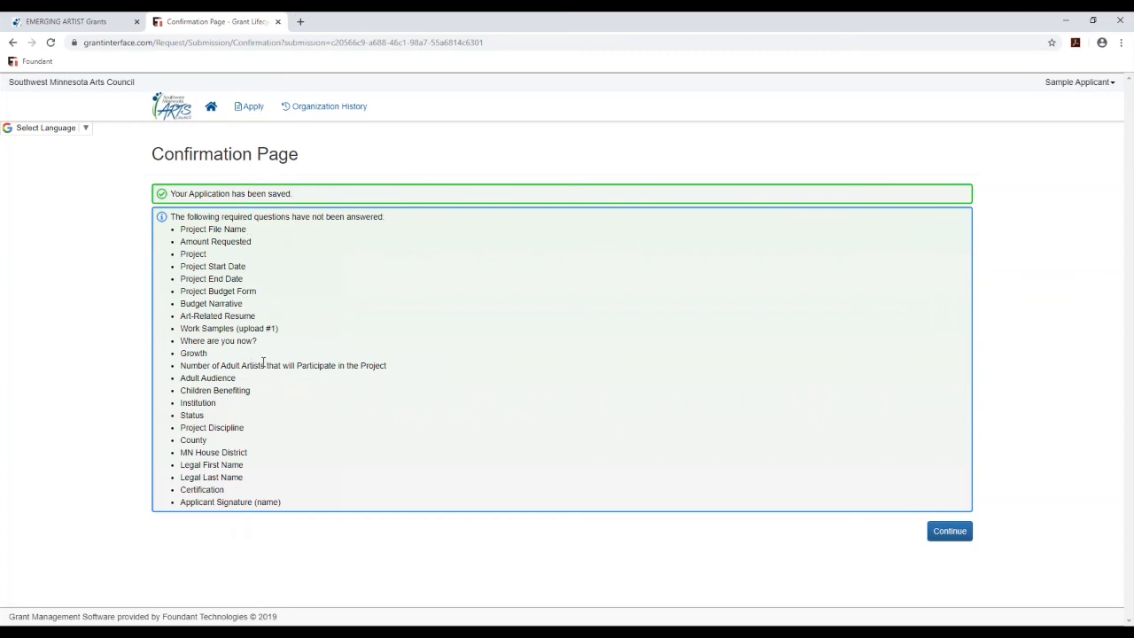
mouse_move(523, 386)
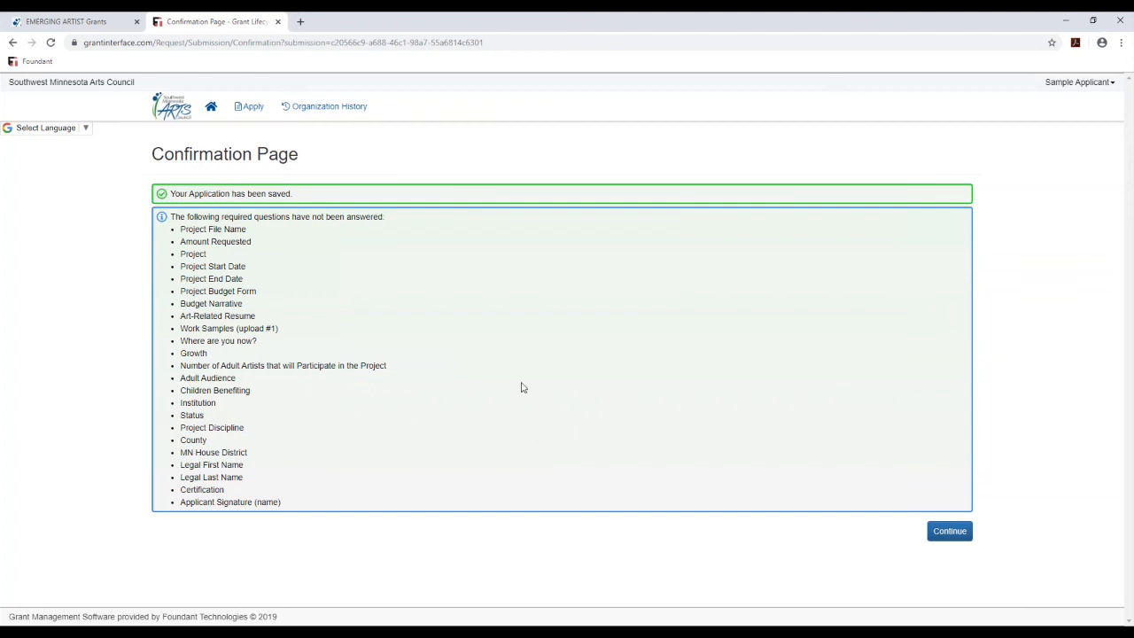
mouse_move(480, 357)
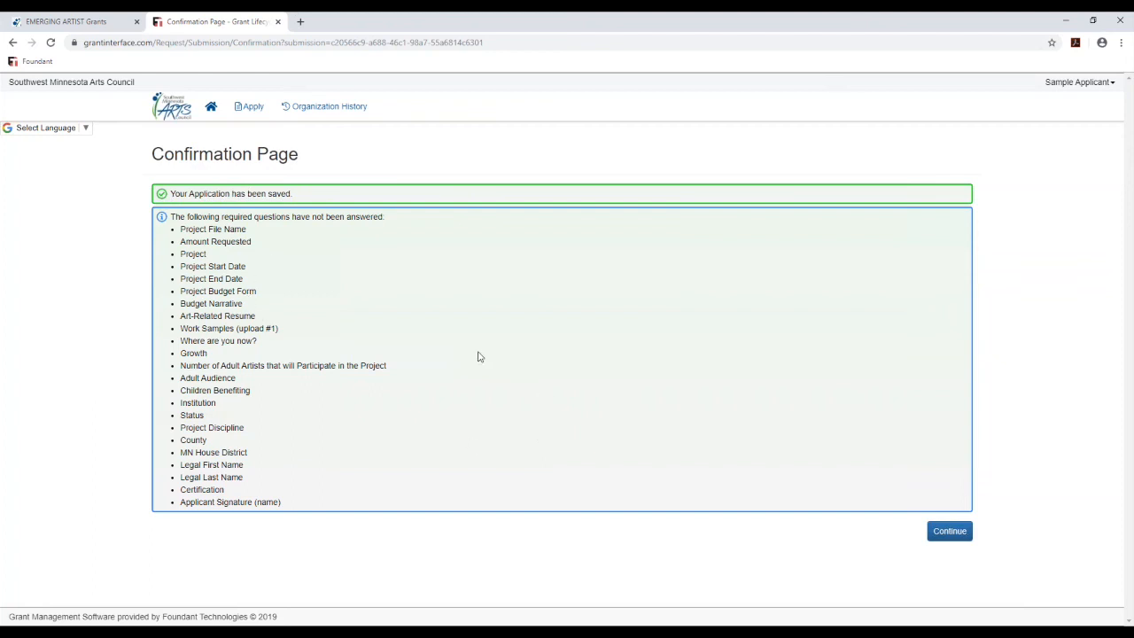
mouse_move(483, 361)
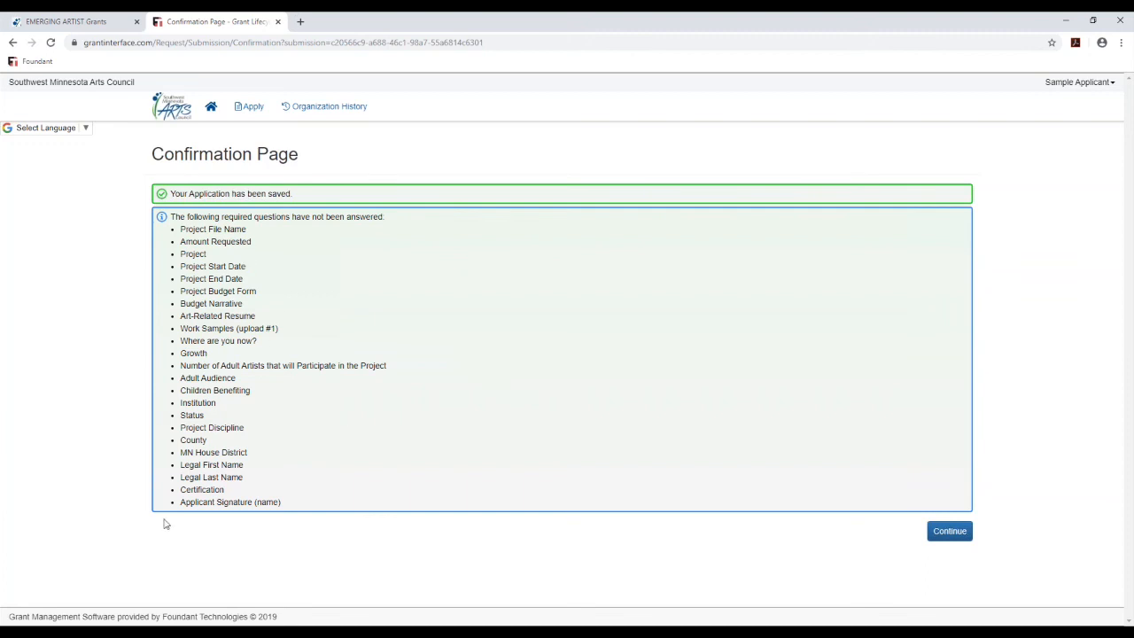
mouse_move(765, 469)
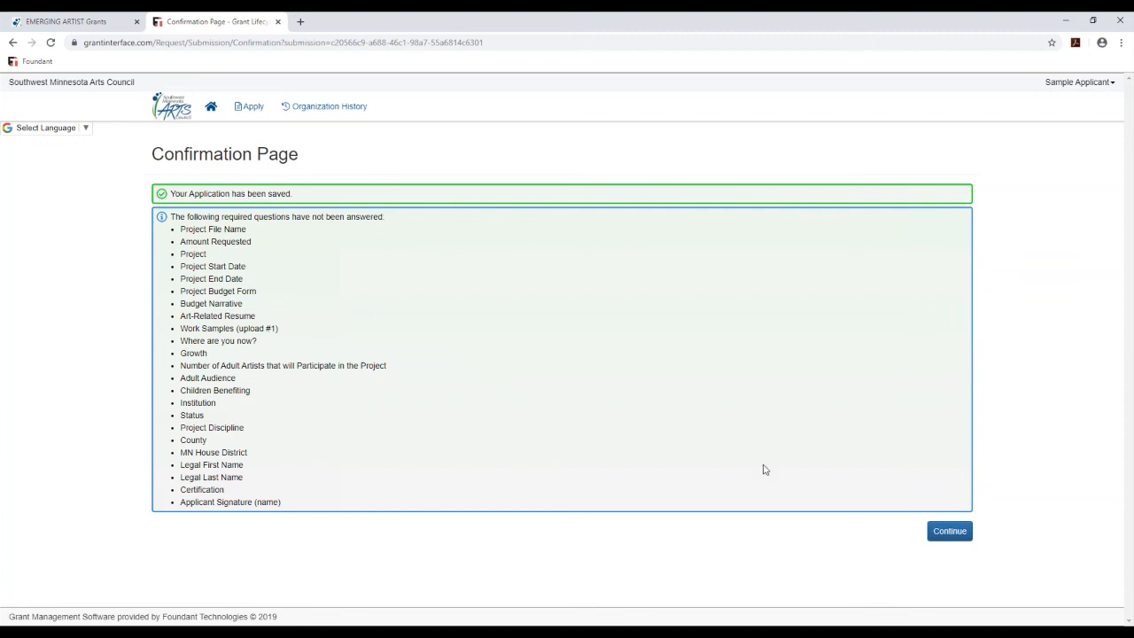
mouse_move(935, 538)
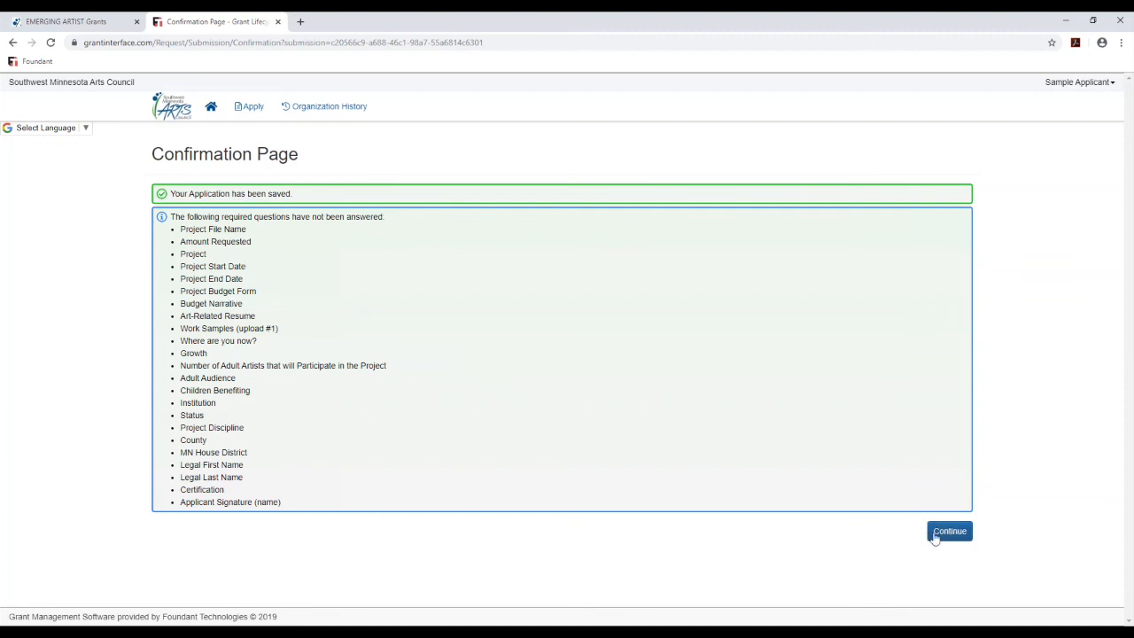
Continue past the confirmation page to the Applicant Dashboard showing the Emerging draft
click(950, 530)
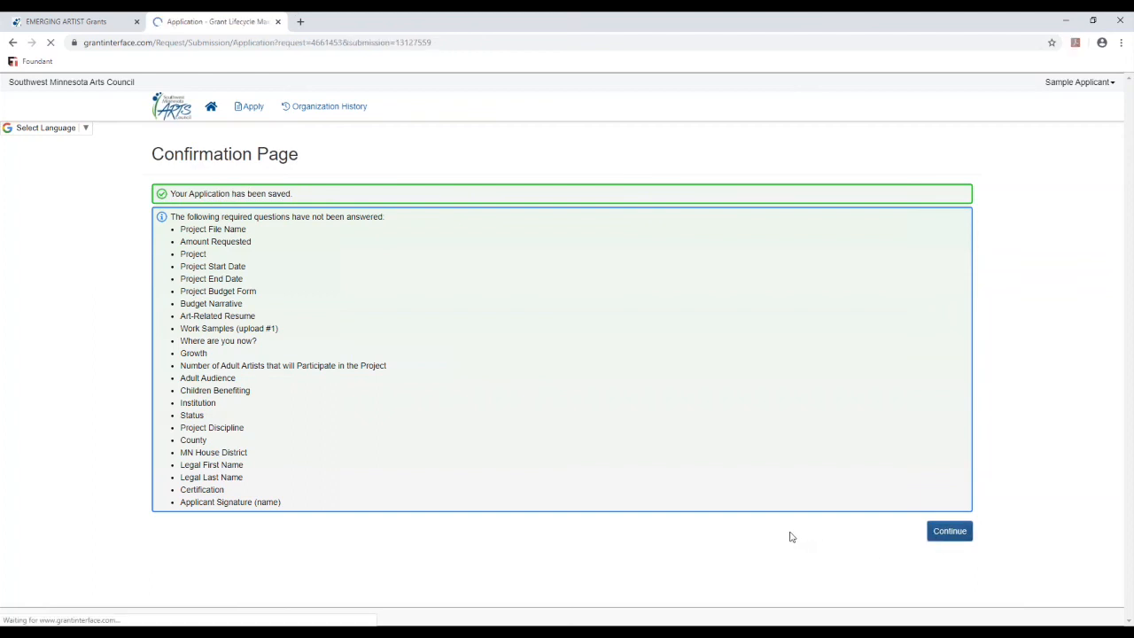
click(950, 530)
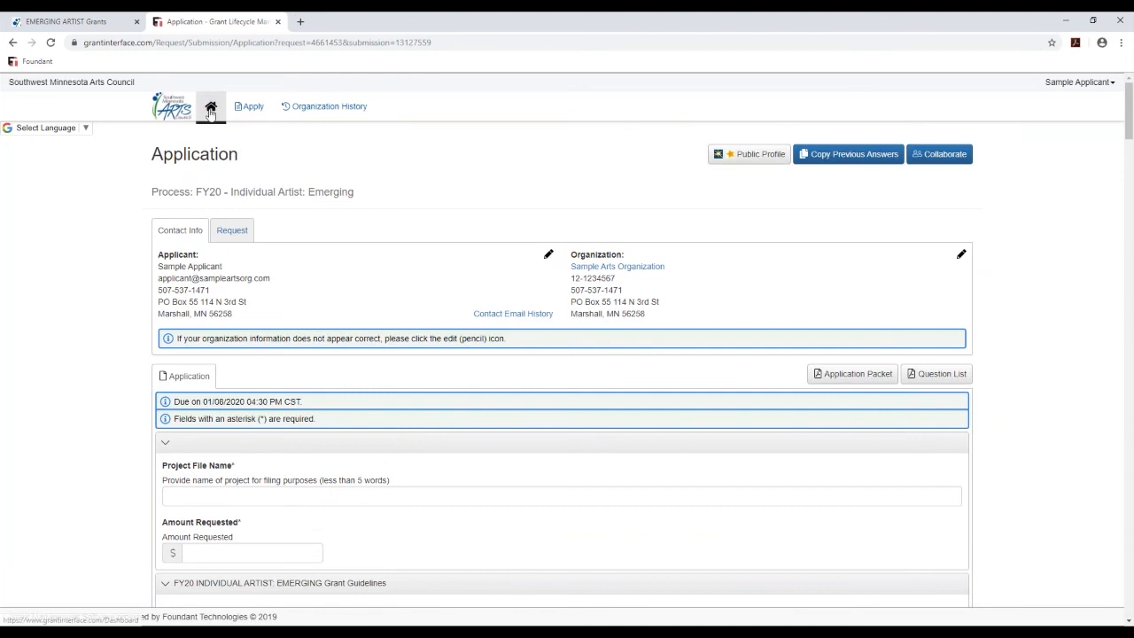
click(211, 107)
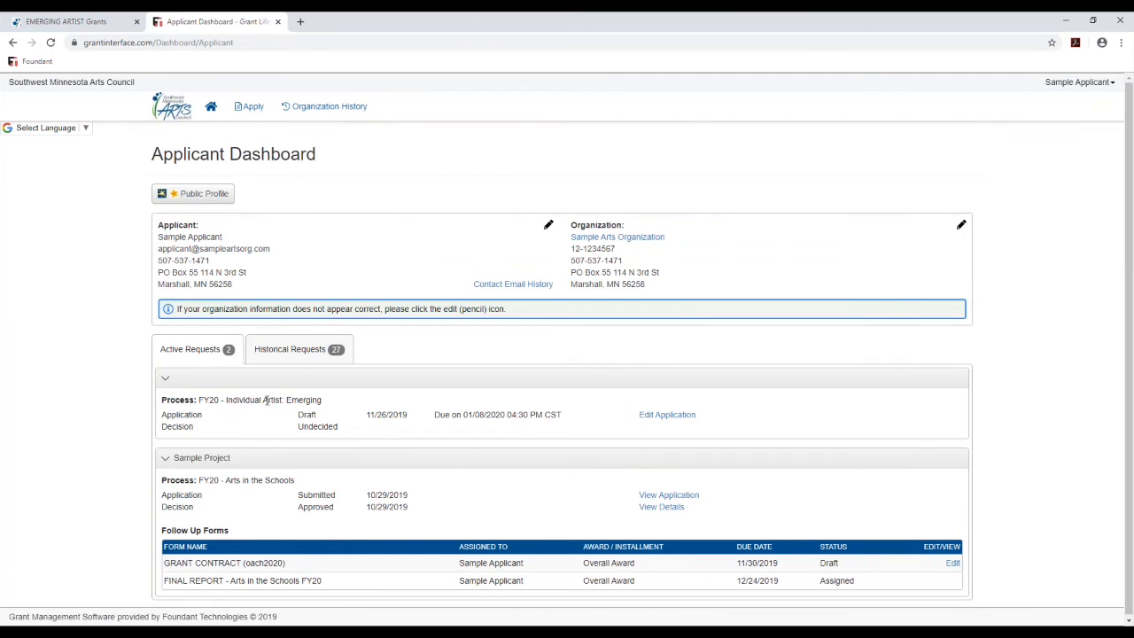
mouse_move(683, 429)
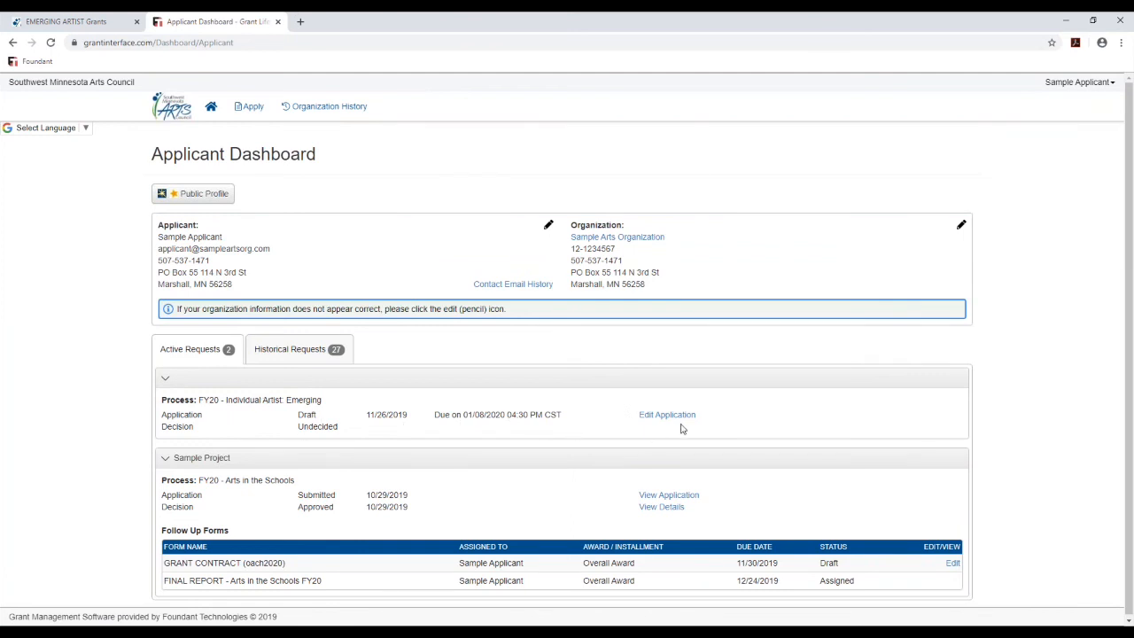
mouse_move(681, 421)
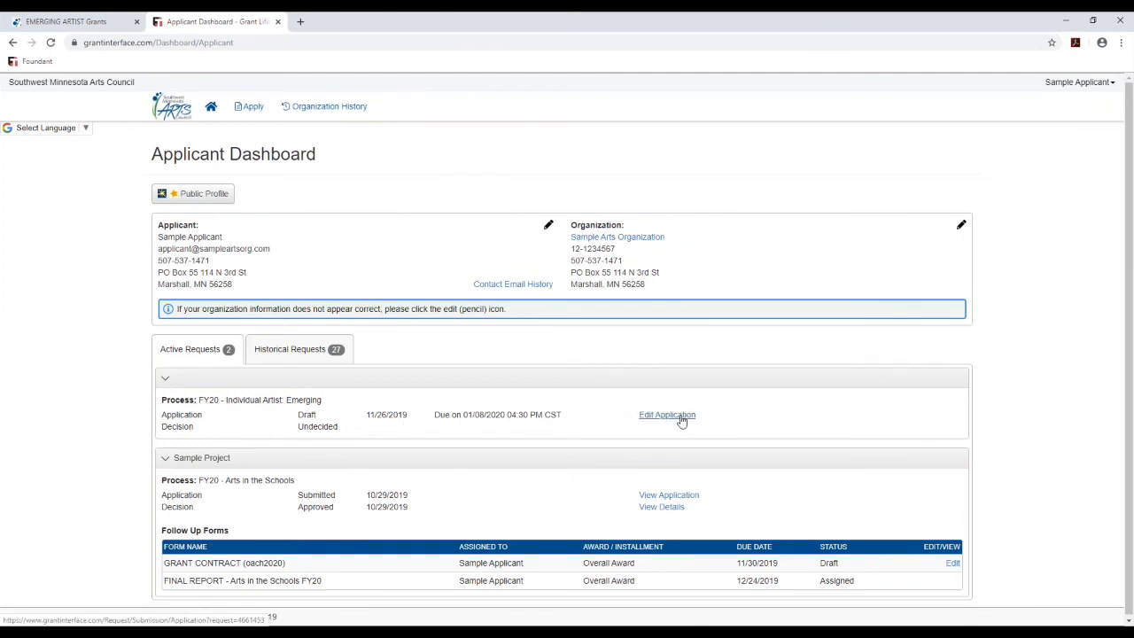
mouse_move(560, 392)
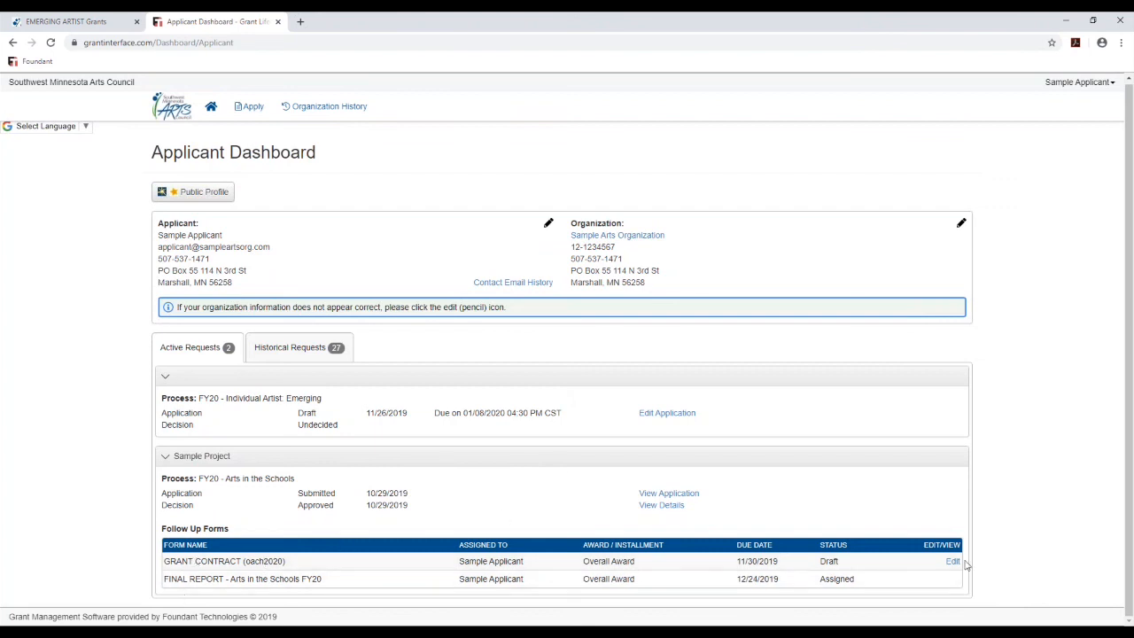
mouse_move(941, 569)
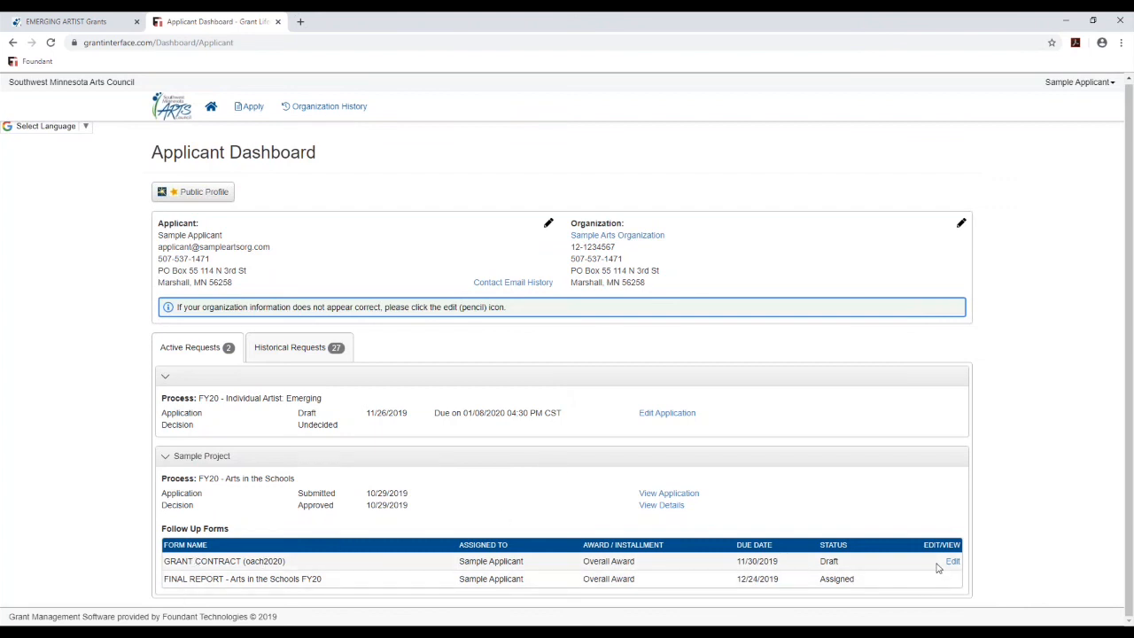
mouse_move(549, 520)
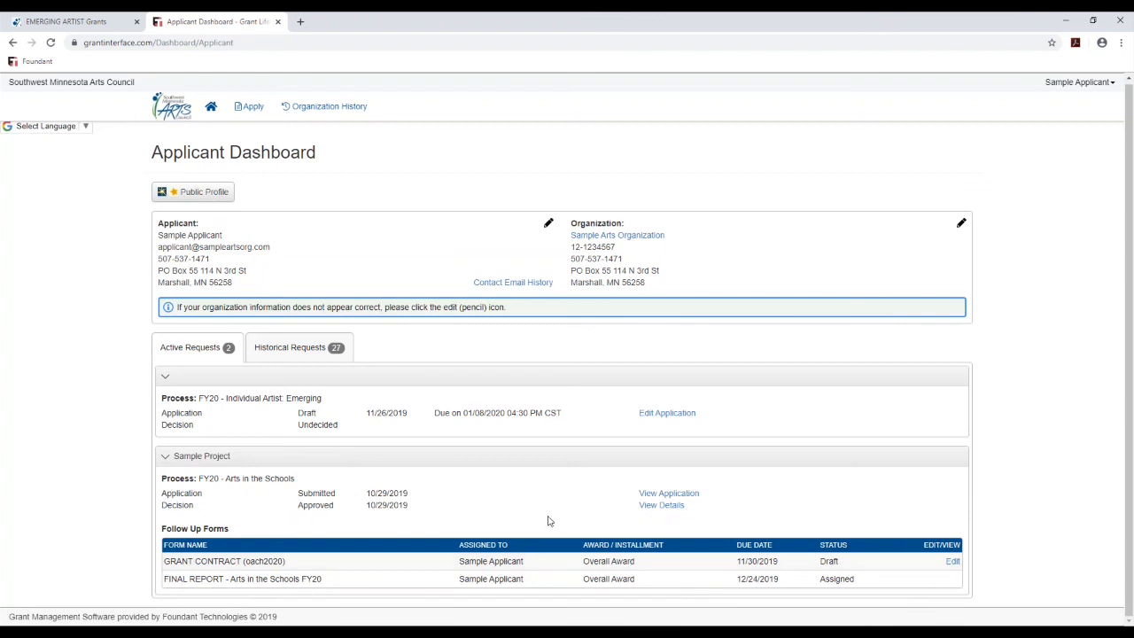
mouse_move(622, 474)
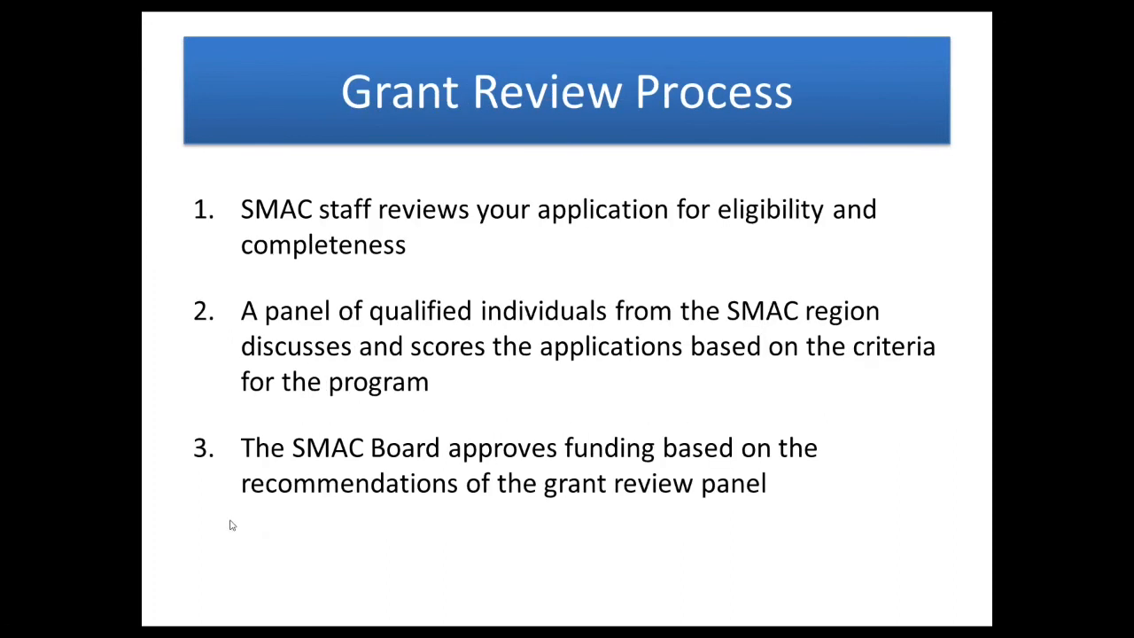
mouse_move(196, 564)
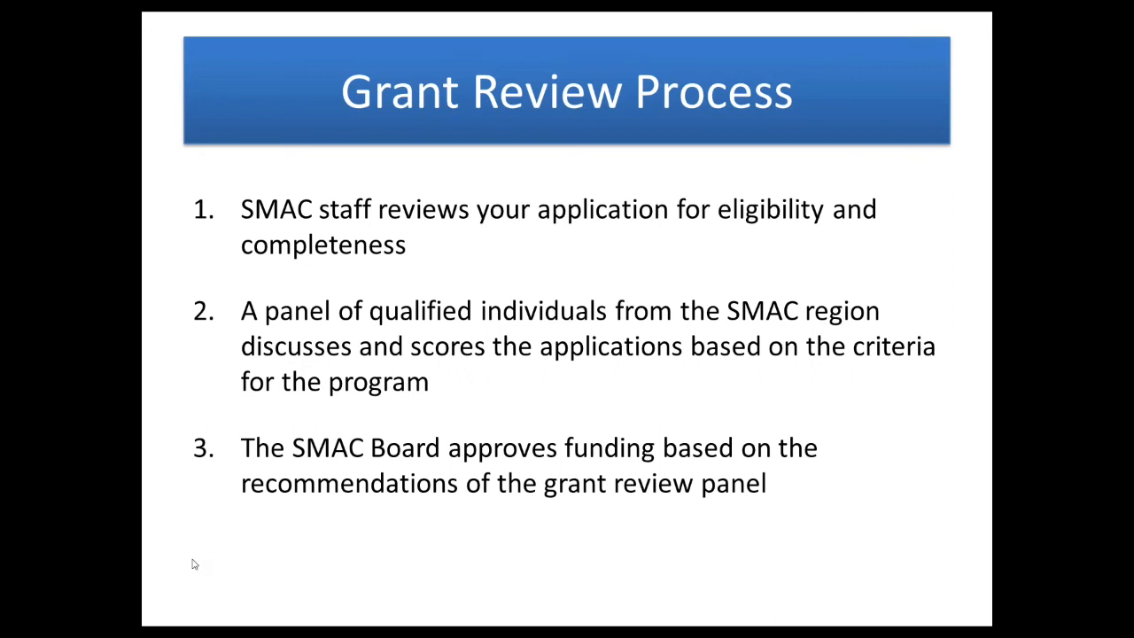
mouse_move(191, 390)
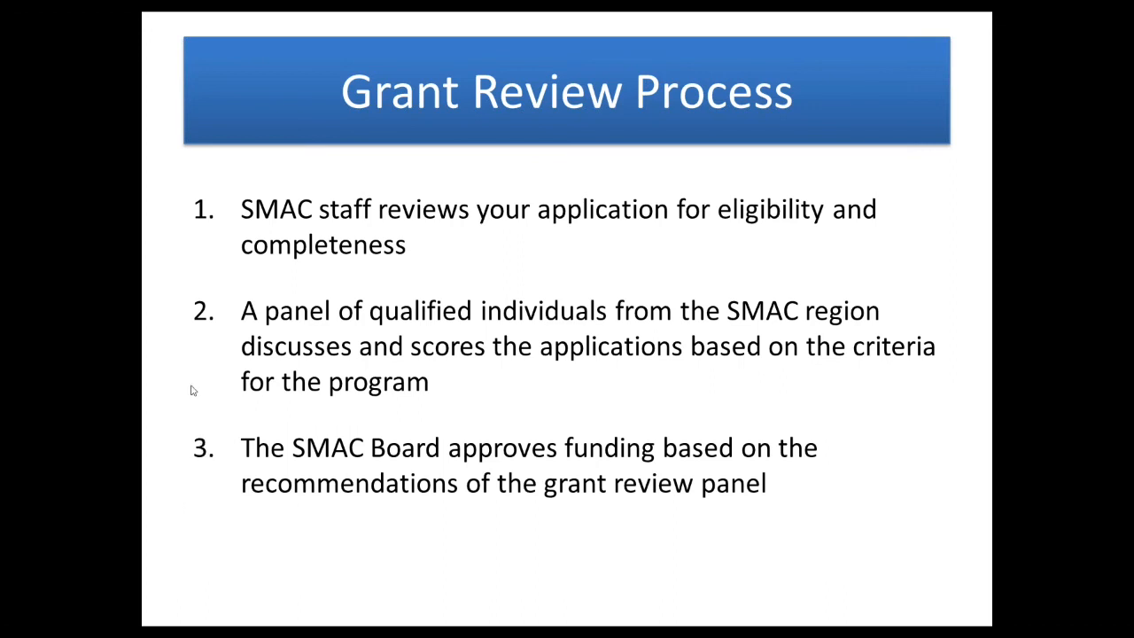